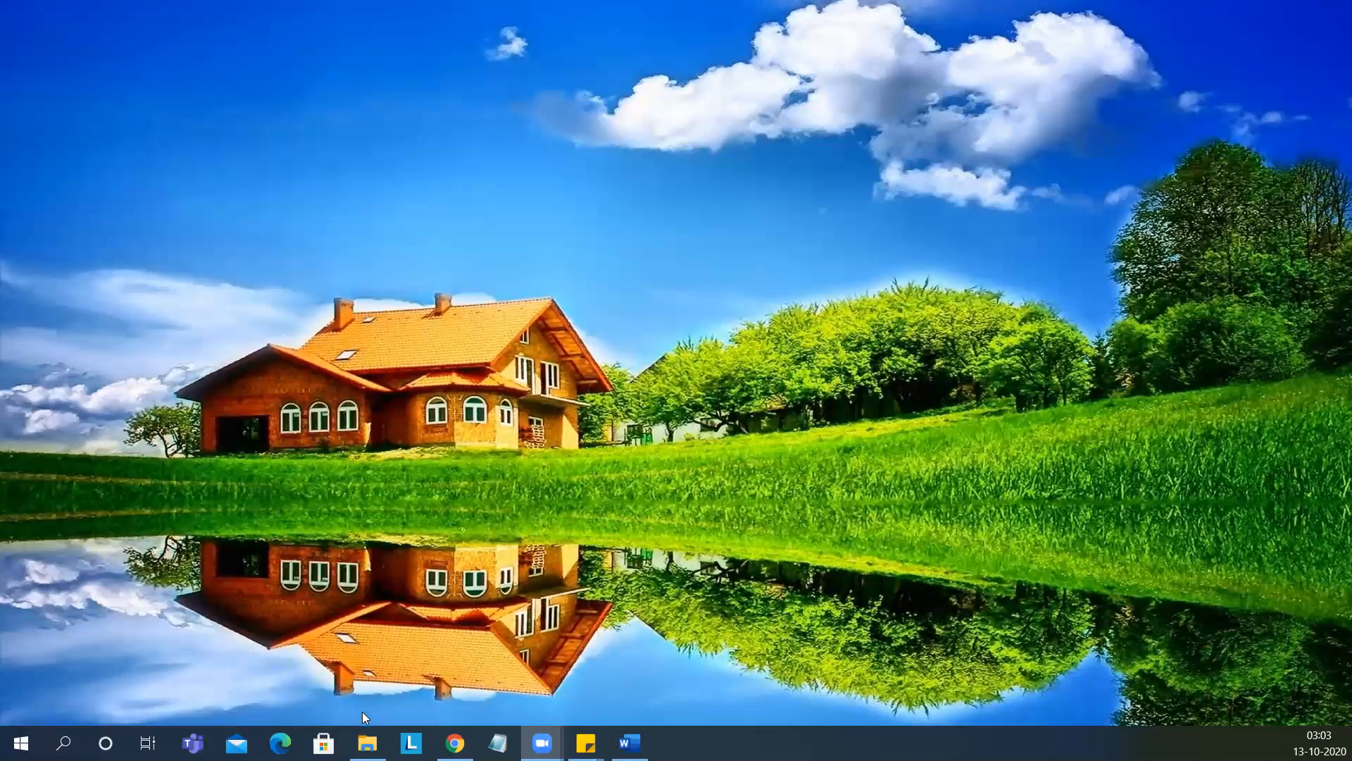
Step: View the Patterns - vbscript triangle image in Photos, close it and select Agenda - Patterns
click(366, 742)
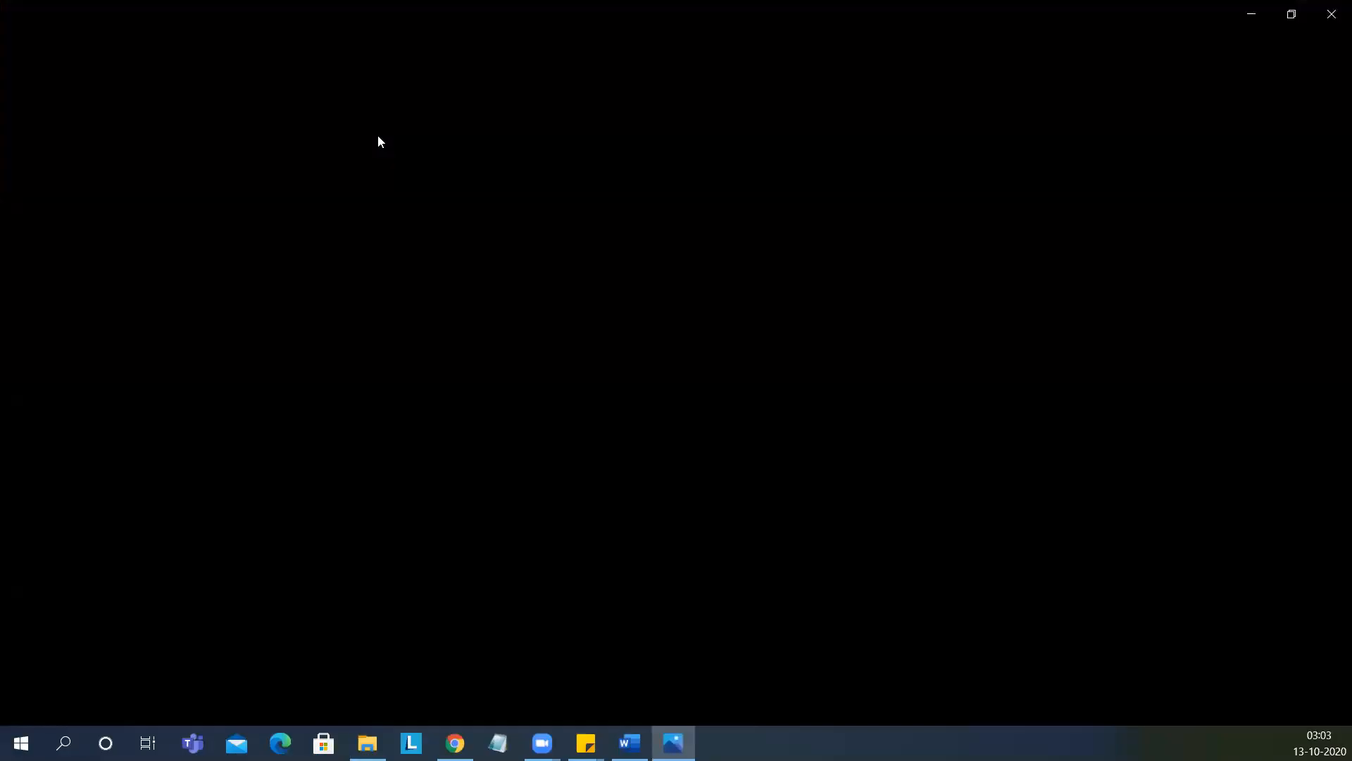
click(673, 742)
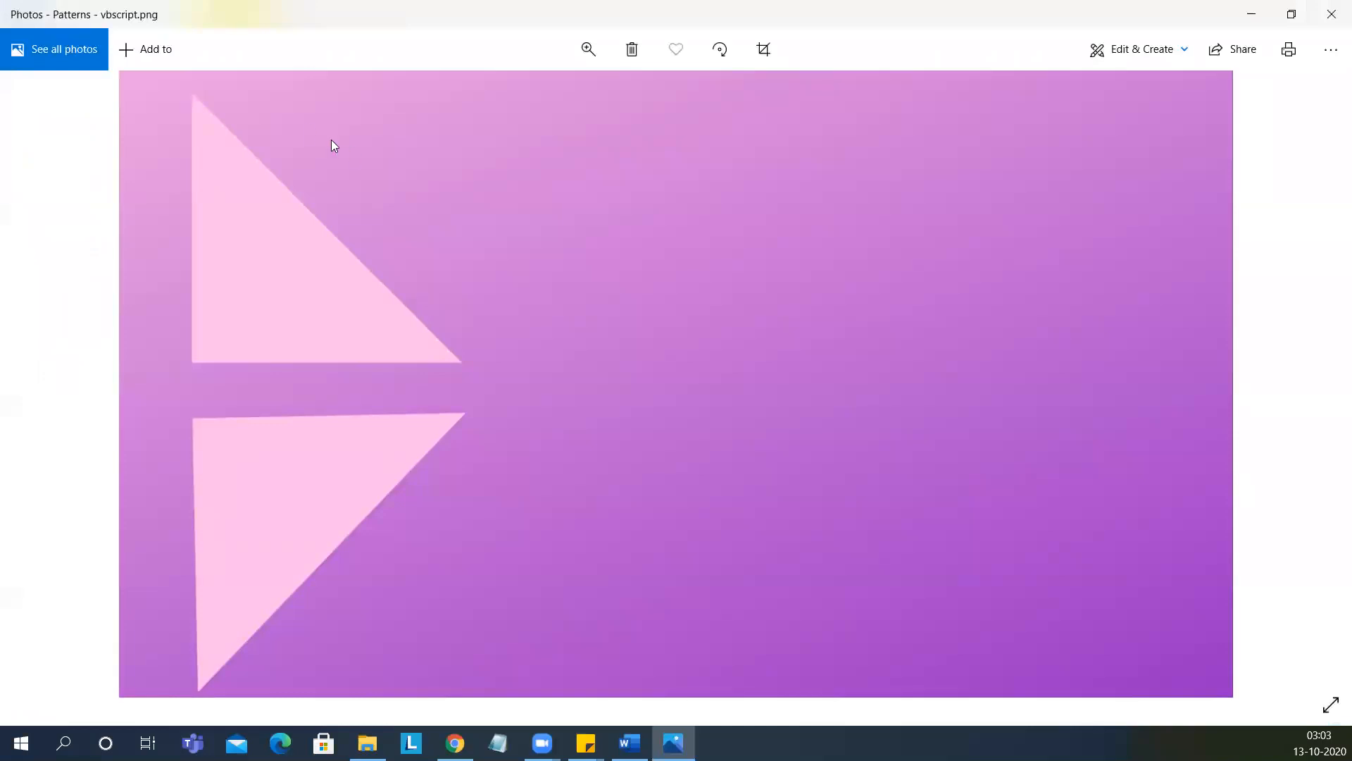
mouse_move(188, 265)
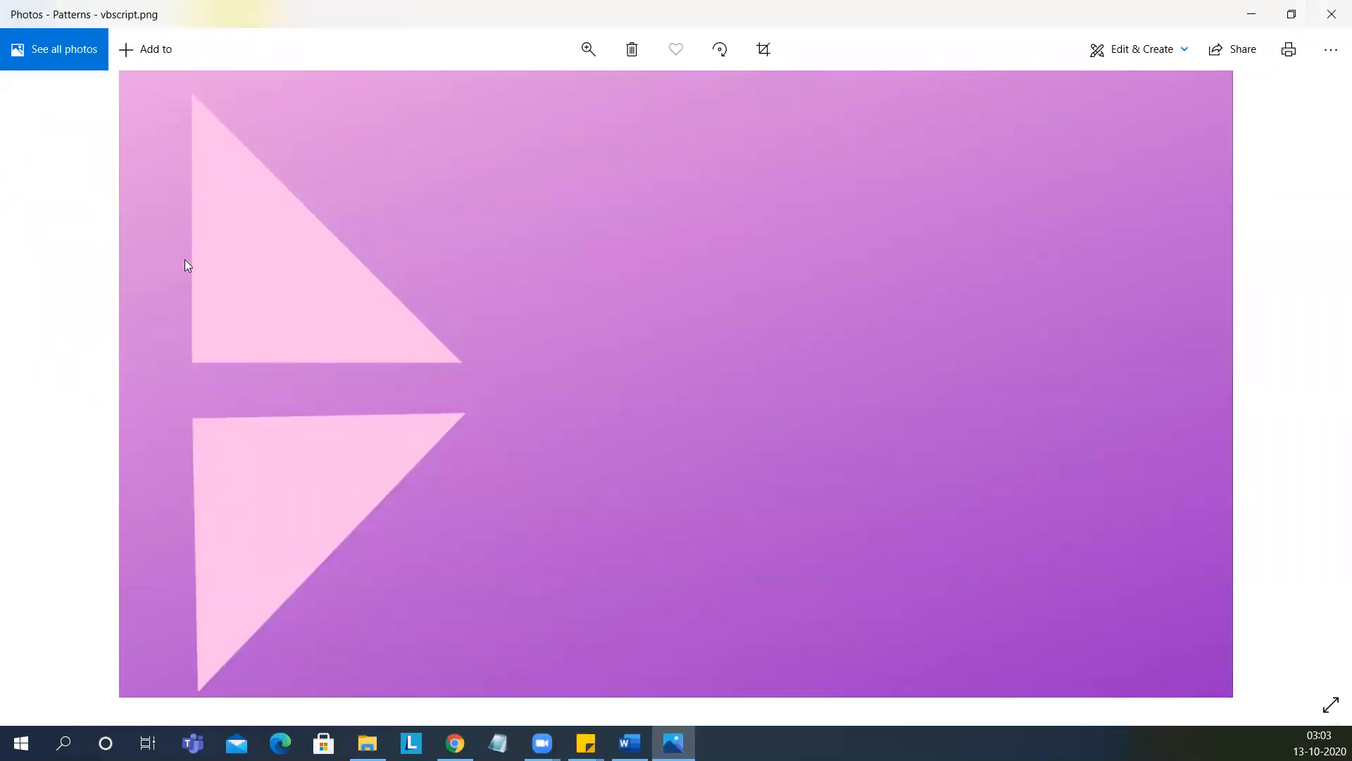
mouse_move(198, 400)
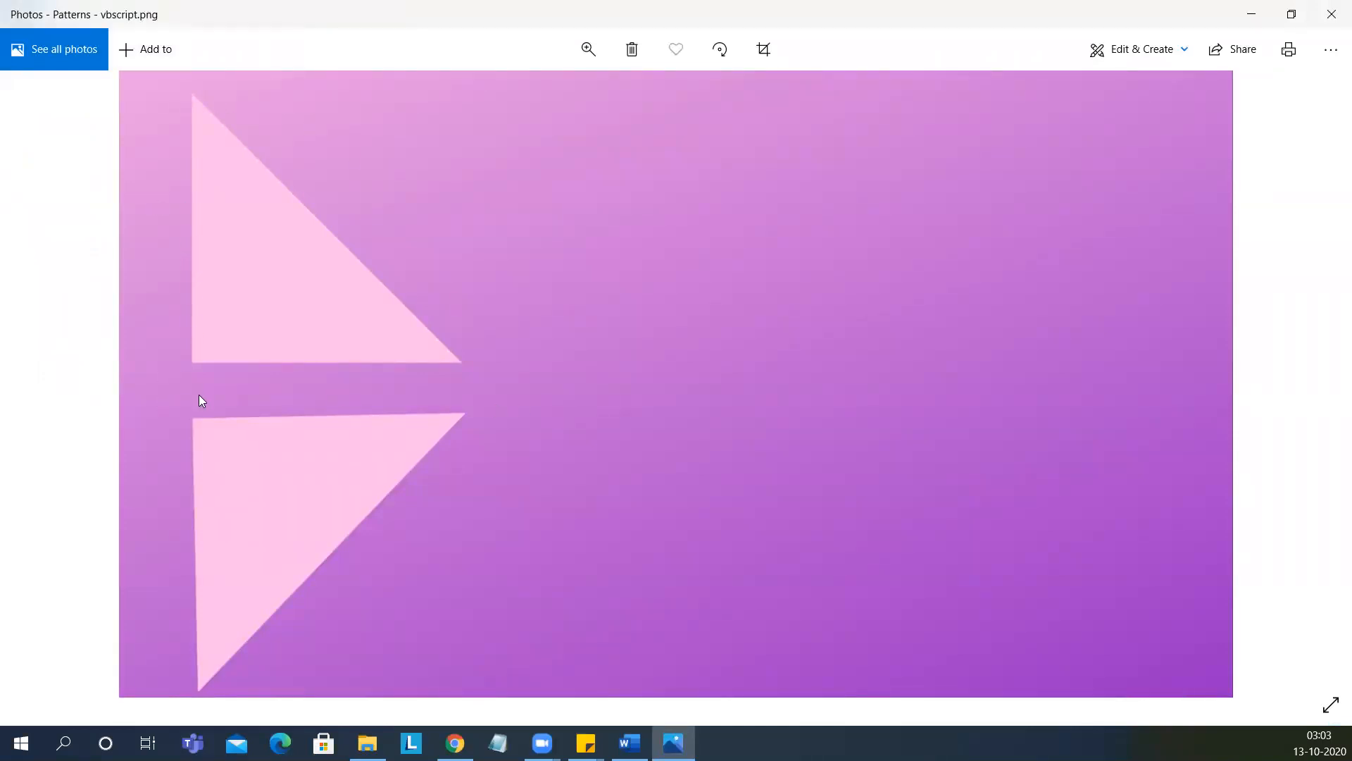
mouse_move(481, 390)
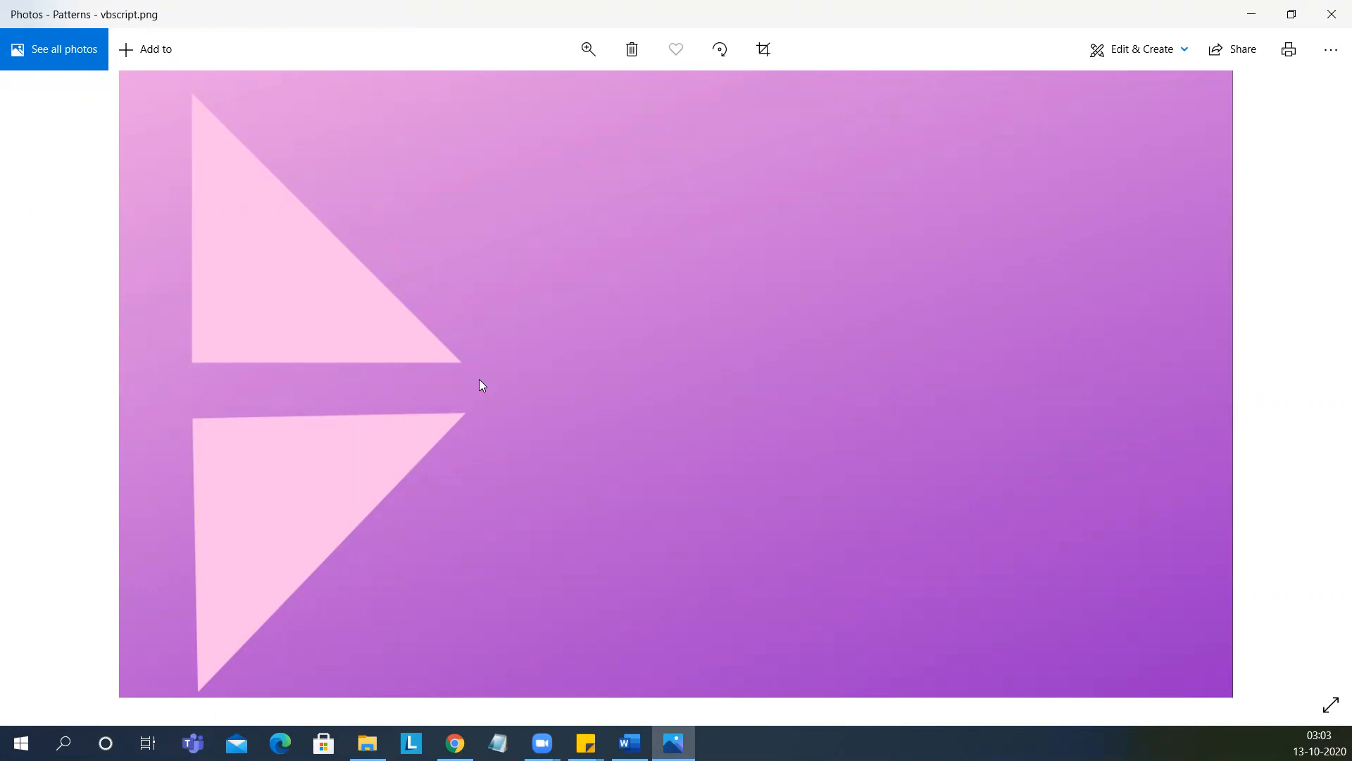
mouse_move(1251, 14)
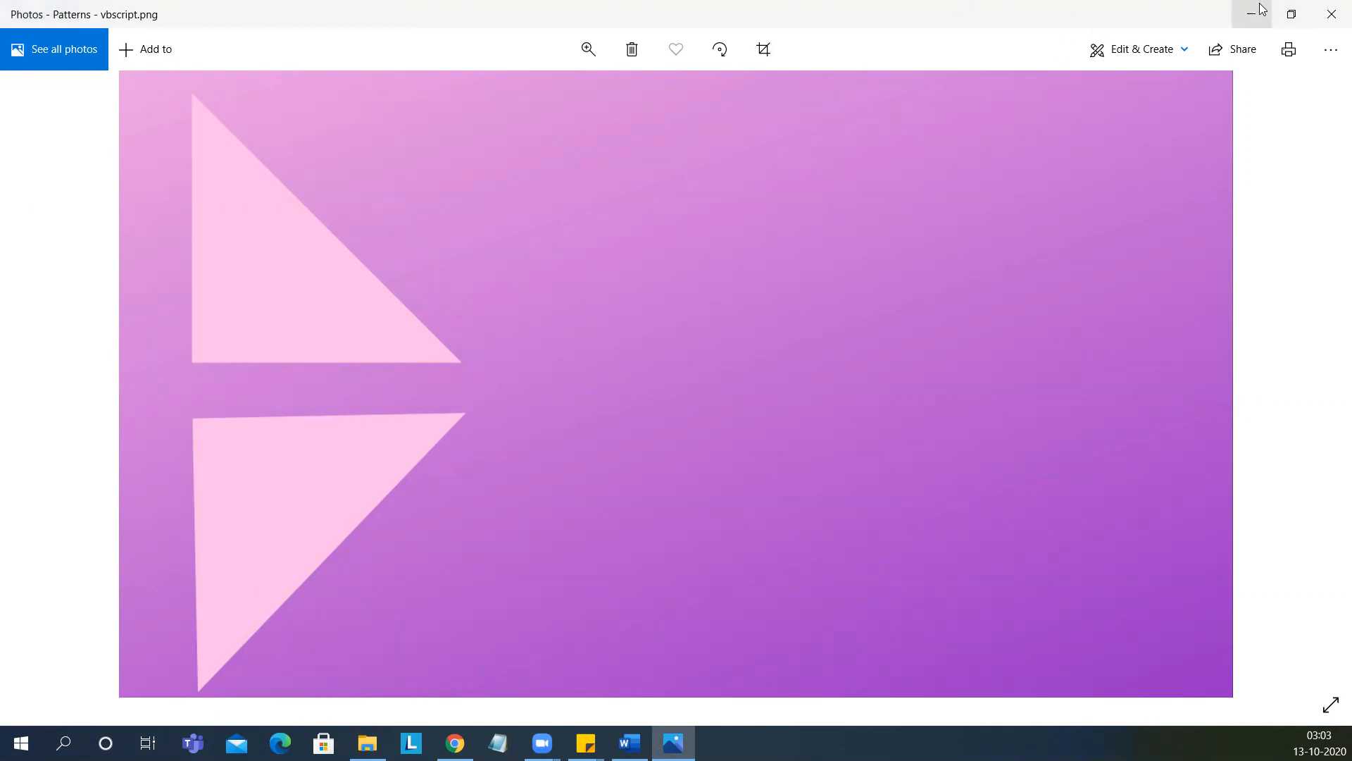
click(1250, 14)
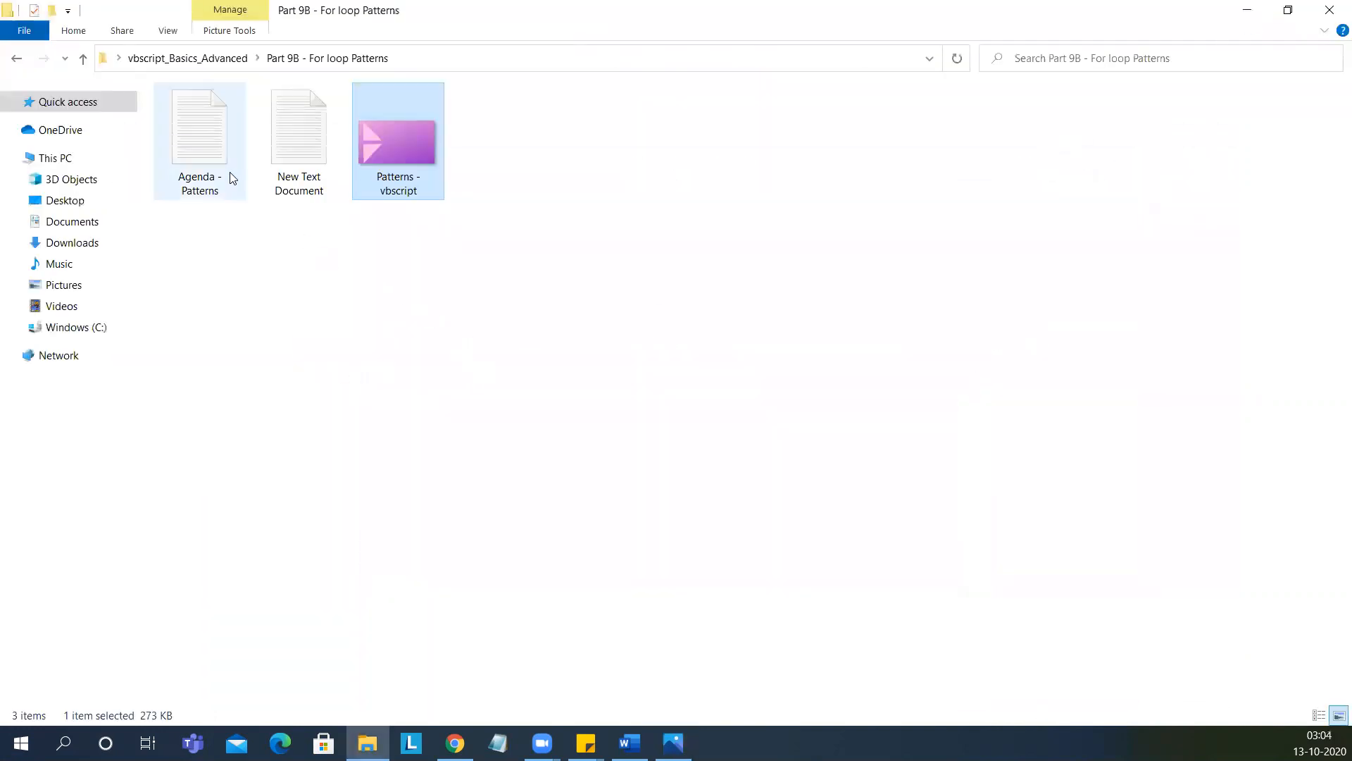
click(199, 129)
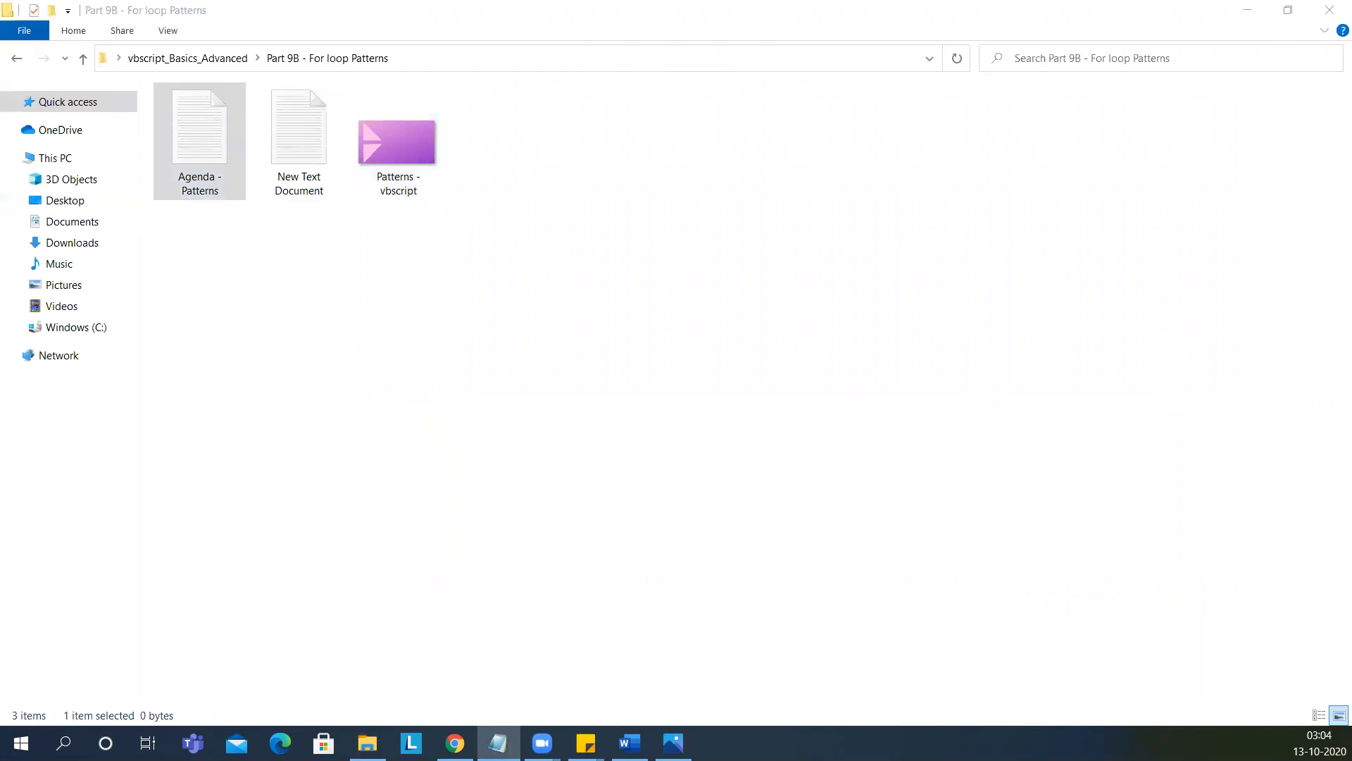
Step: Write the comment 'How to create triangle shape using vbscript numbers, star symbol' in Agenda - Patterns
double_click(198, 129)
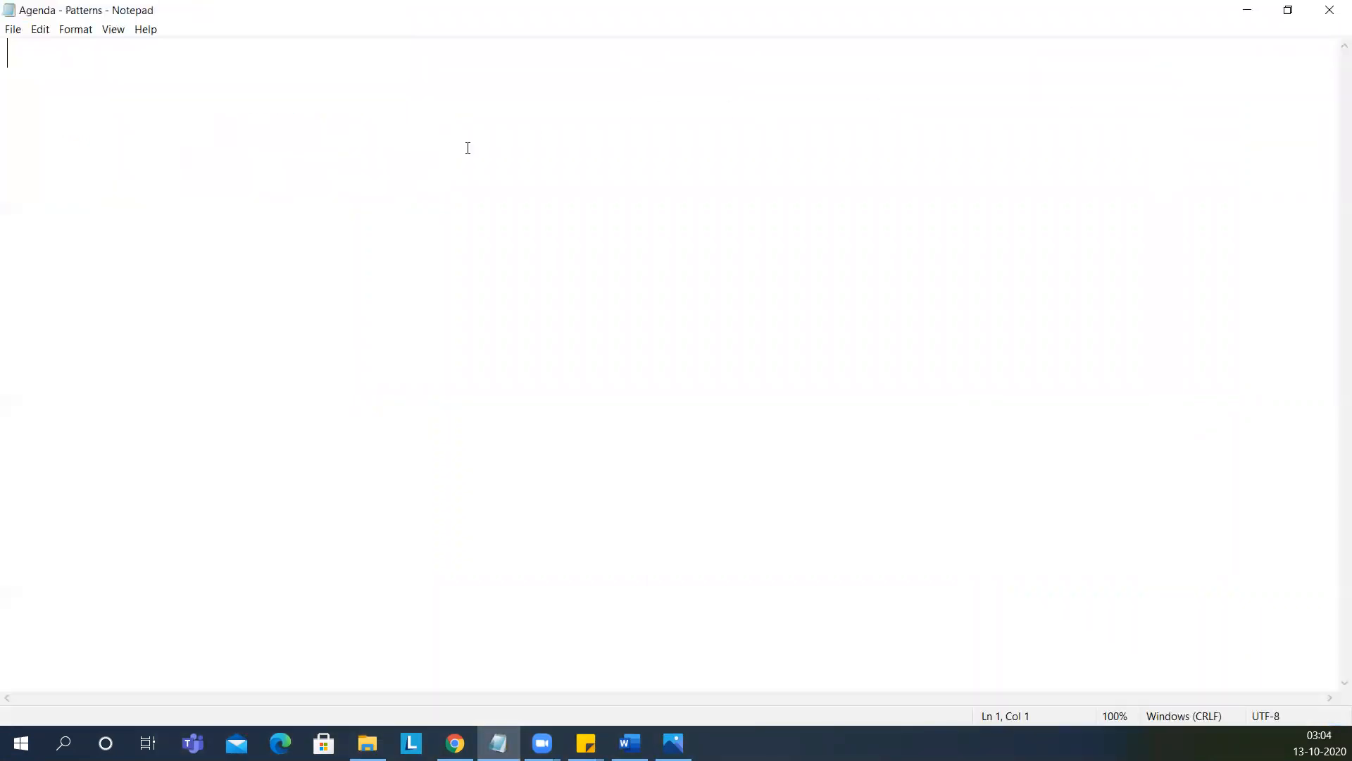
text(t)
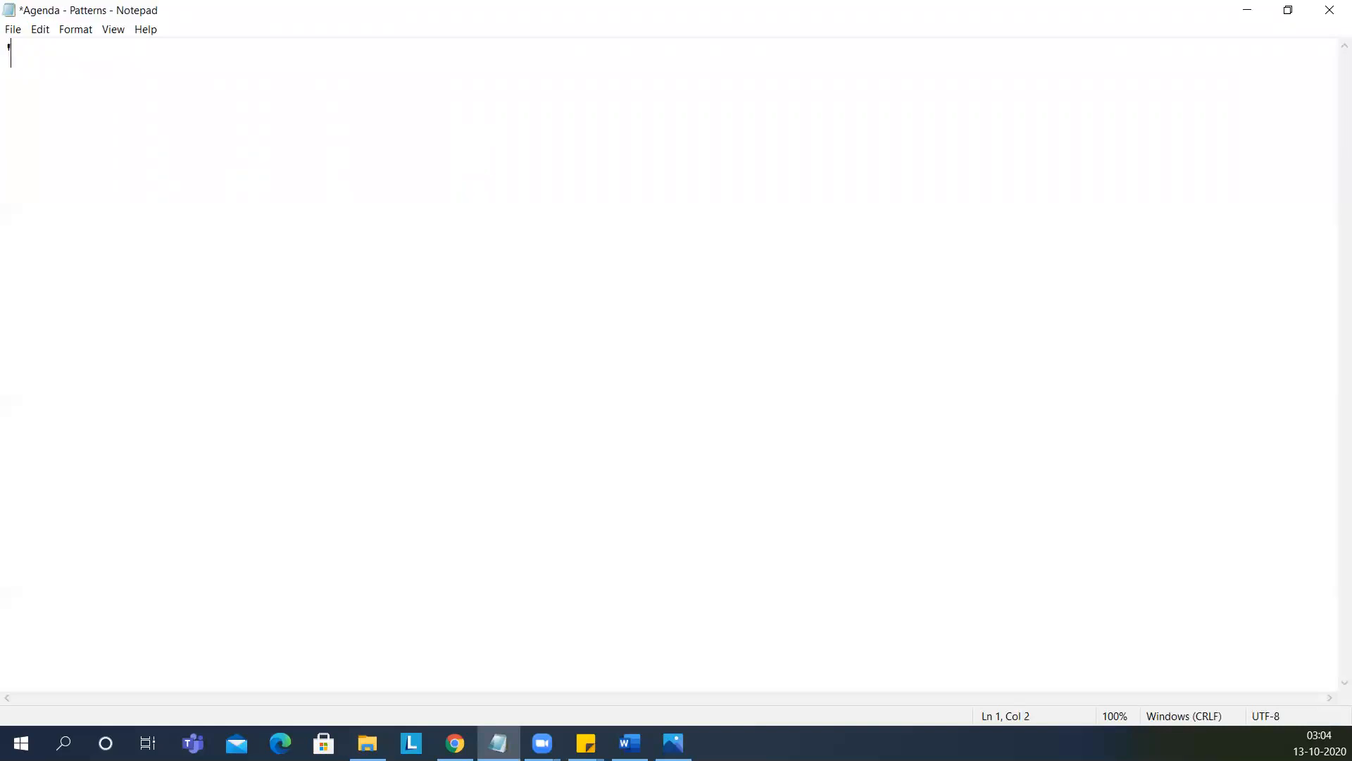
text('How)
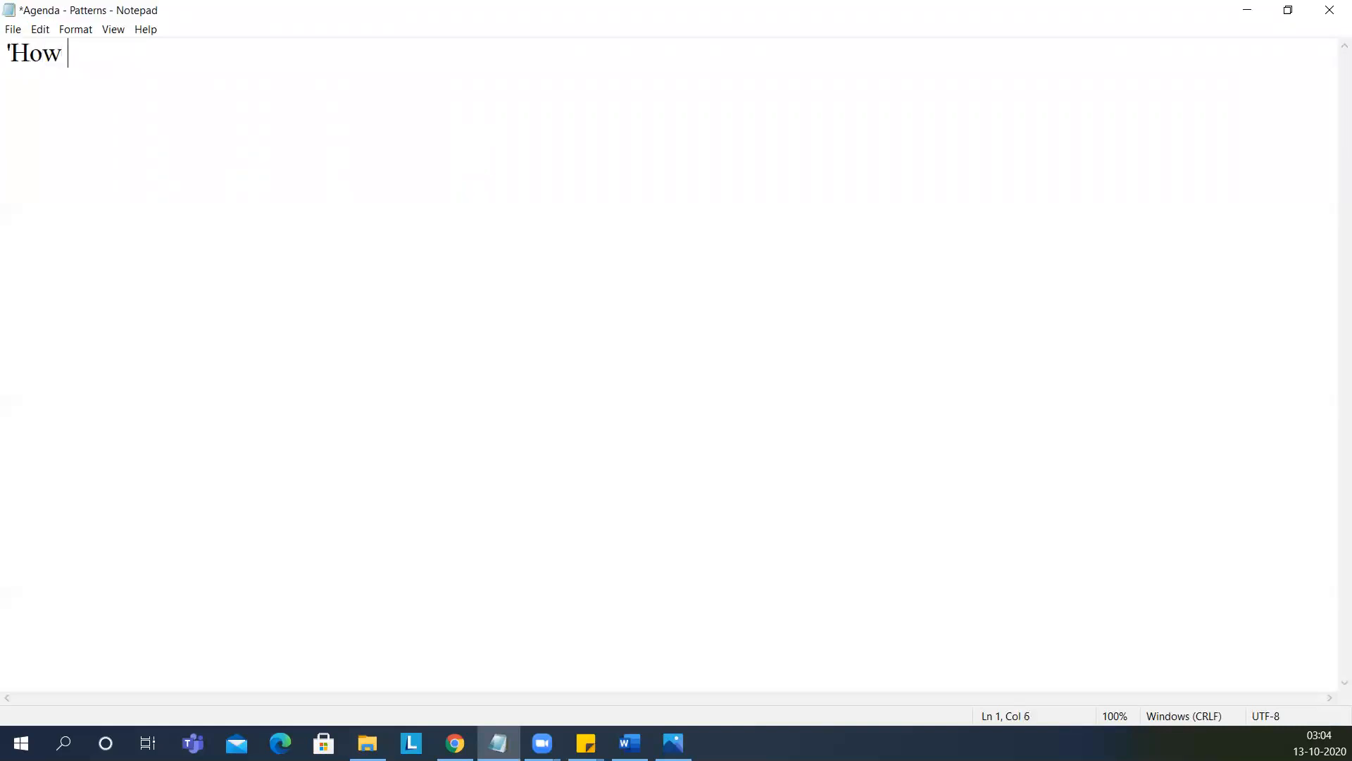
text(to create a)
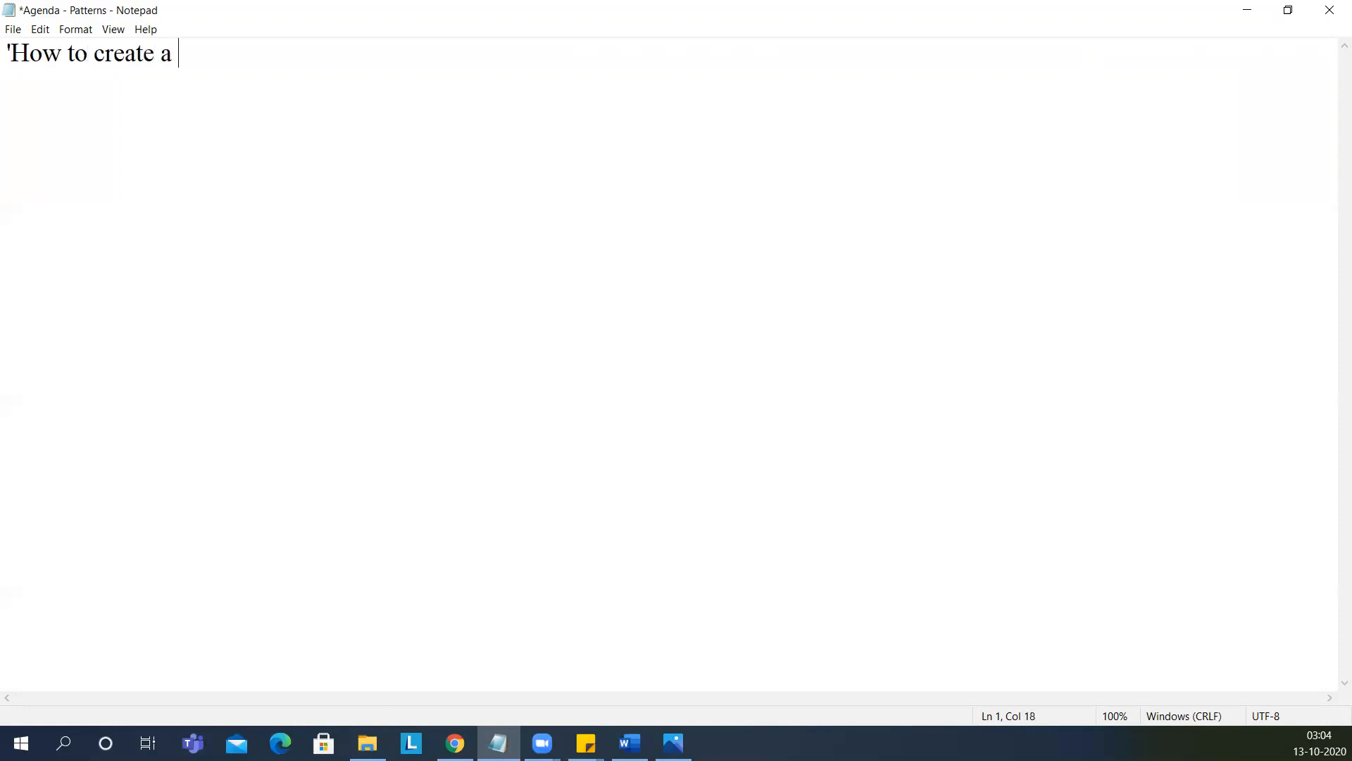
text(tri)
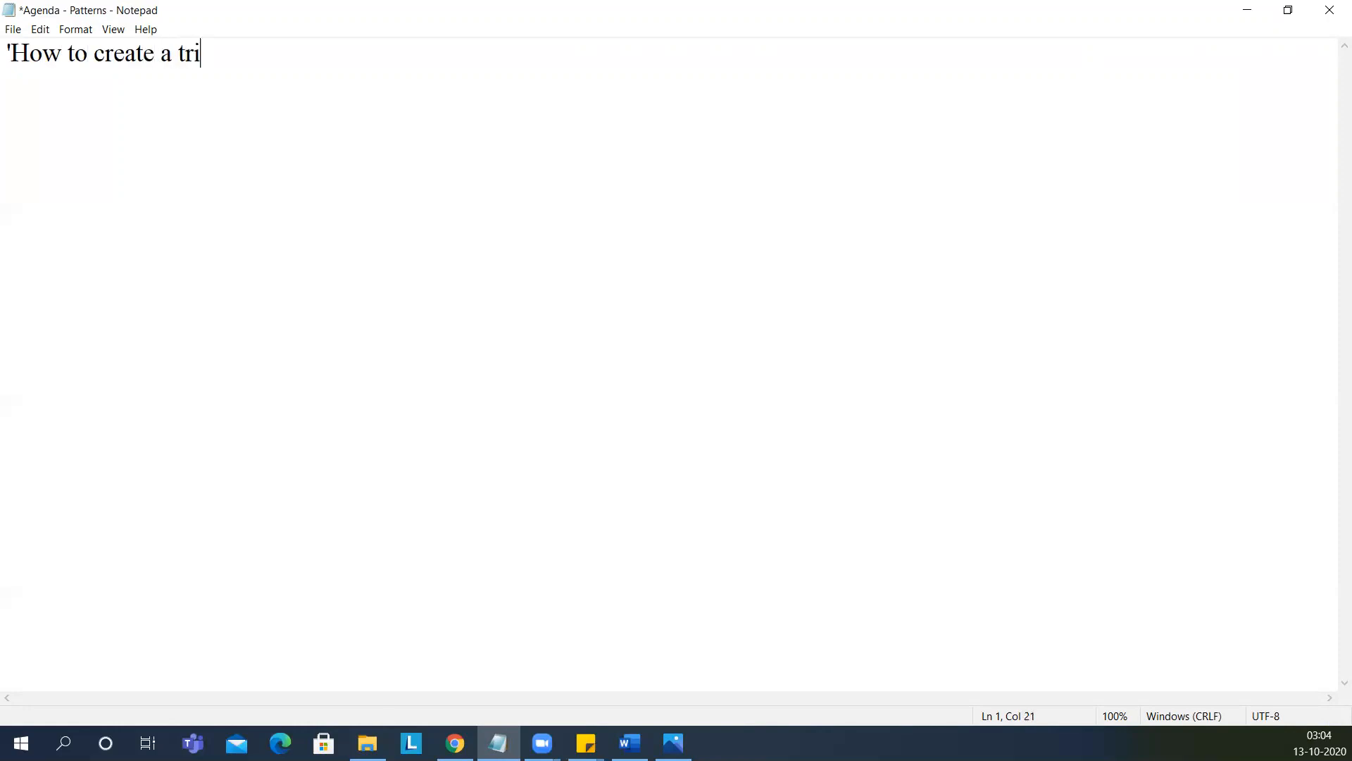
text(angle sha)
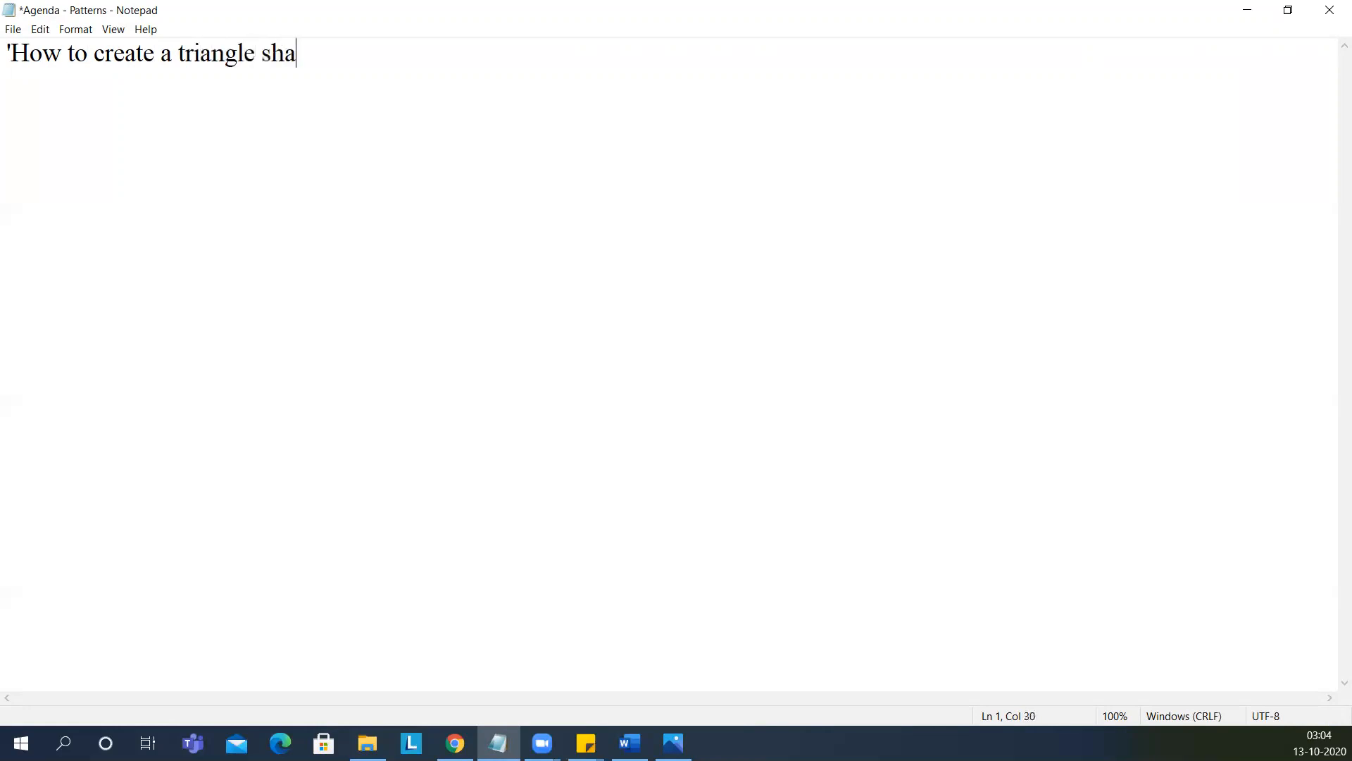
text(pe usin)
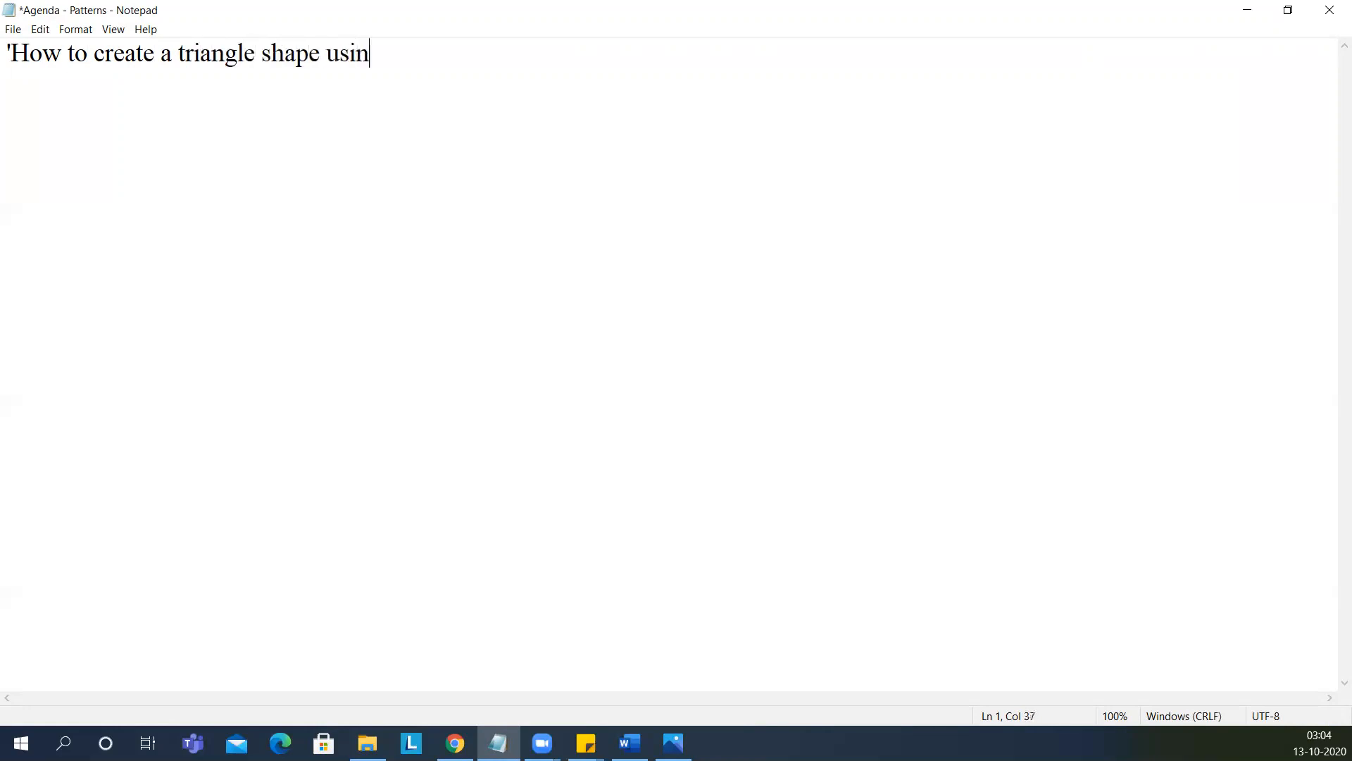
text(g)
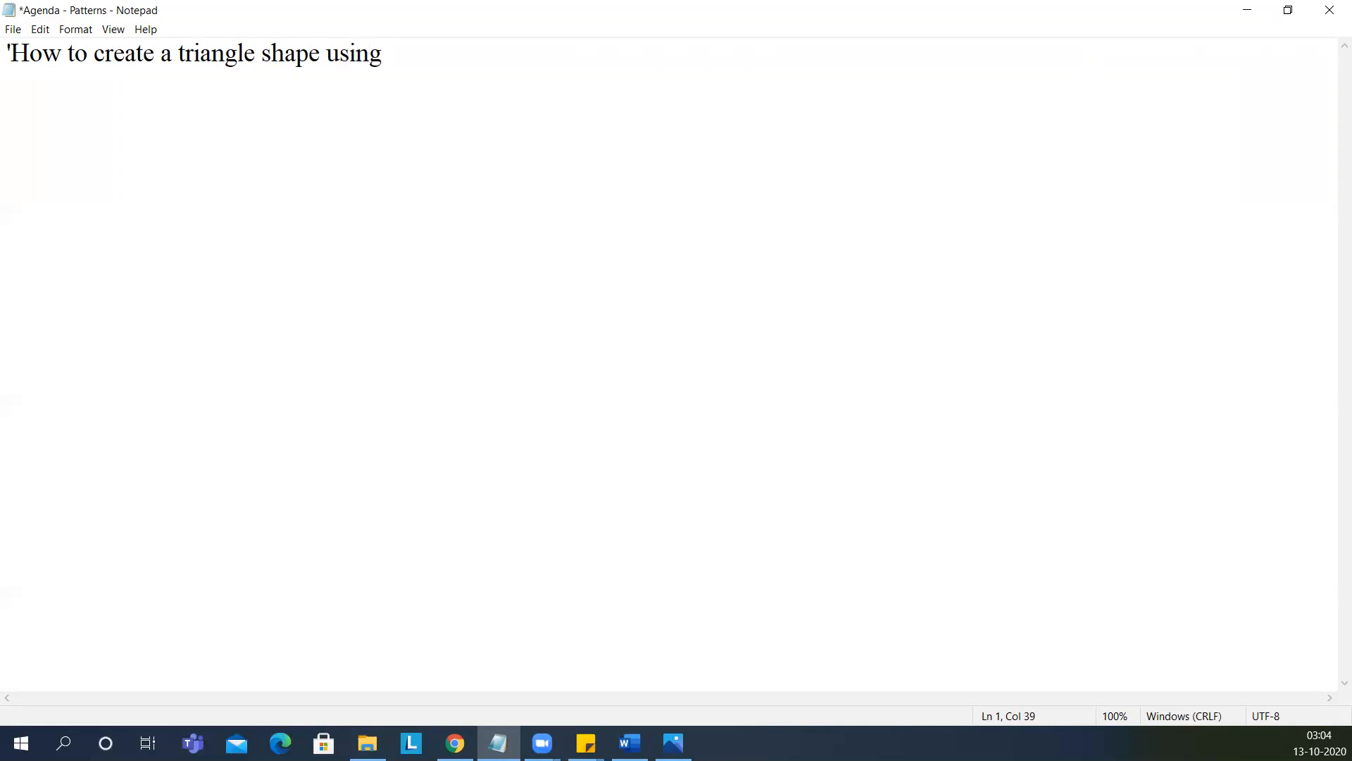
text(vbscript)
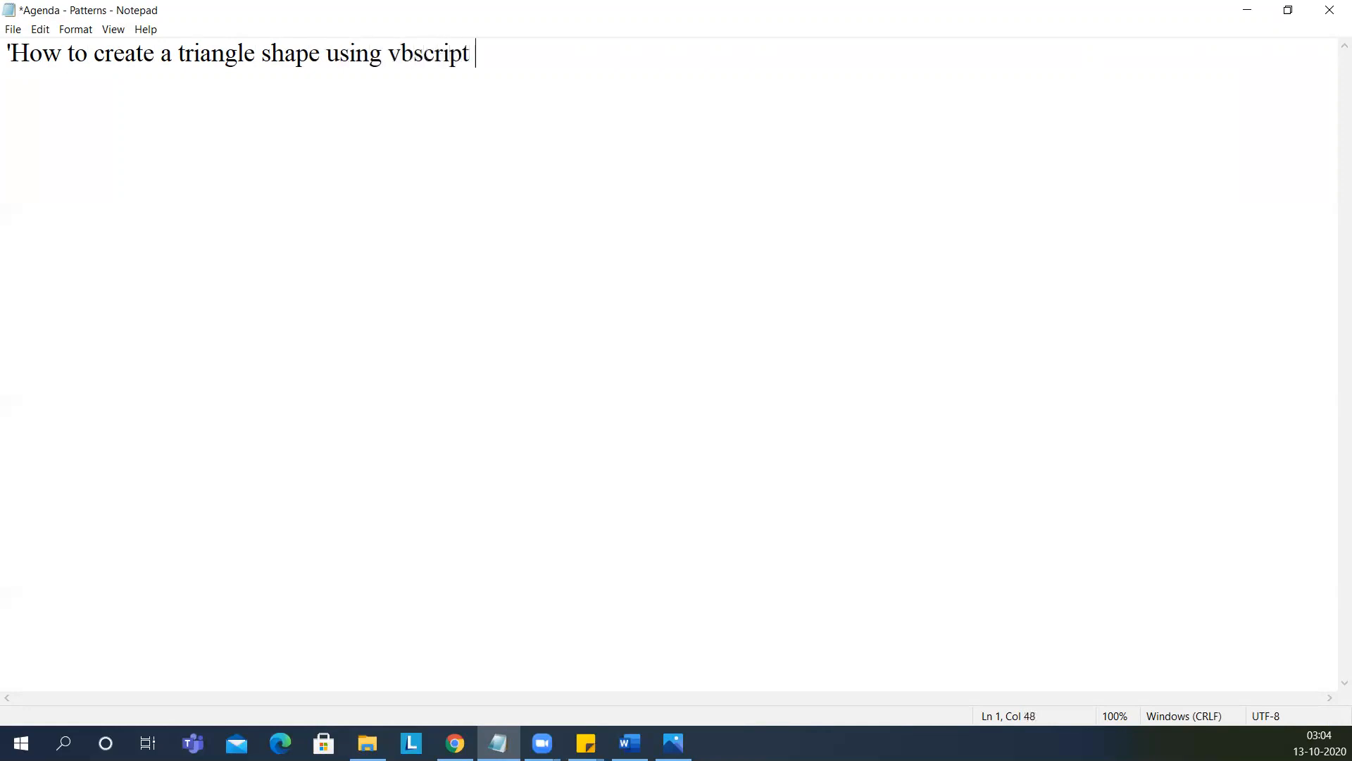
text(number)
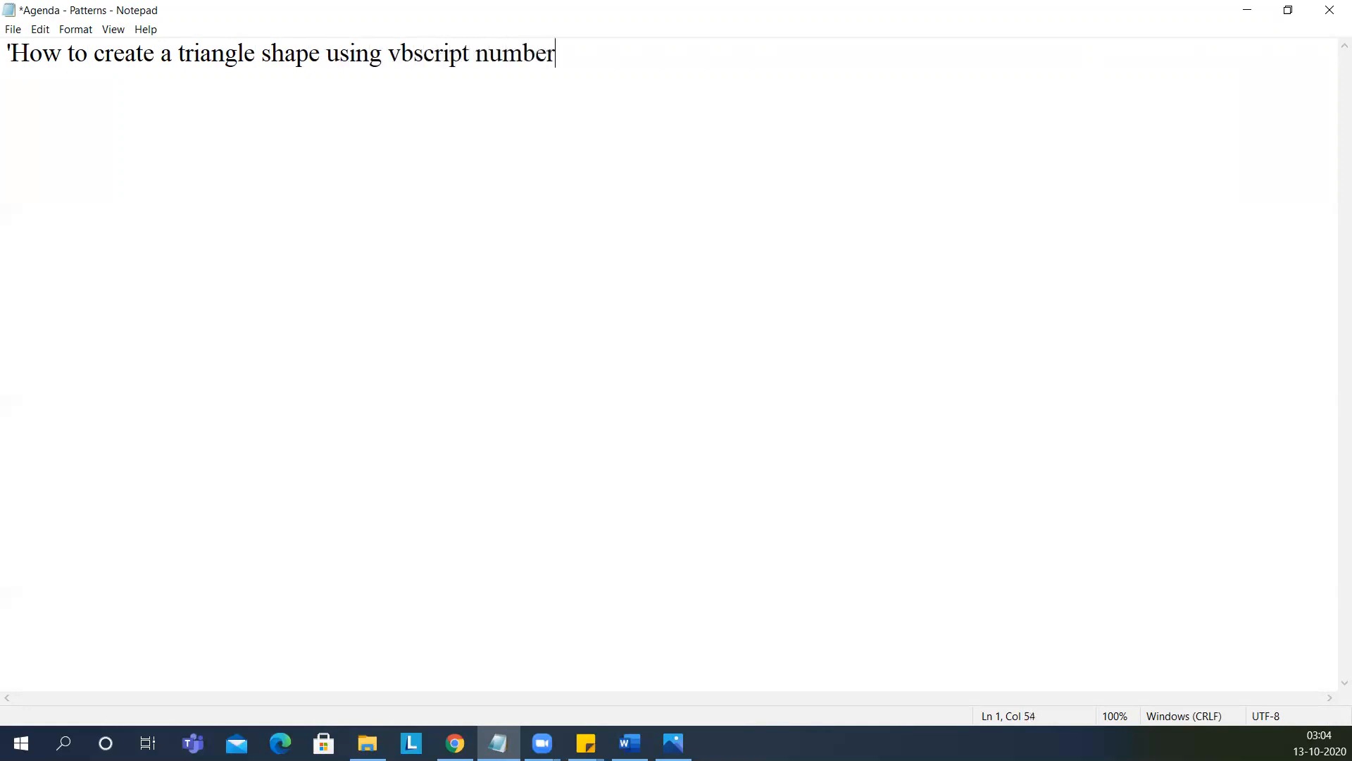
text(s)
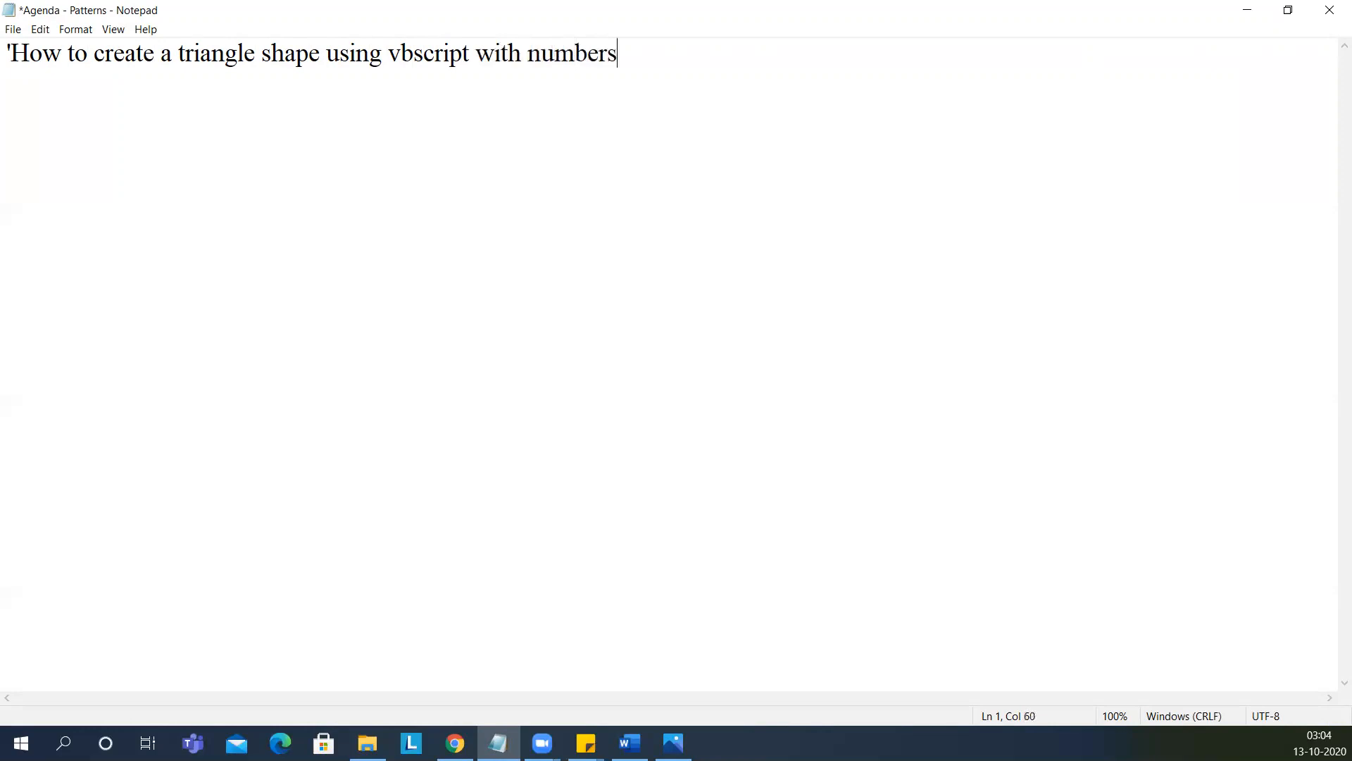
text(,)
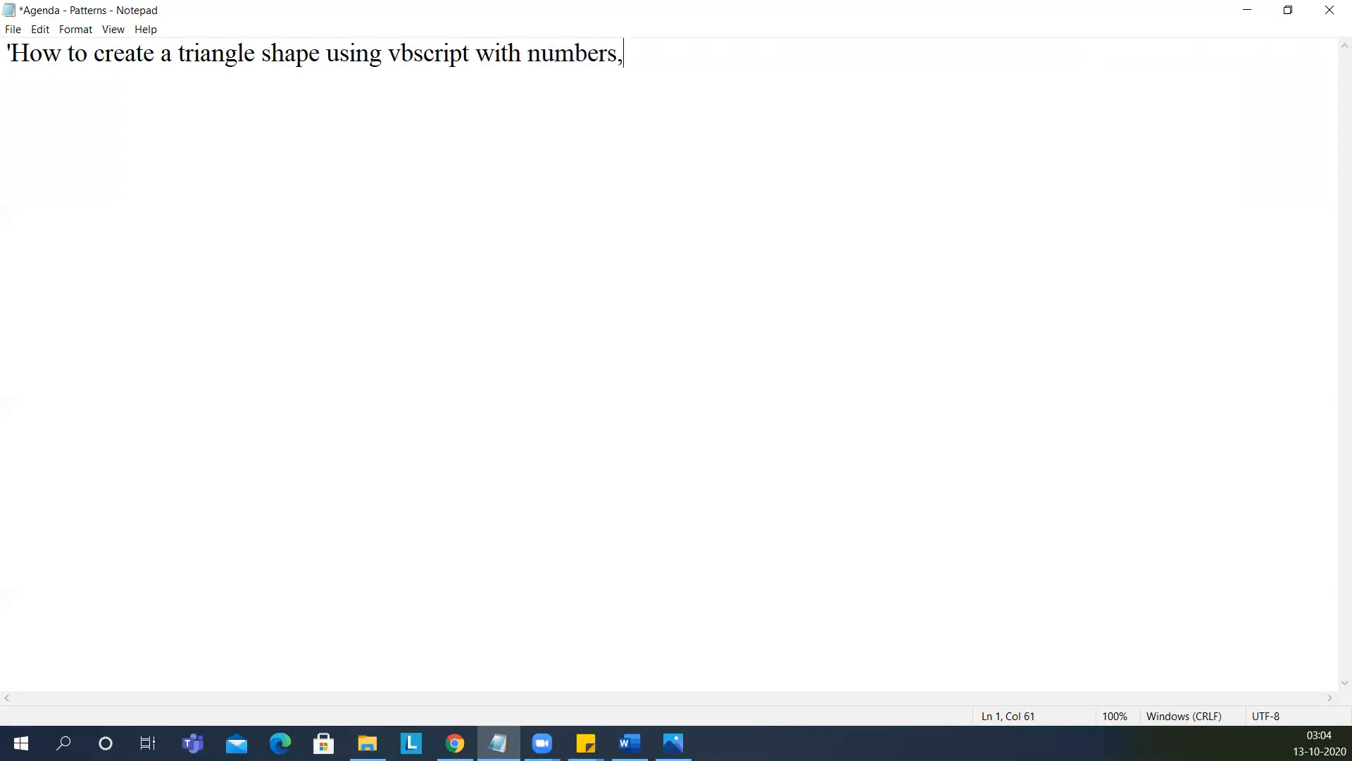
text(st)
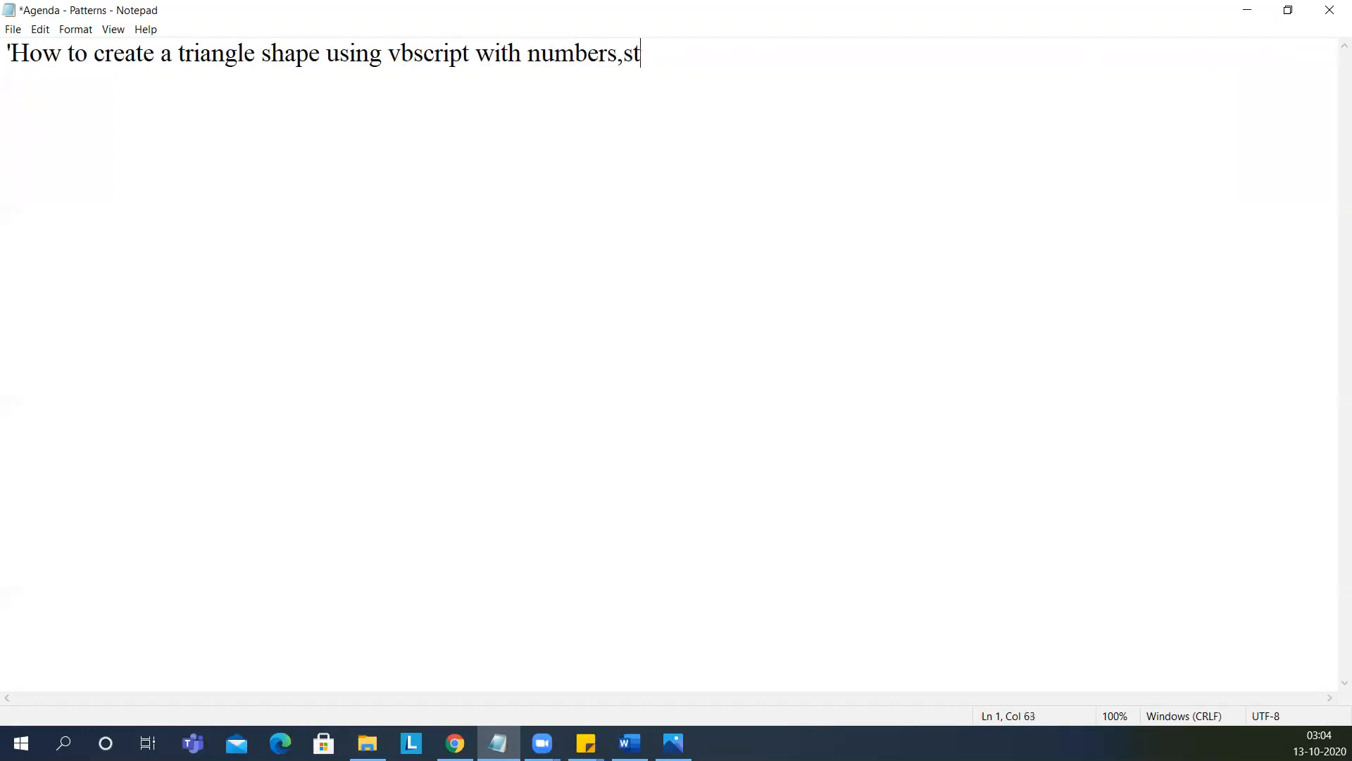
text(ar sym)
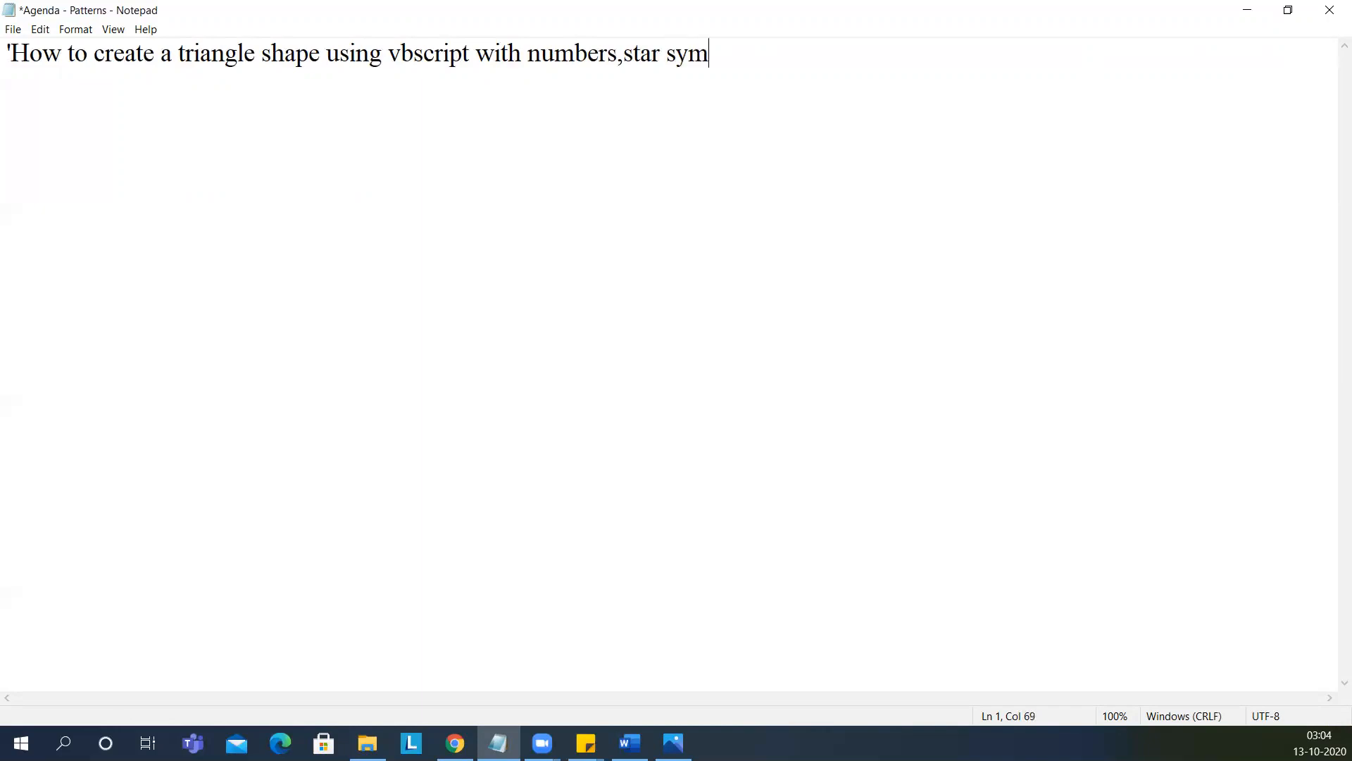
text(bol)
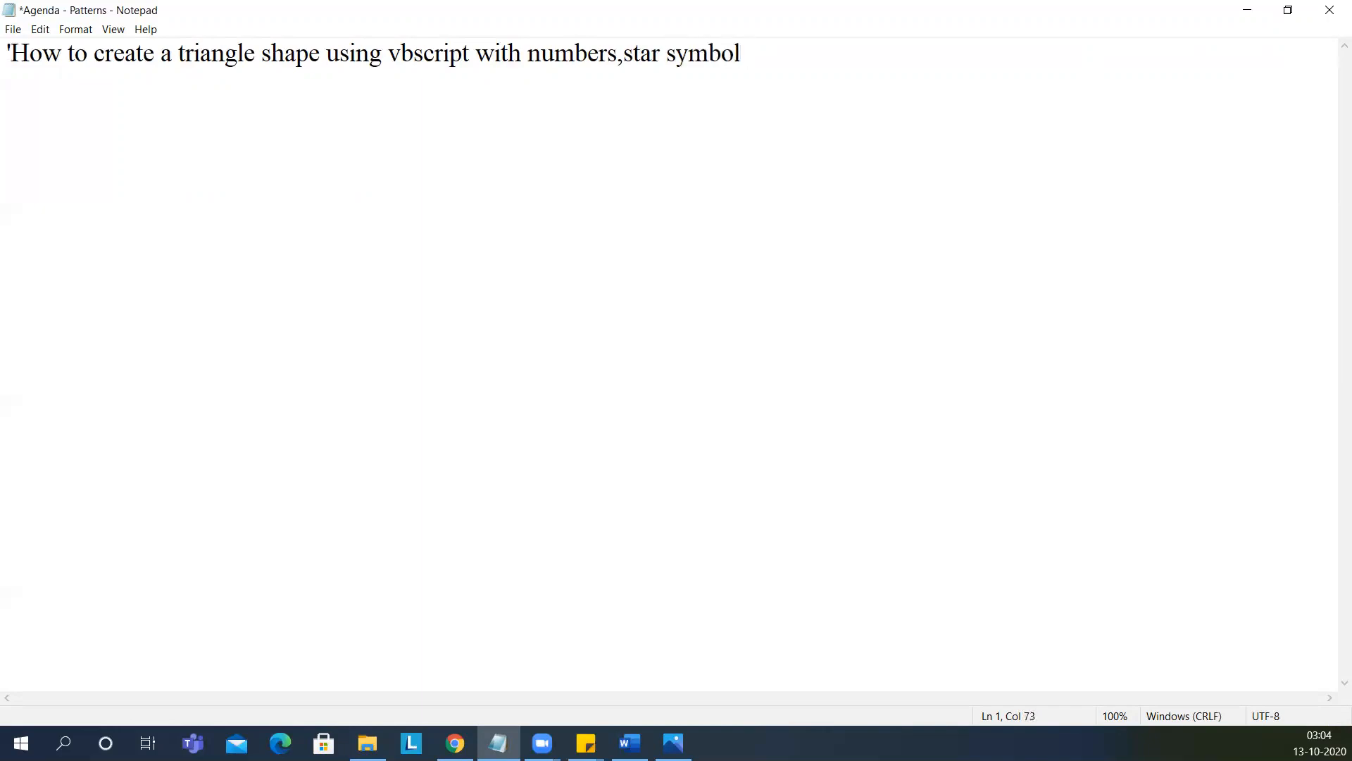
text(and)
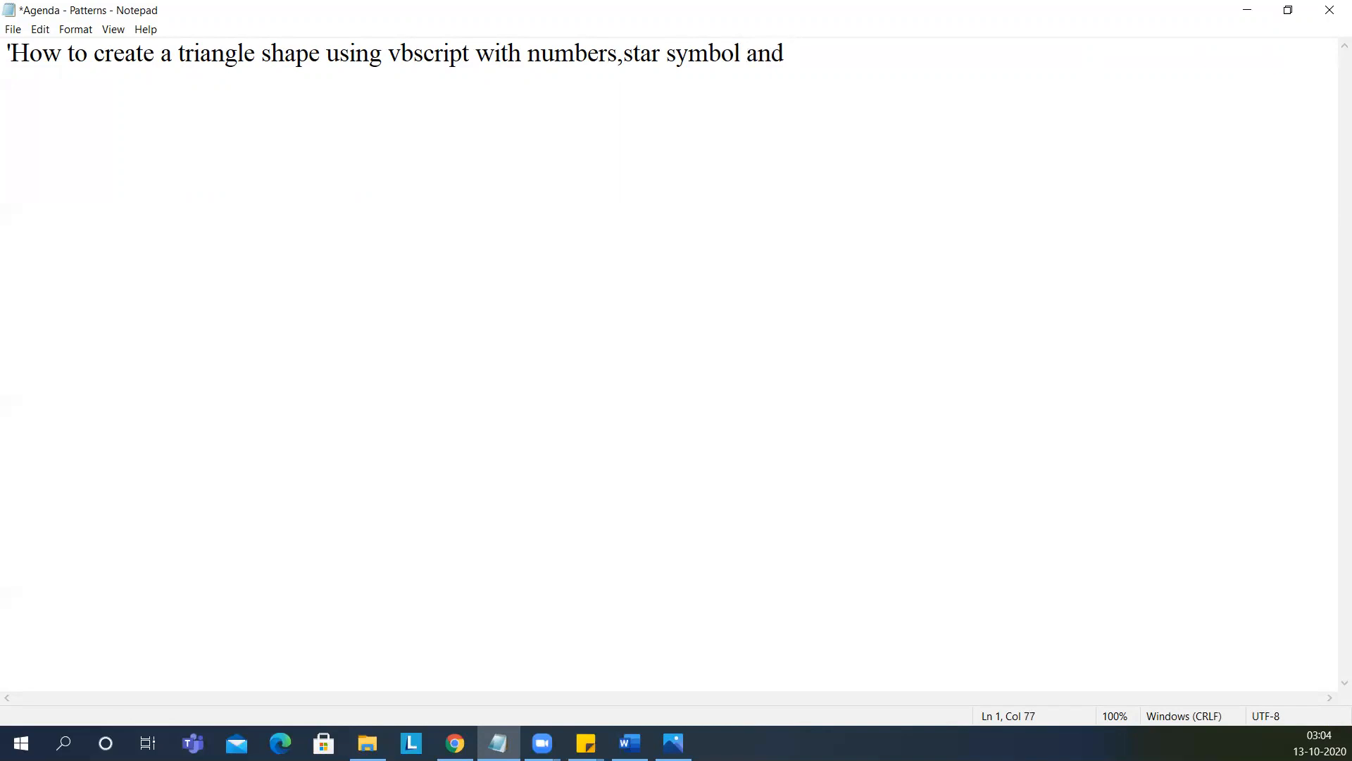
Step: Erase the trailing 'and' and save the Agenda - Patterns file
key(BackSpace)
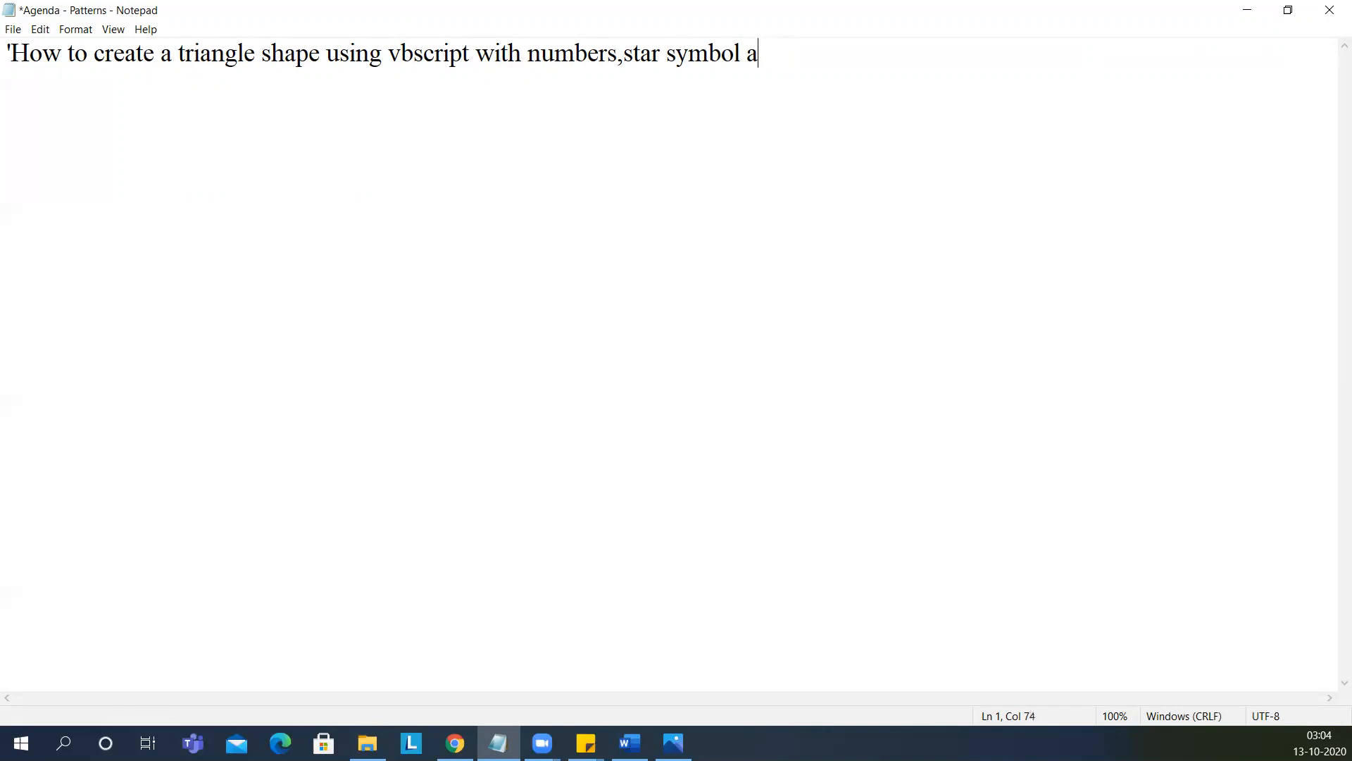
key(backspace)
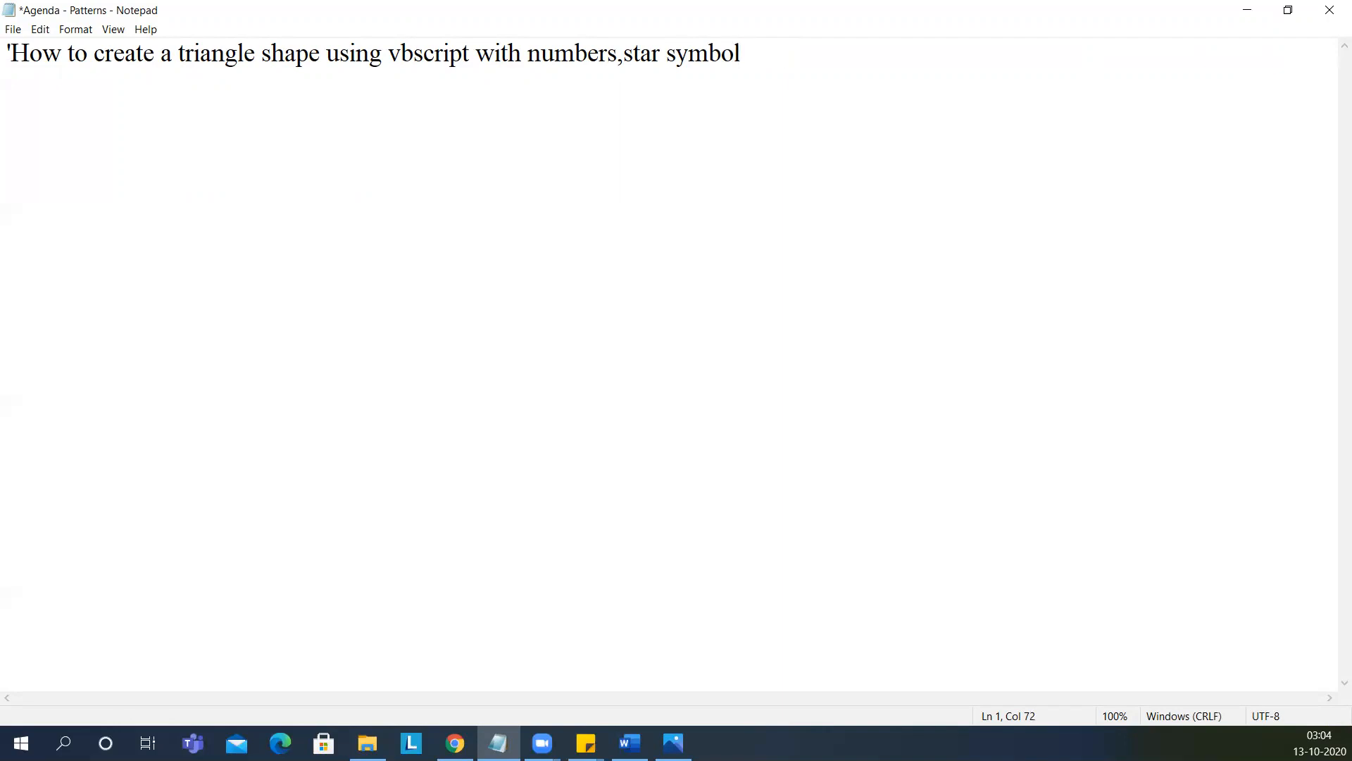
click(28, 54)
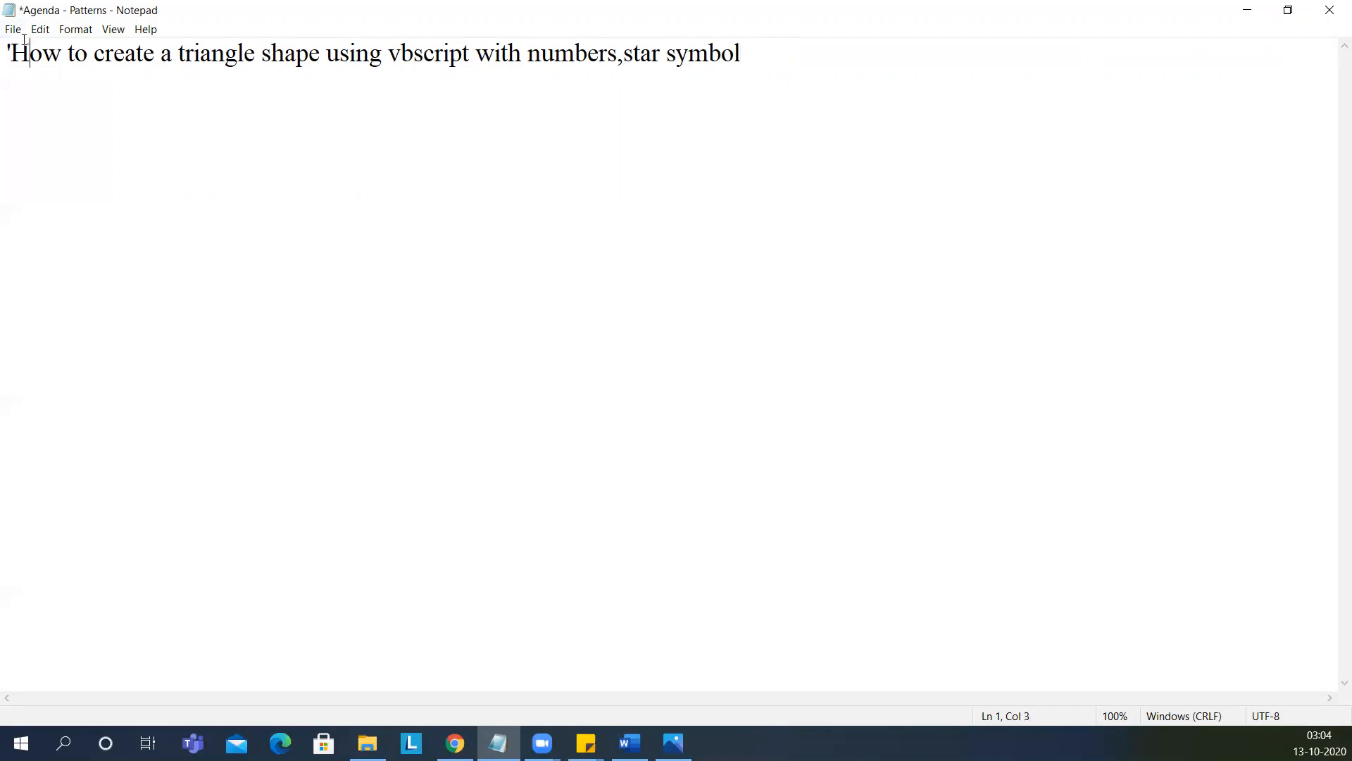
click(13, 28)
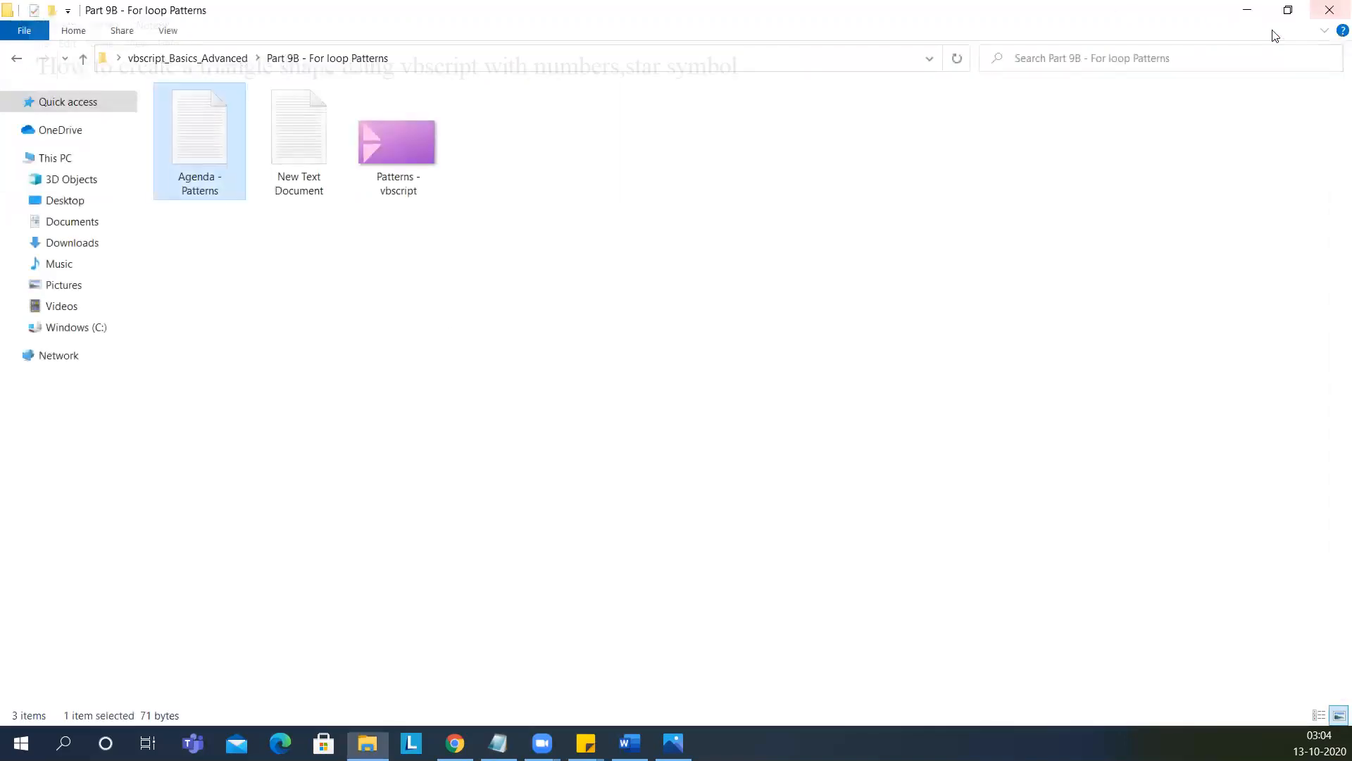
Step: Open New Text Document and delete its old pyramid comment text
double_click(298, 128)
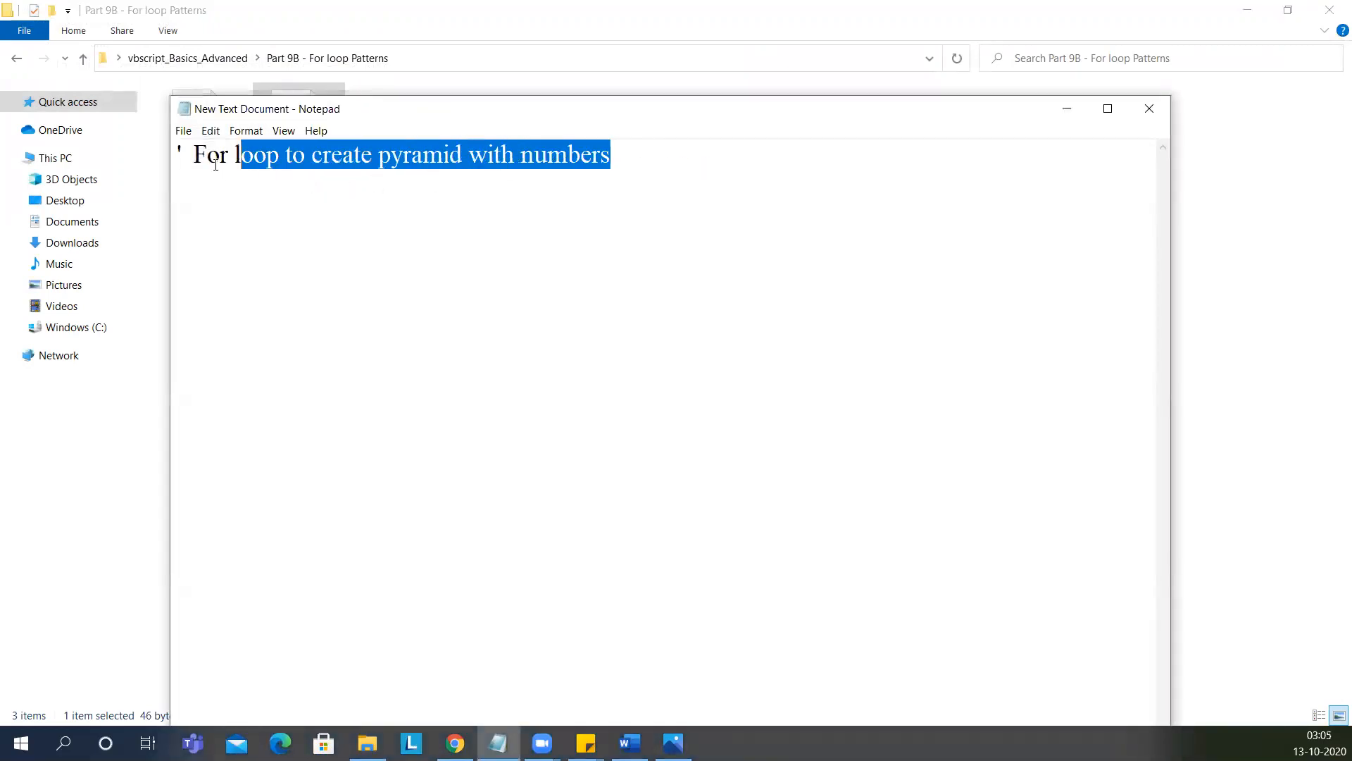
key(Delete)
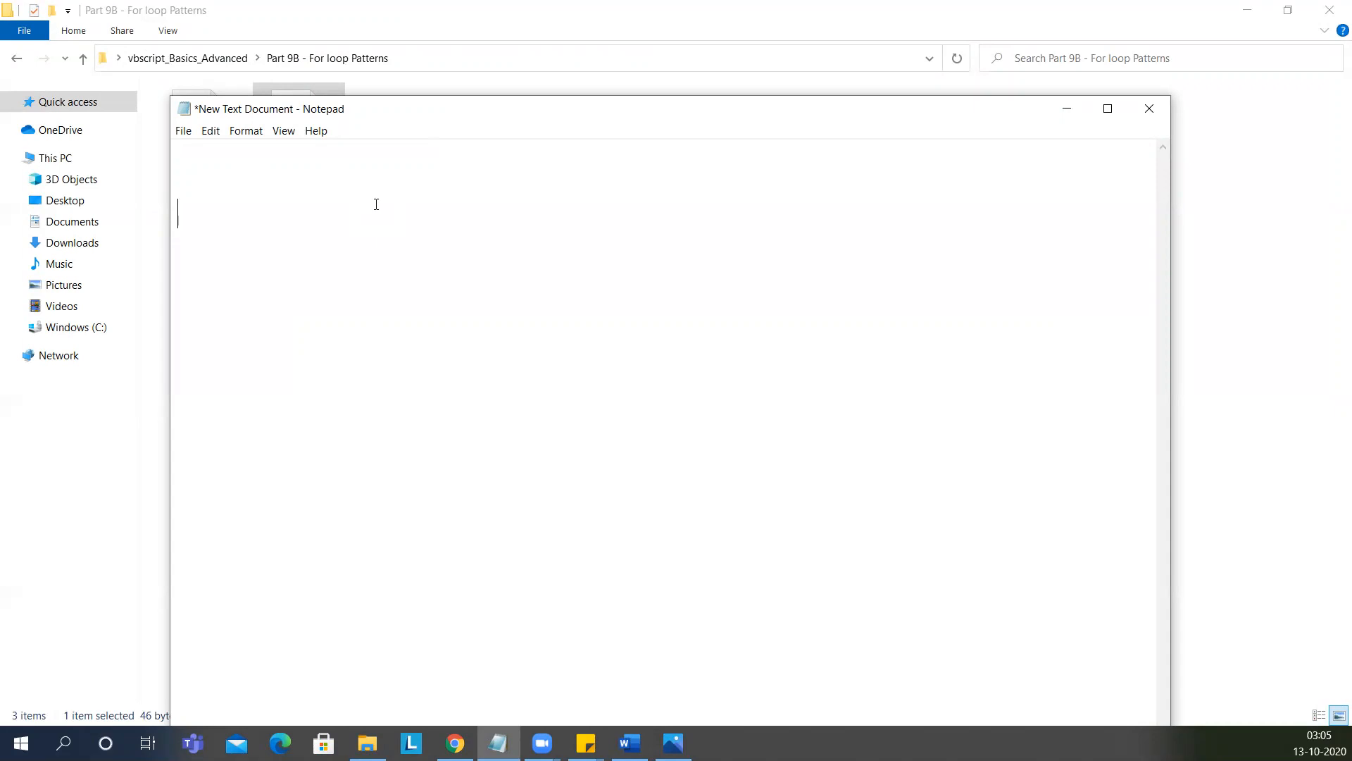
Step: Write the commented loop line 'For i = 1 to 10' and sketch sample triangle rows below it
text(For o)
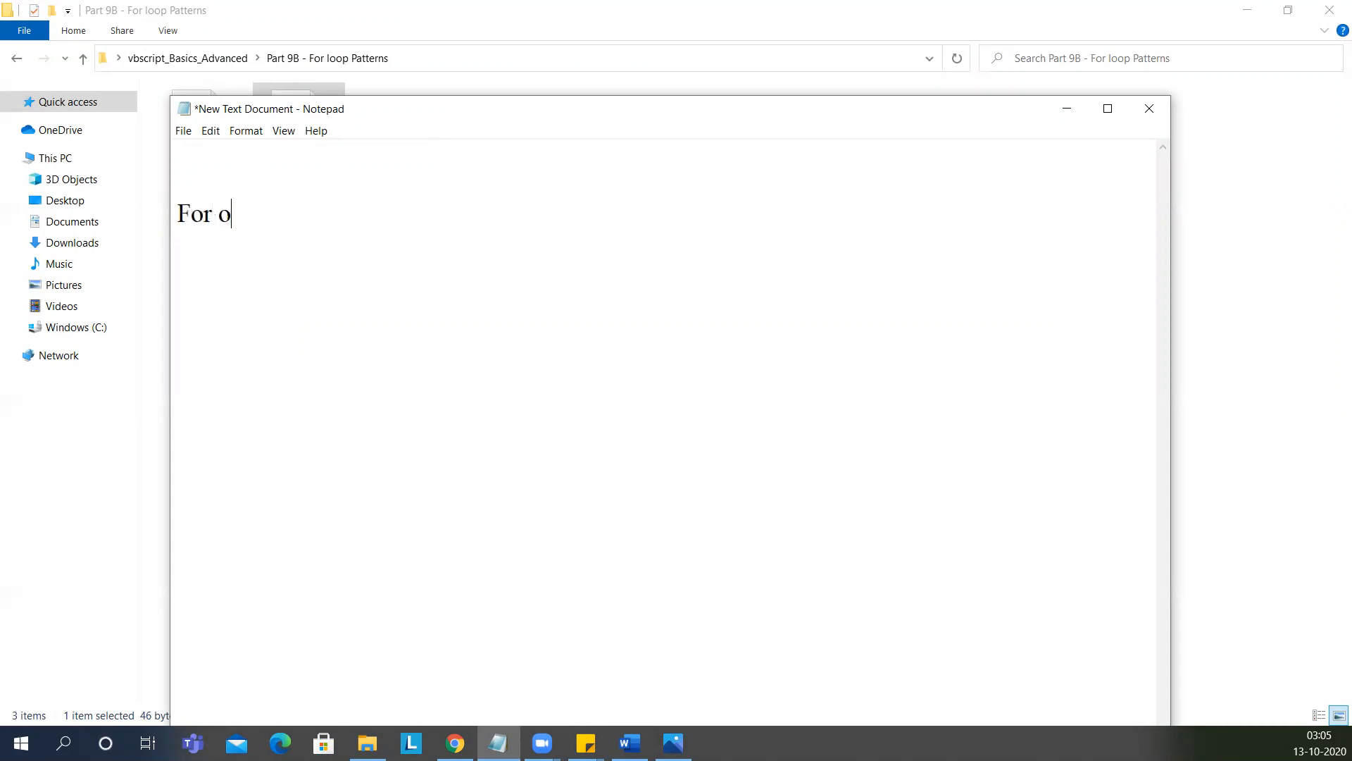
text(i =)
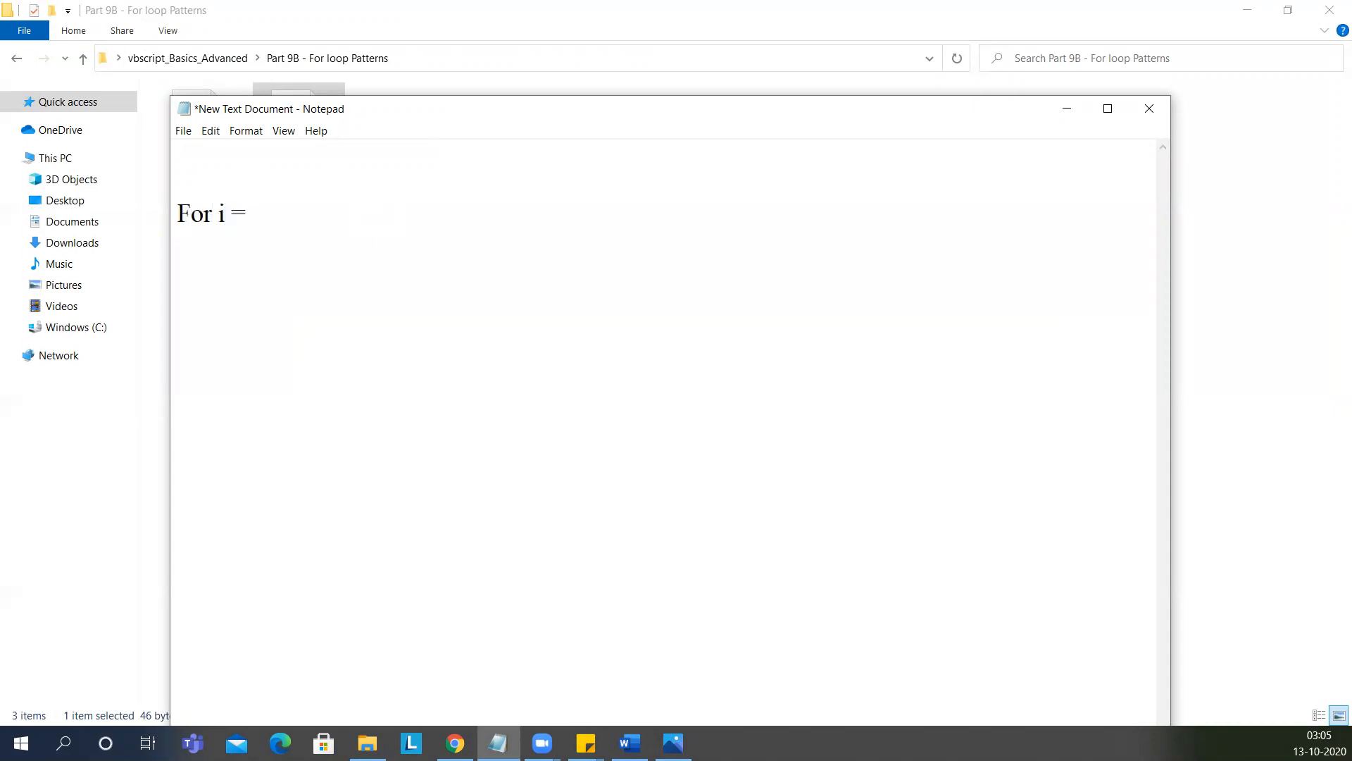
text(1 to)
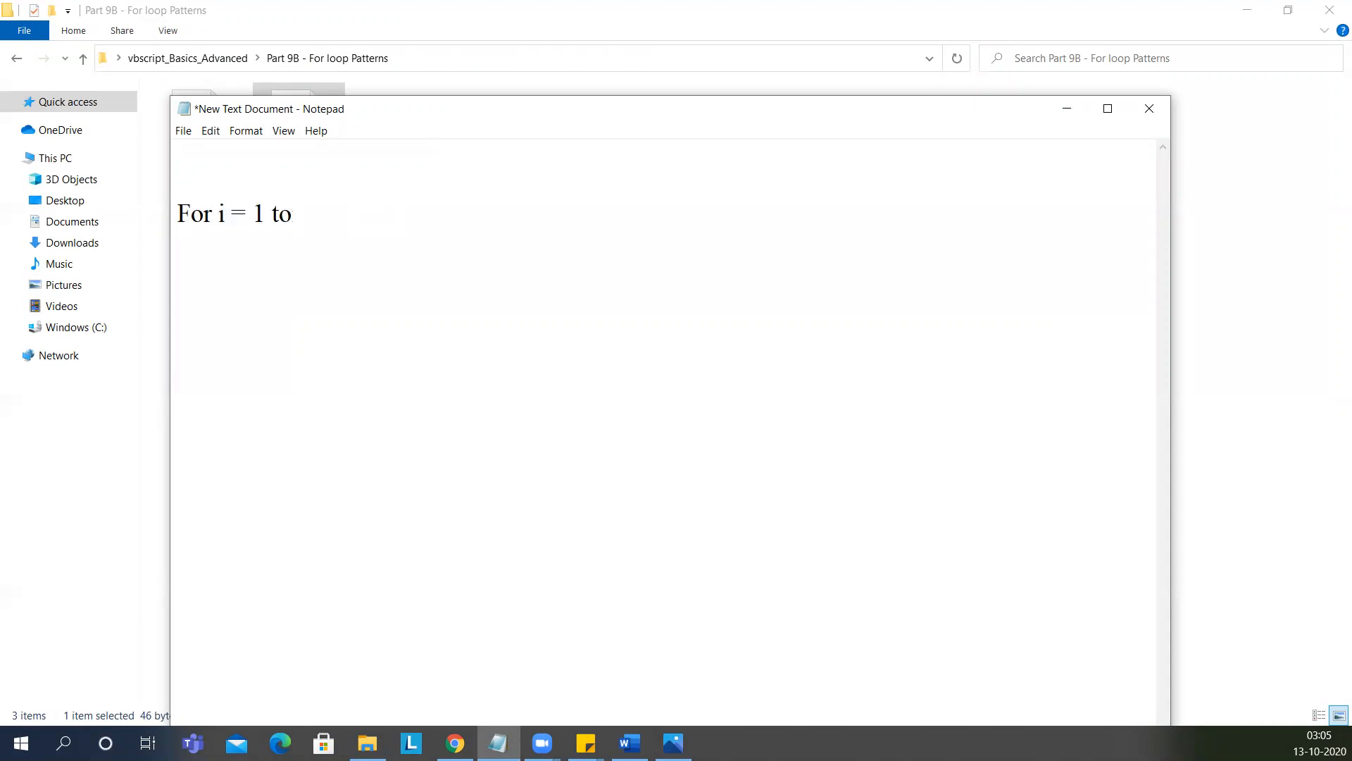
text(10)
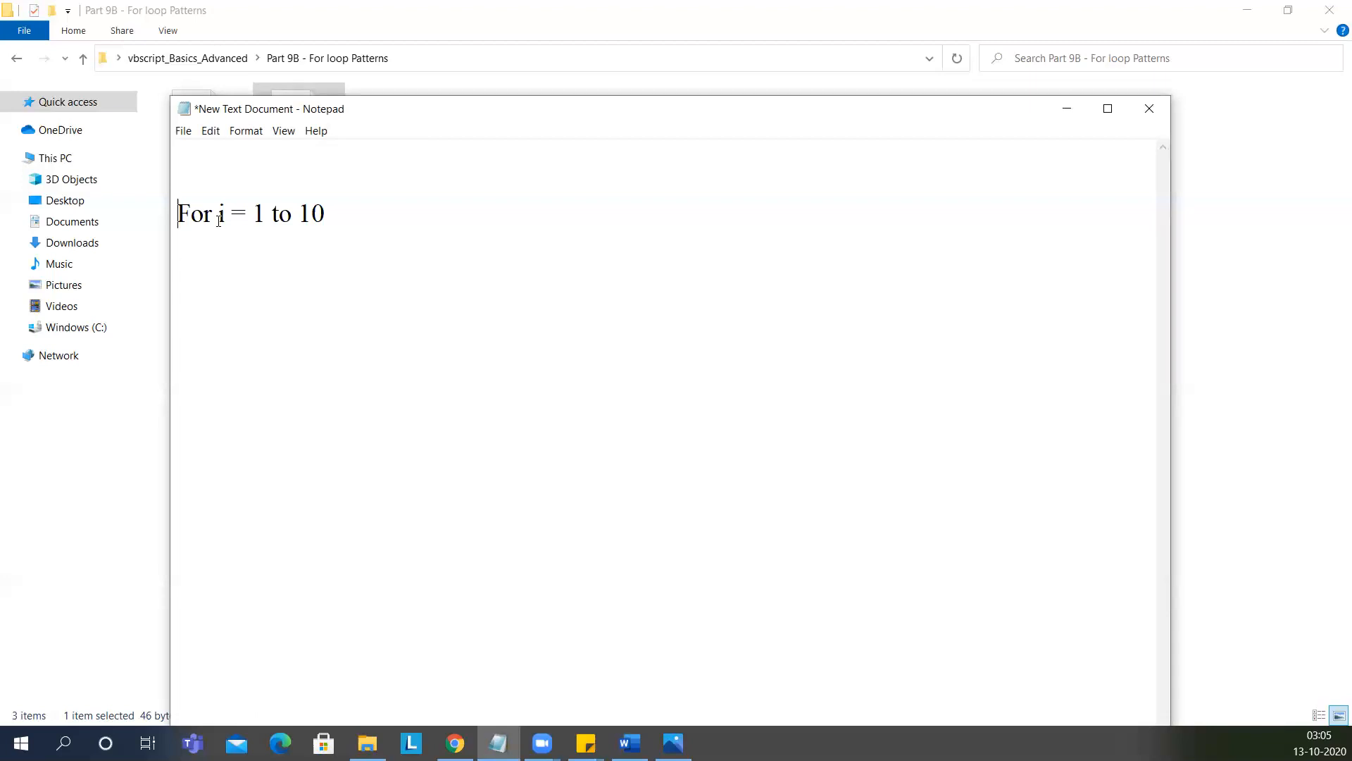
key(Enter)
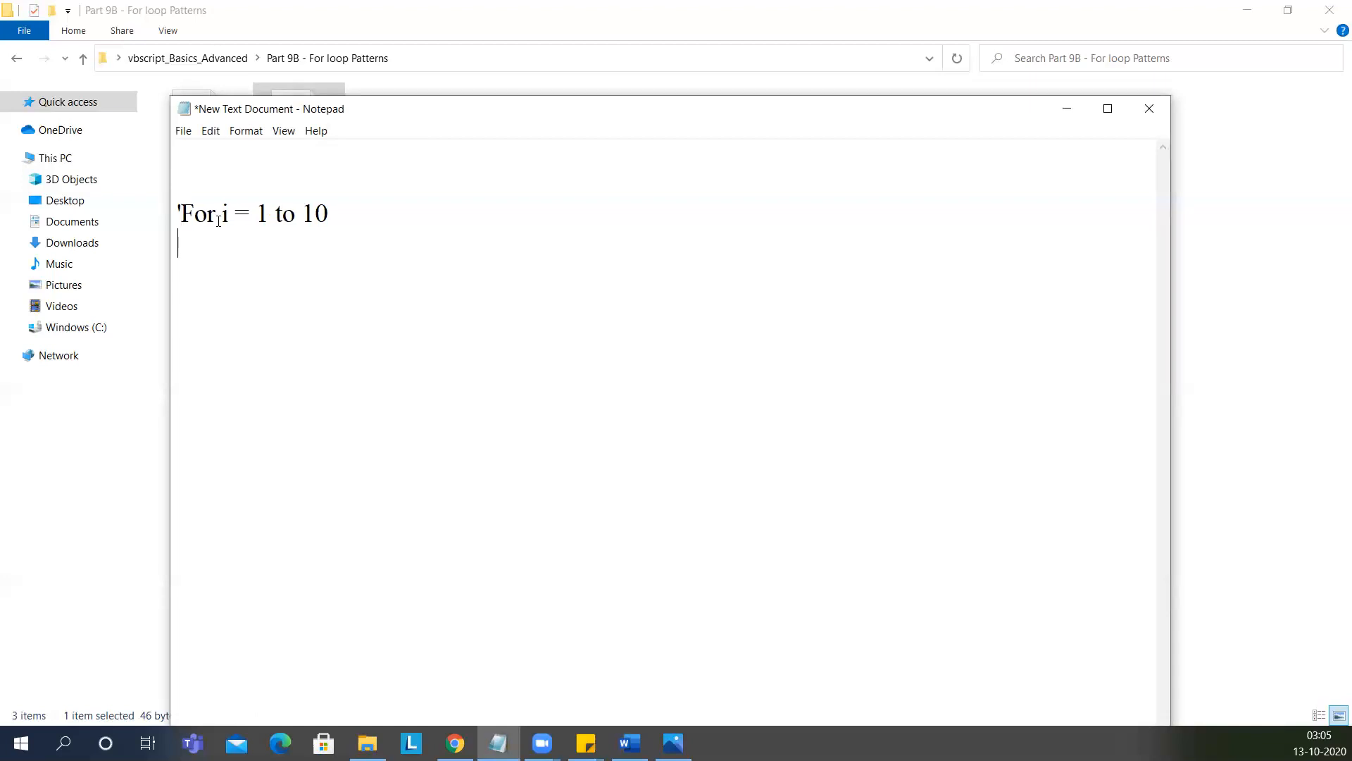
text(1 2)
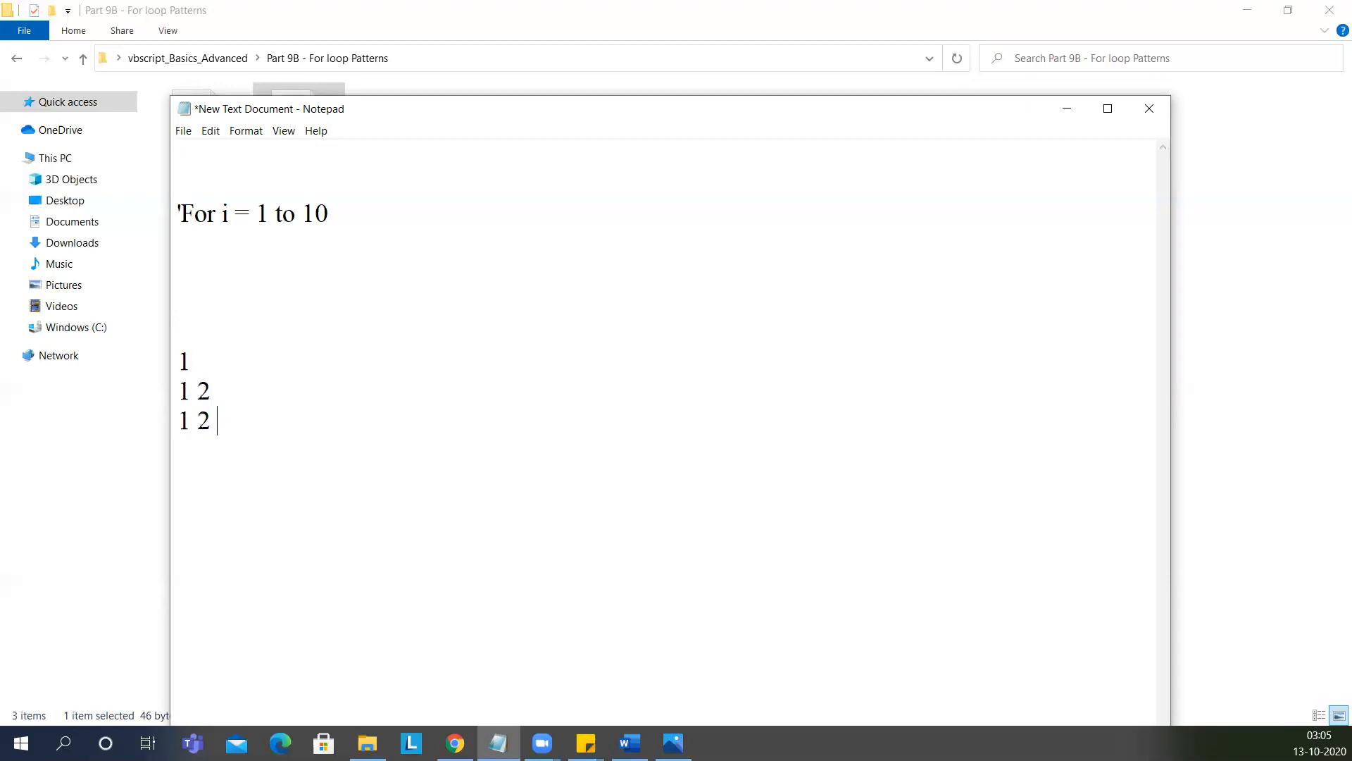
text(3)
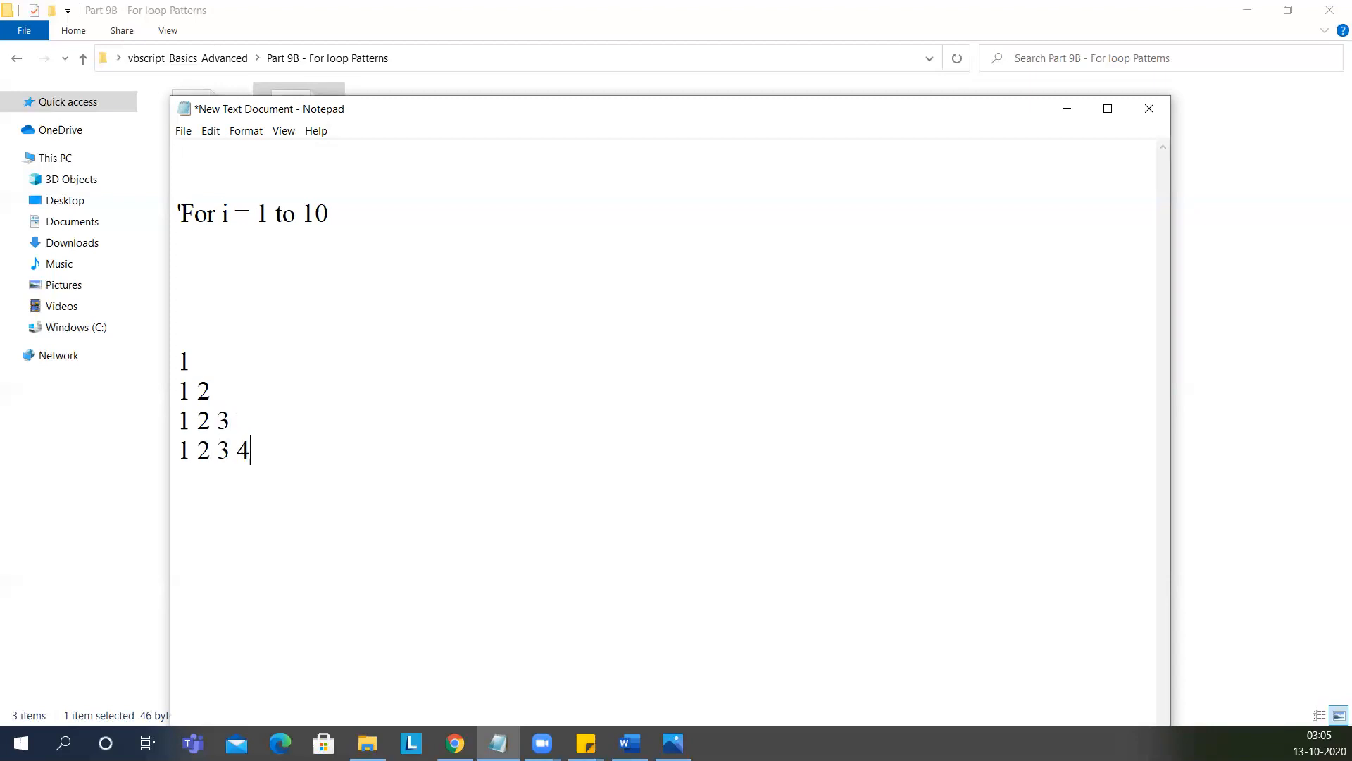
text(/.....)
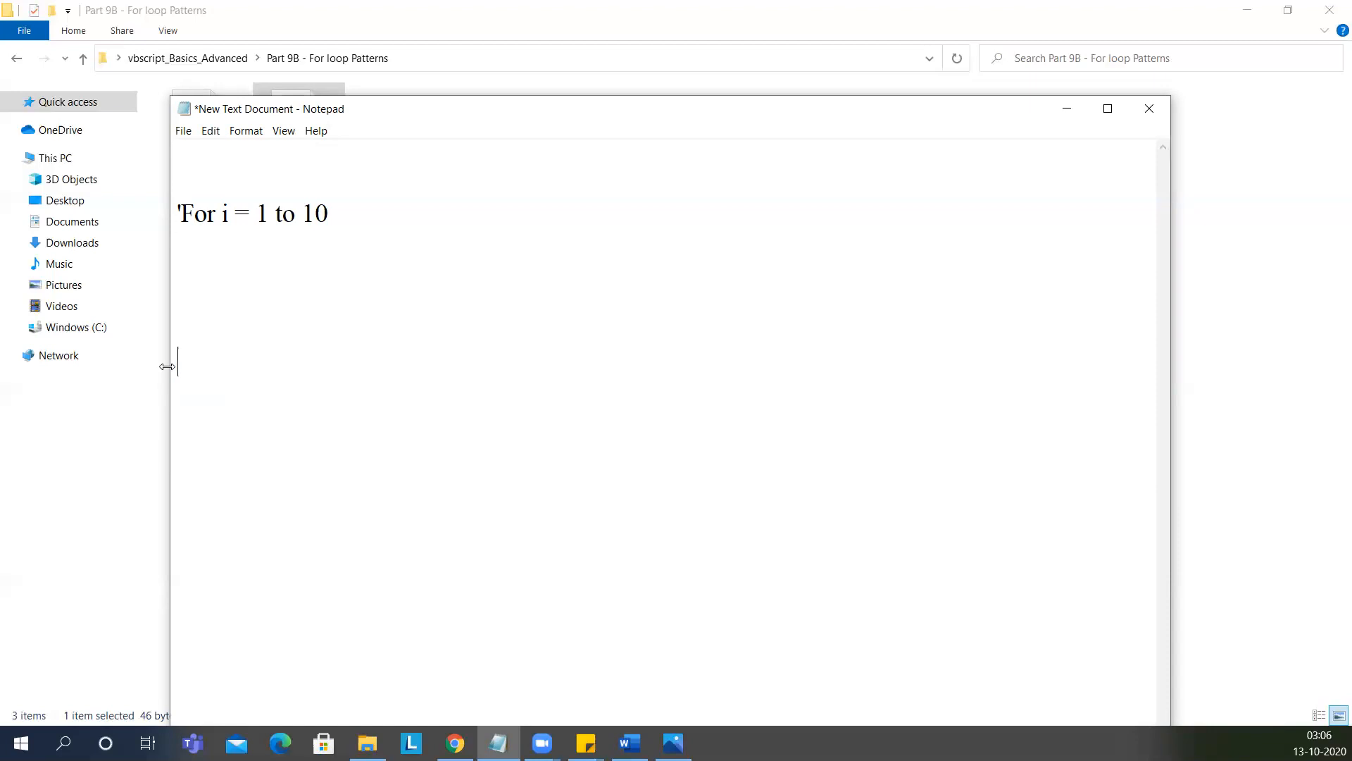
mouse_move(181, 241)
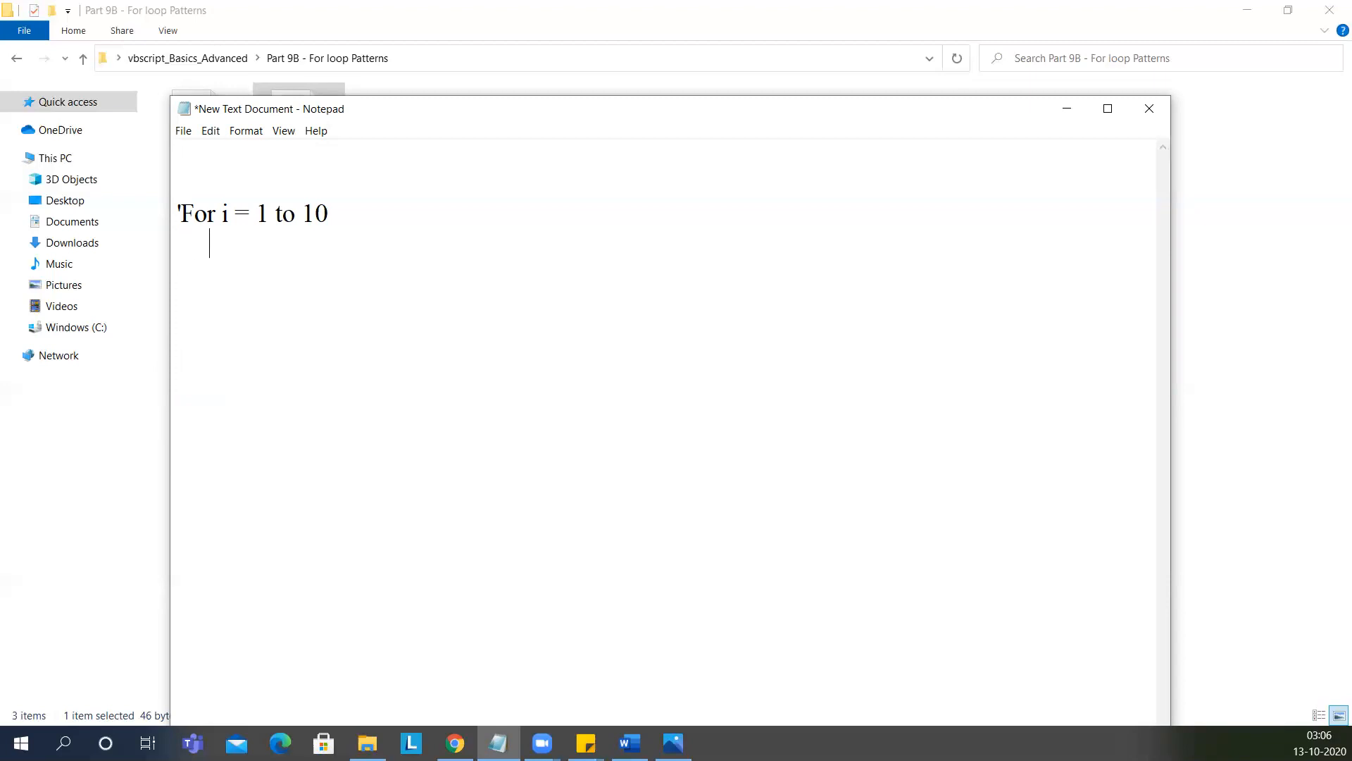
Step: Uncomment the outer loop and add the inner loop header 'For j = 1 to i'
text(for)
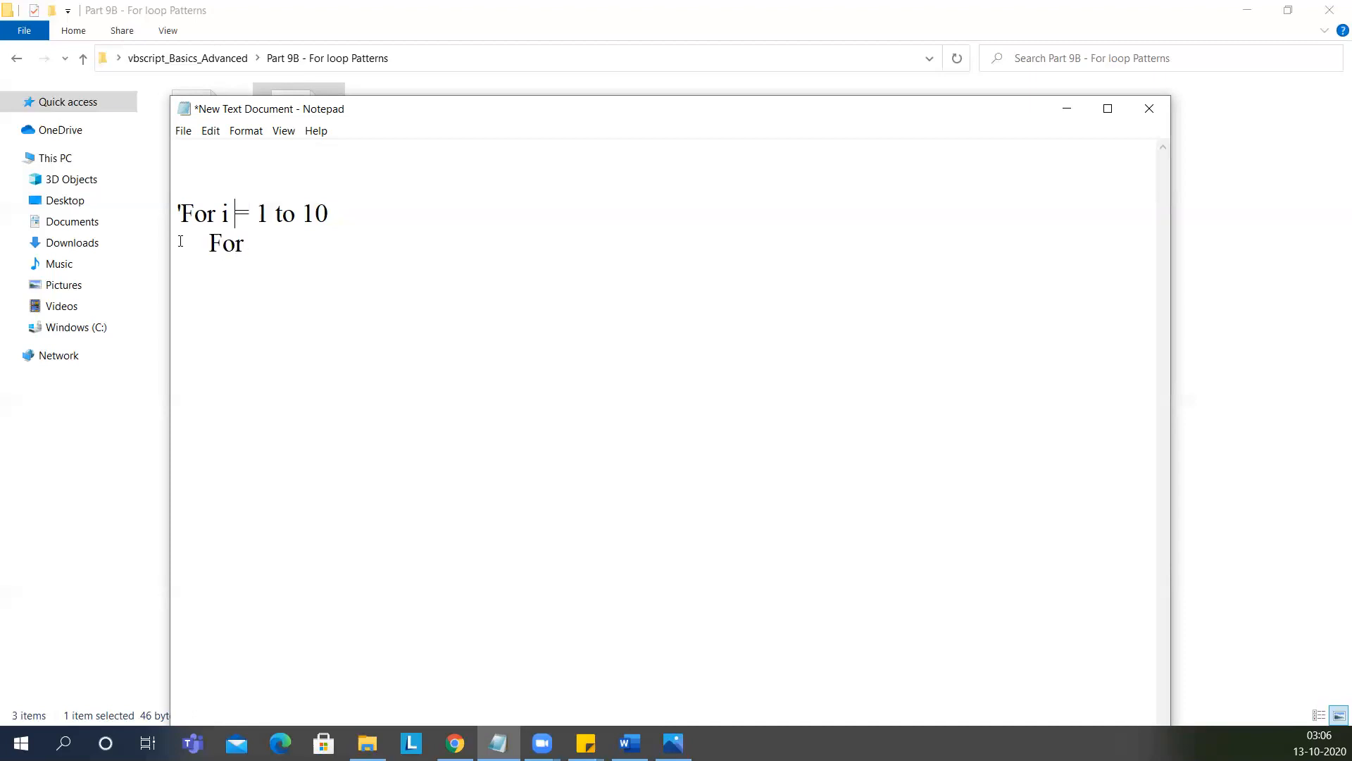
key(Backspace)
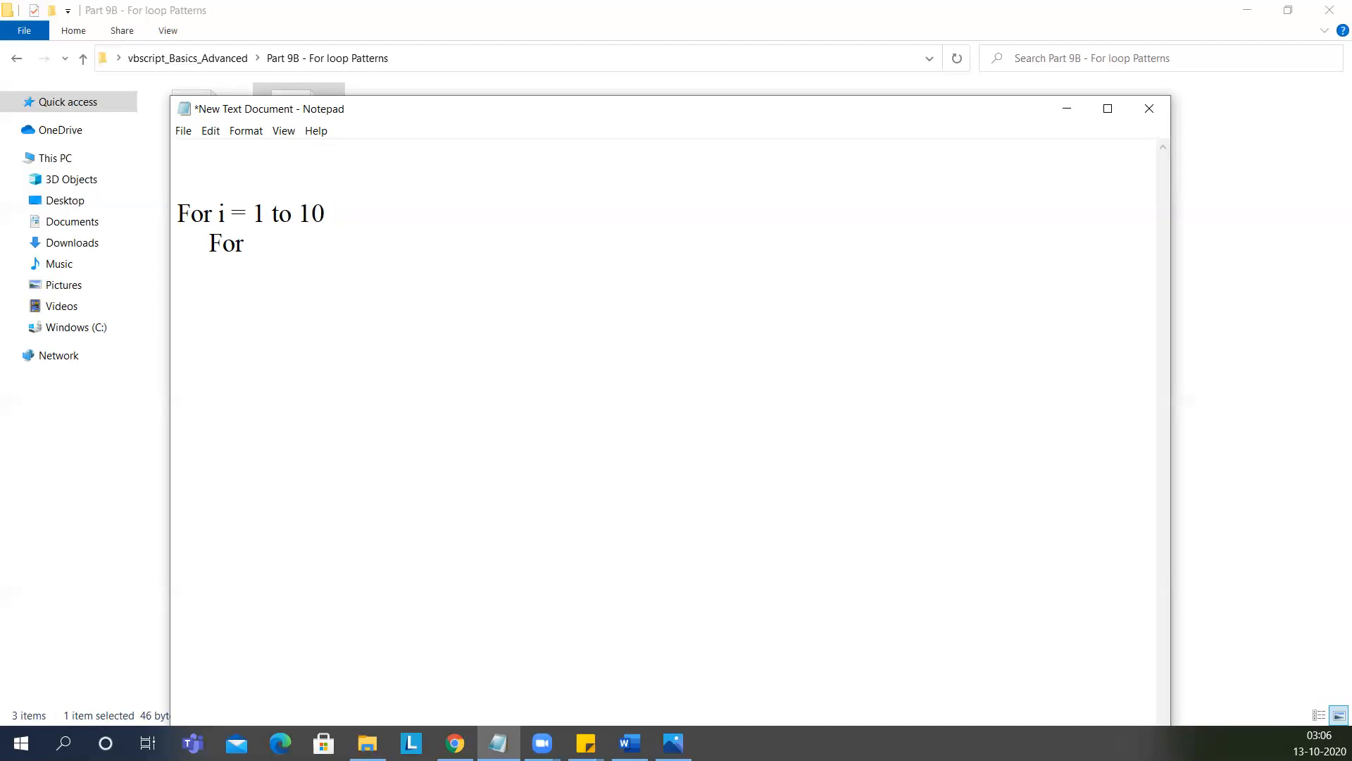
text(j)
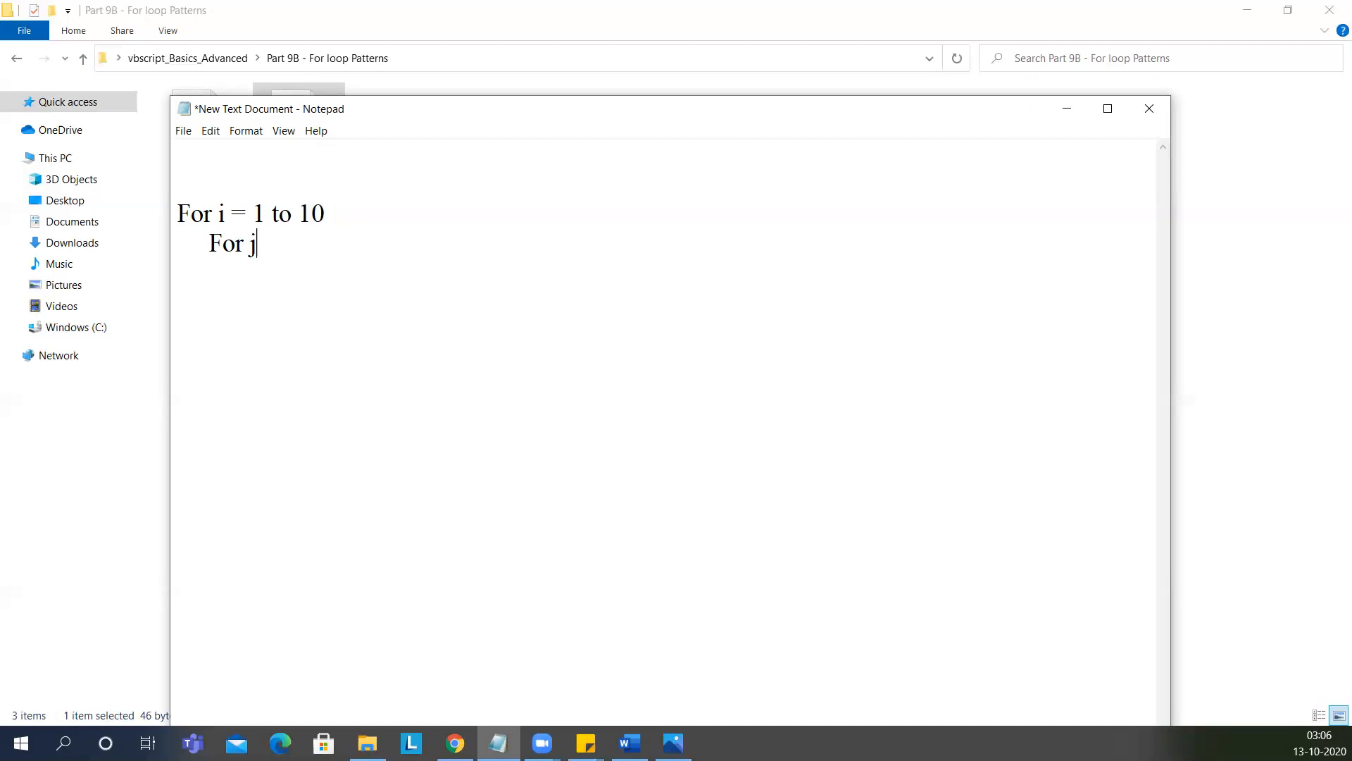
text(= 1)
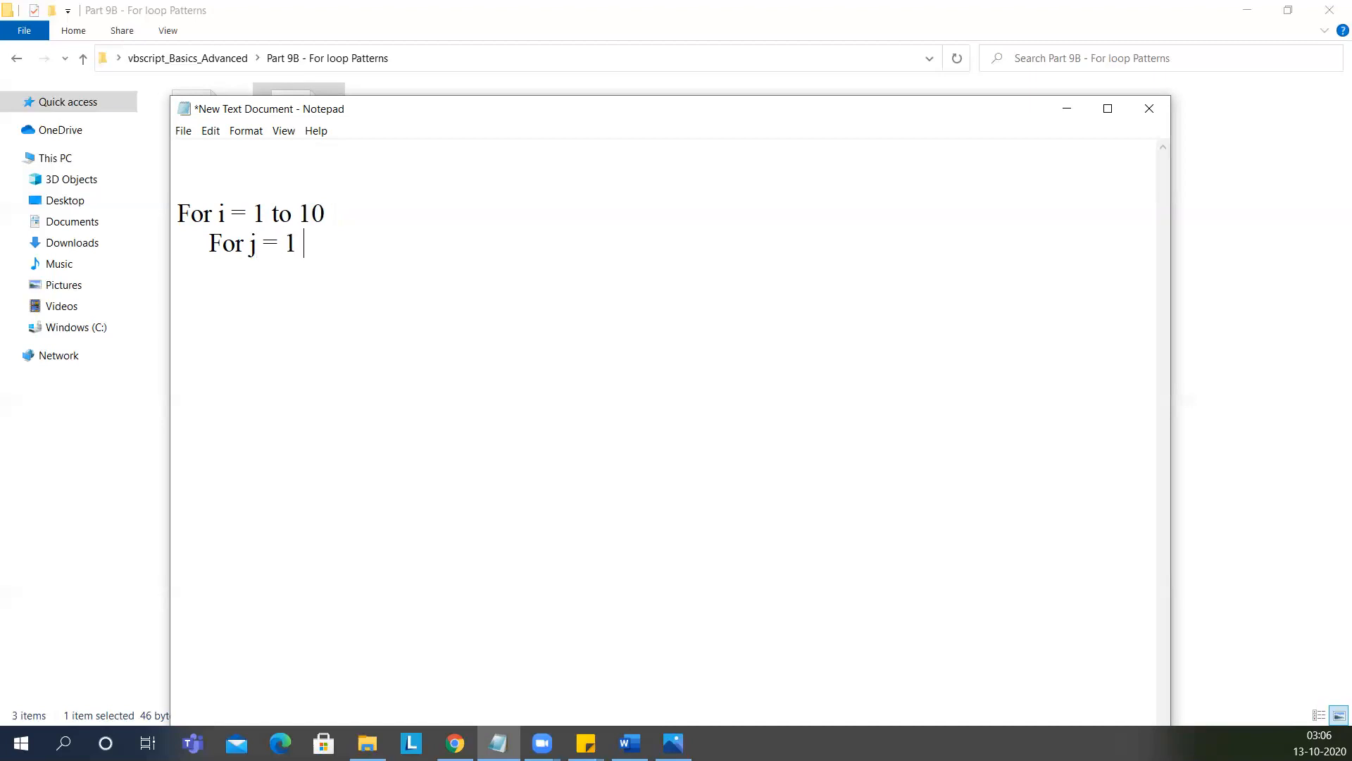
text(to i)
text(temp)
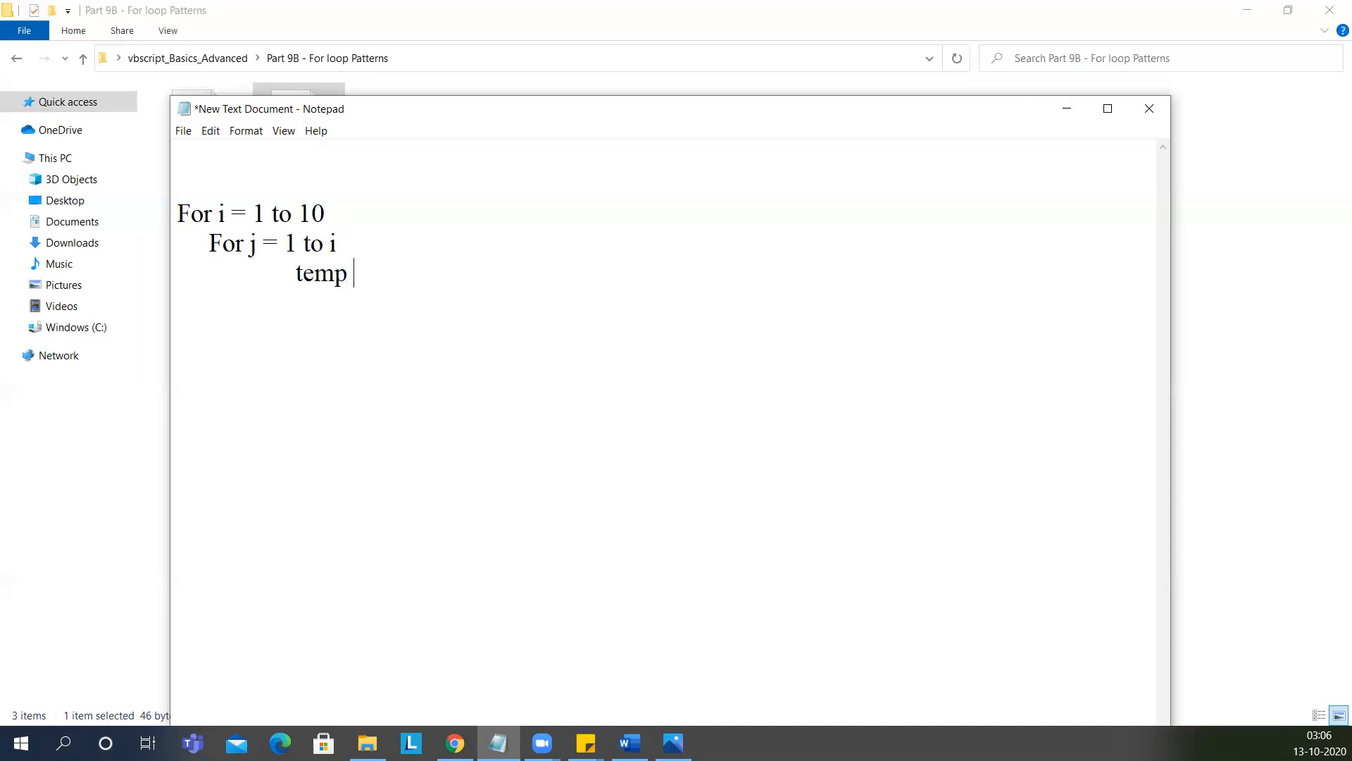
click(1107, 109)
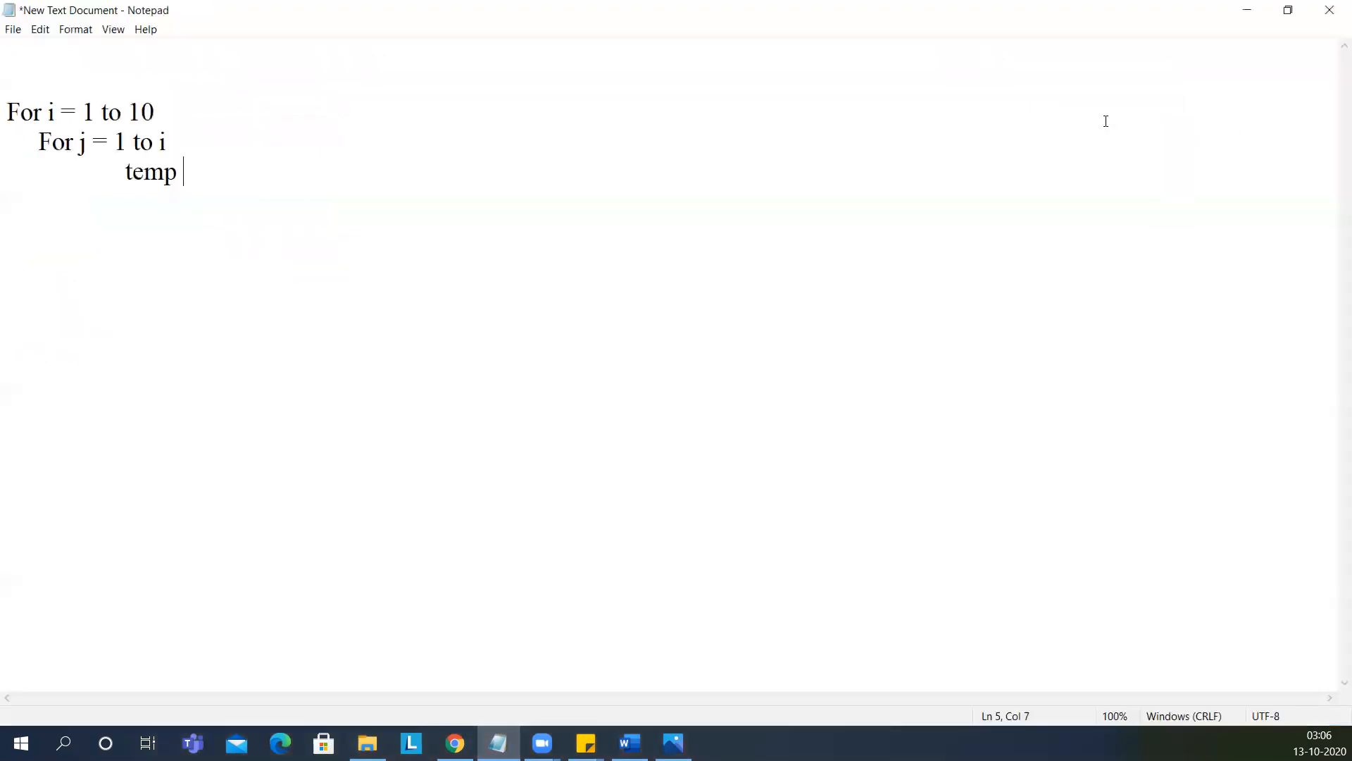
Step: Add 'temp = temp & j & " "' inside the inner loop and close it with next
text(= temp)
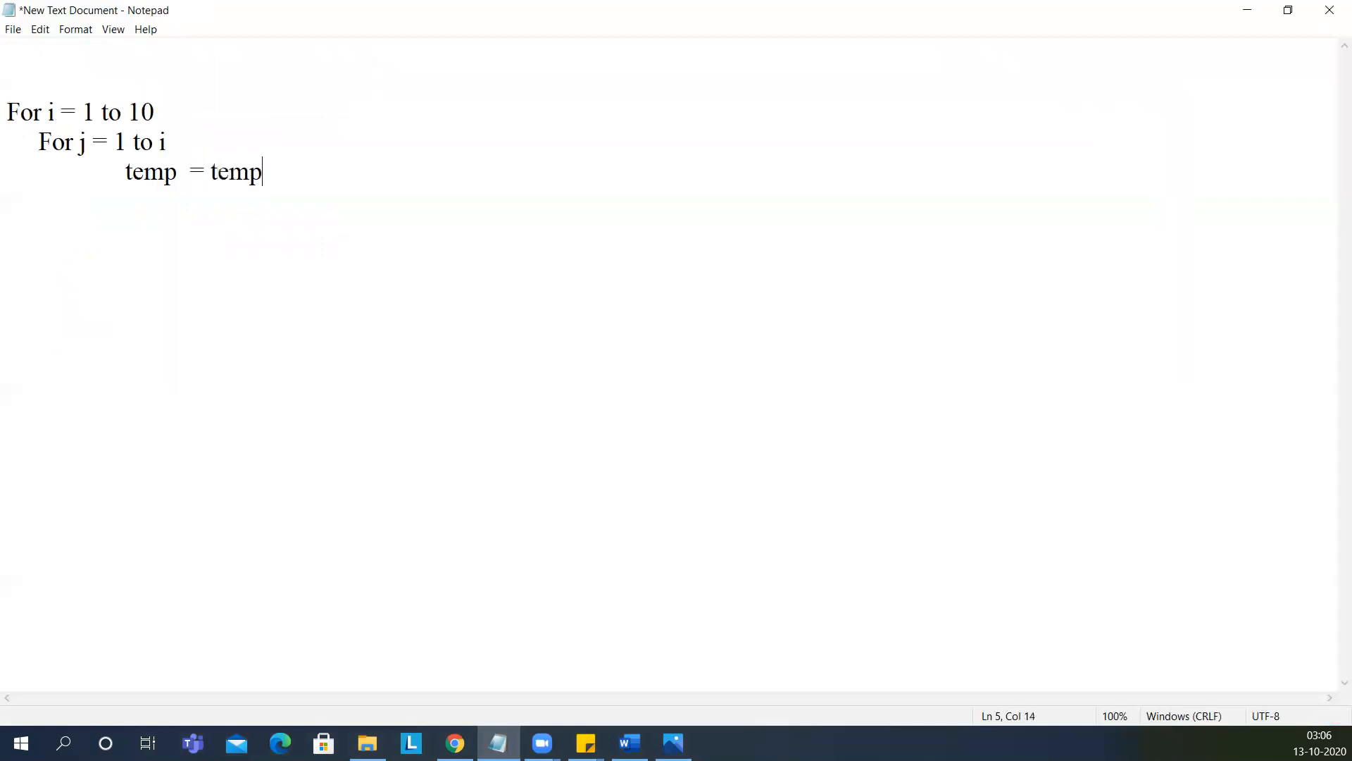
text(&)
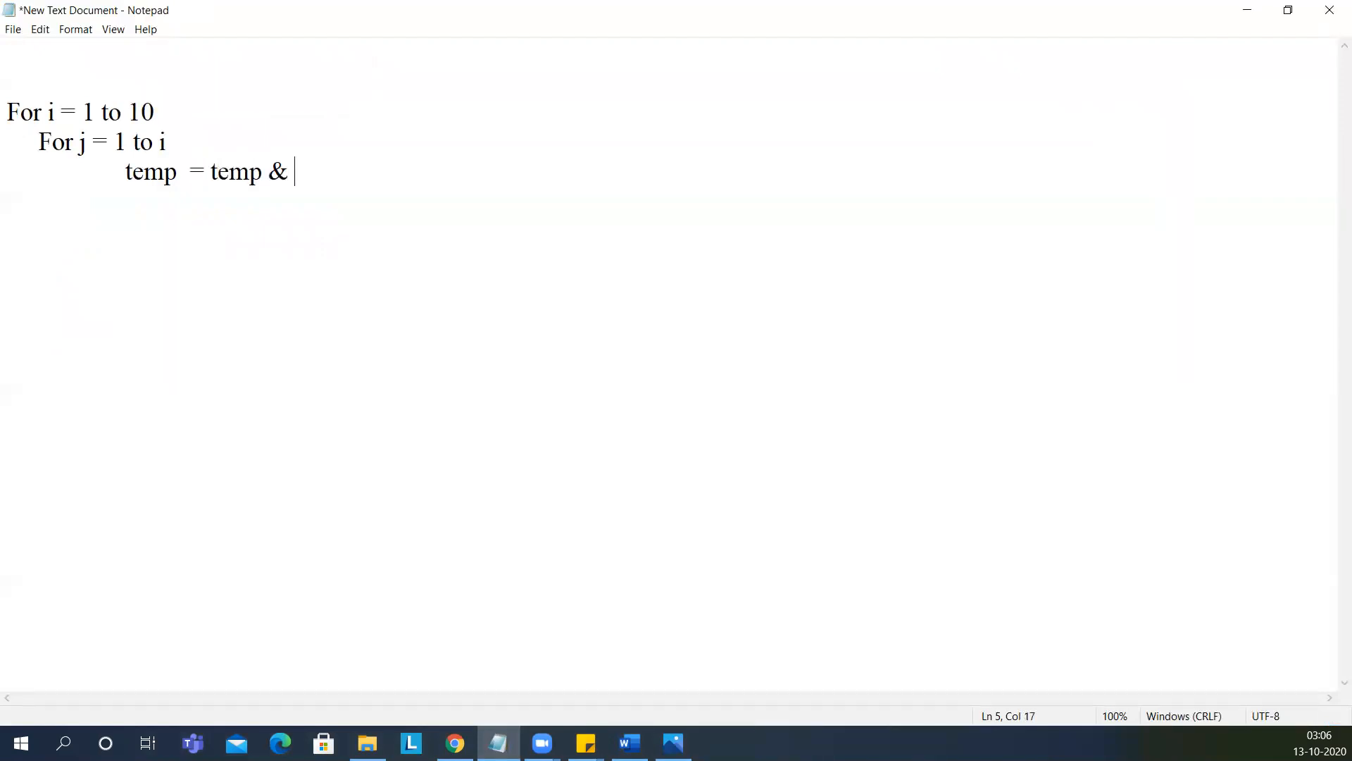
text(j)
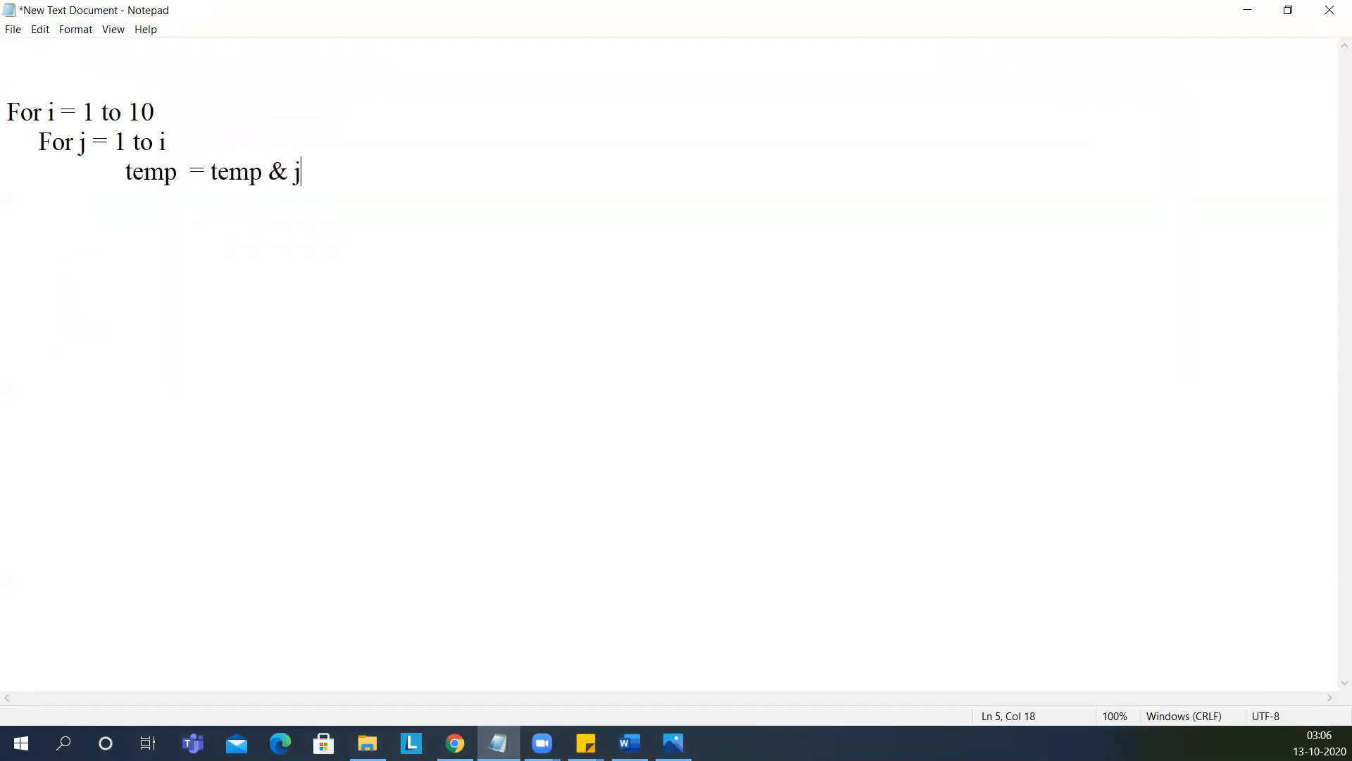
text(&" ")
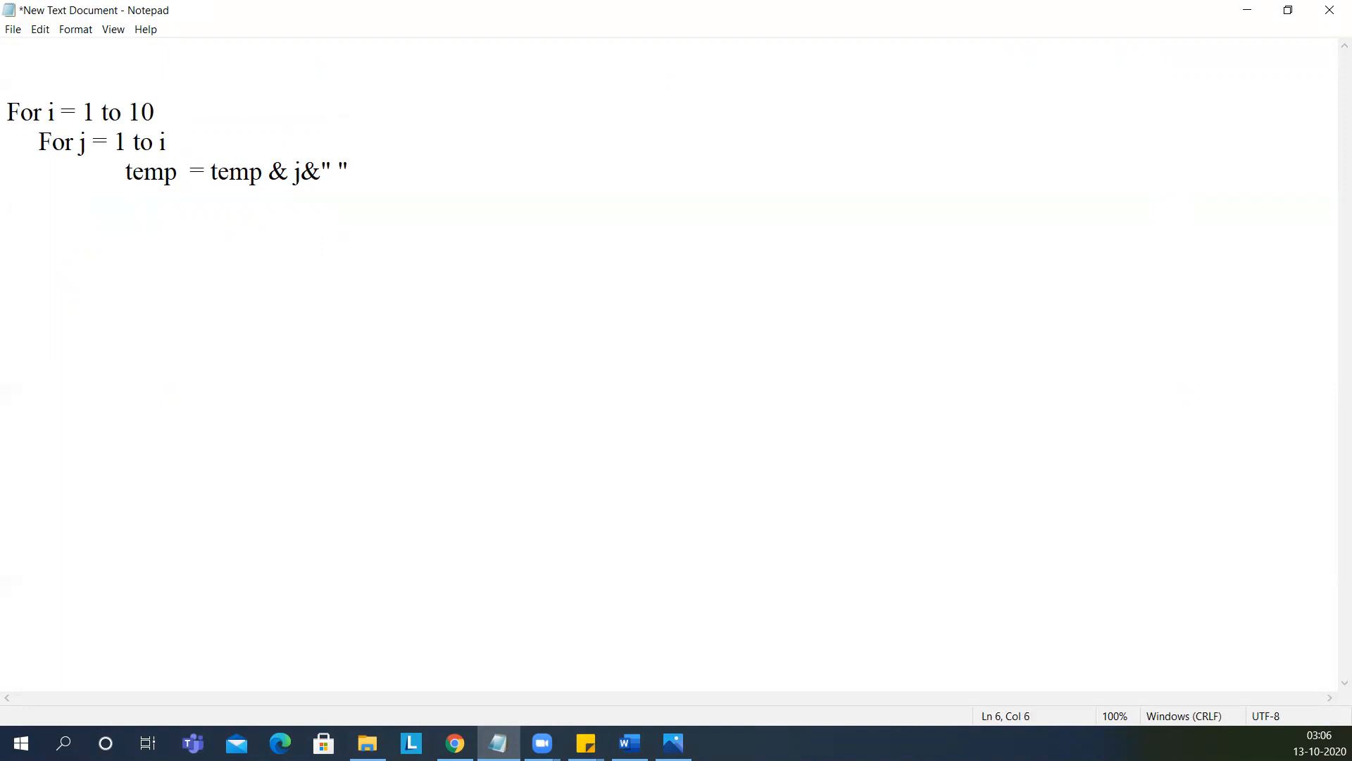
text(next)
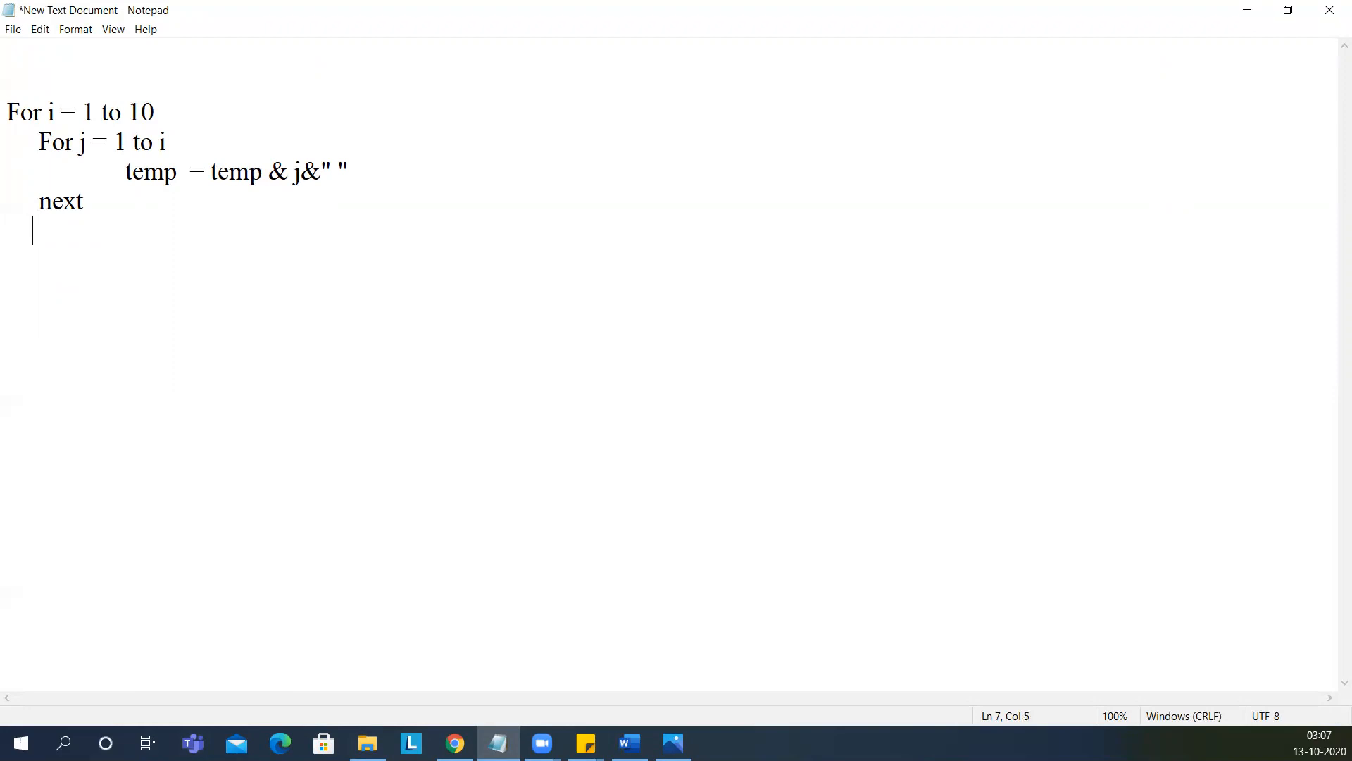
Step: Add the line 'mainTemp = mainTemp & temp & vblf' in the outer loop
text(main)
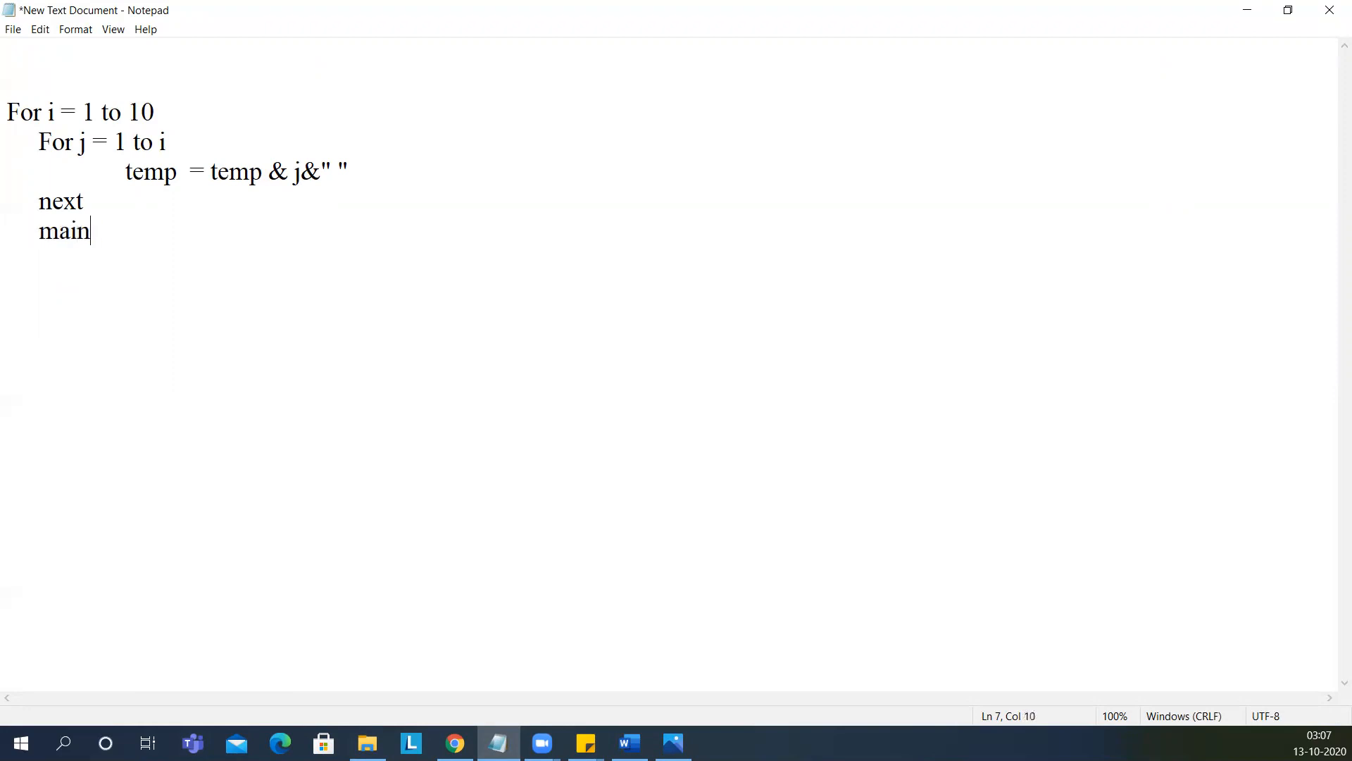
text(Temp)
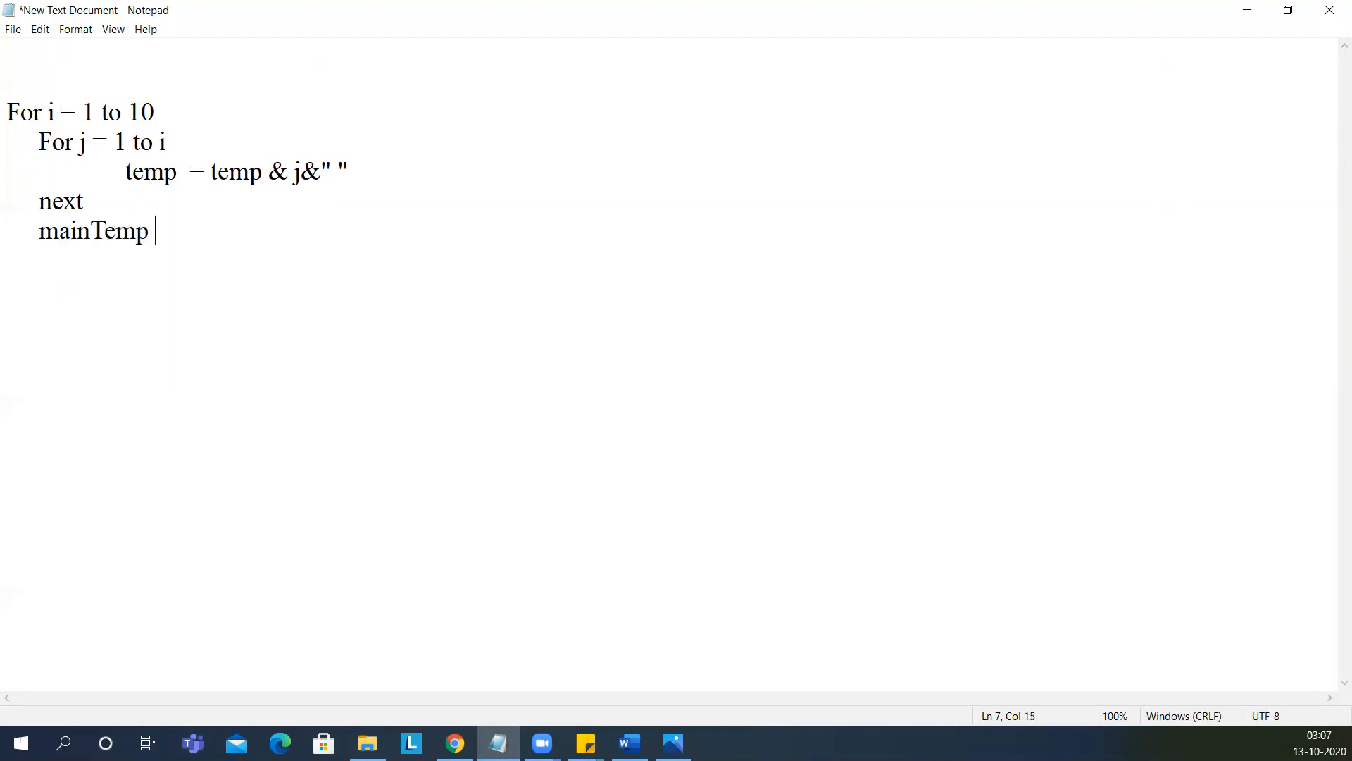
text(=)
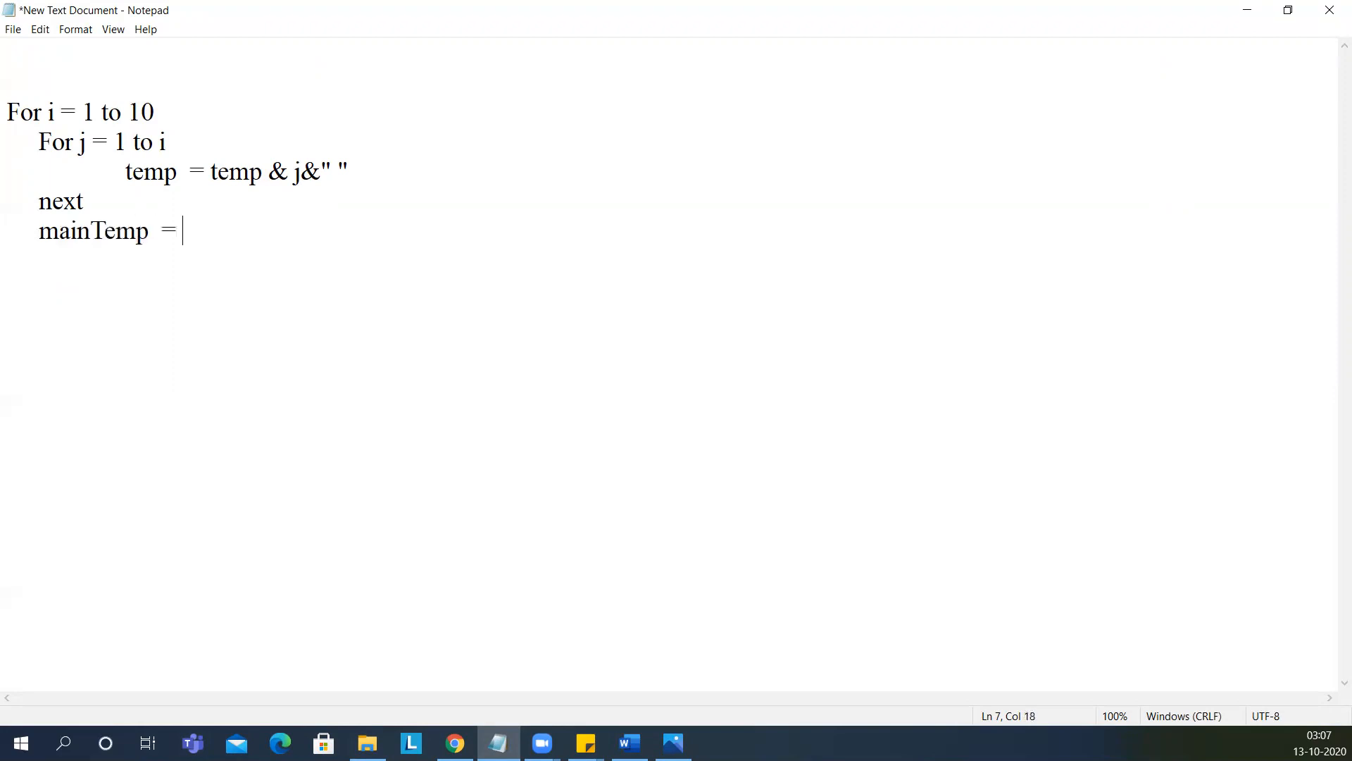
text(mainT)
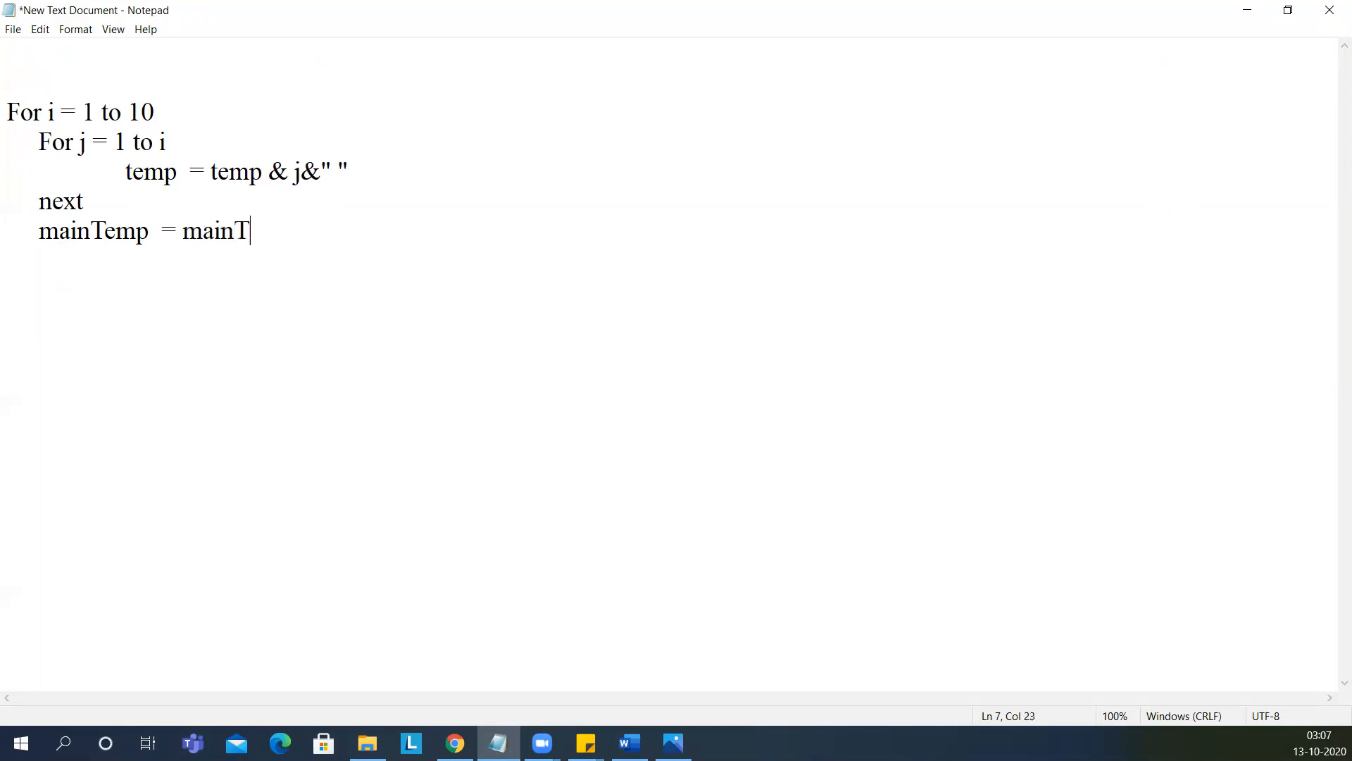
text(emp)
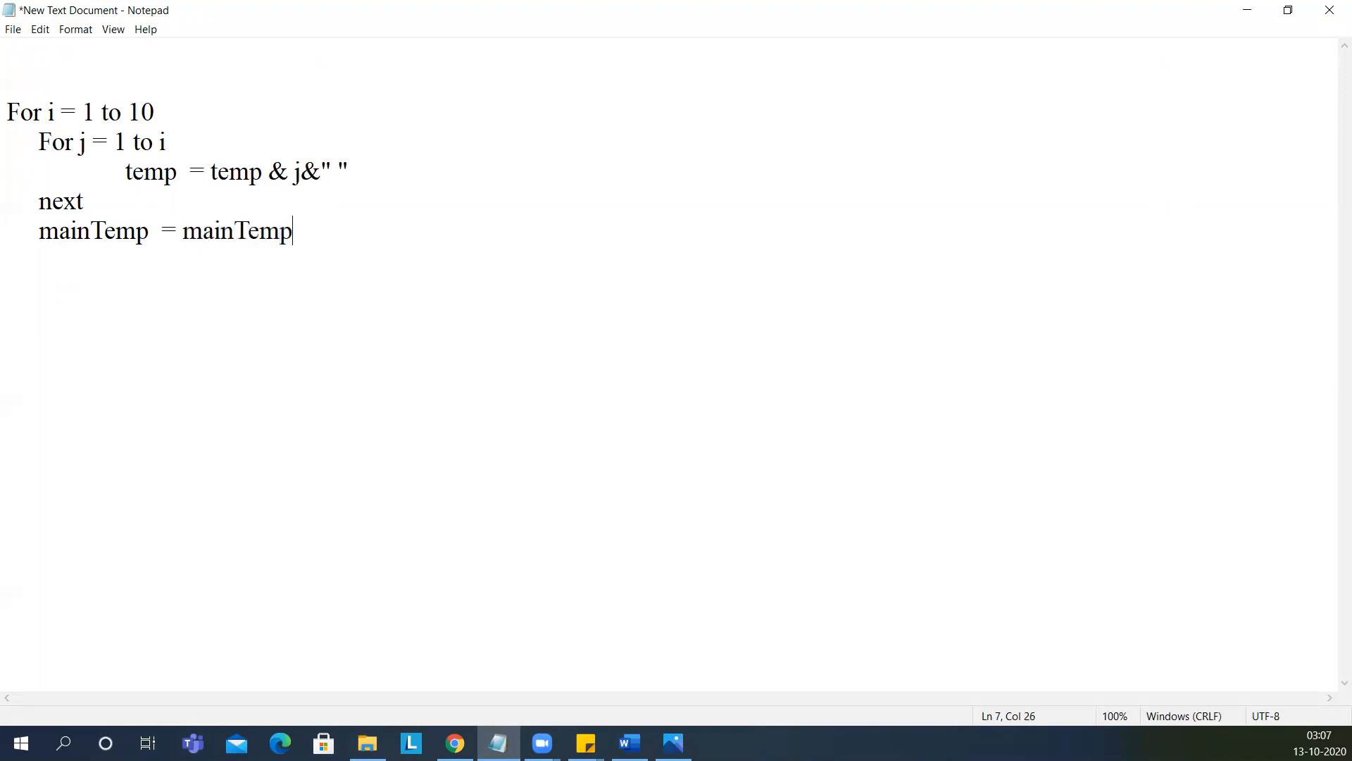
text(& t)
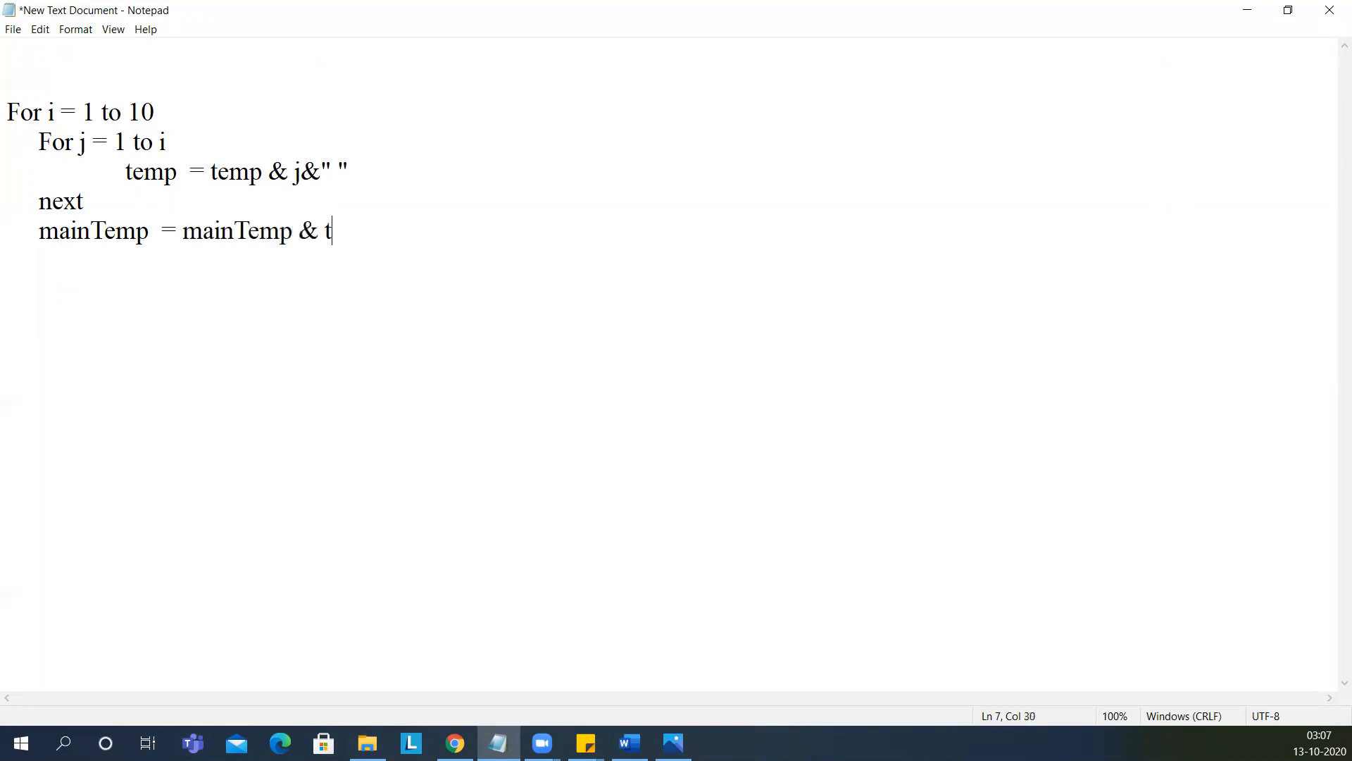
text(emp &)
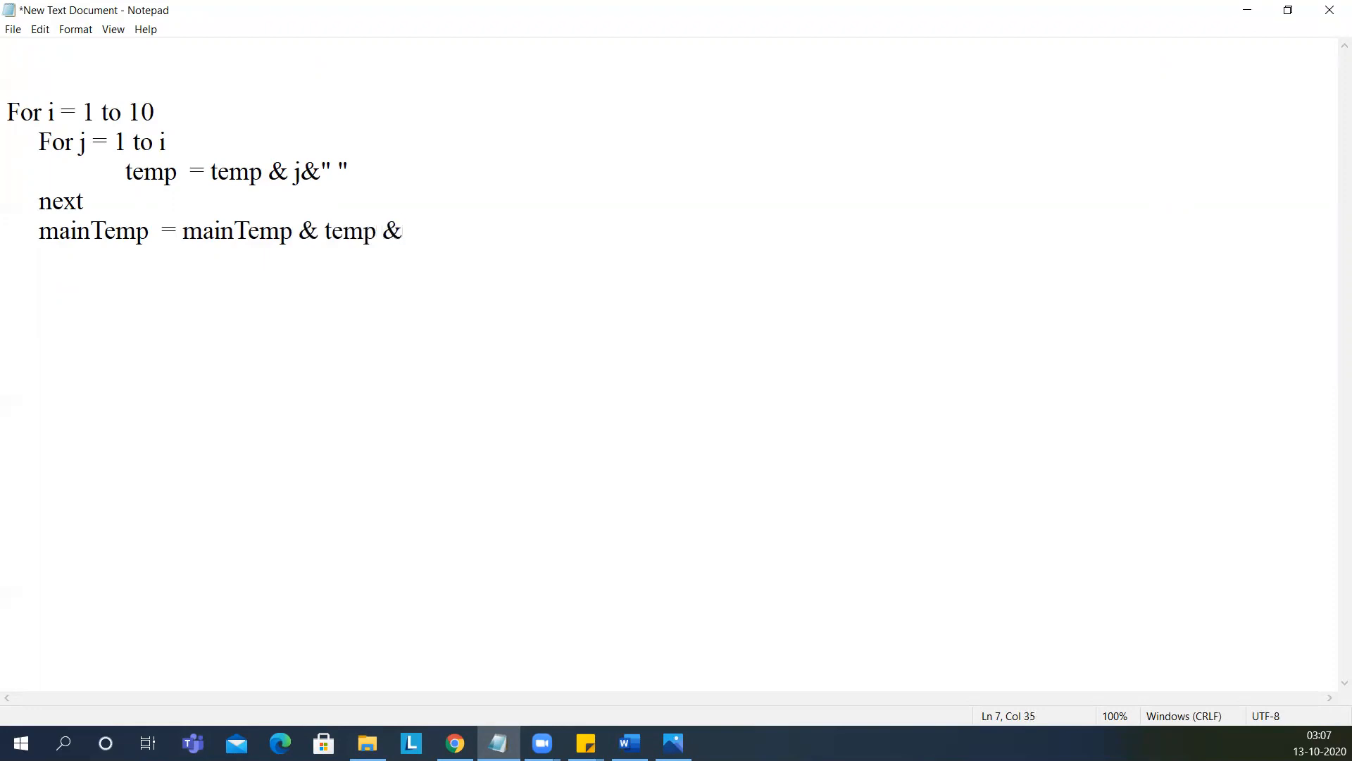
text(vbl)
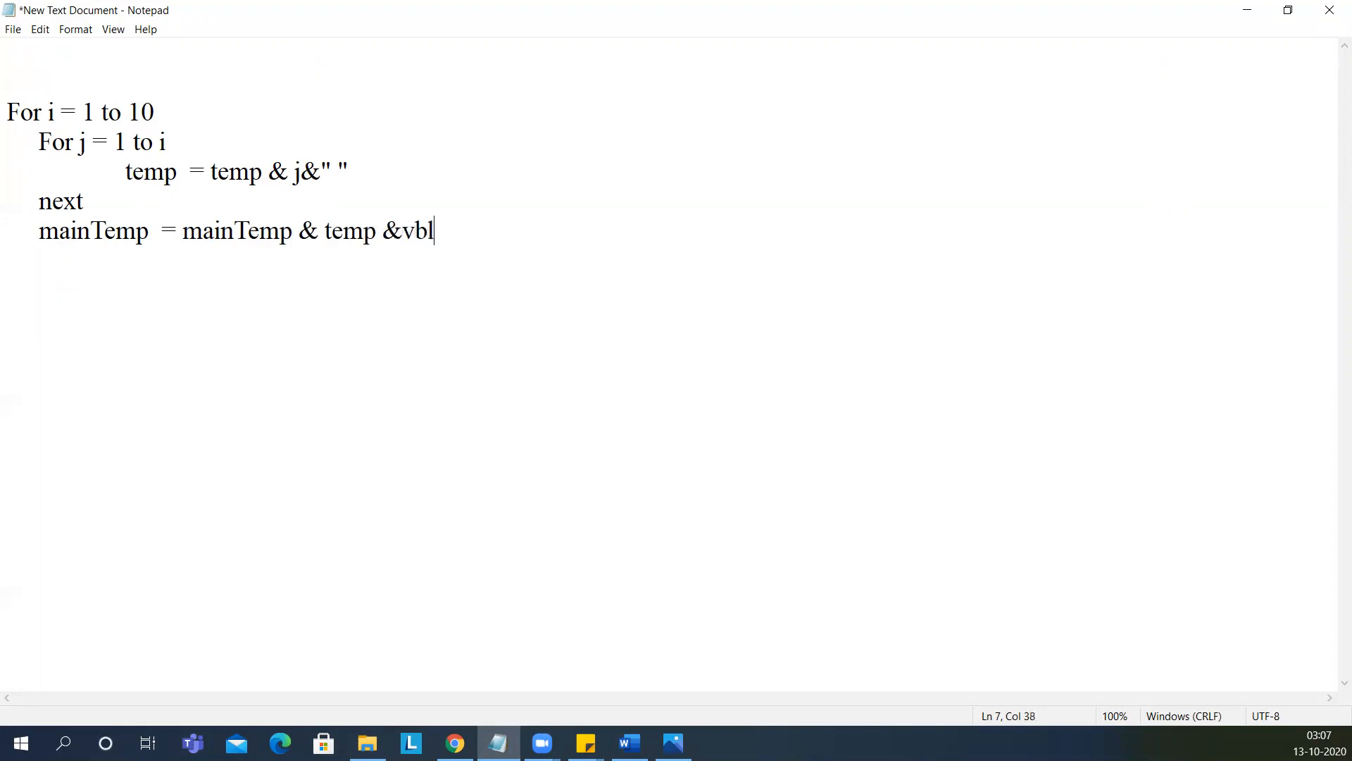
text(f)
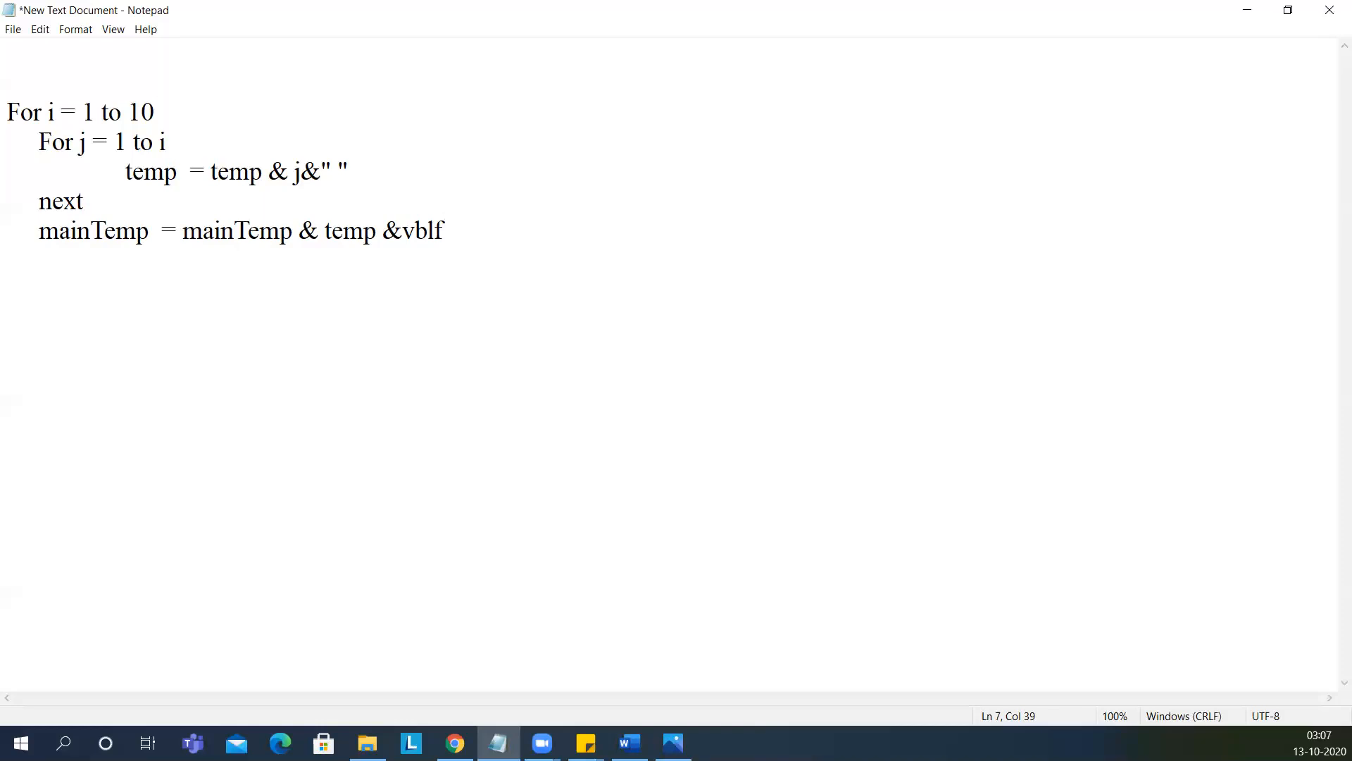
Step: Close the outer loop with next and add 'msgbox mainTemp'
click(442, 231)
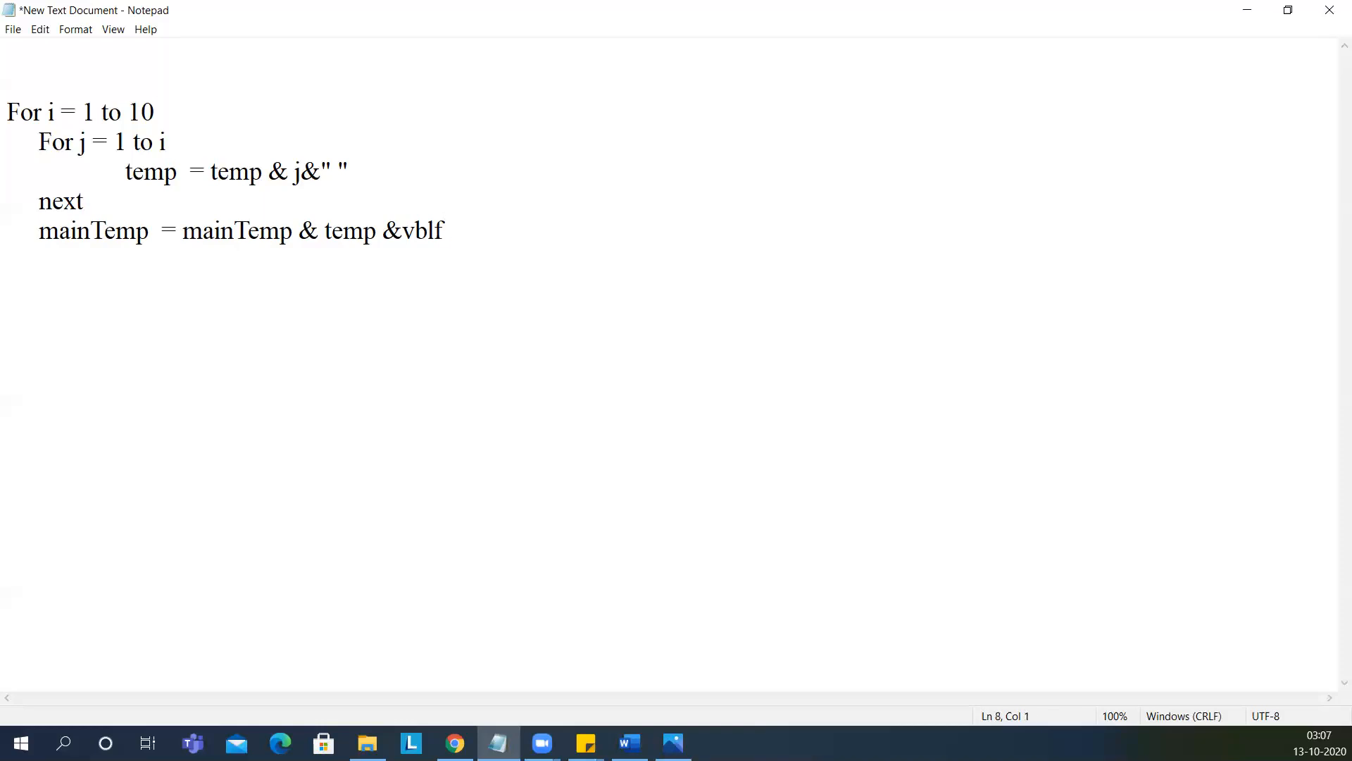
text(next)
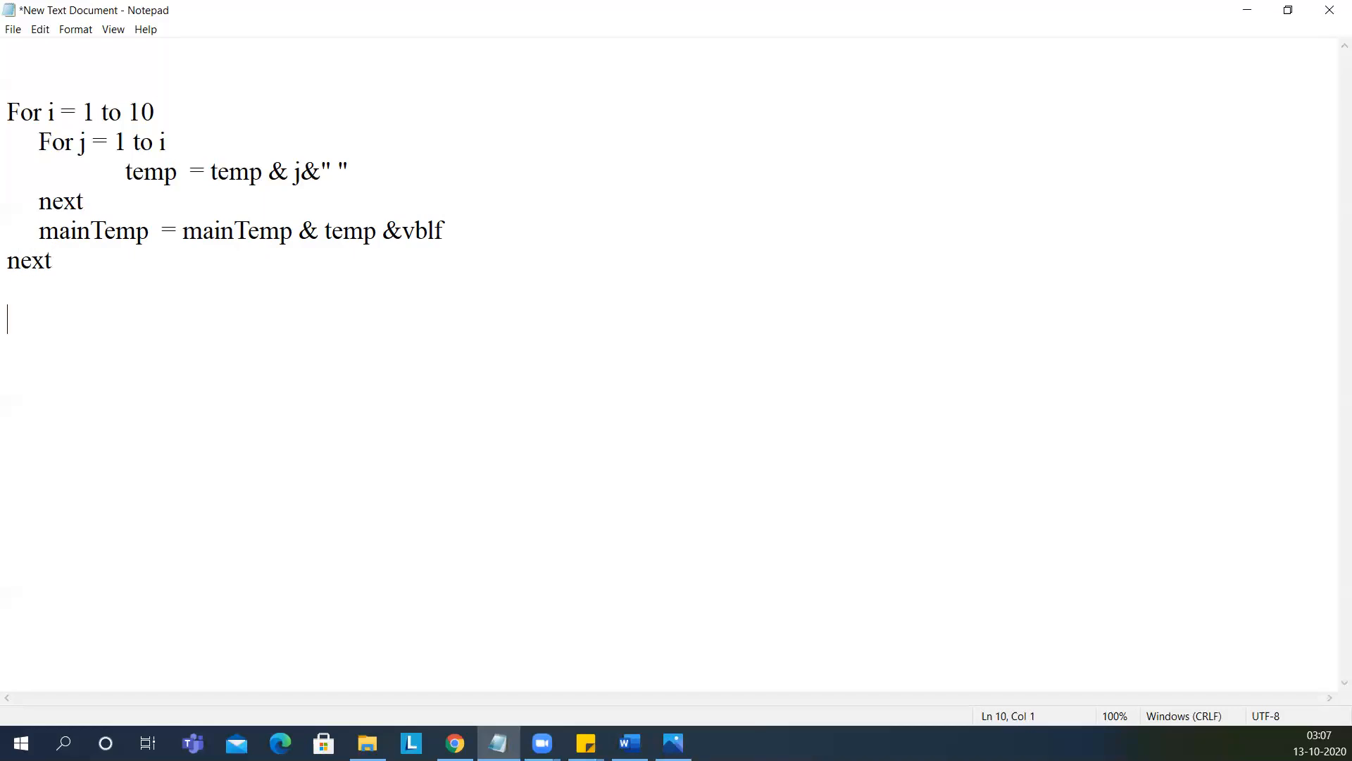
text(msgbo)
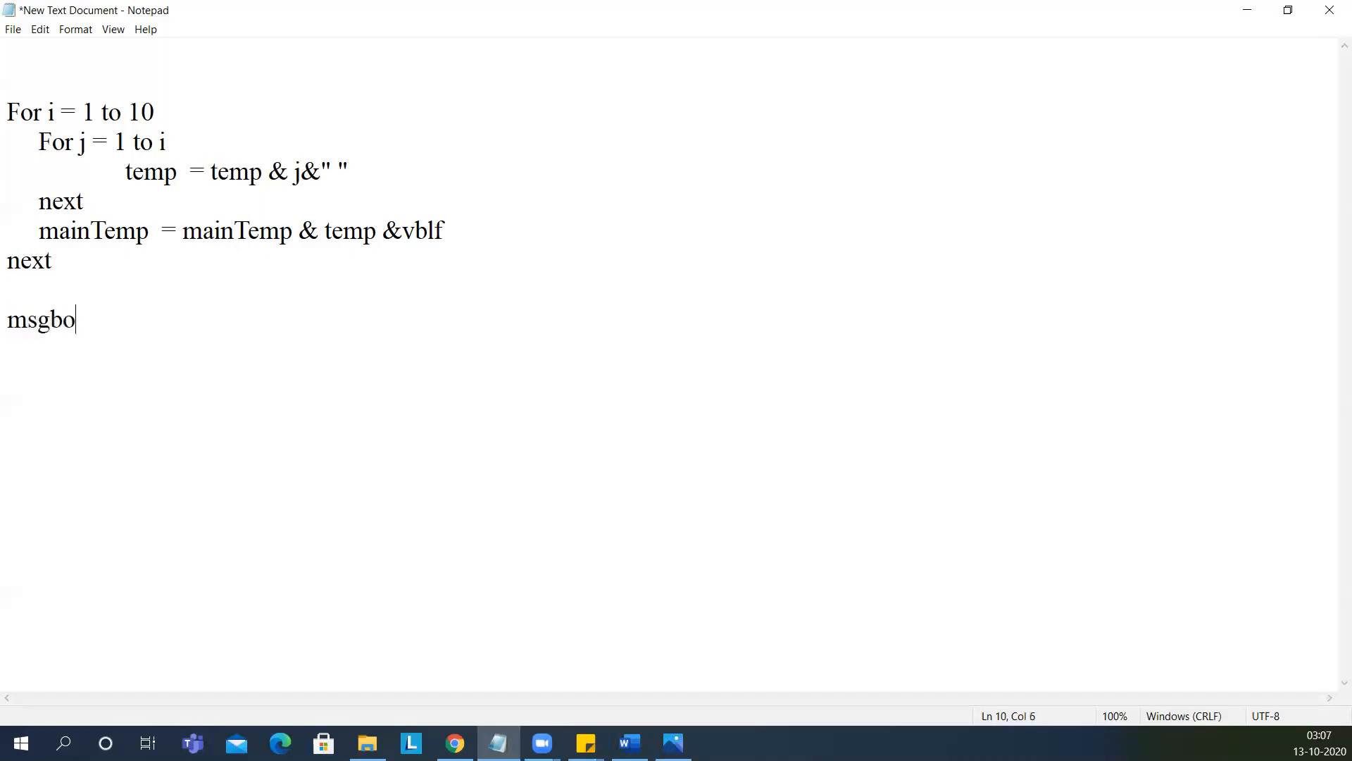
text(x mainT)
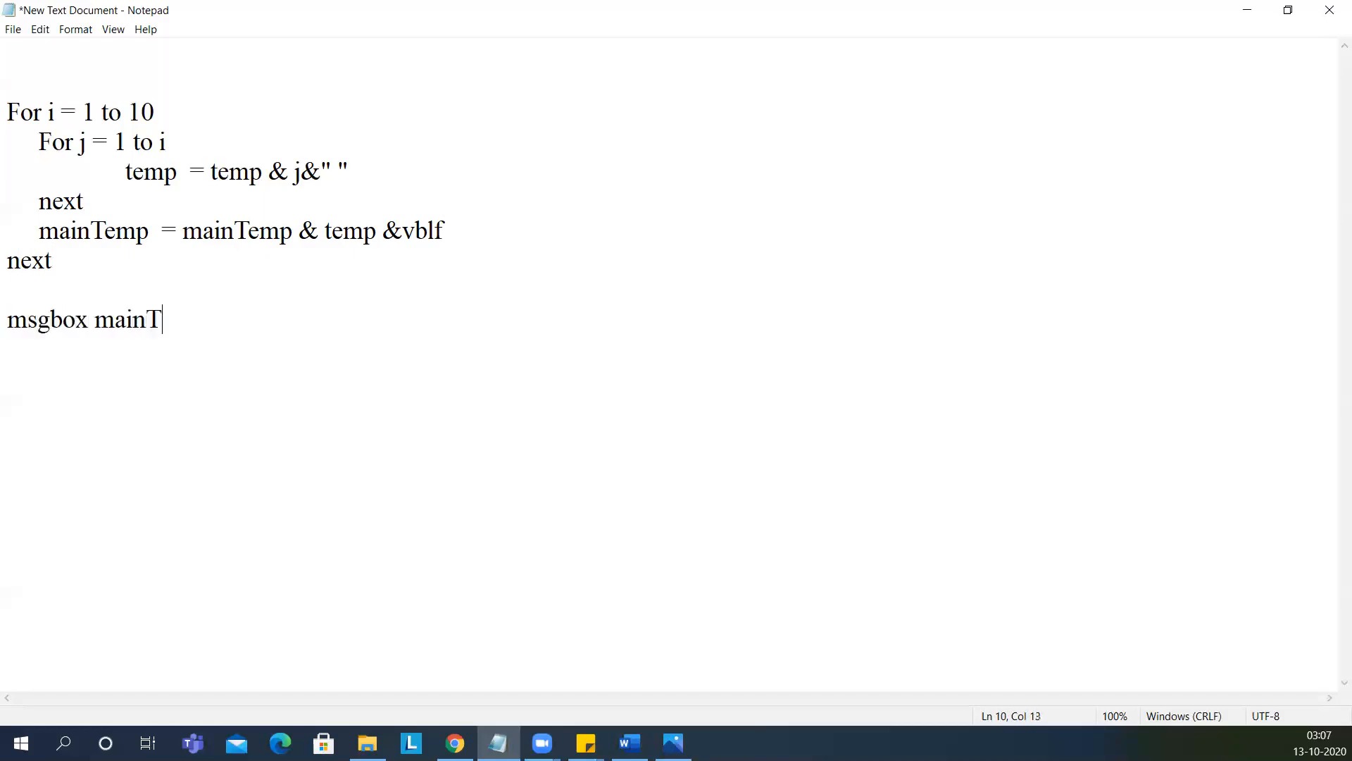
text(emp)
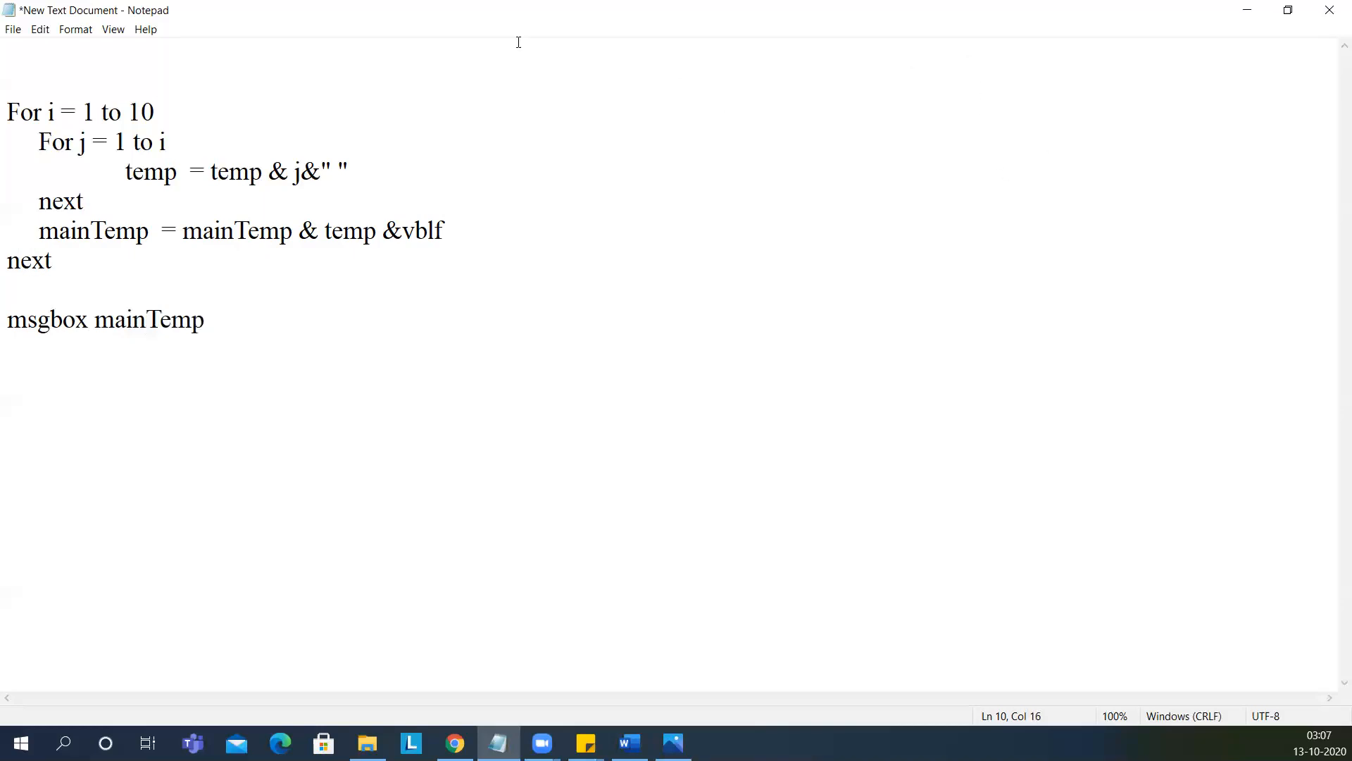
Step: Save the script as Pattern1.vbs via Save As and select it in File Explorer
click(13, 29)
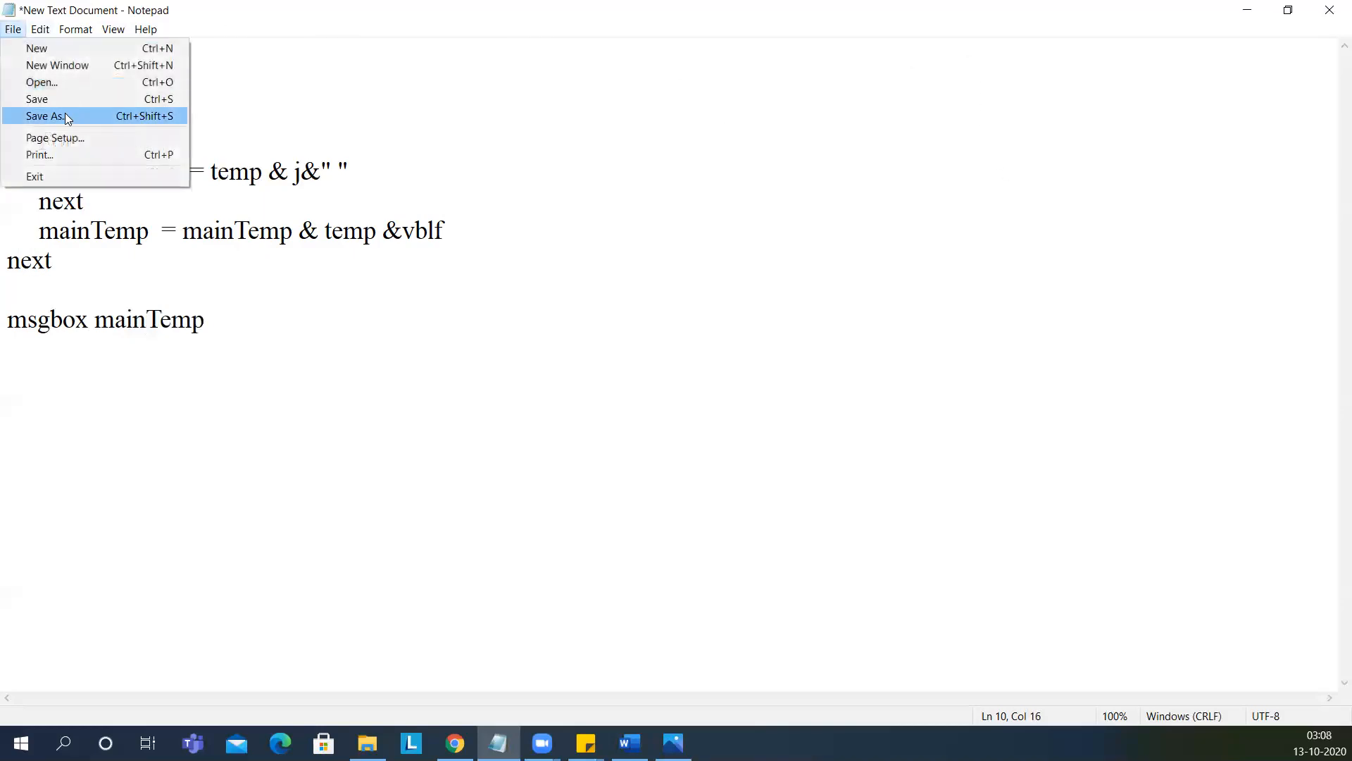
click(45, 115)
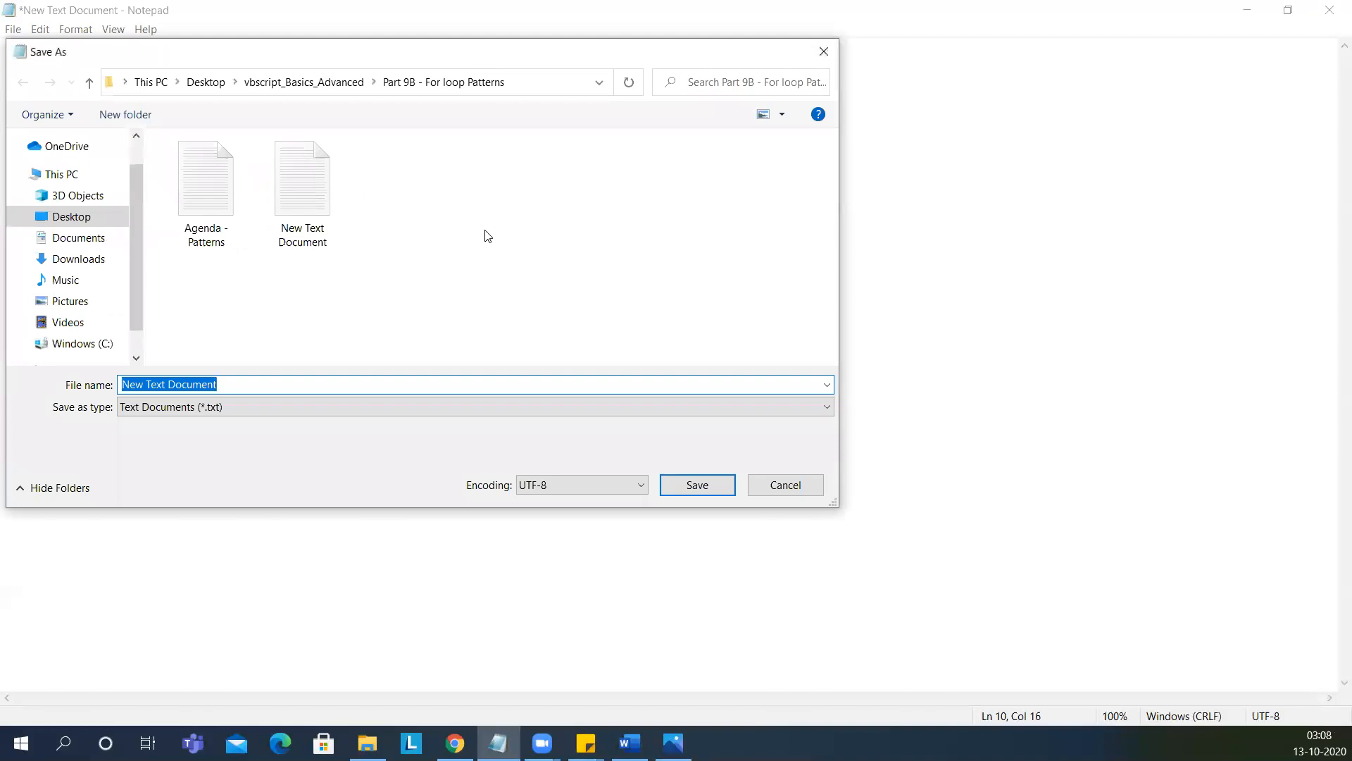
text(Pattern1.vbs)
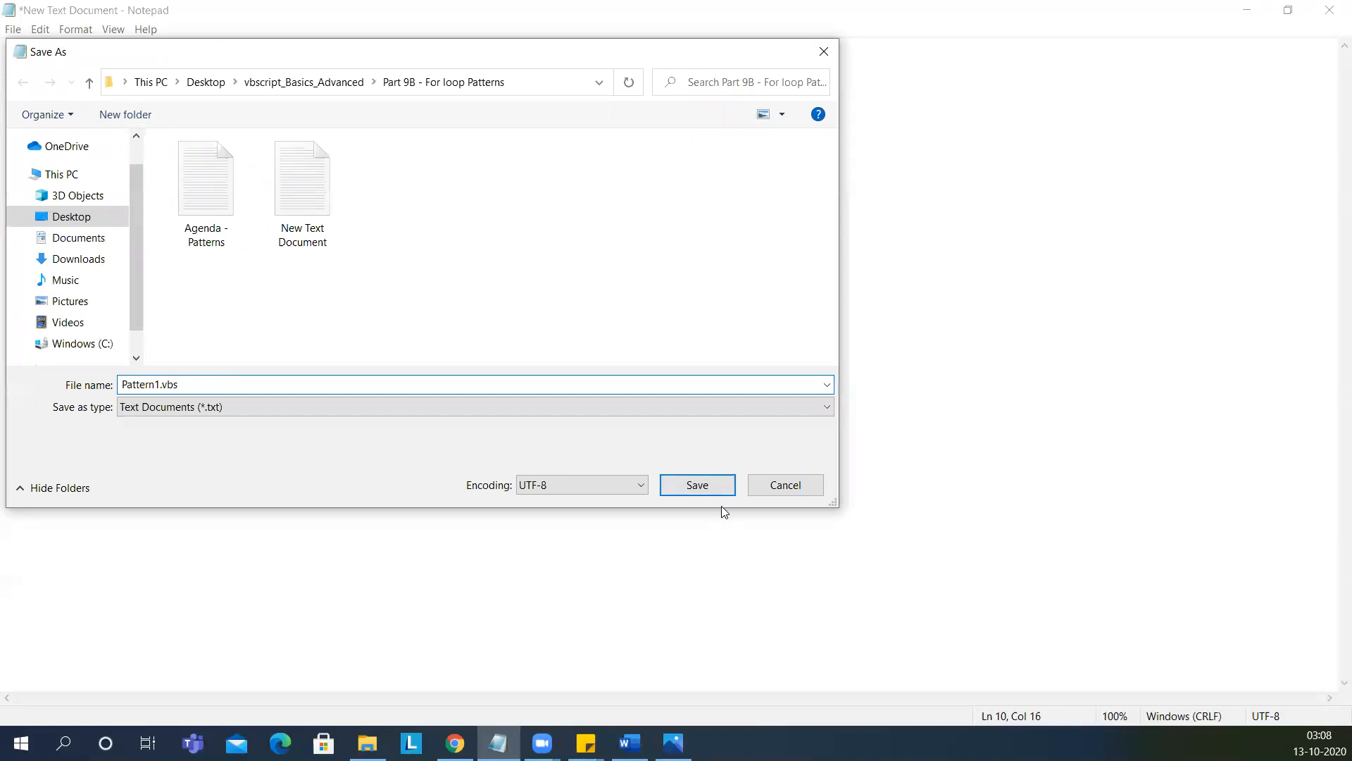
click(697, 484)
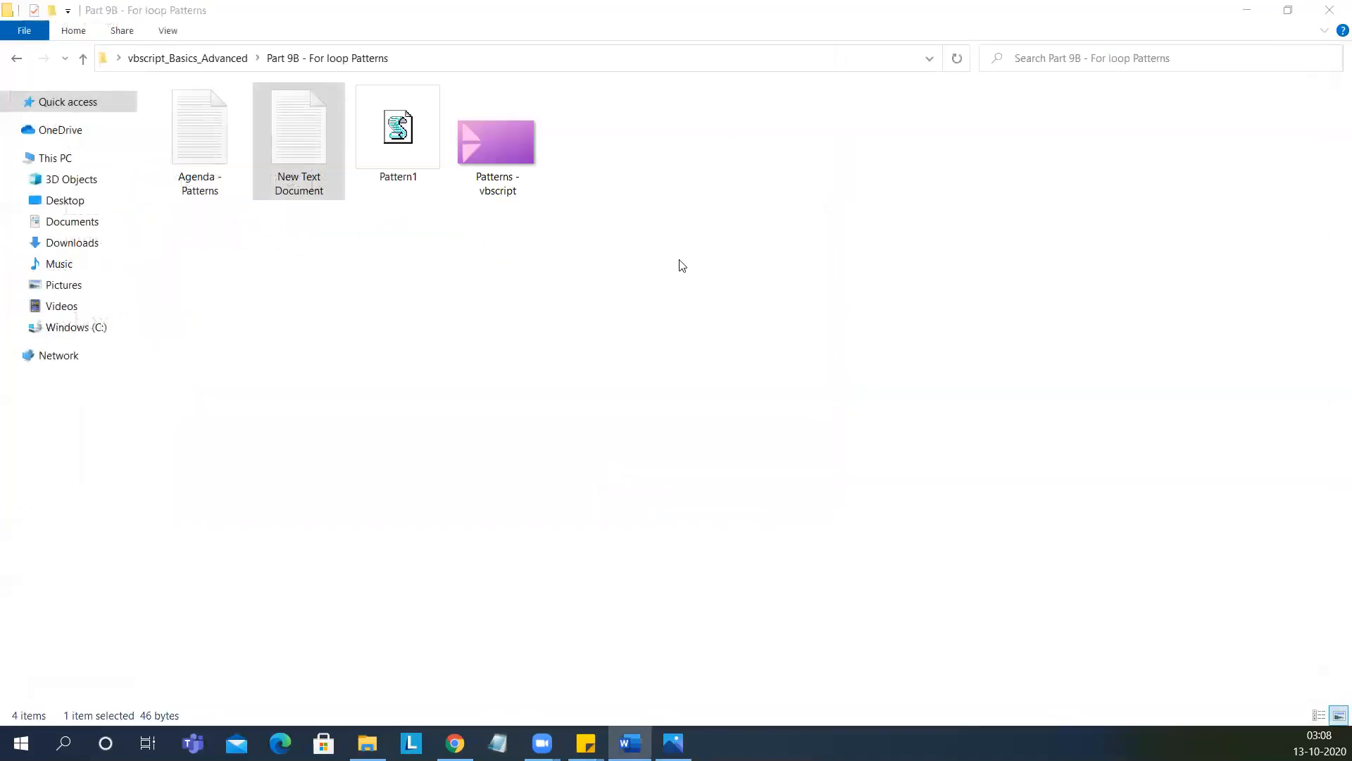
click(397, 126)
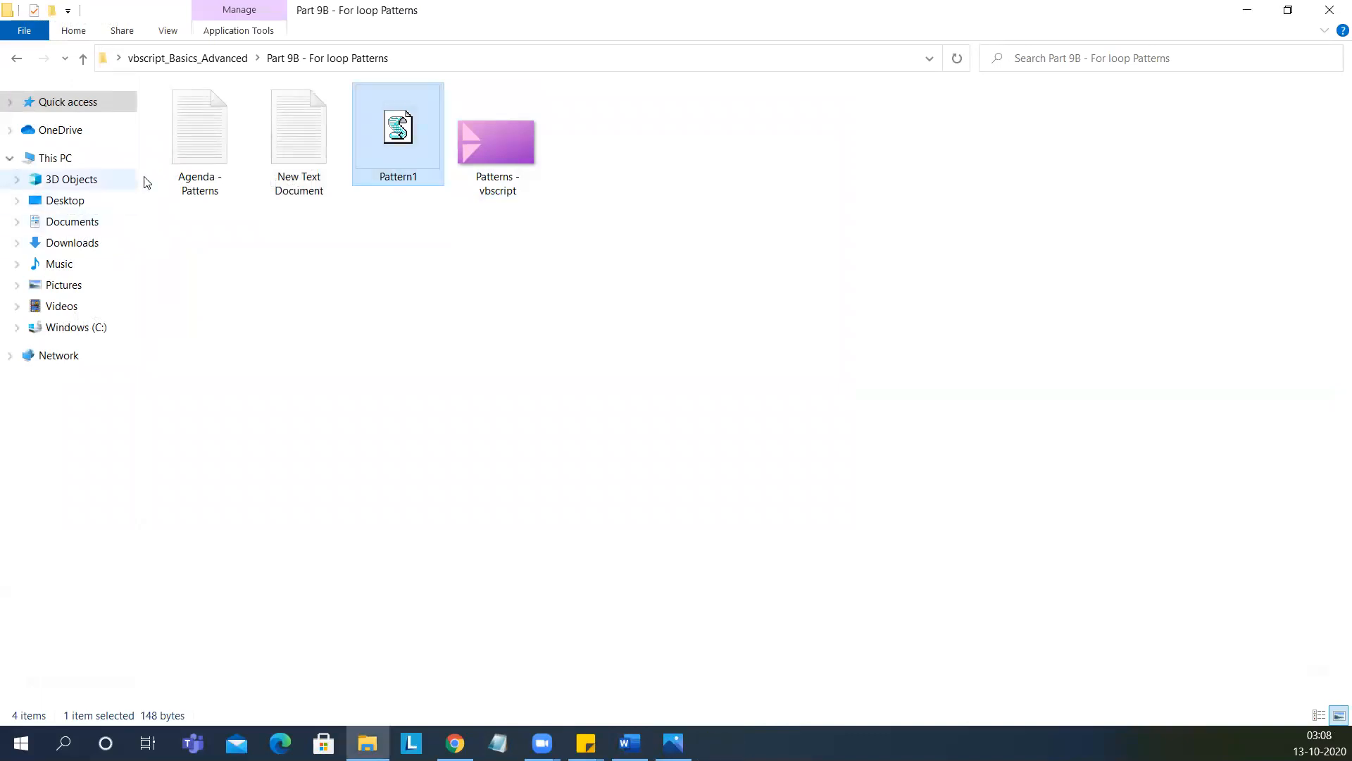
Step: Open Pattern1 for editing and add 'temp = ""' before the outer next
right_click(397, 130)
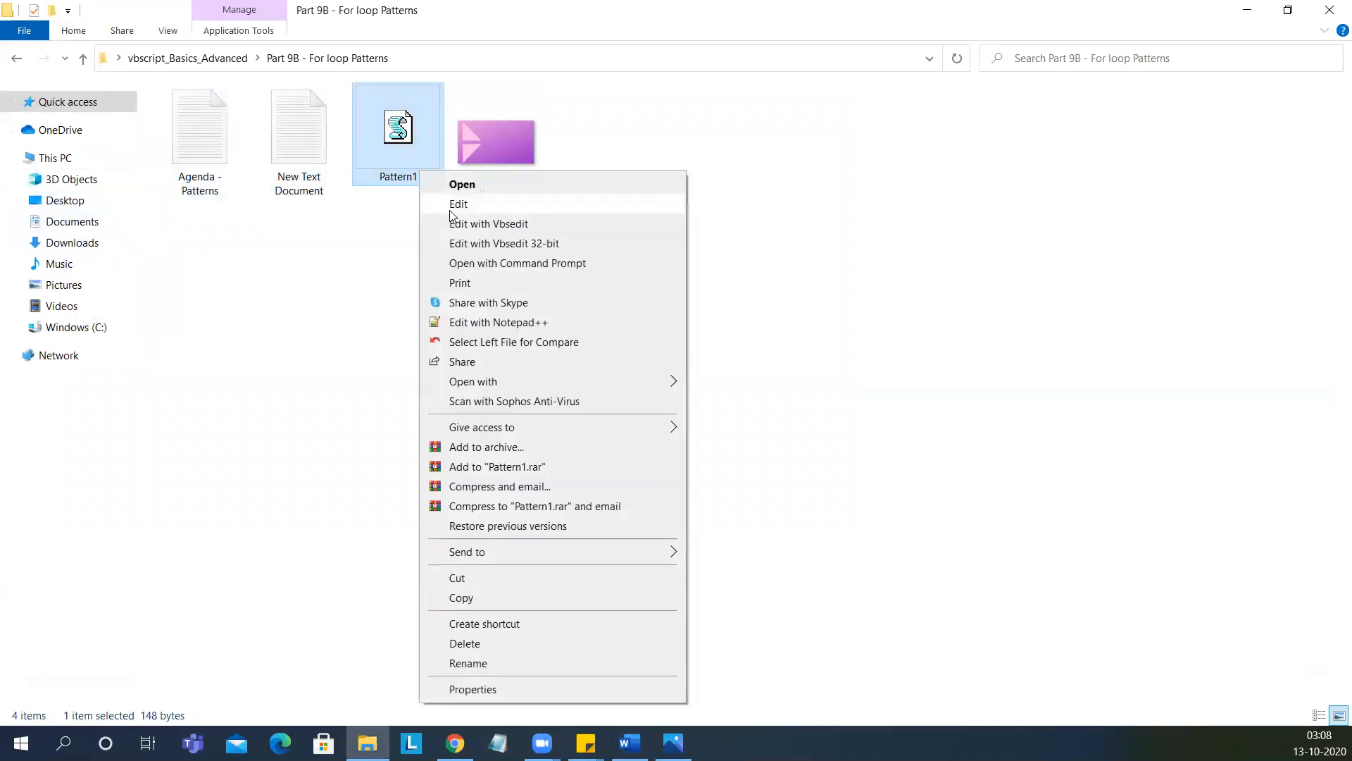
click(458, 203)
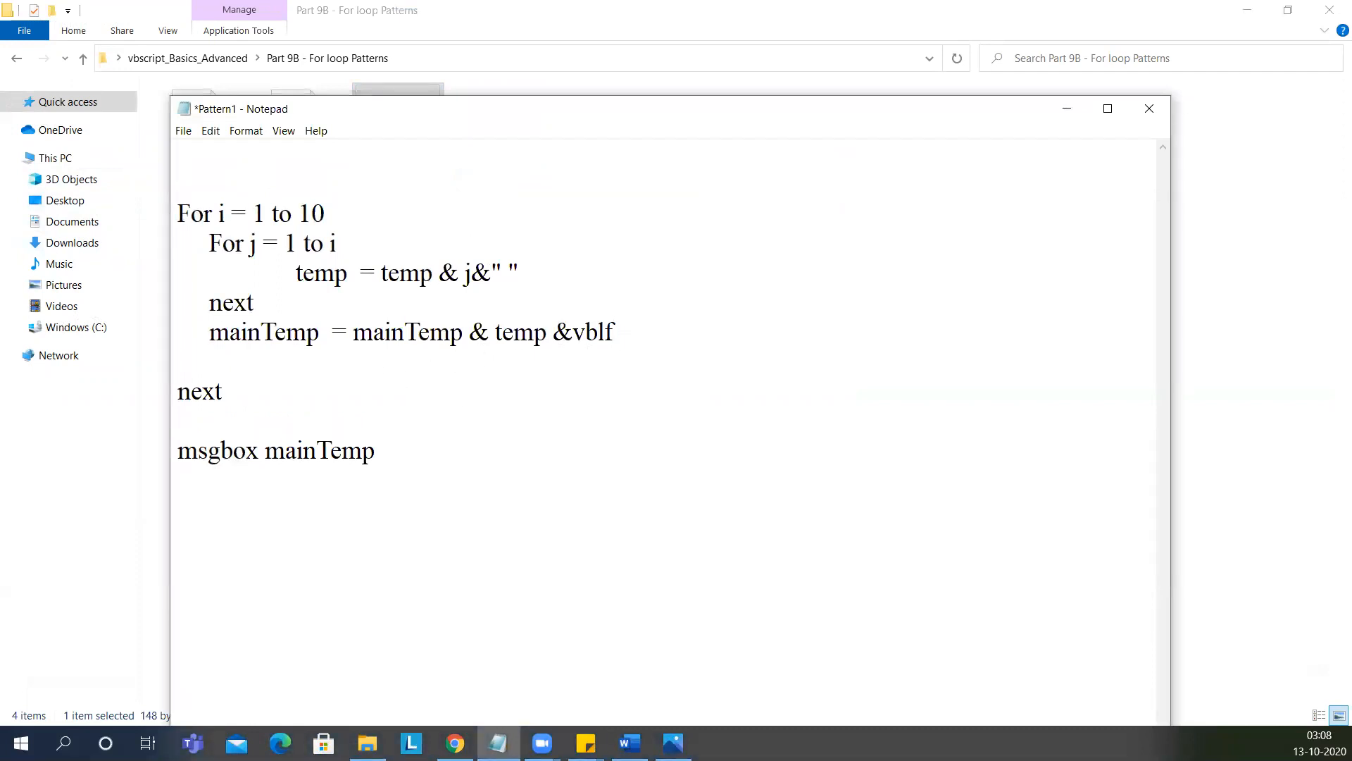
click(191, 361)
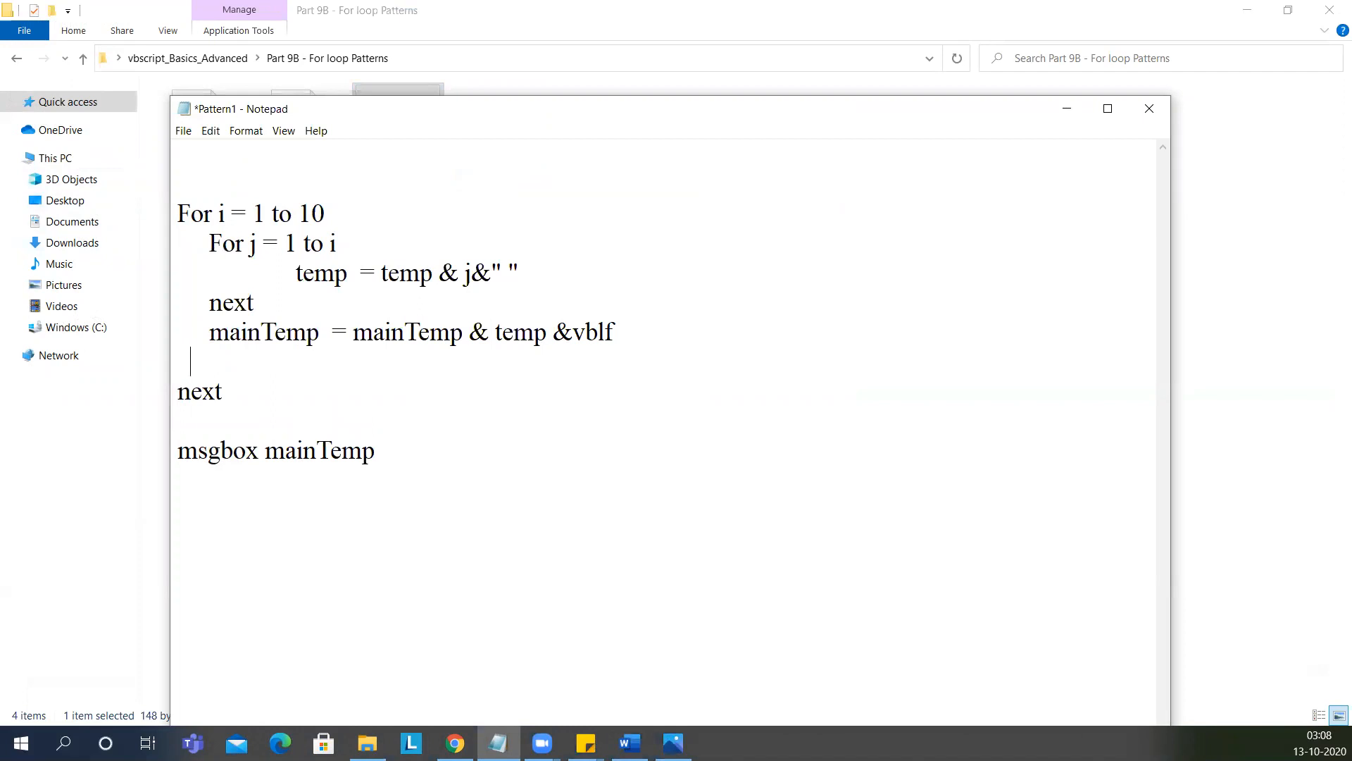
text(t)
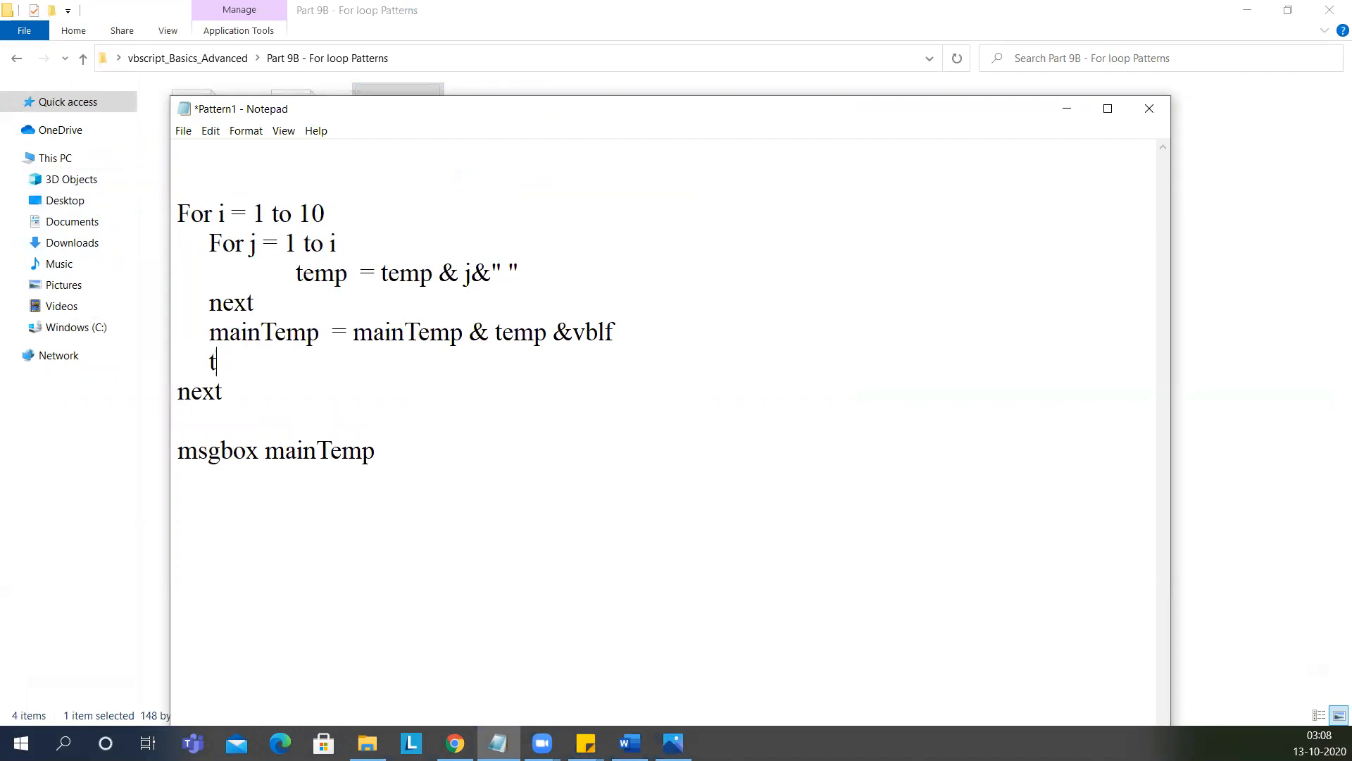
text(emp = t)
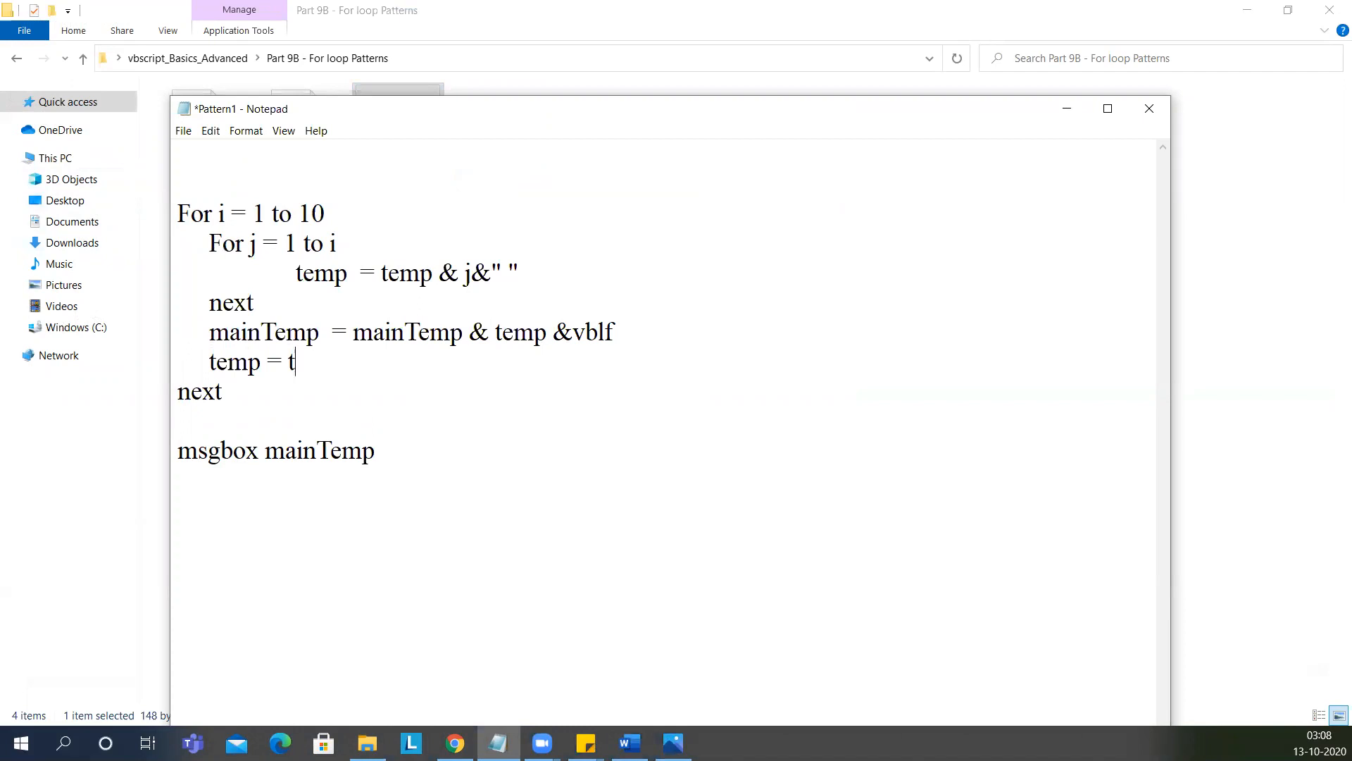
key(Backspace)
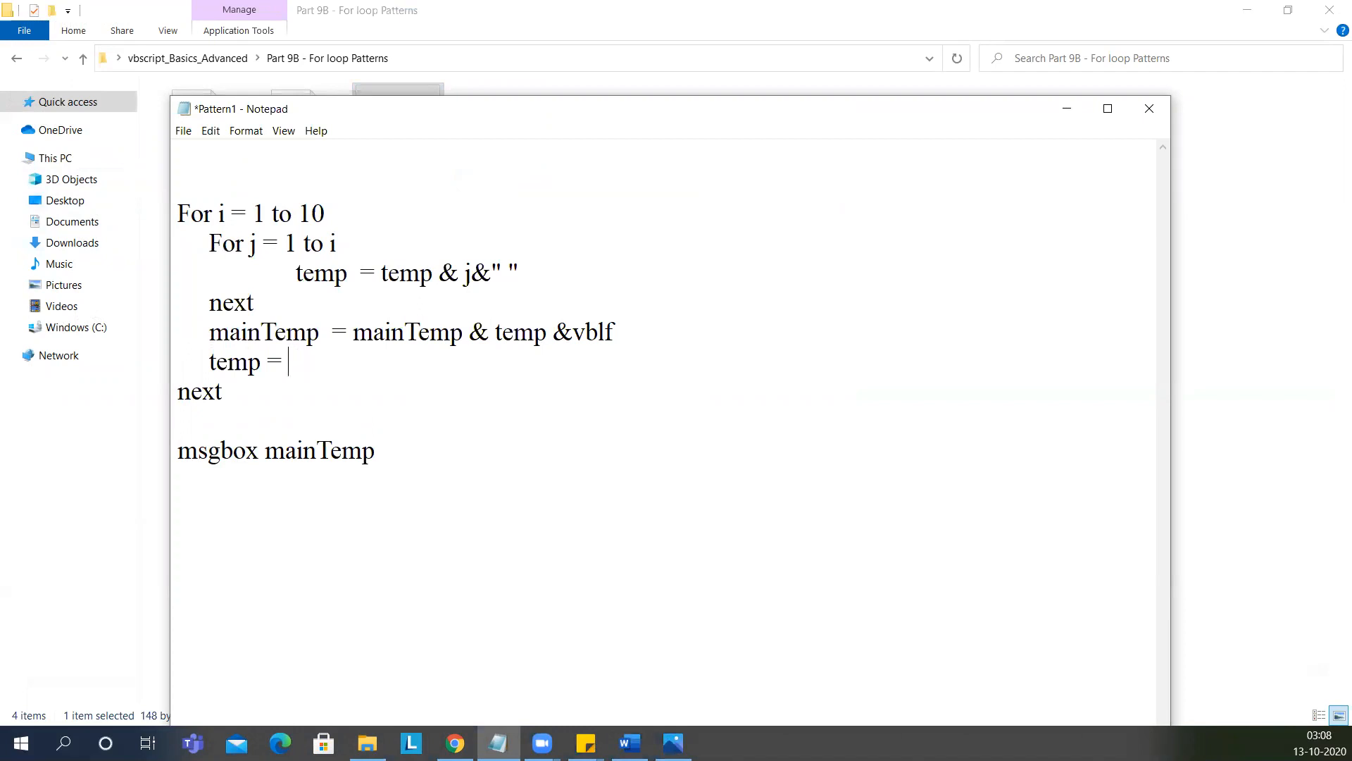
text("")
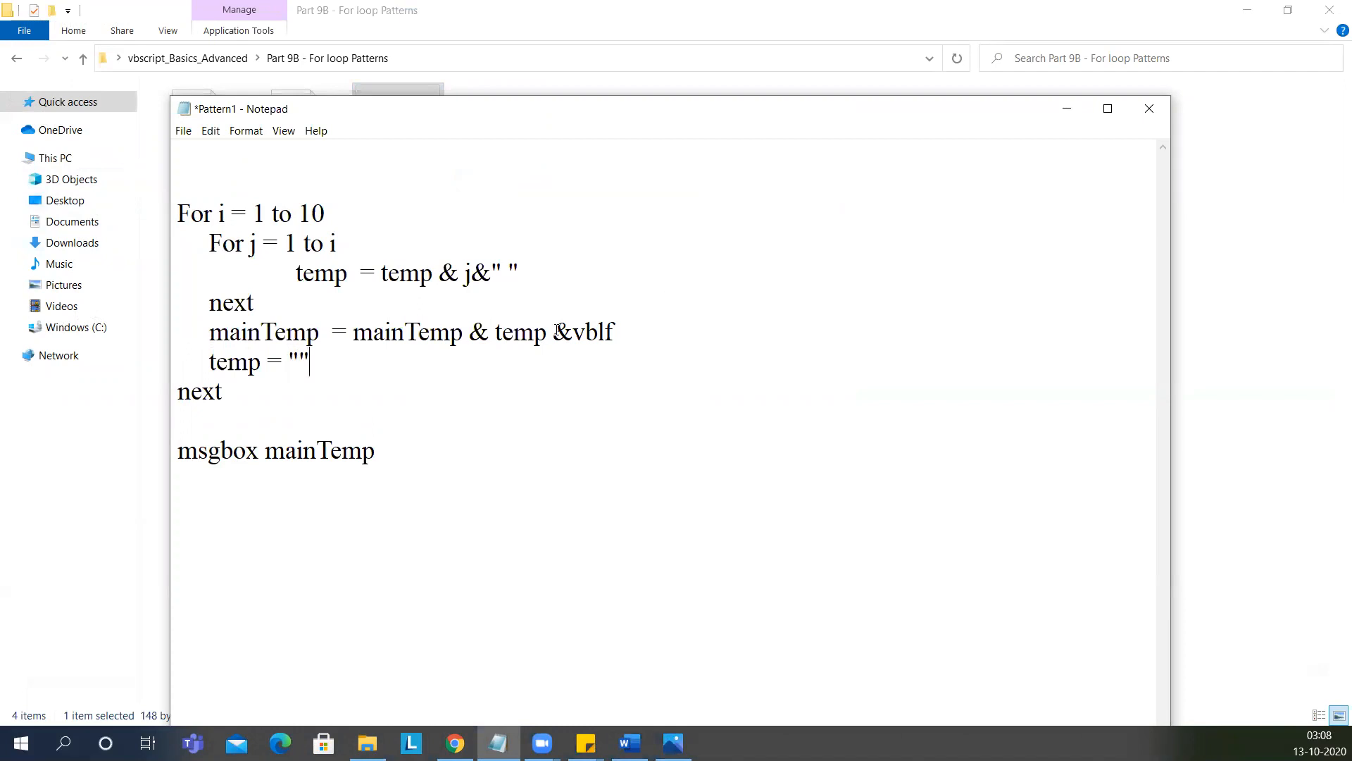
Step: Save the changes to Pattern1.vbs
click(184, 130)
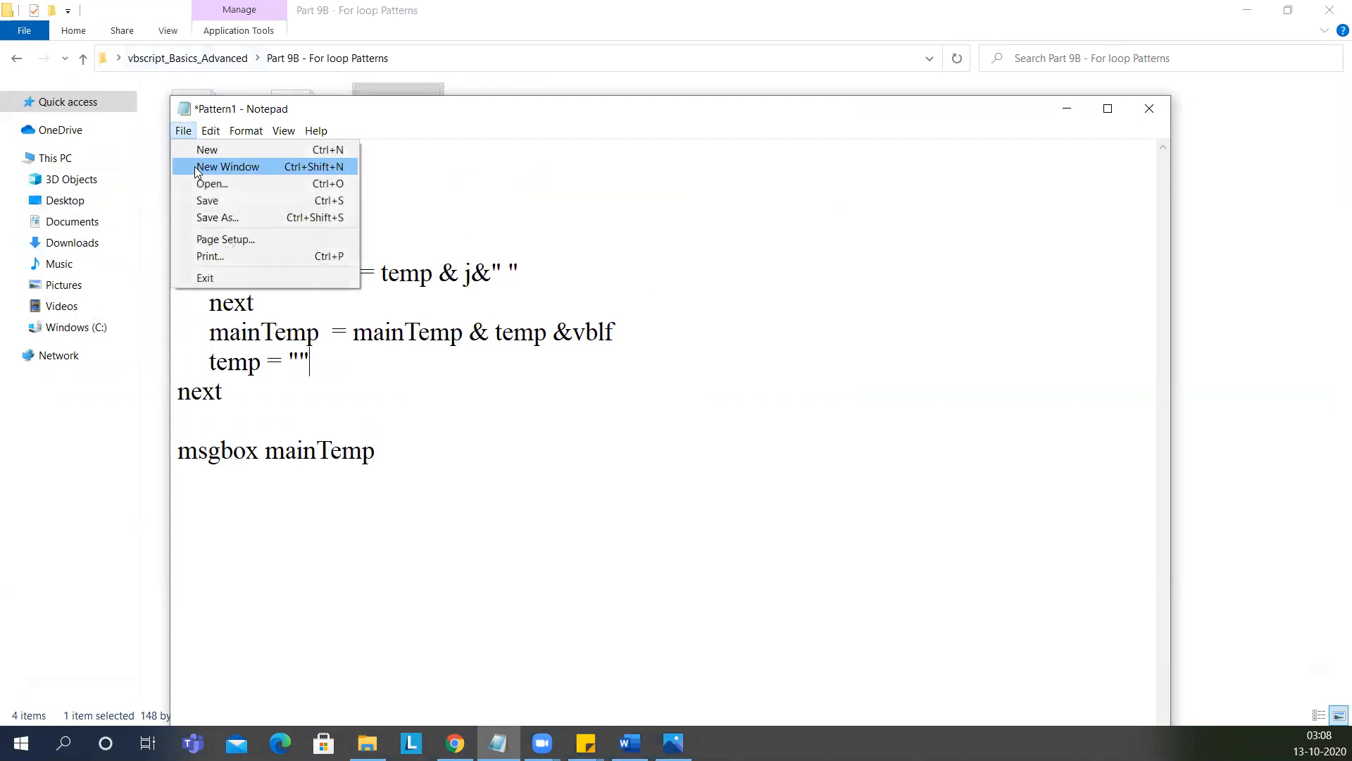
click(207, 200)
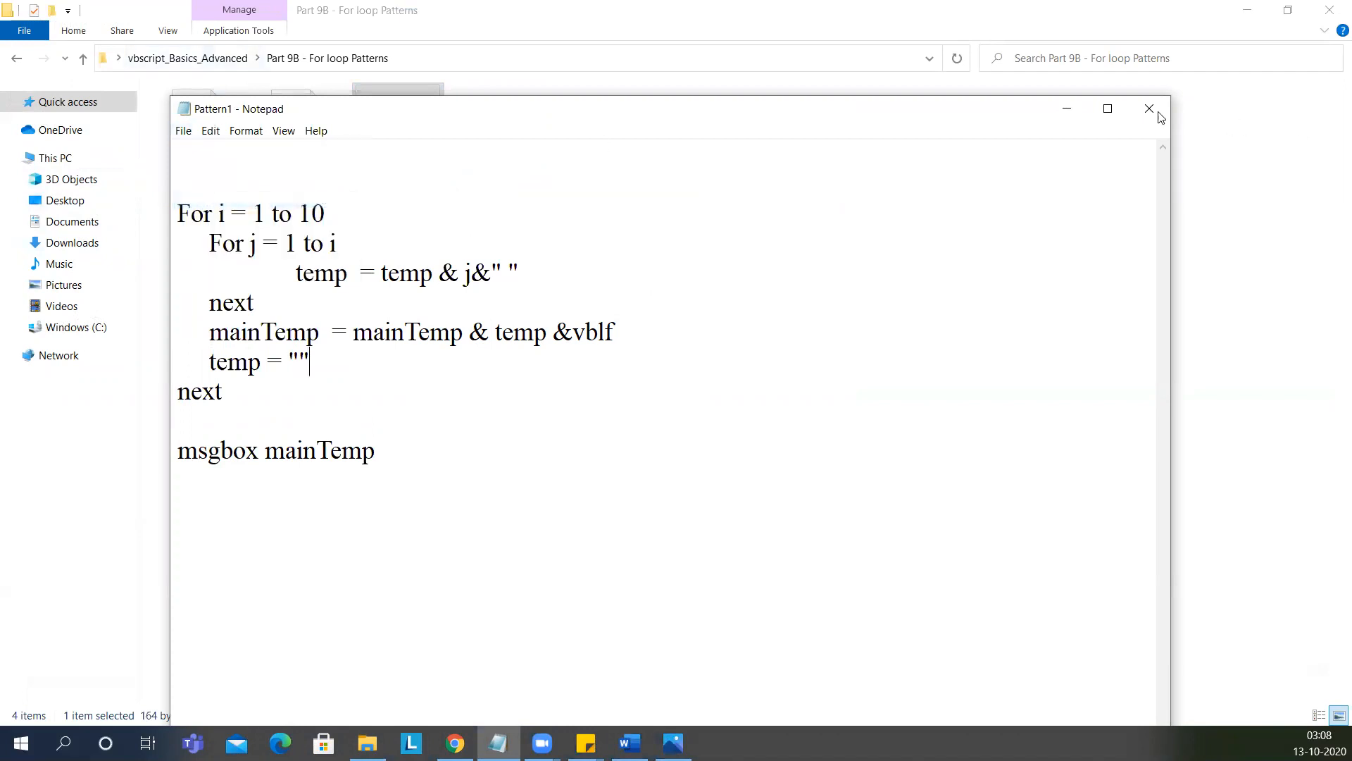
Step: Close Notepad and run Pattern1.vbs to show the number triangle message box
click(1150, 109)
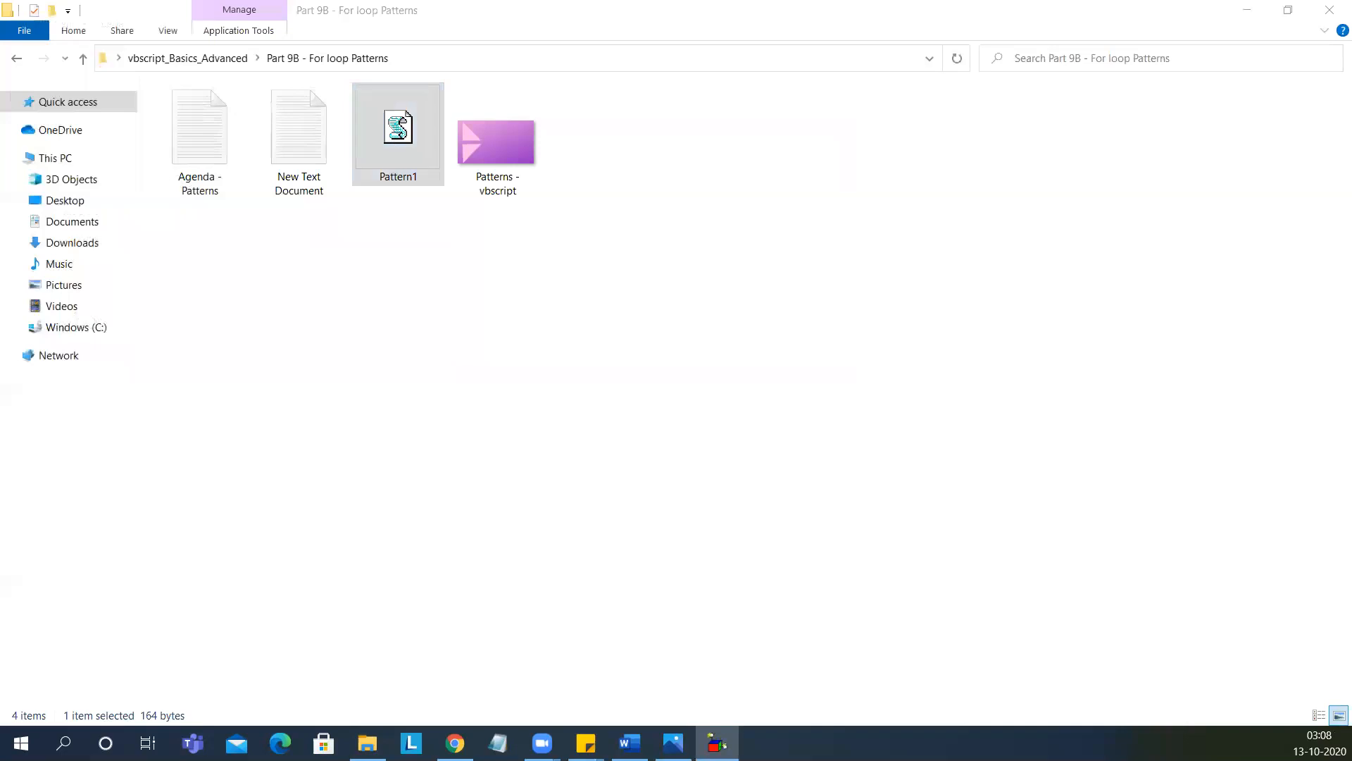
double_click(397, 128)
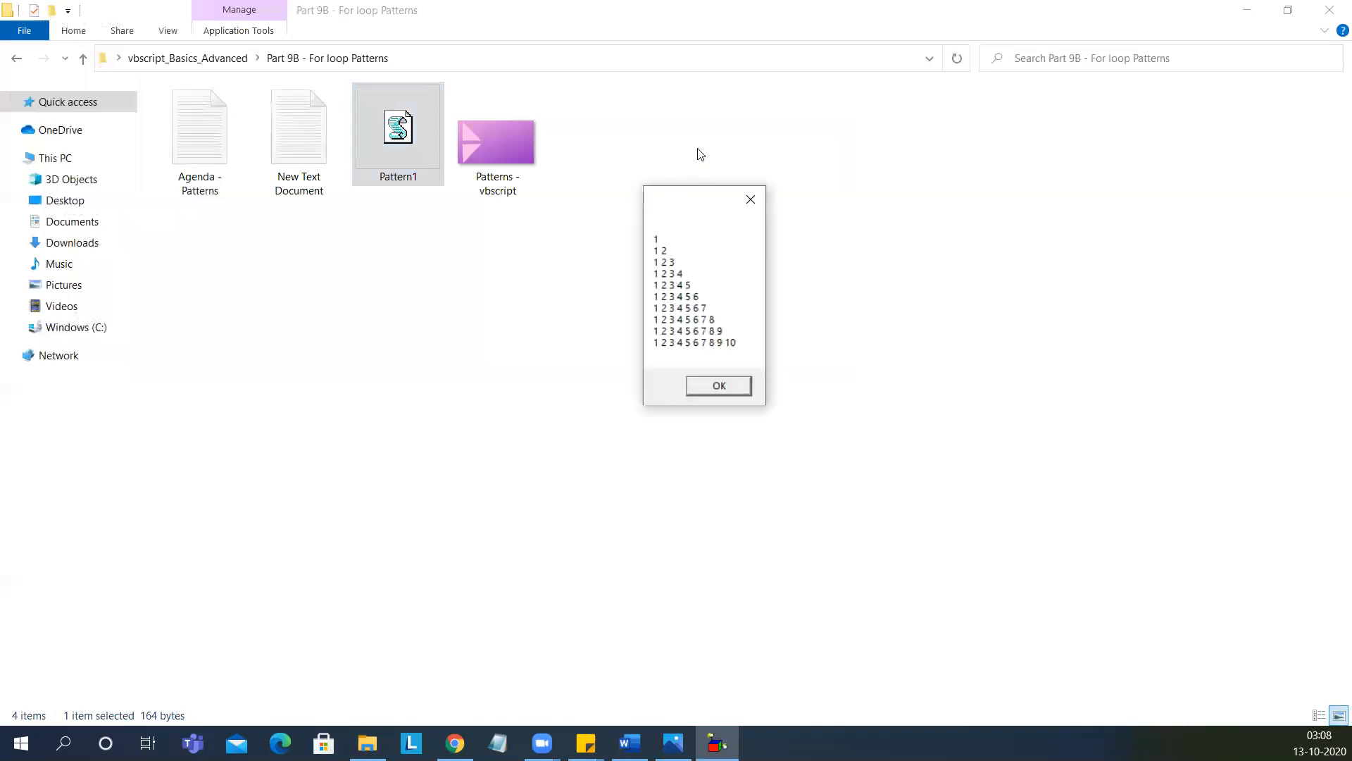
mouse_move(662, 228)
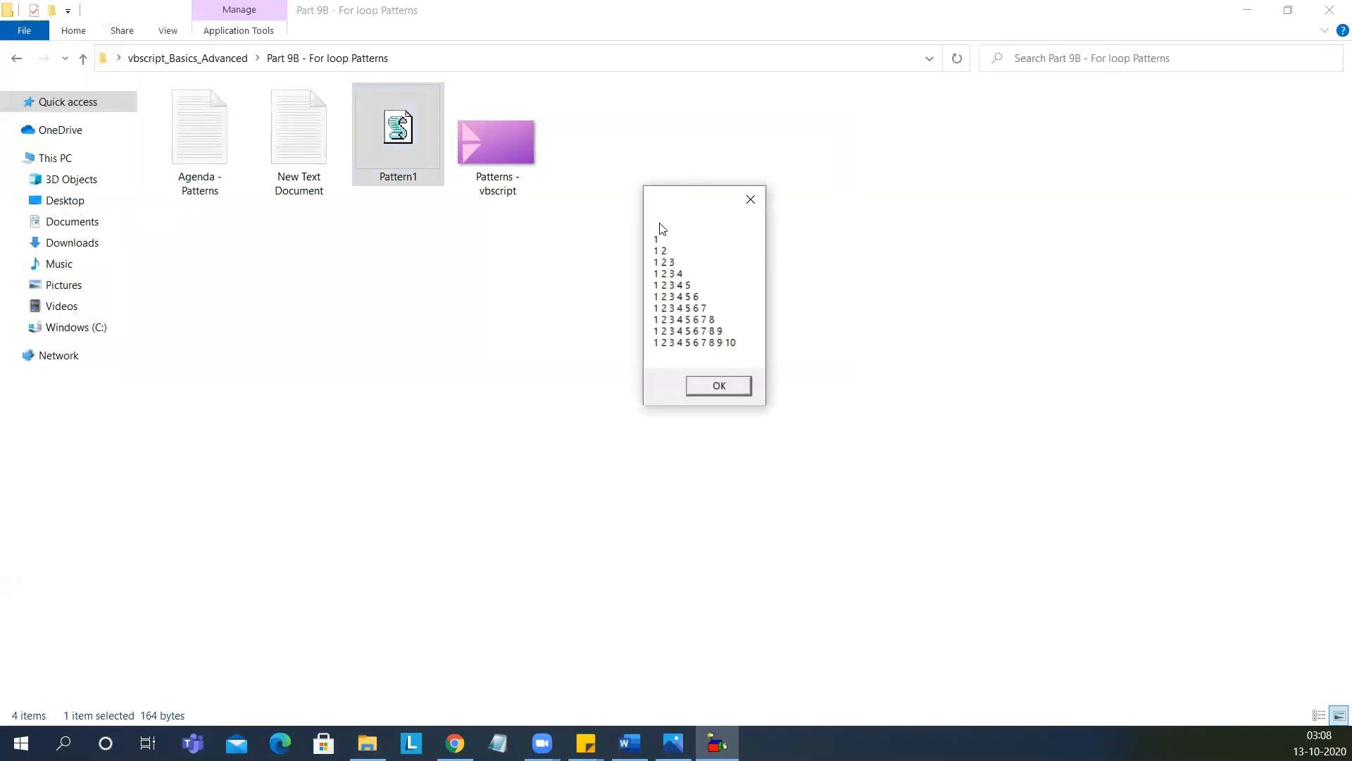
mouse_move(766, 380)
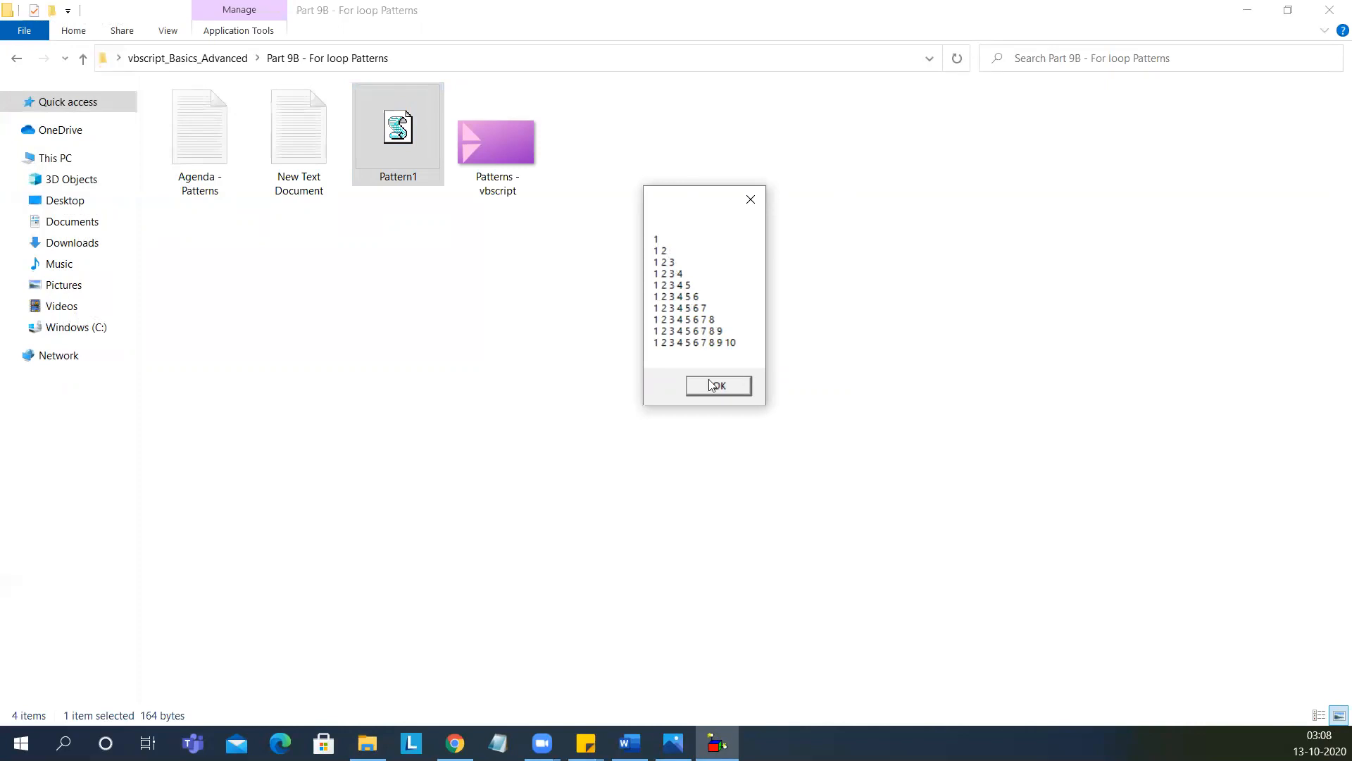
Step: Reopen Pattern1 for editing, select all its script text, then close it
right_click(397, 129)
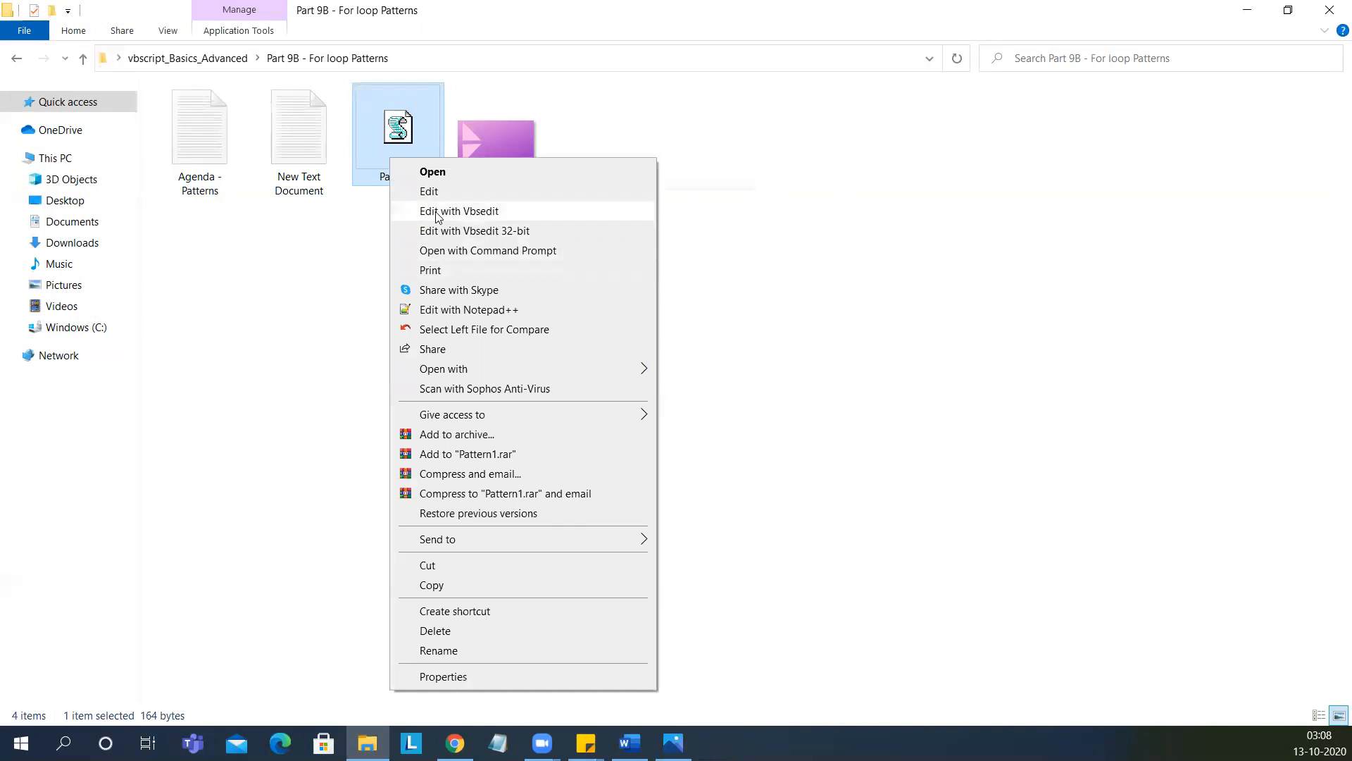
click(428, 191)
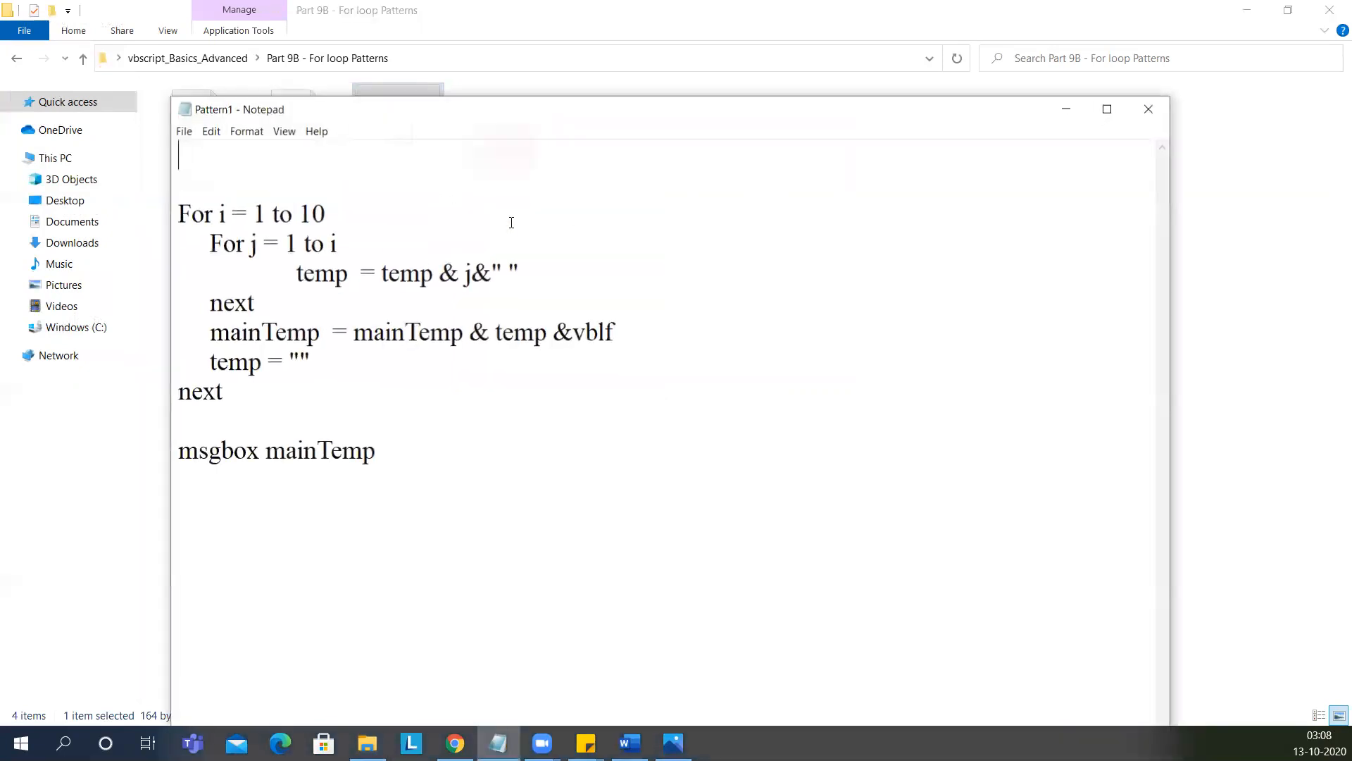
key(ctrl+a)
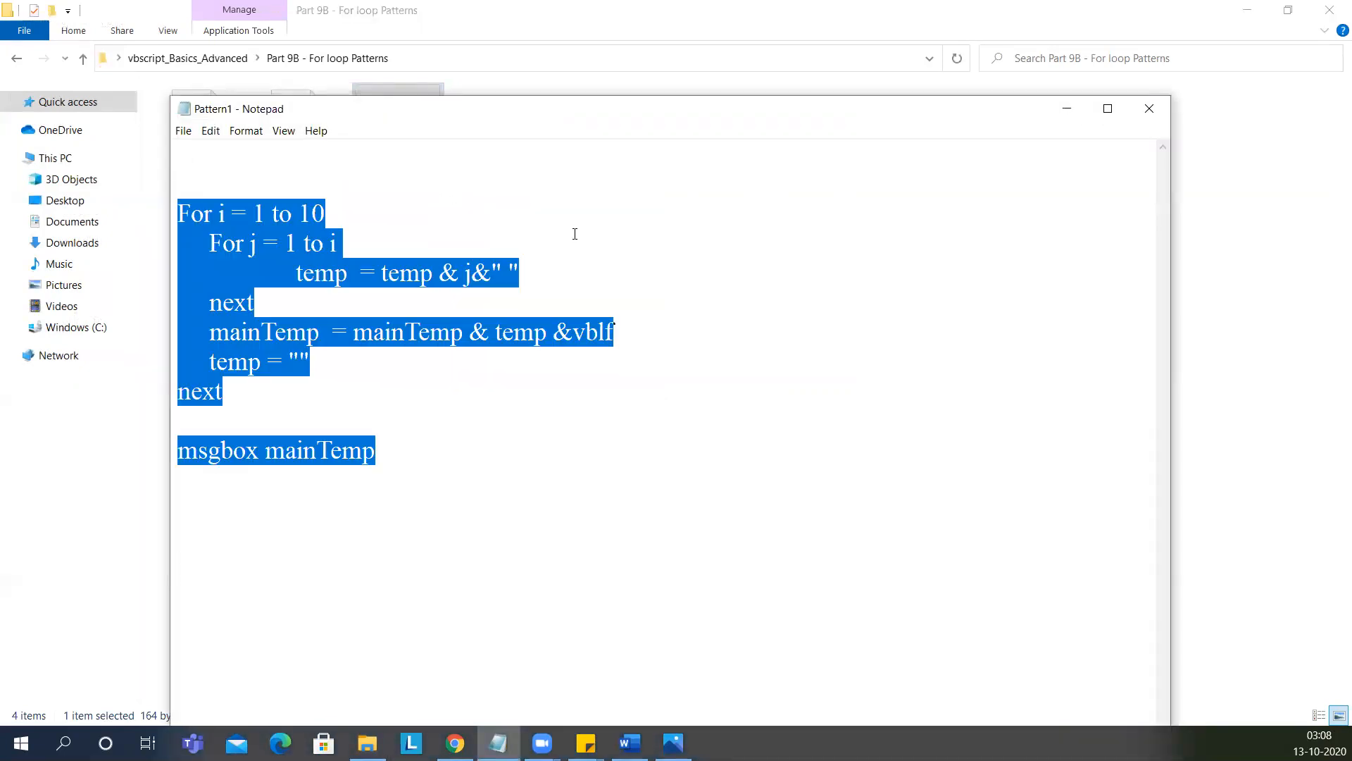
mouse_move(1149, 109)
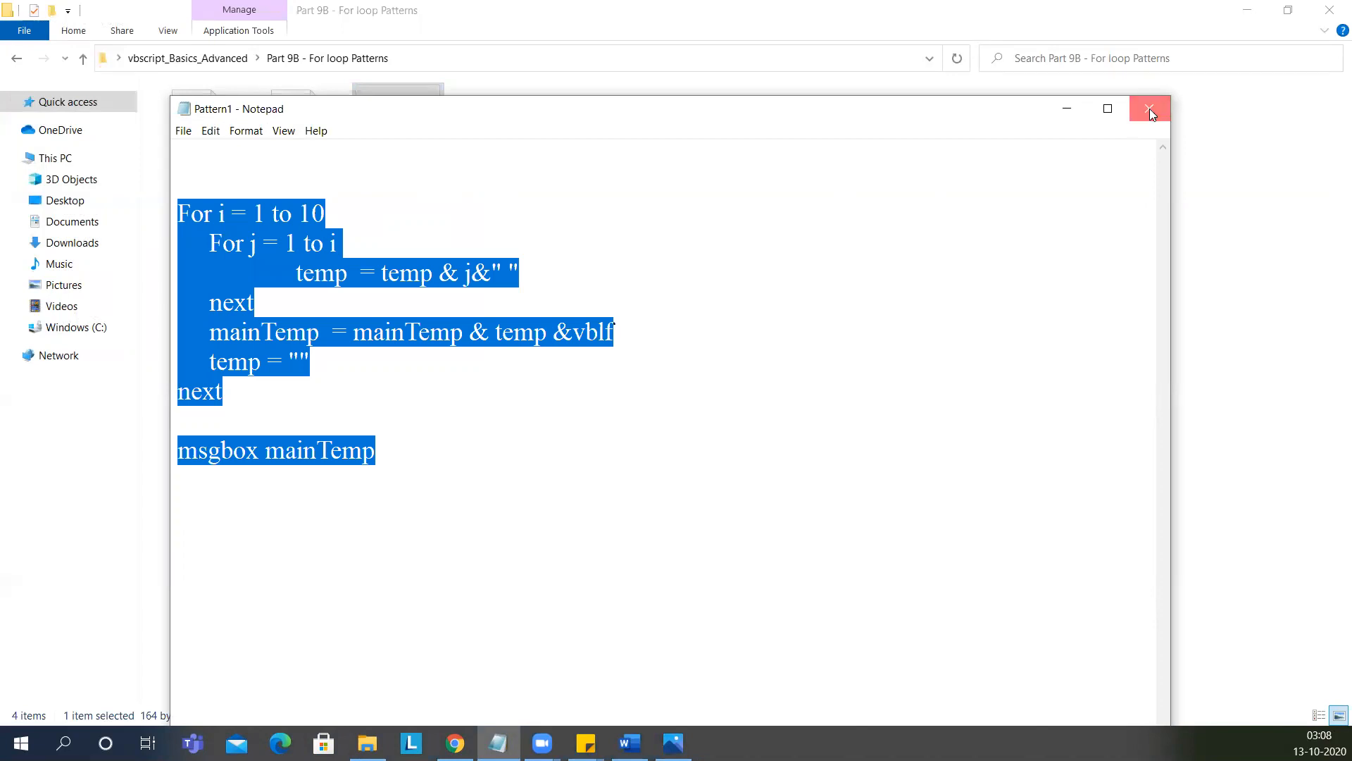
click(1149, 108)
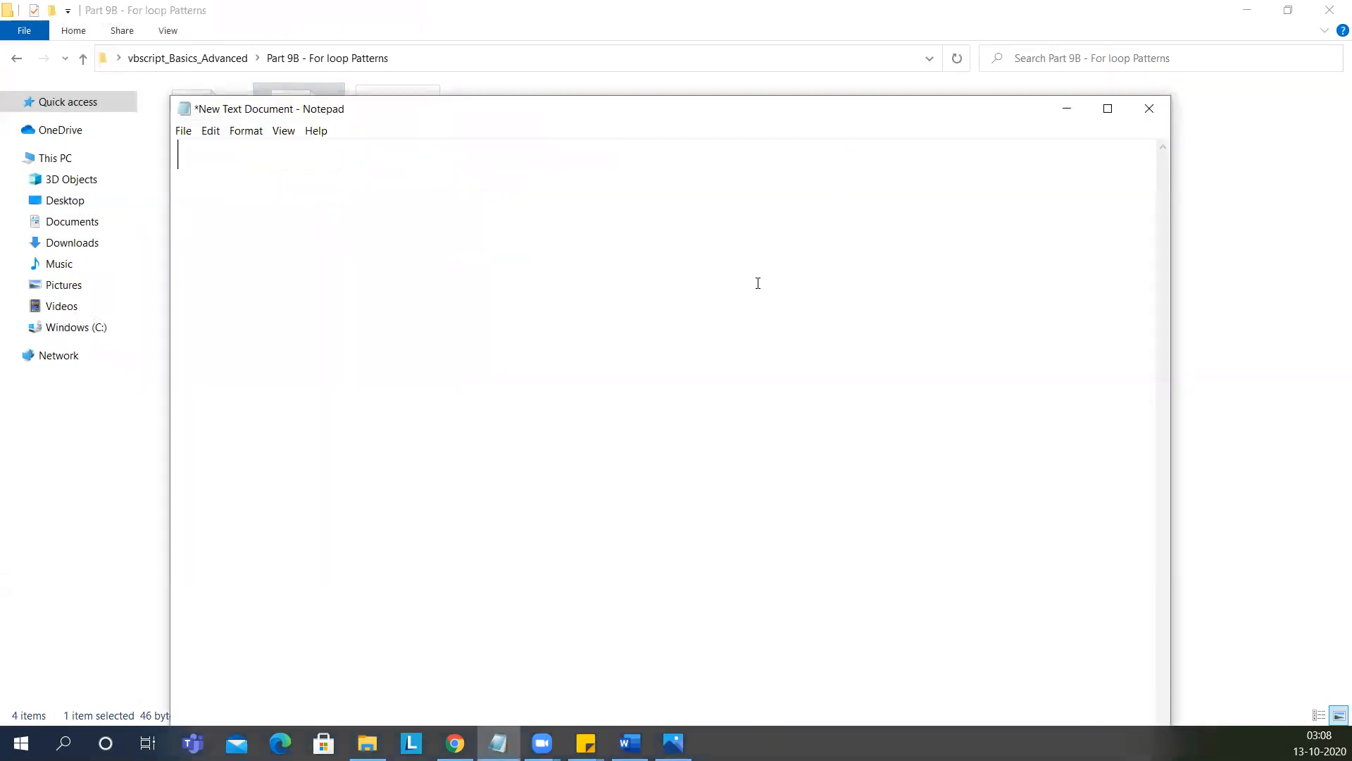
Step: Paste the number-triangle script and change its first line to 'For i = 10 to 1 Step -1'
click(183, 130)
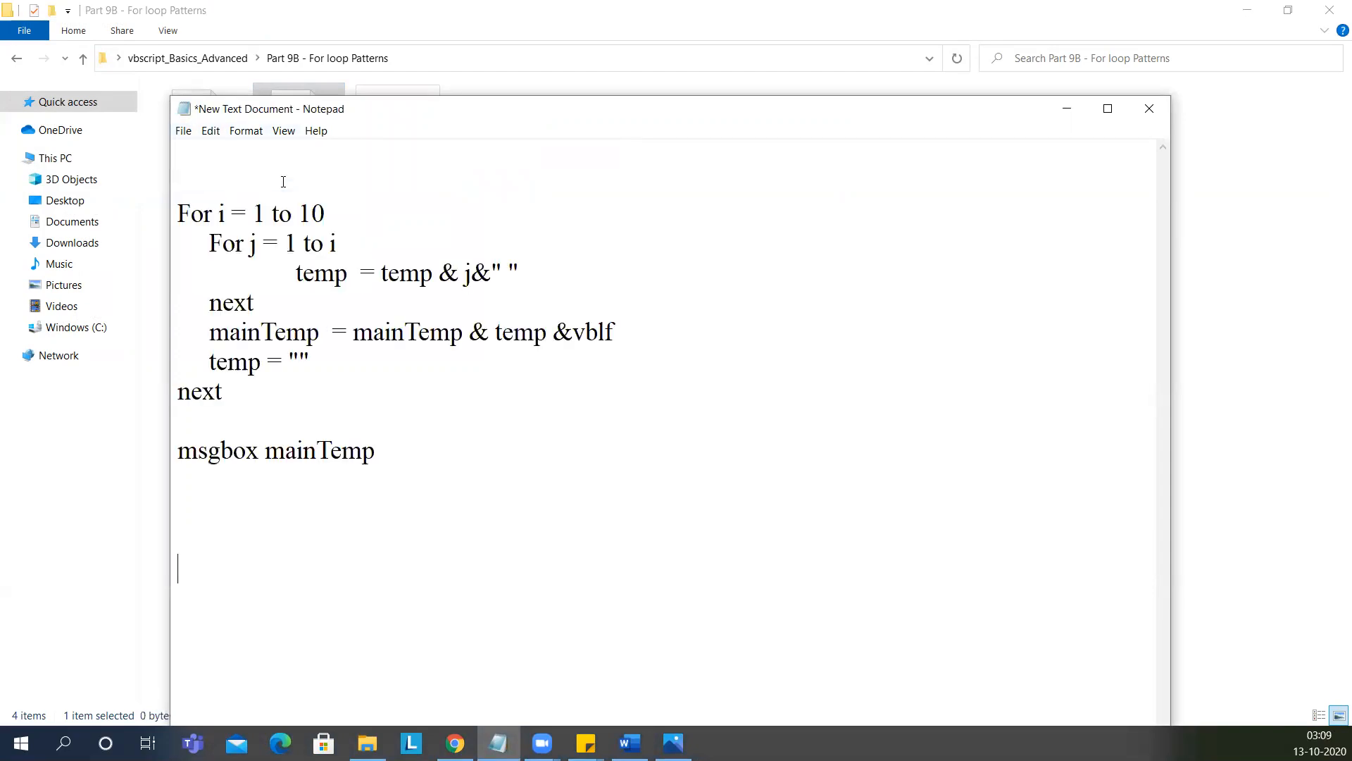
mouse_move(459, 257)
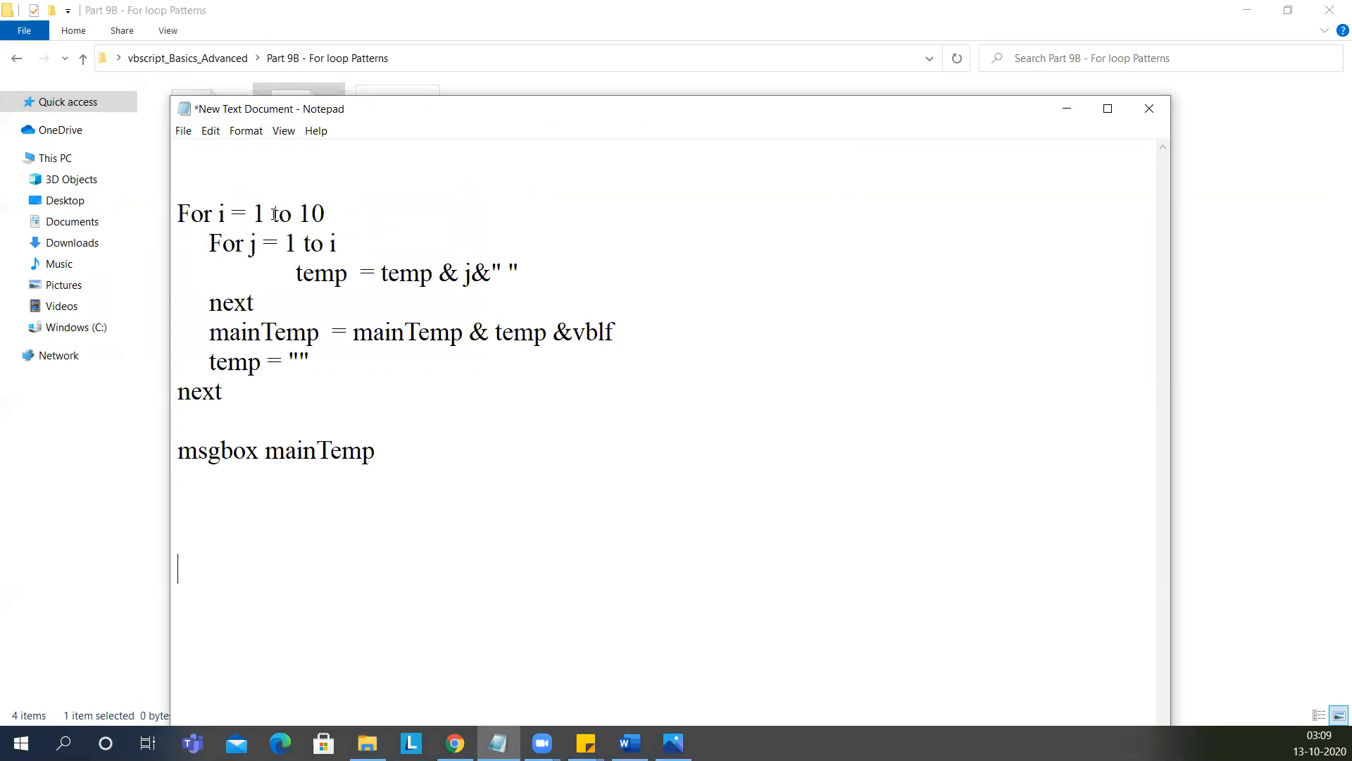
text(0)
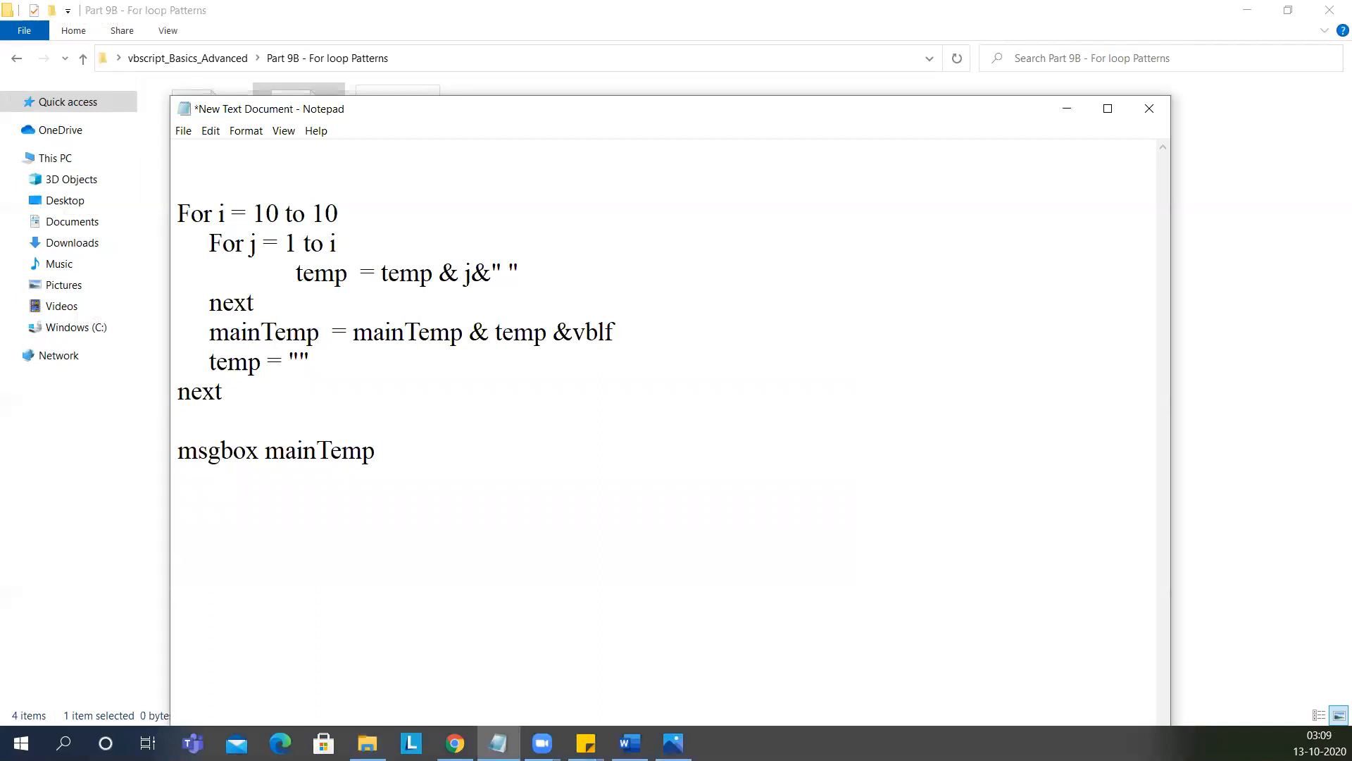
click(337, 212)
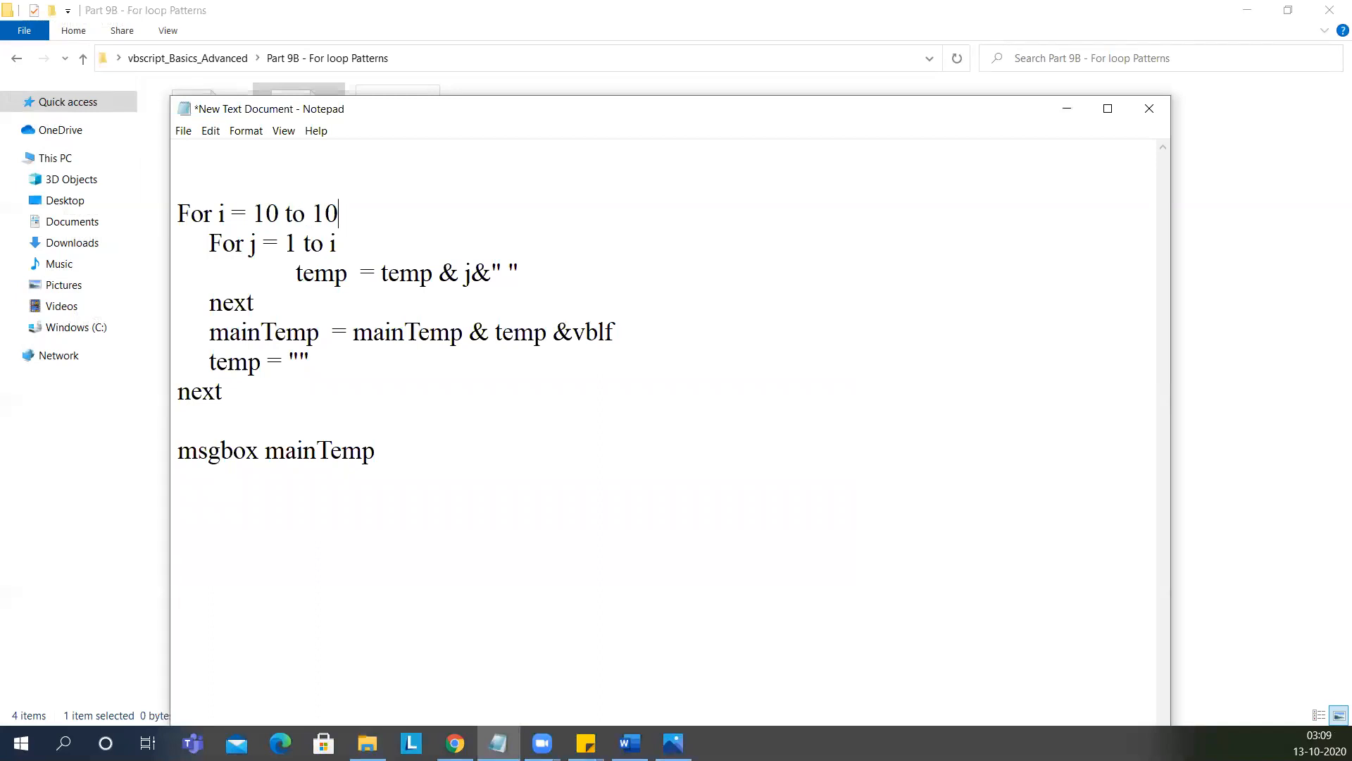
key(Backspace)
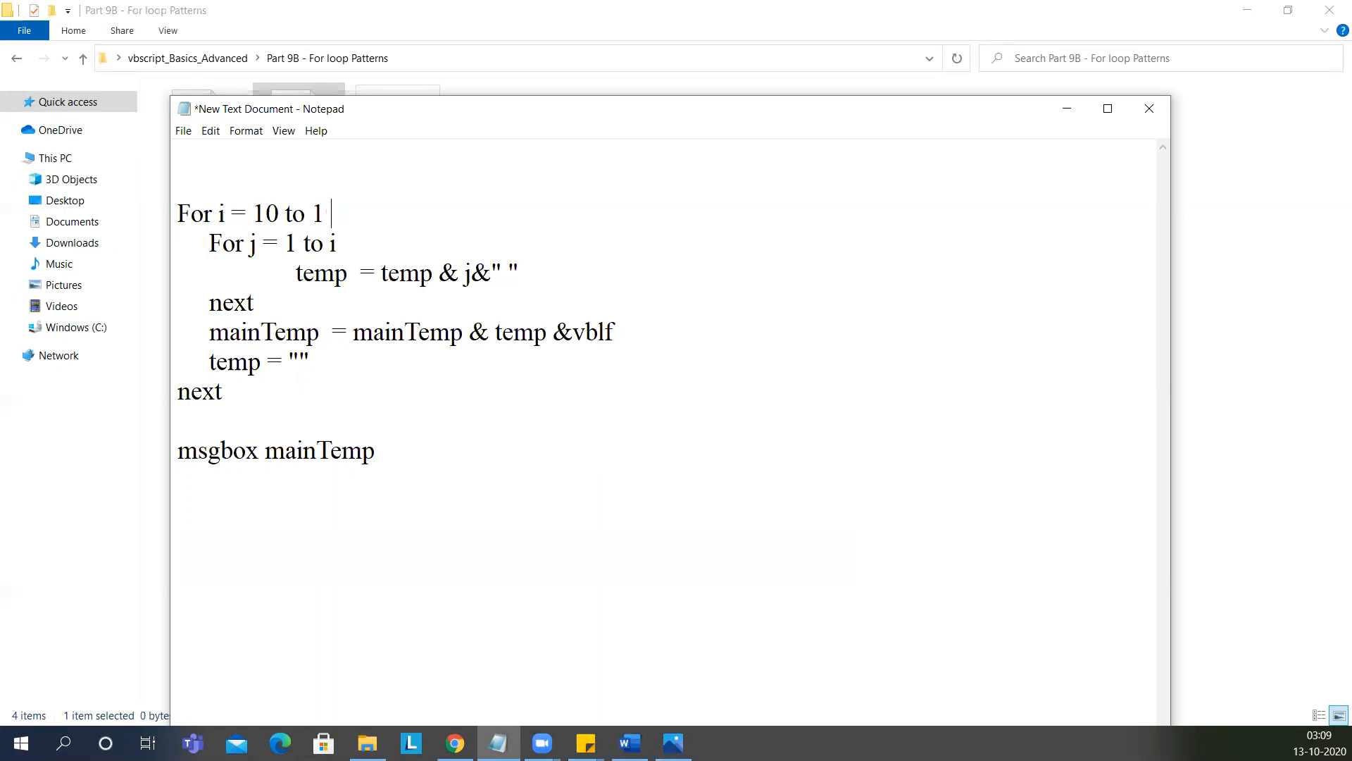
text(Step)
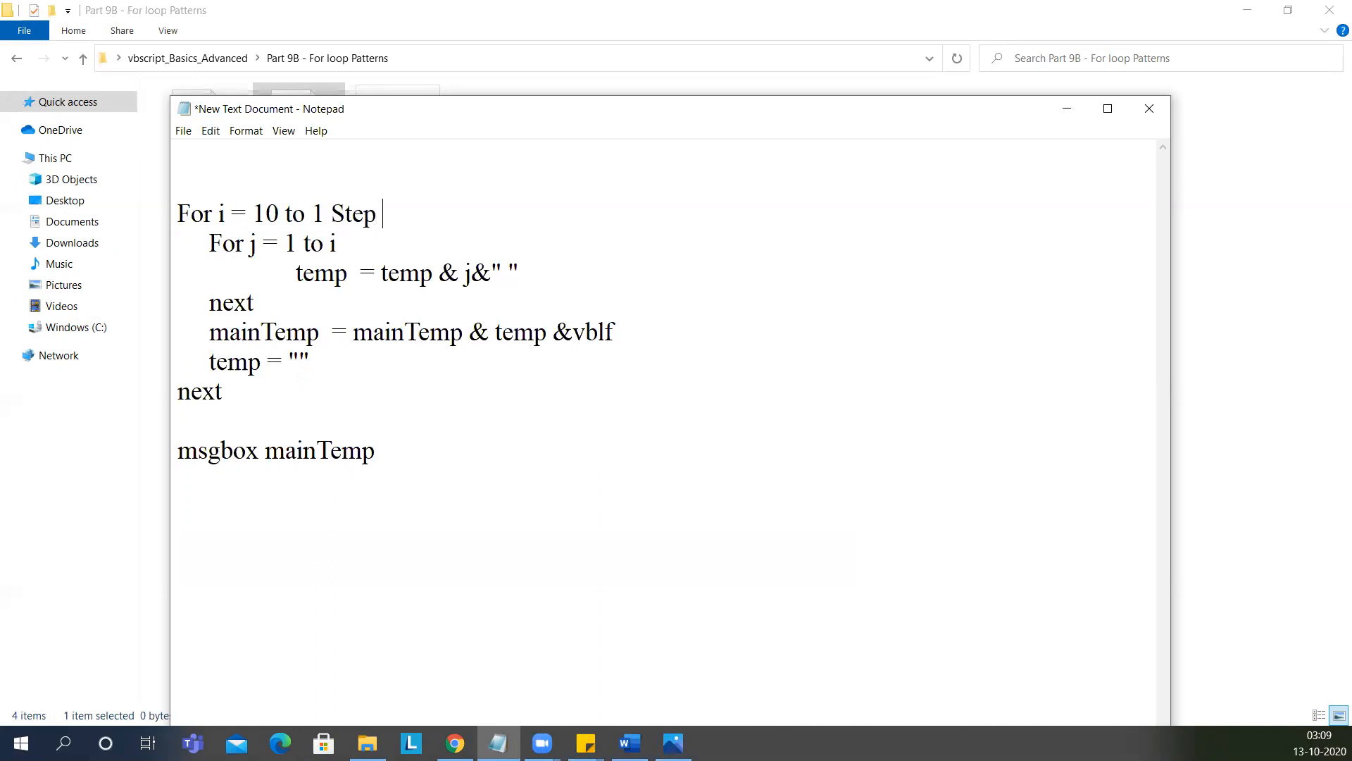
text(-1)
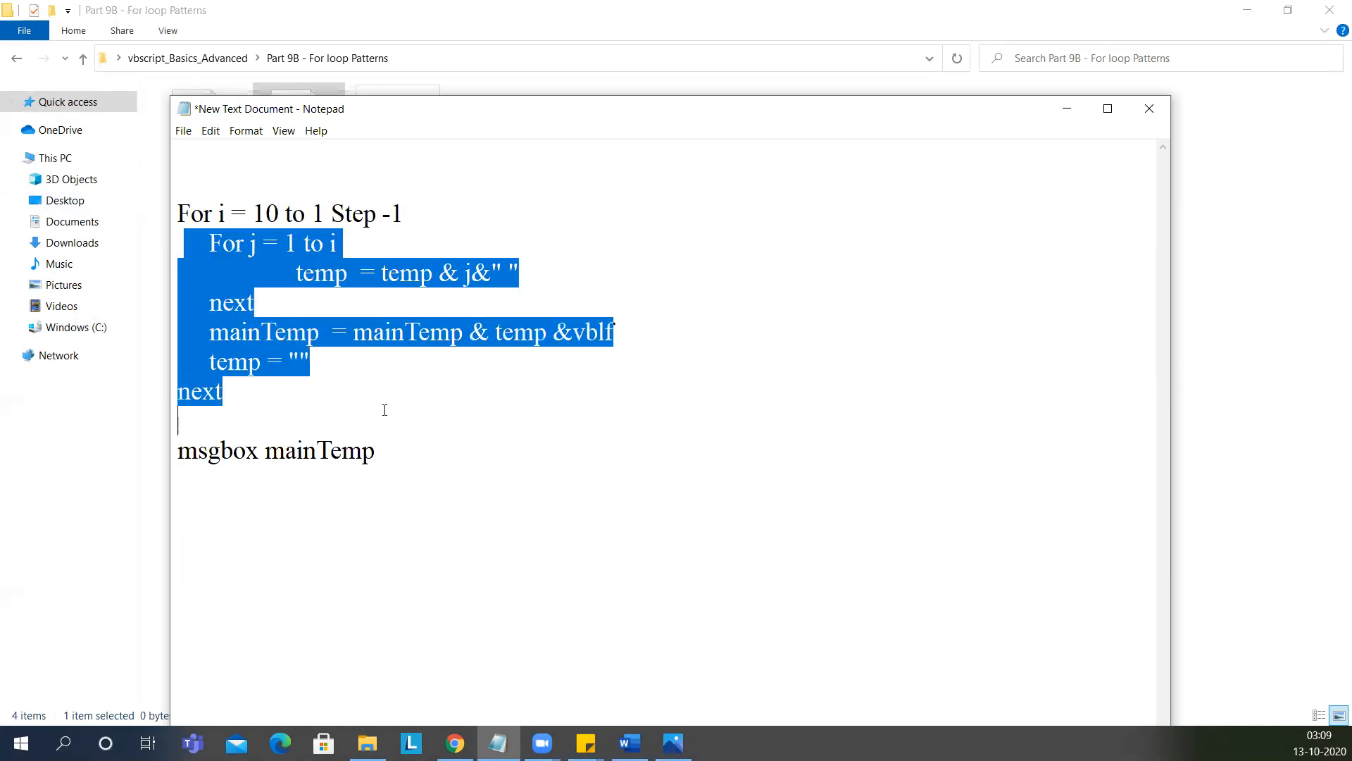
click(183, 130)
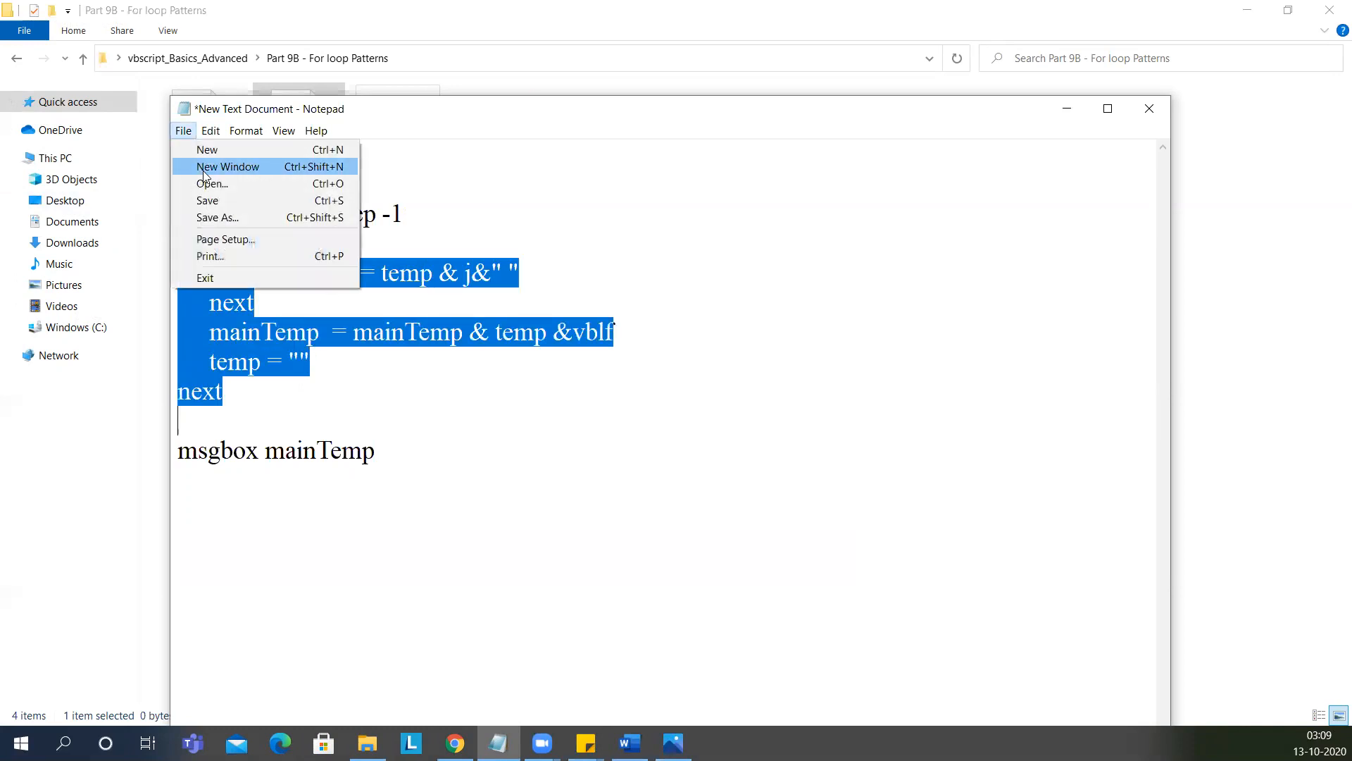
Step: Save the script as Pattern2.vbs with Save as type set to All Files
click(217, 217)
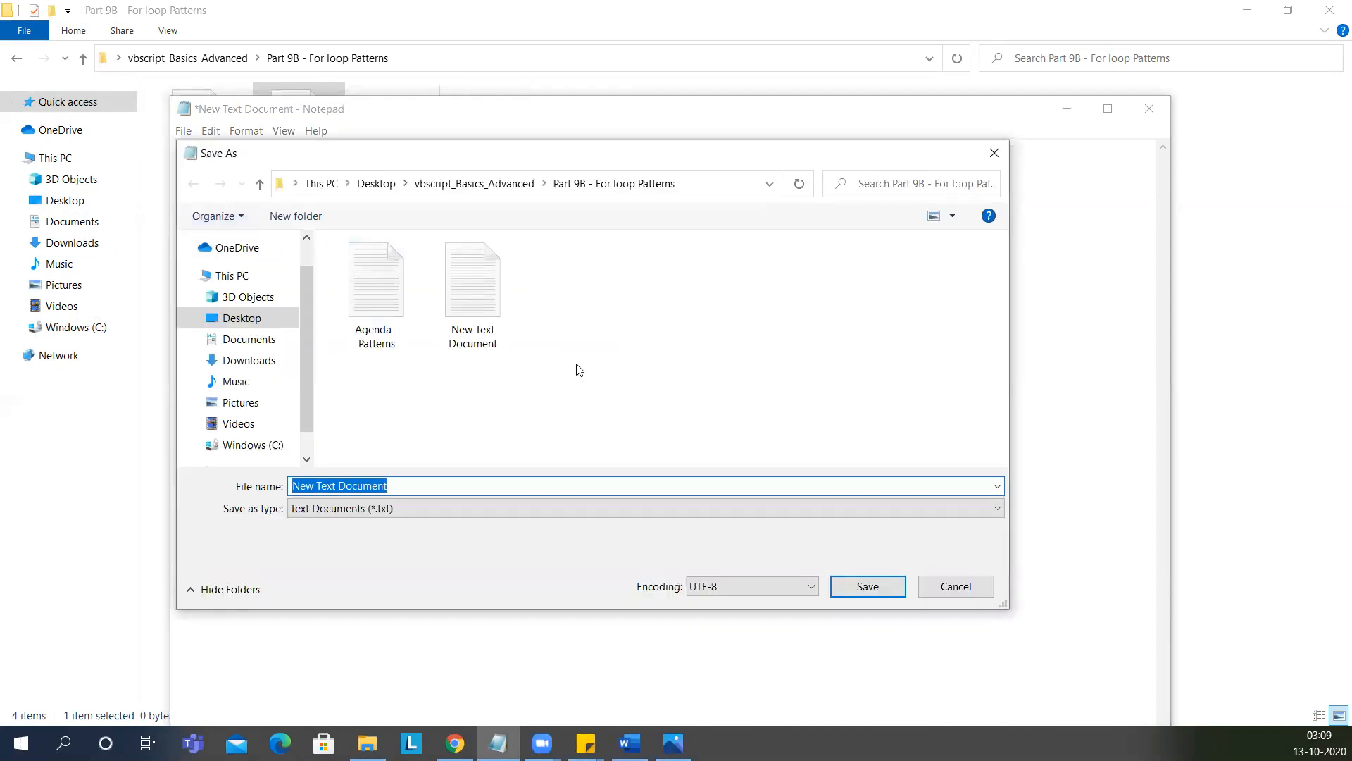
text(Pattern2.vbs)
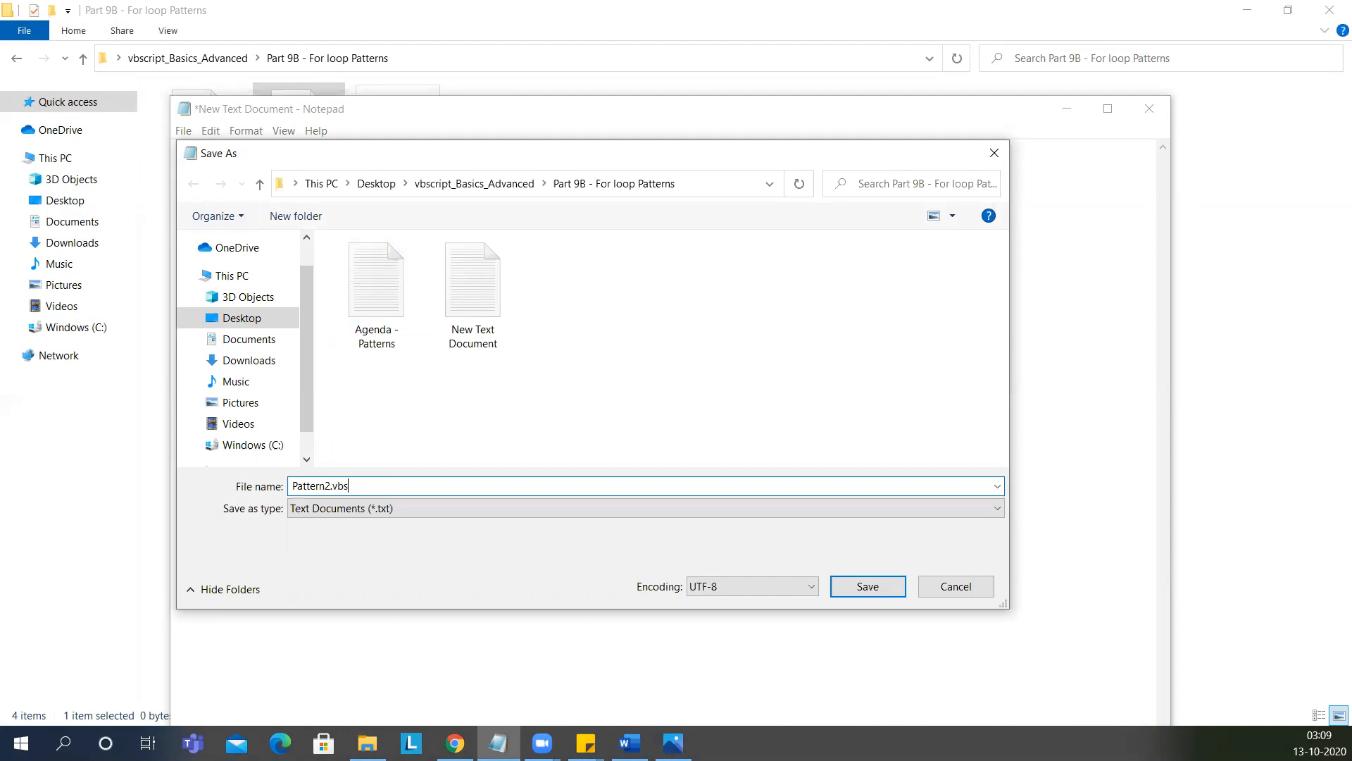
click(992, 508)
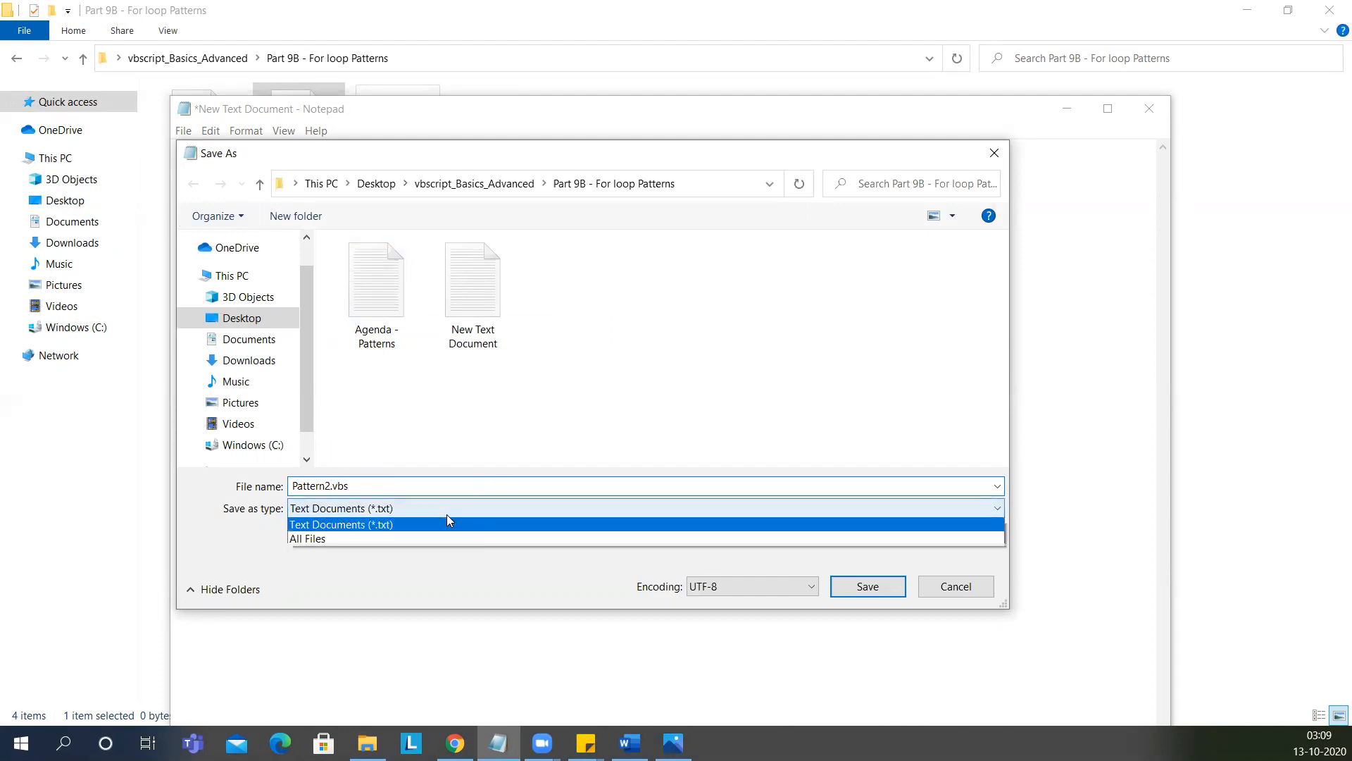
click(305, 538)
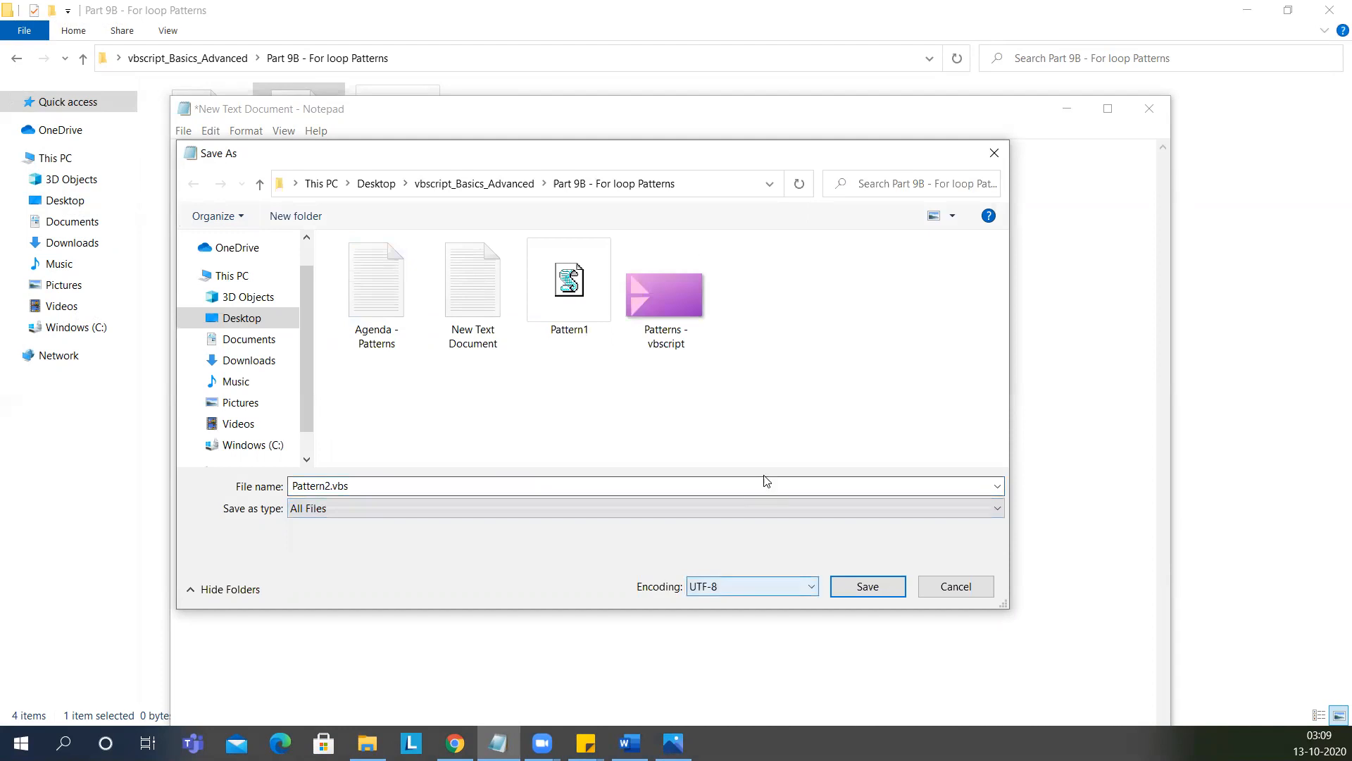
click(866, 585)
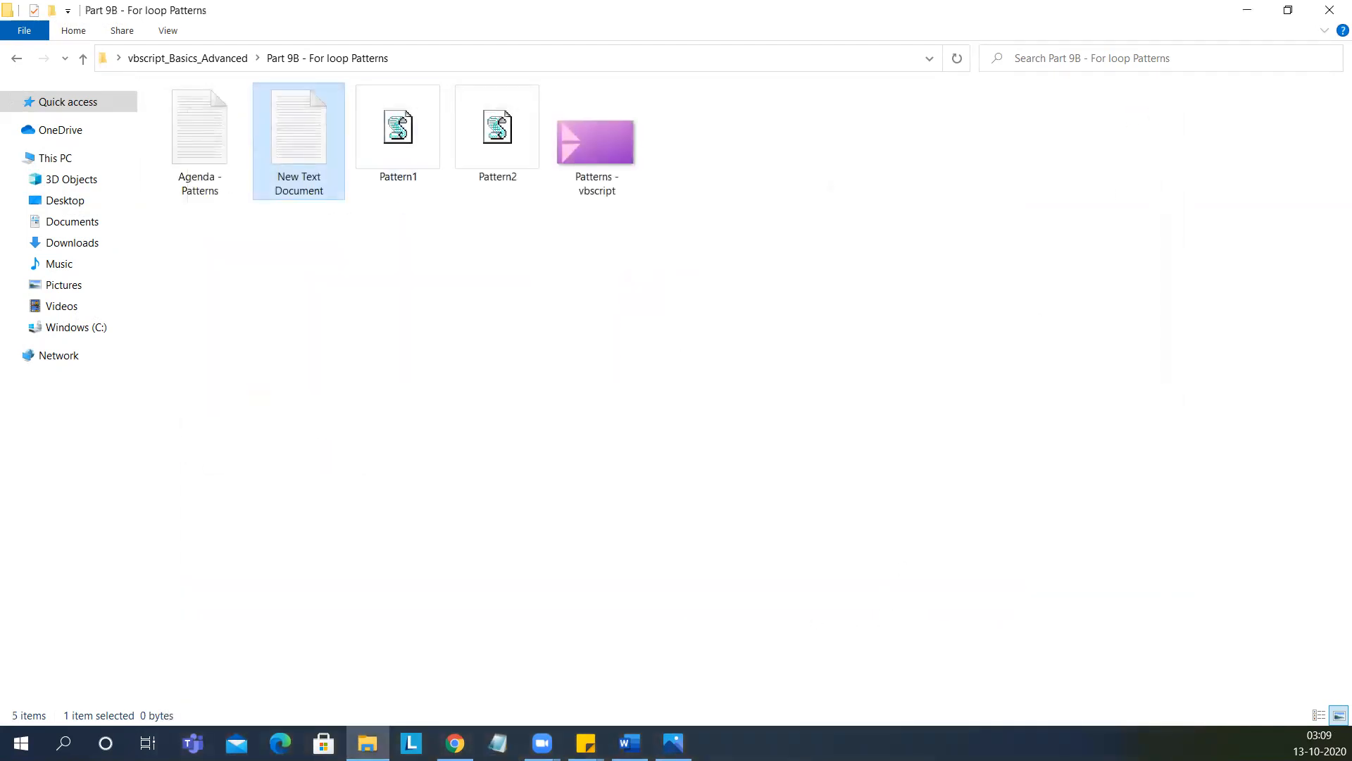
mouse_move(397, 134)
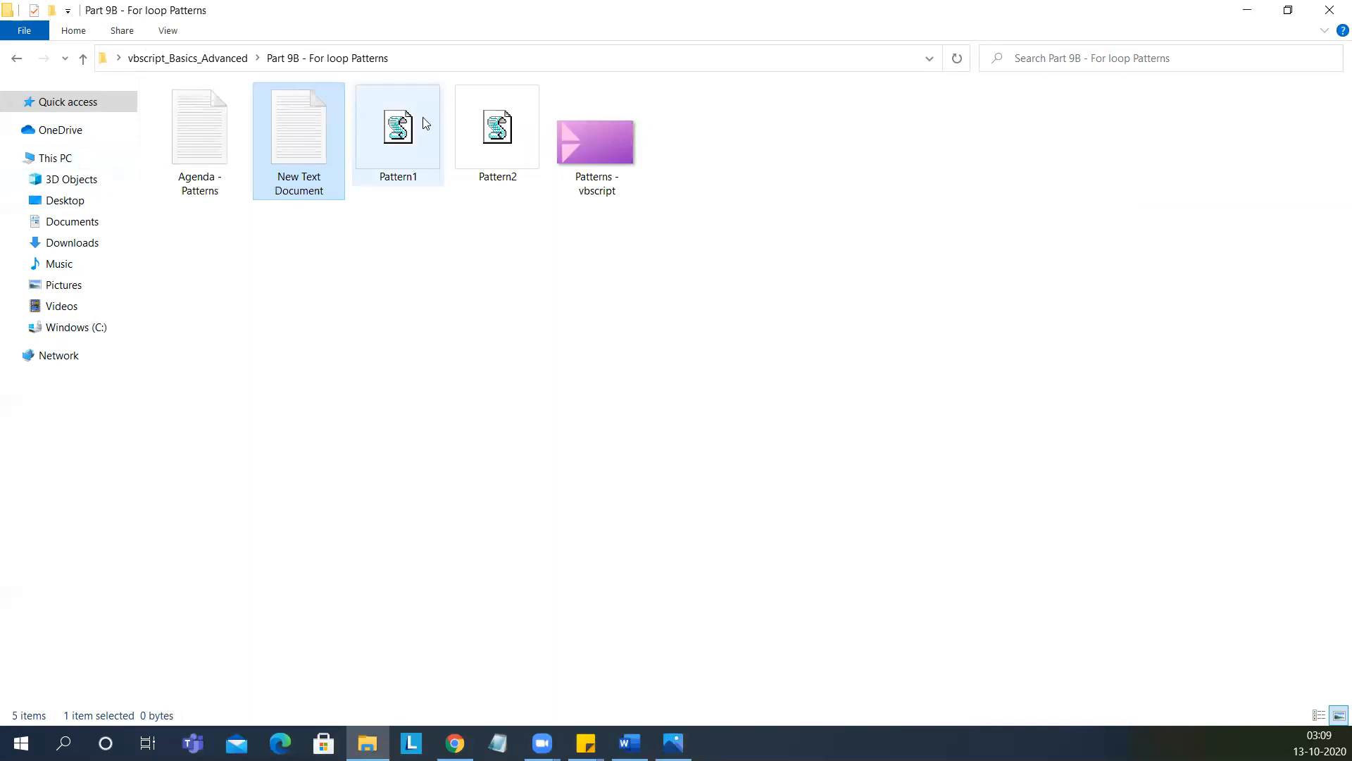
Step: Run Pattern2.vbs and view its message box of numbers shrinking from ten to one
click(497, 126)
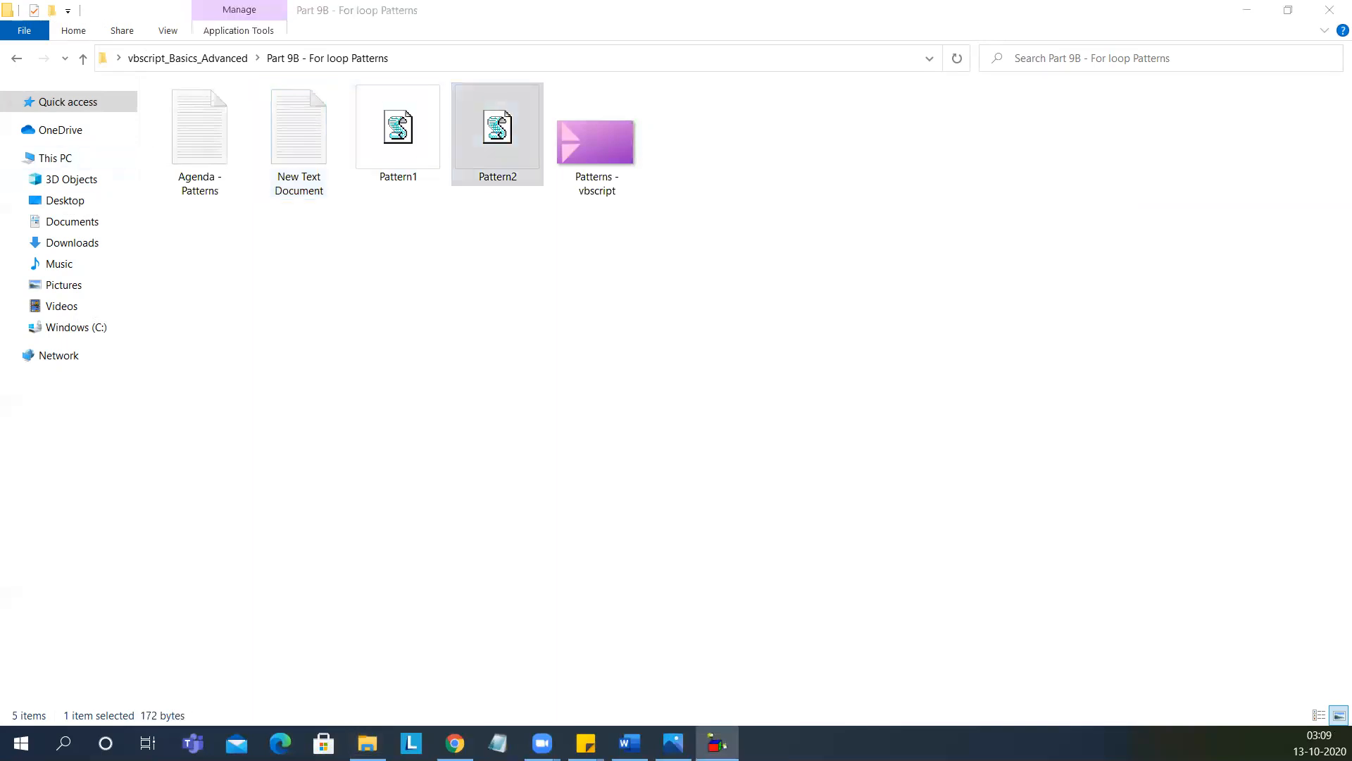
double_click(497, 125)
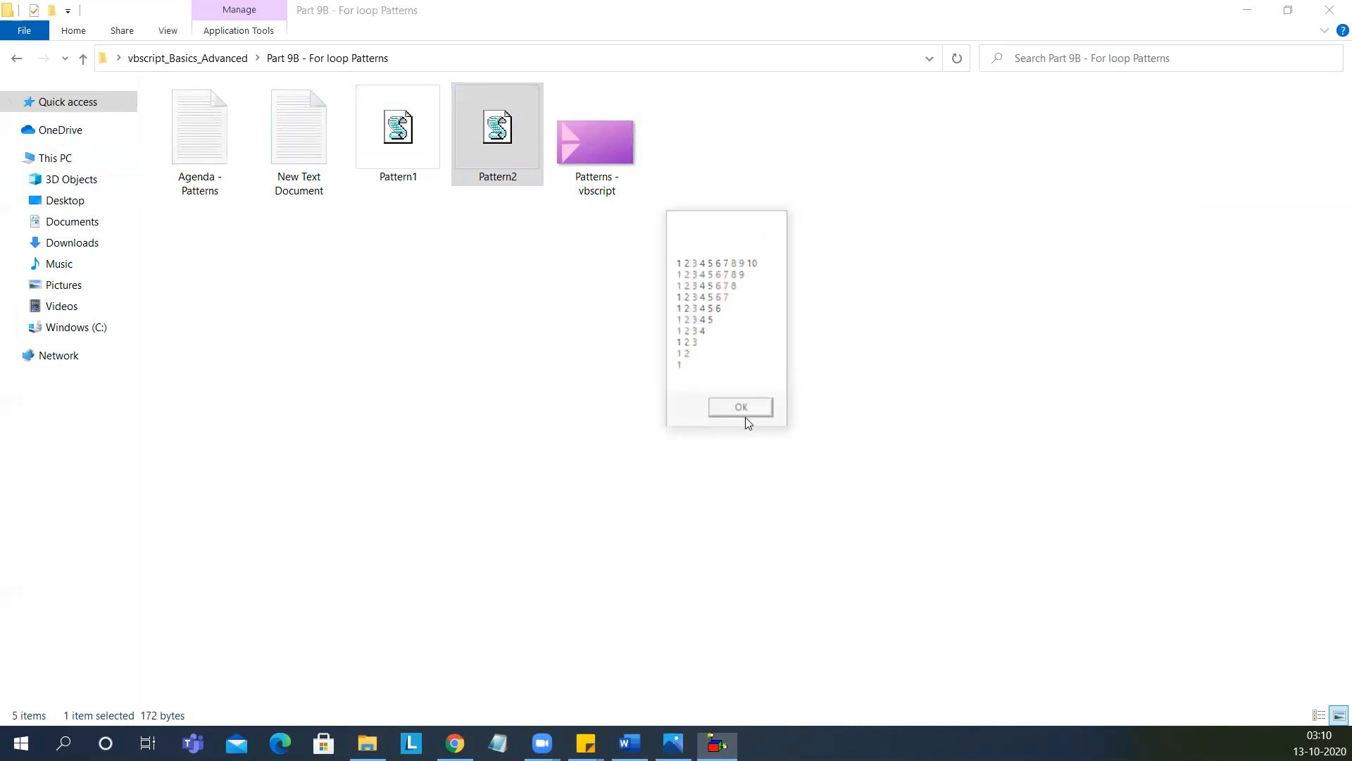
right_click(497, 129)
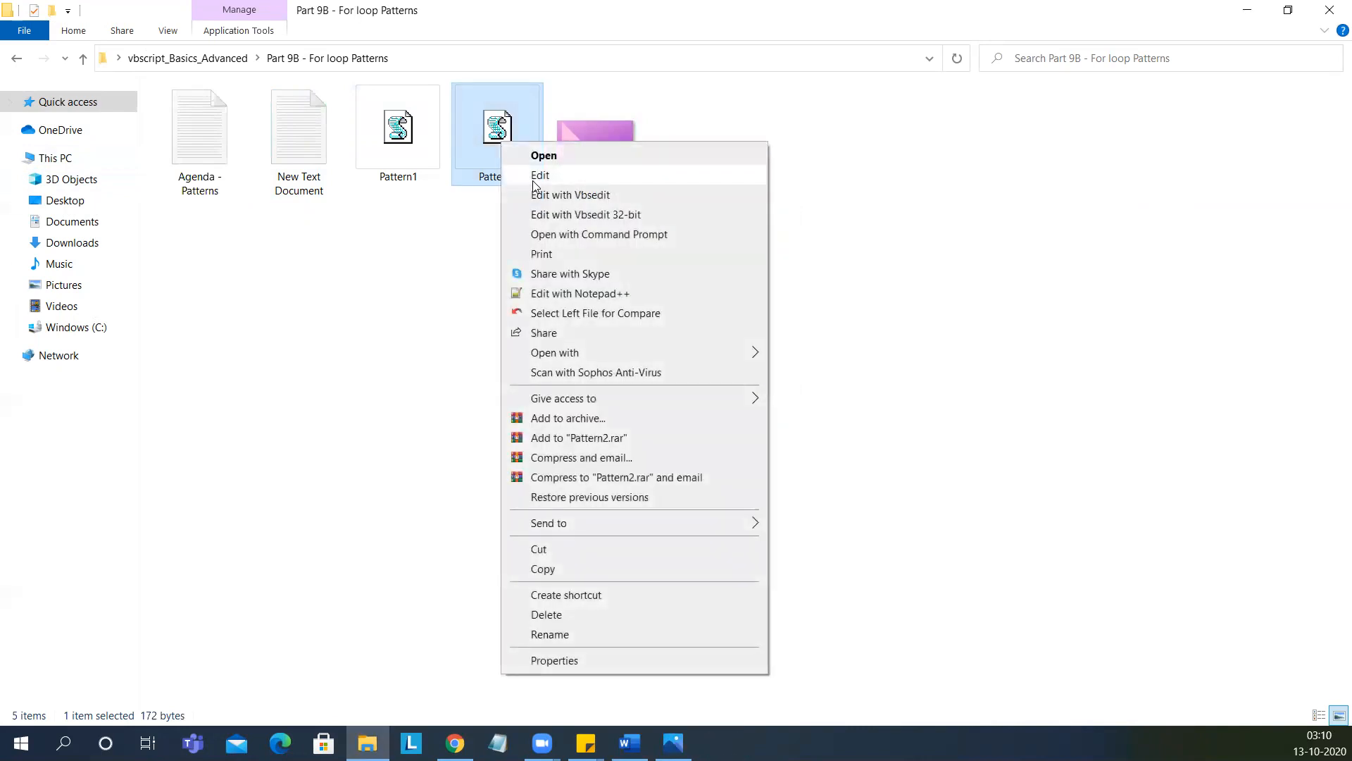
Step: Copy Pattern2's code into a new script and change the outer loop to 'For i = 1 to 10'
click(539, 175)
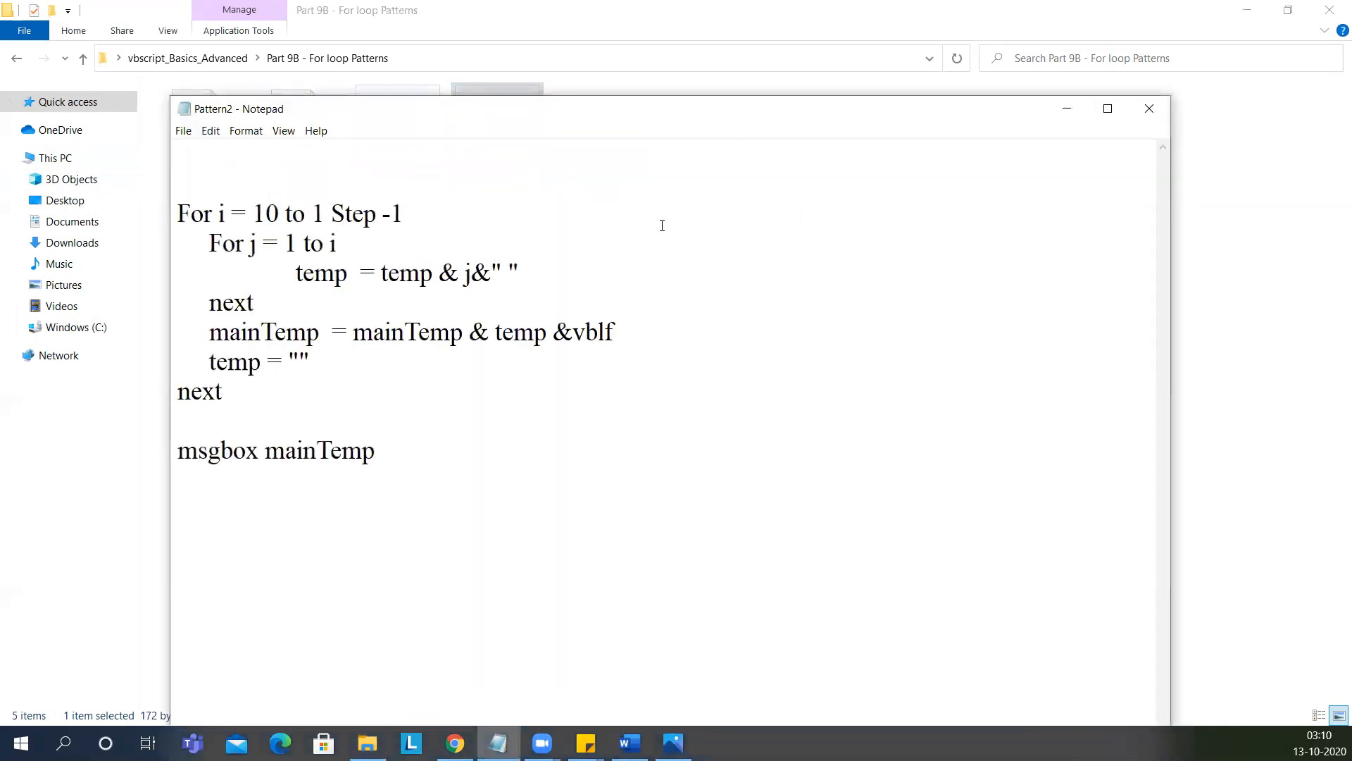
key(ctrl+a)
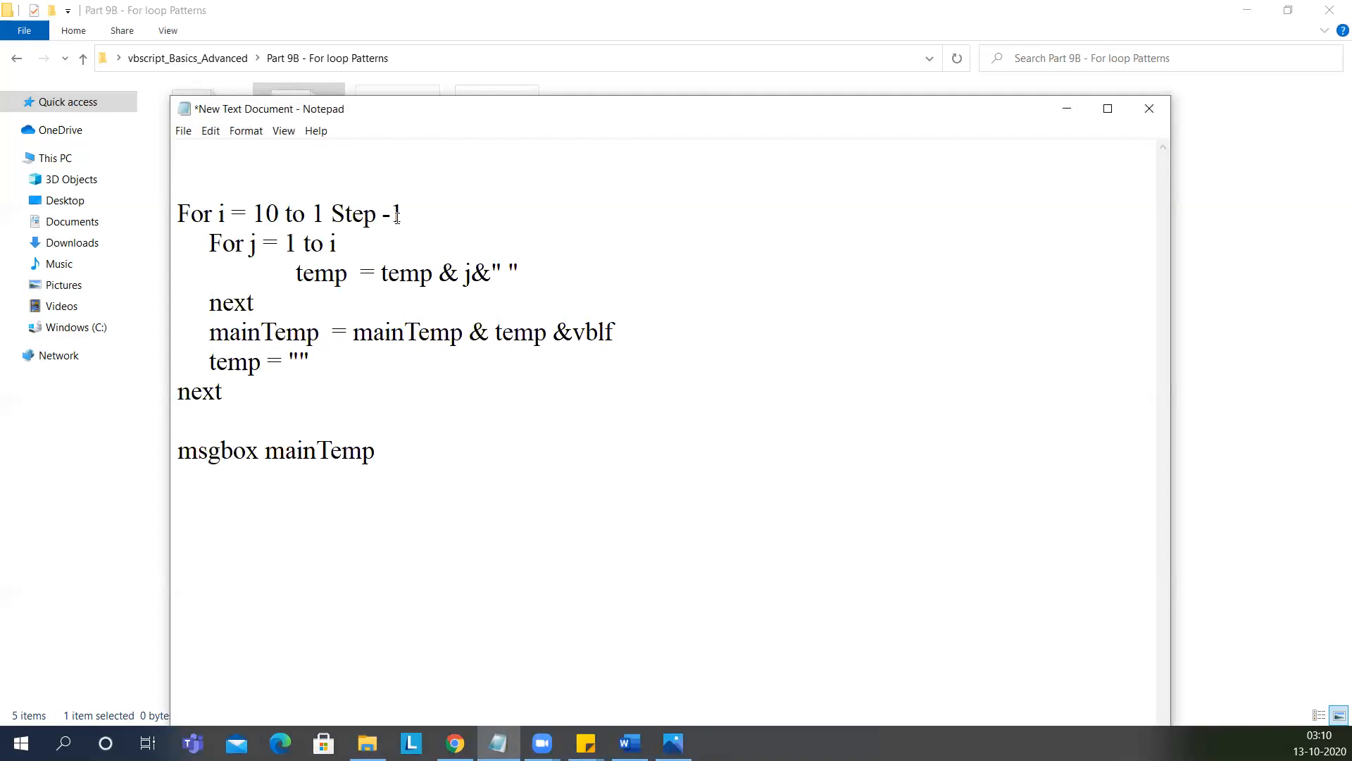
mouse_move(541, 210)
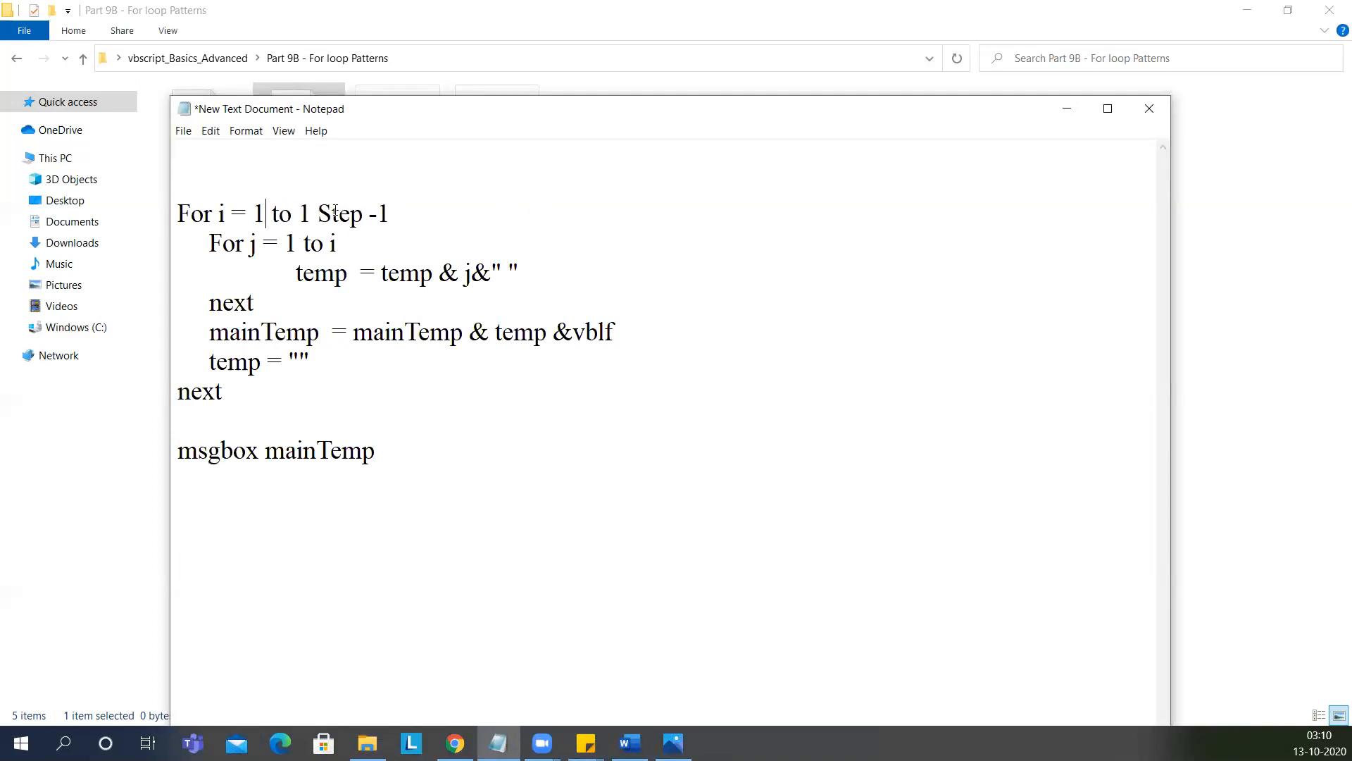
text(0)
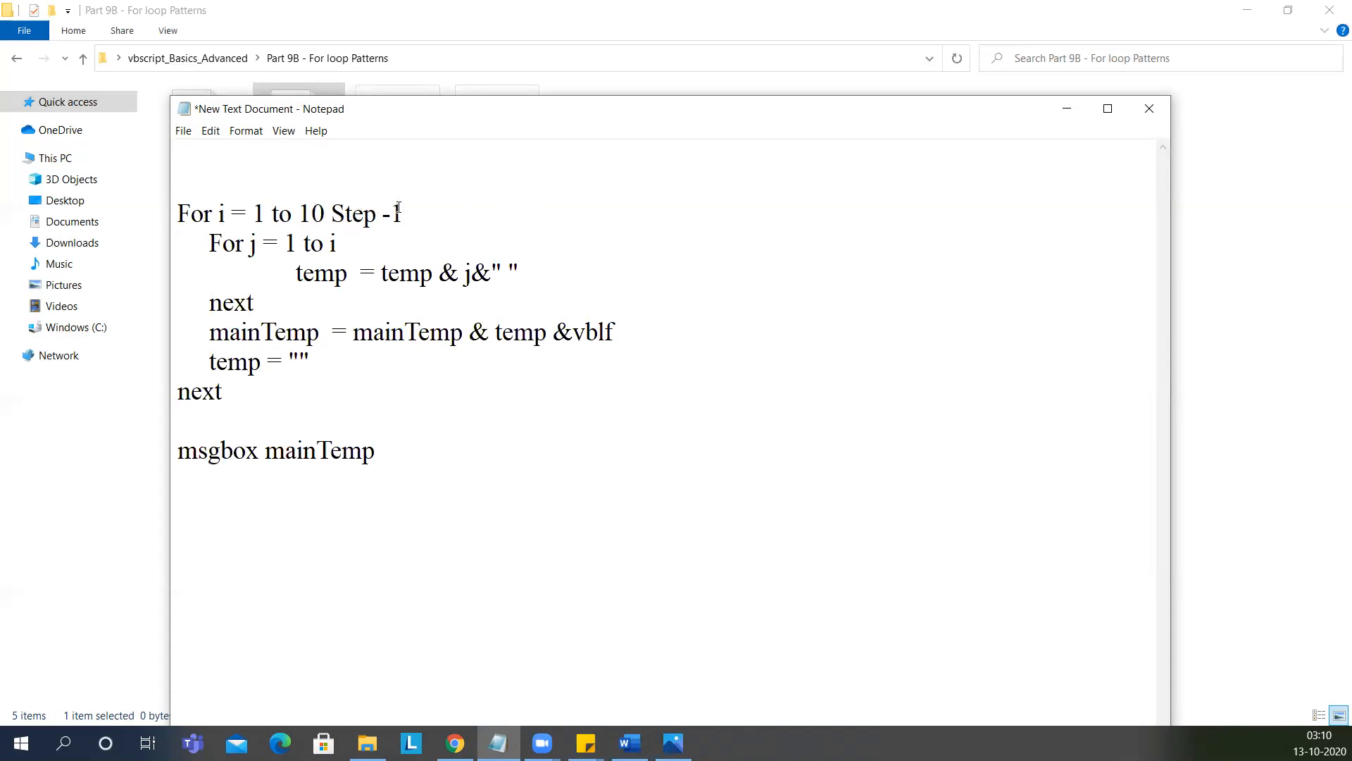
key(Backspace)
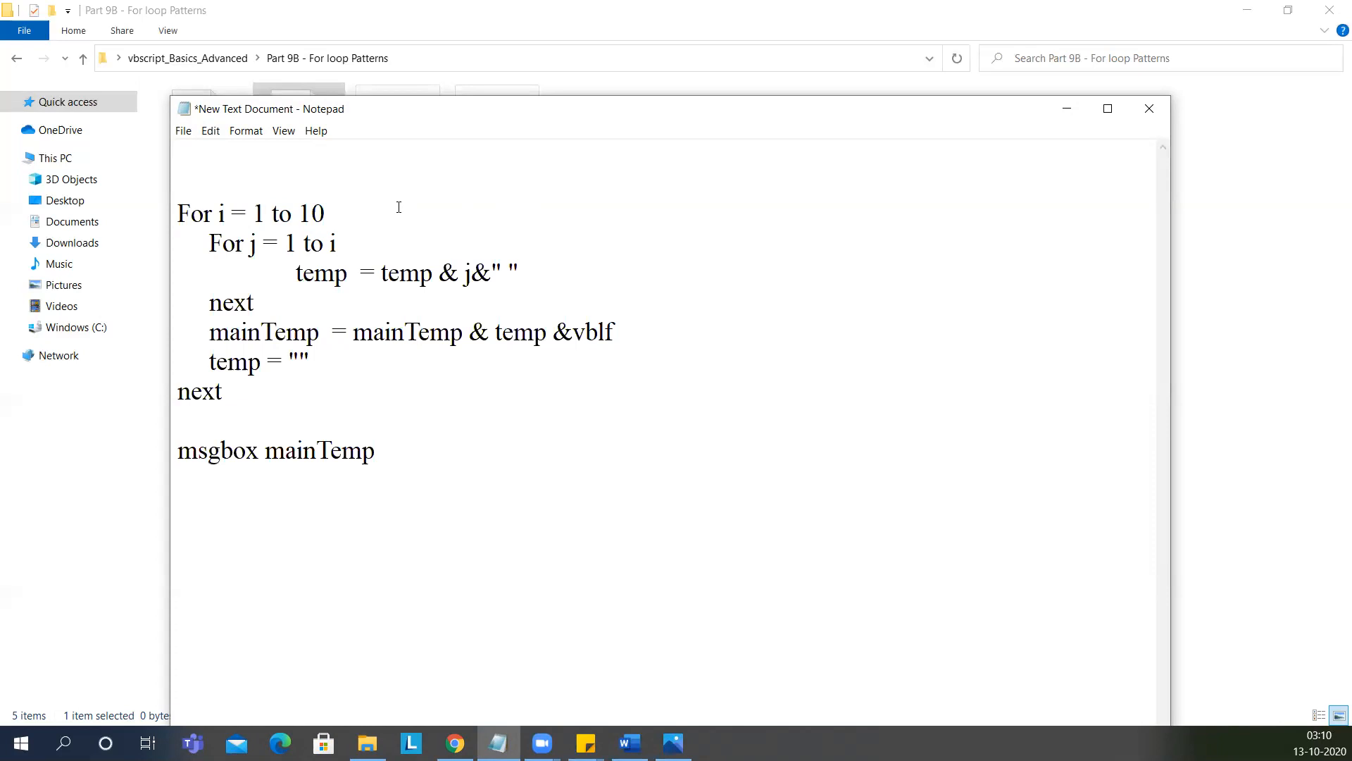
click(329, 213)
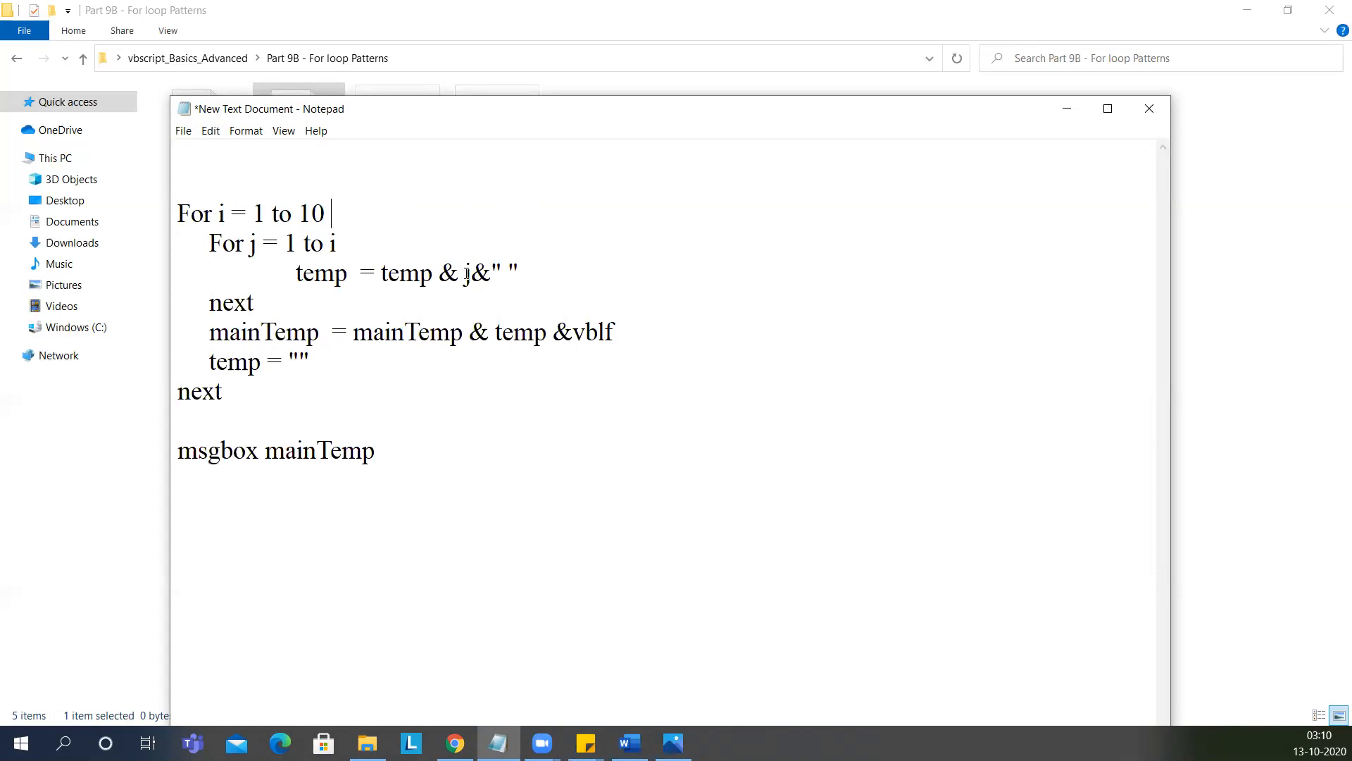
Step: Replace j in the temp concatenation with "1" so each row repeats 1s
key(Backspace)
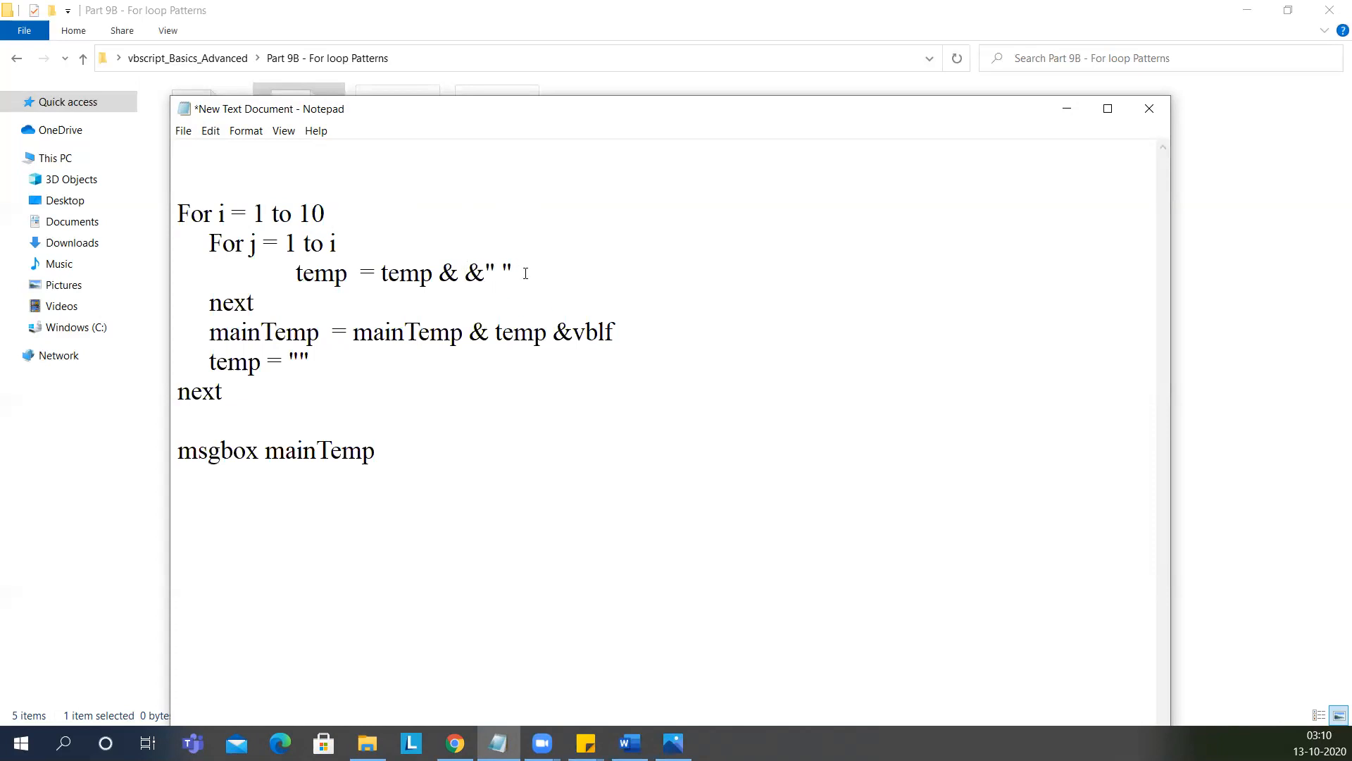
text("")
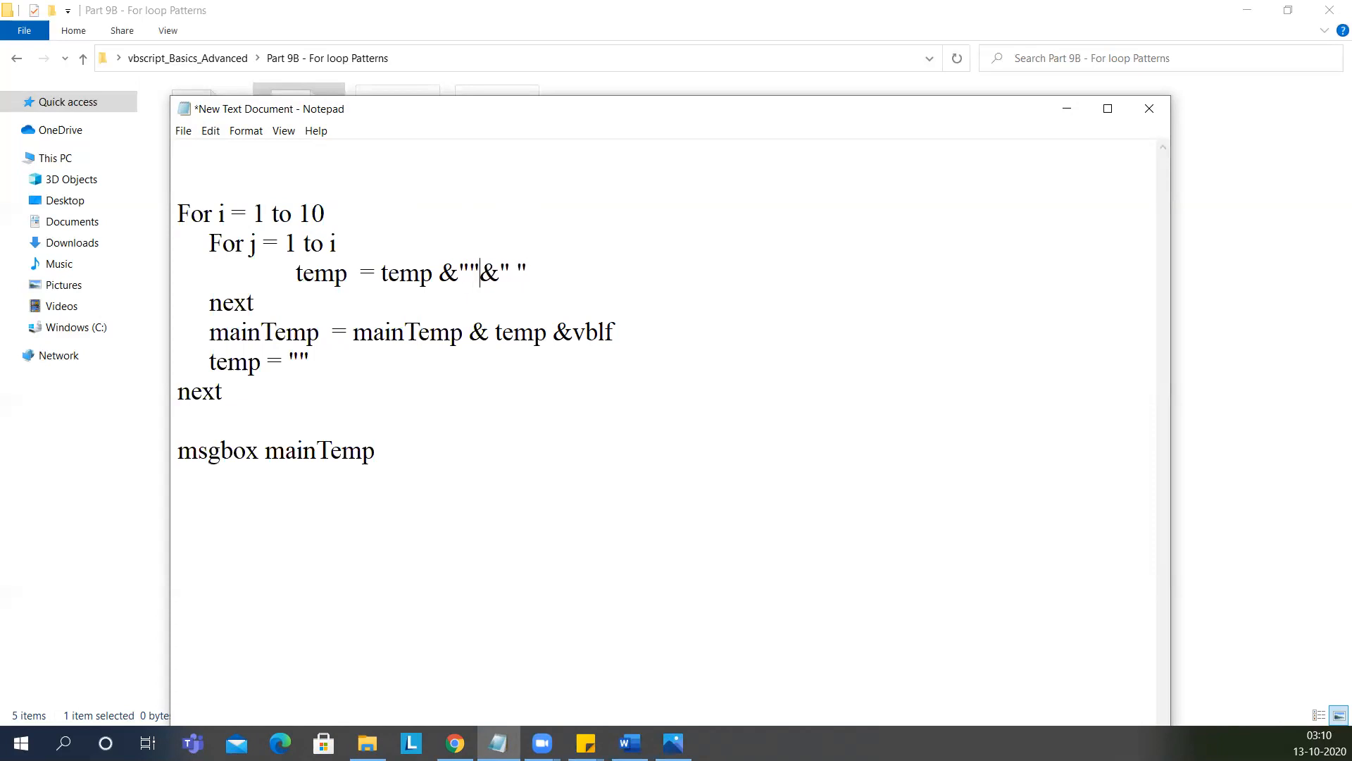
text(1)
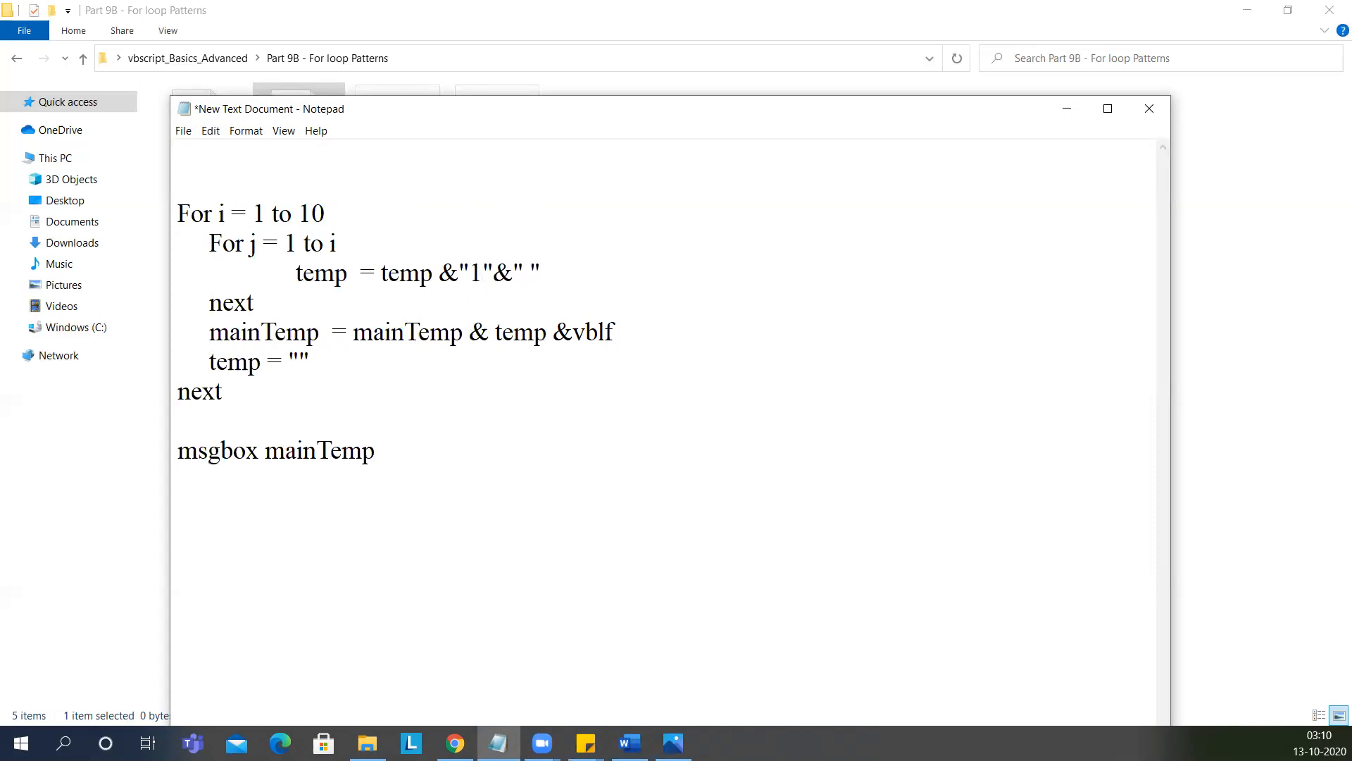
click(181, 130)
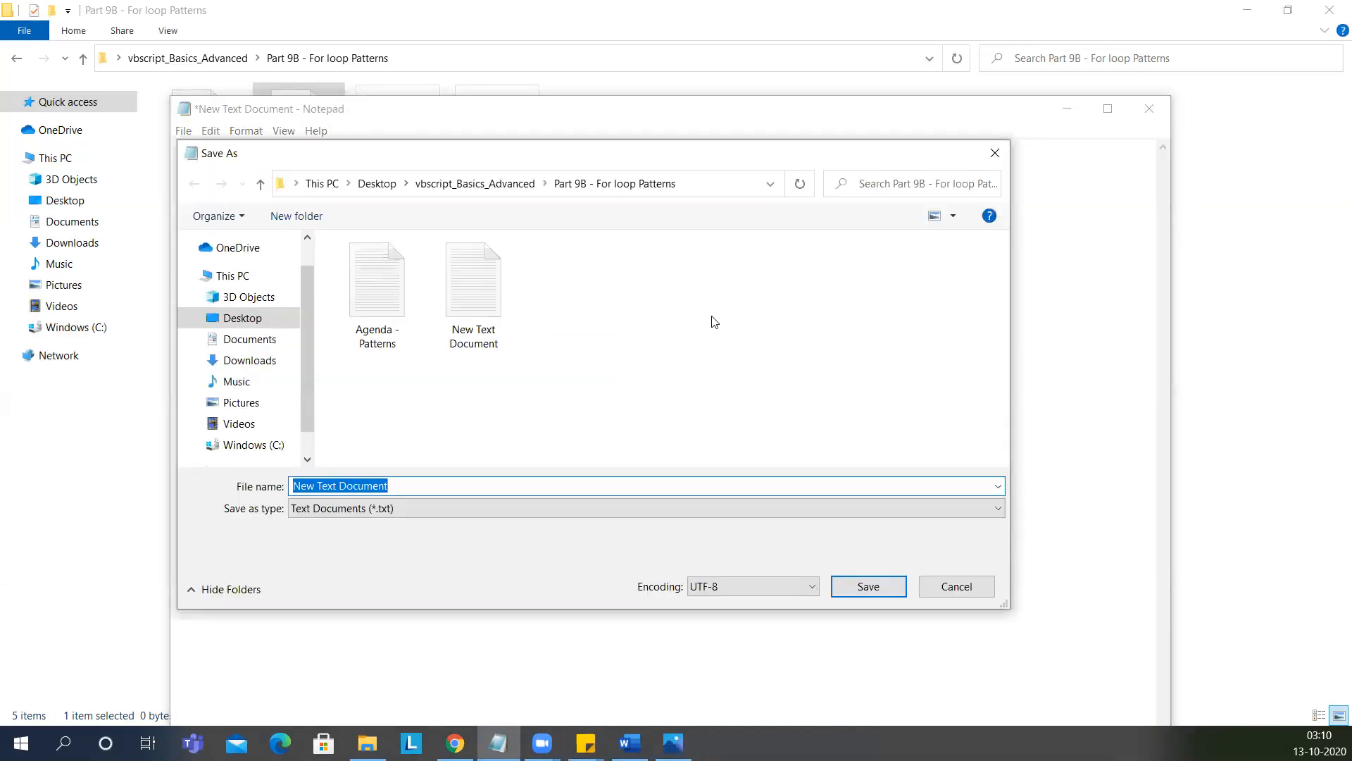
Step: Save the ones-triangle script as Pattern3.vbs
text(Pattern2)
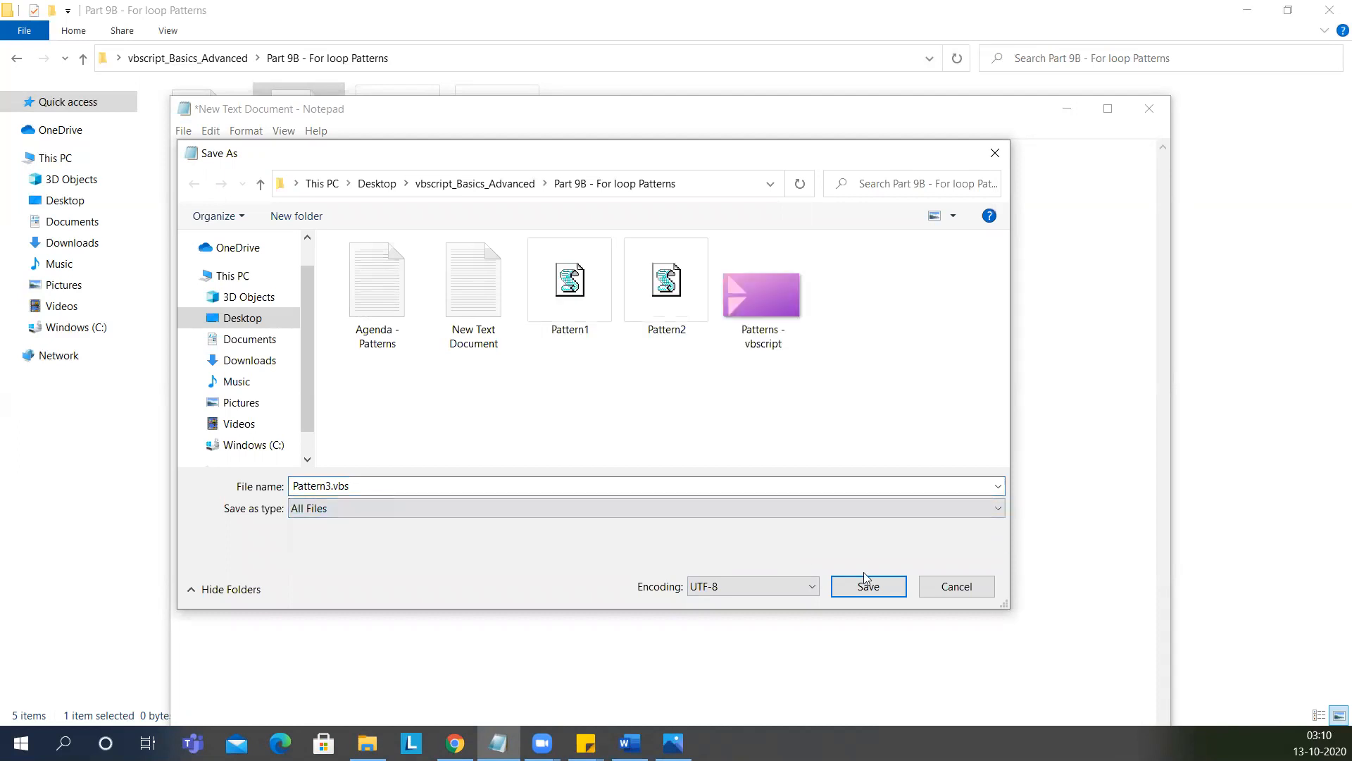
click(868, 585)
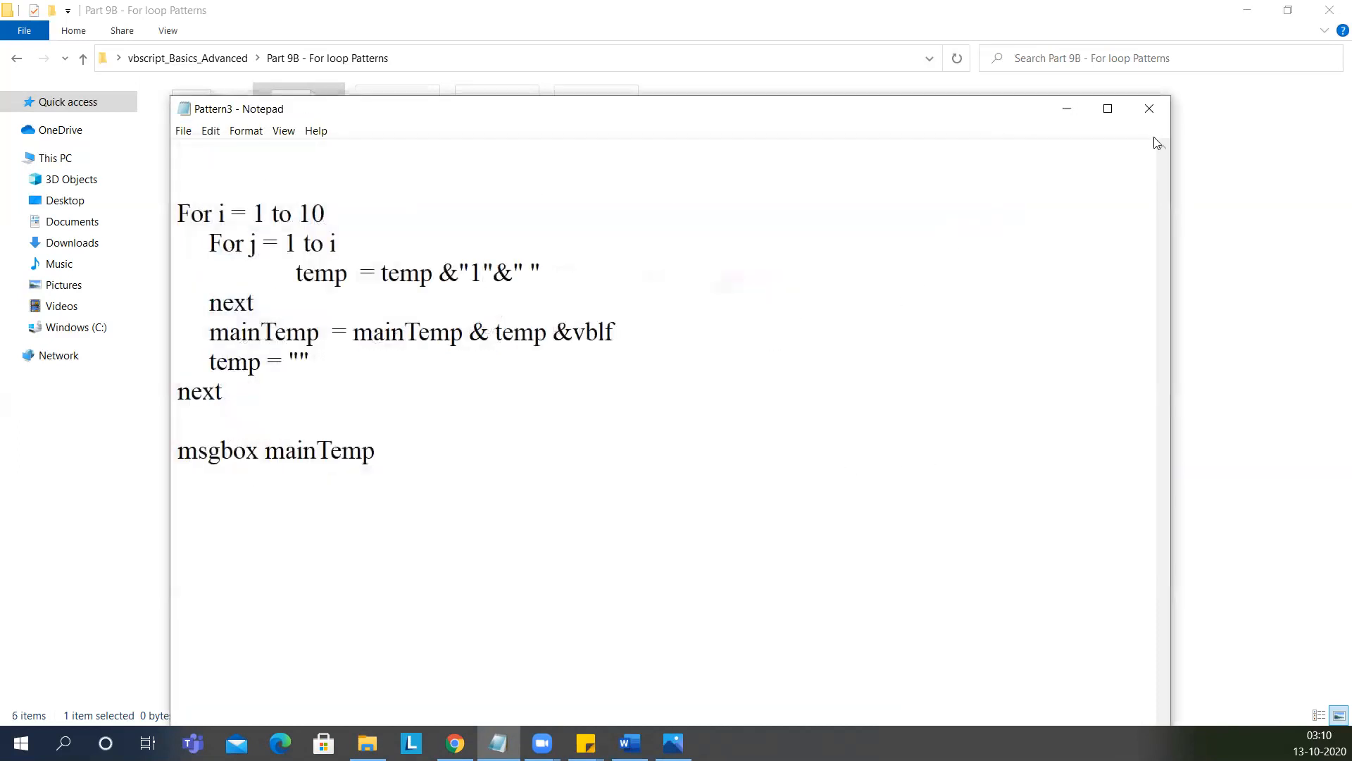
Step: Close Notepad, run Pattern3.vbs and view its growing triangle of 1s
click(1149, 109)
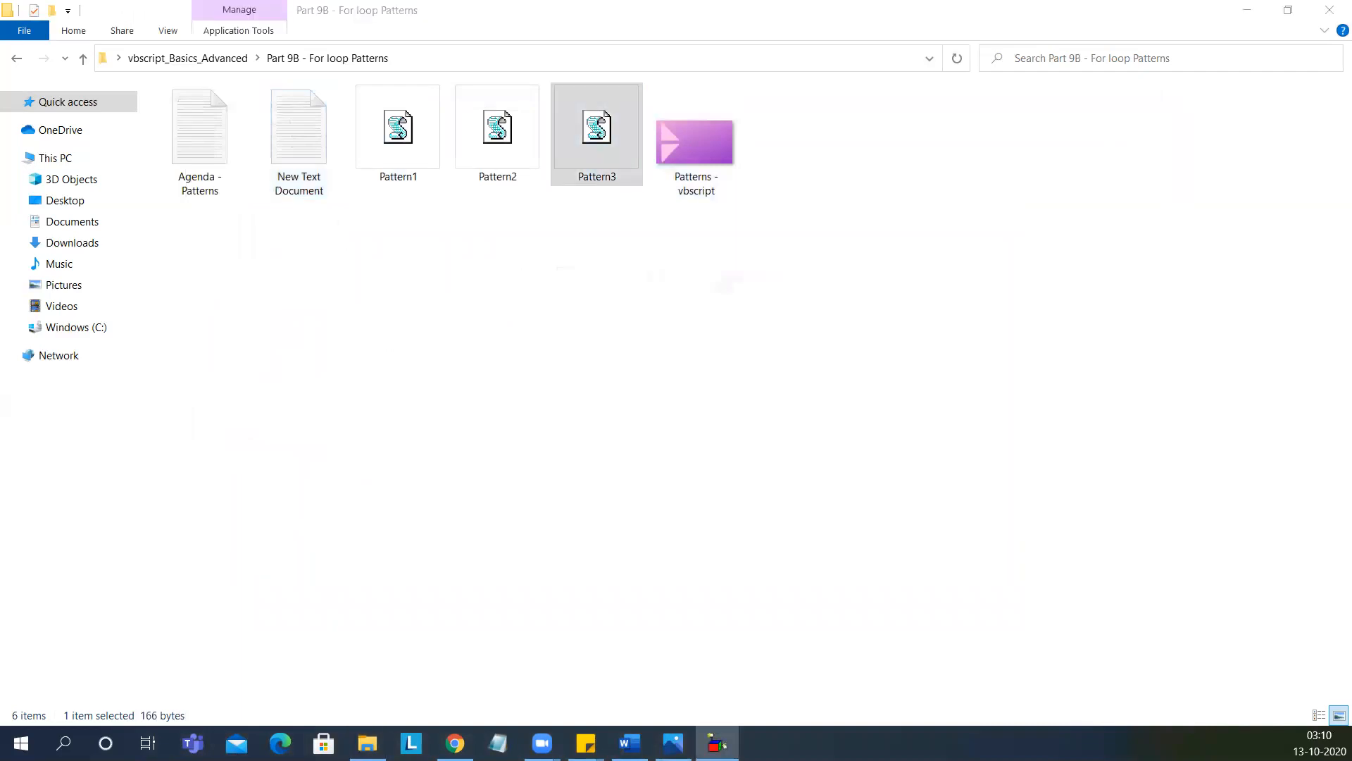
double_click(596, 127)
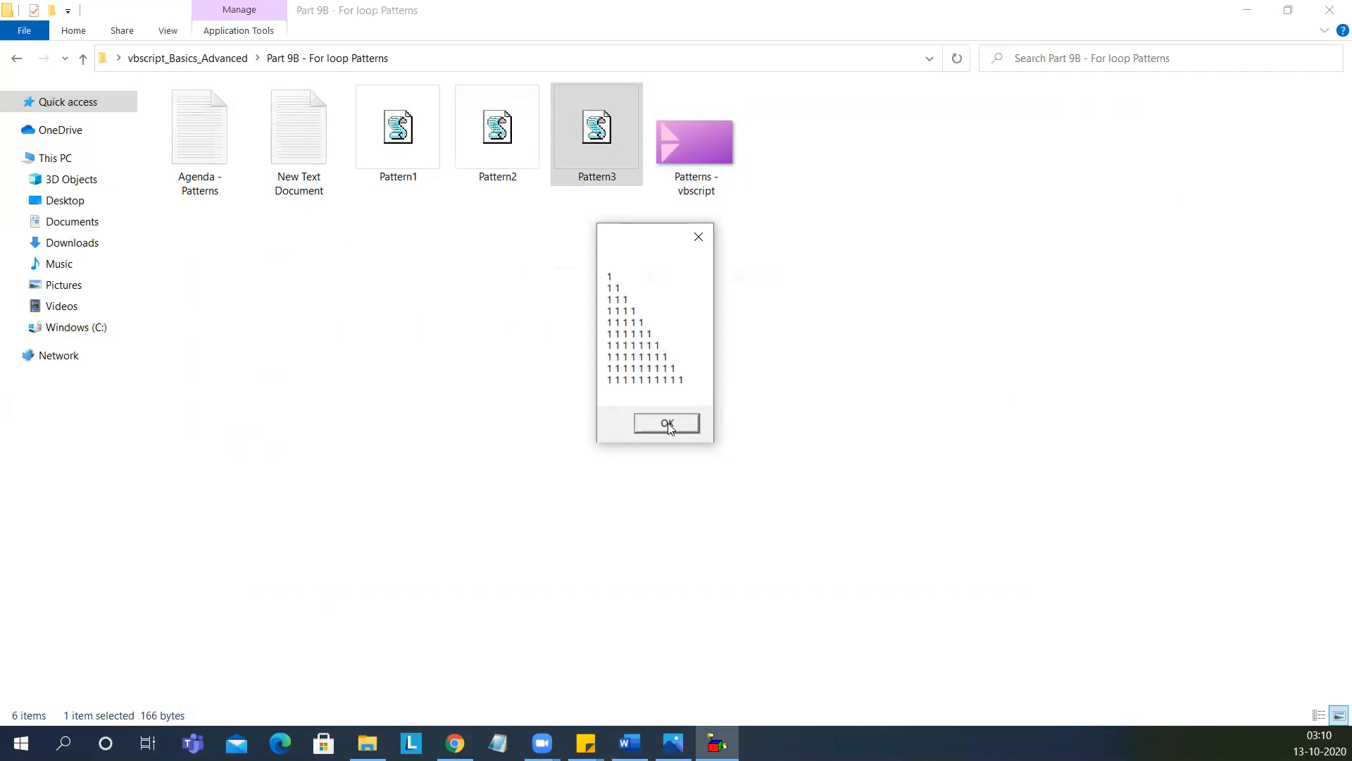
right_click(597, 130)
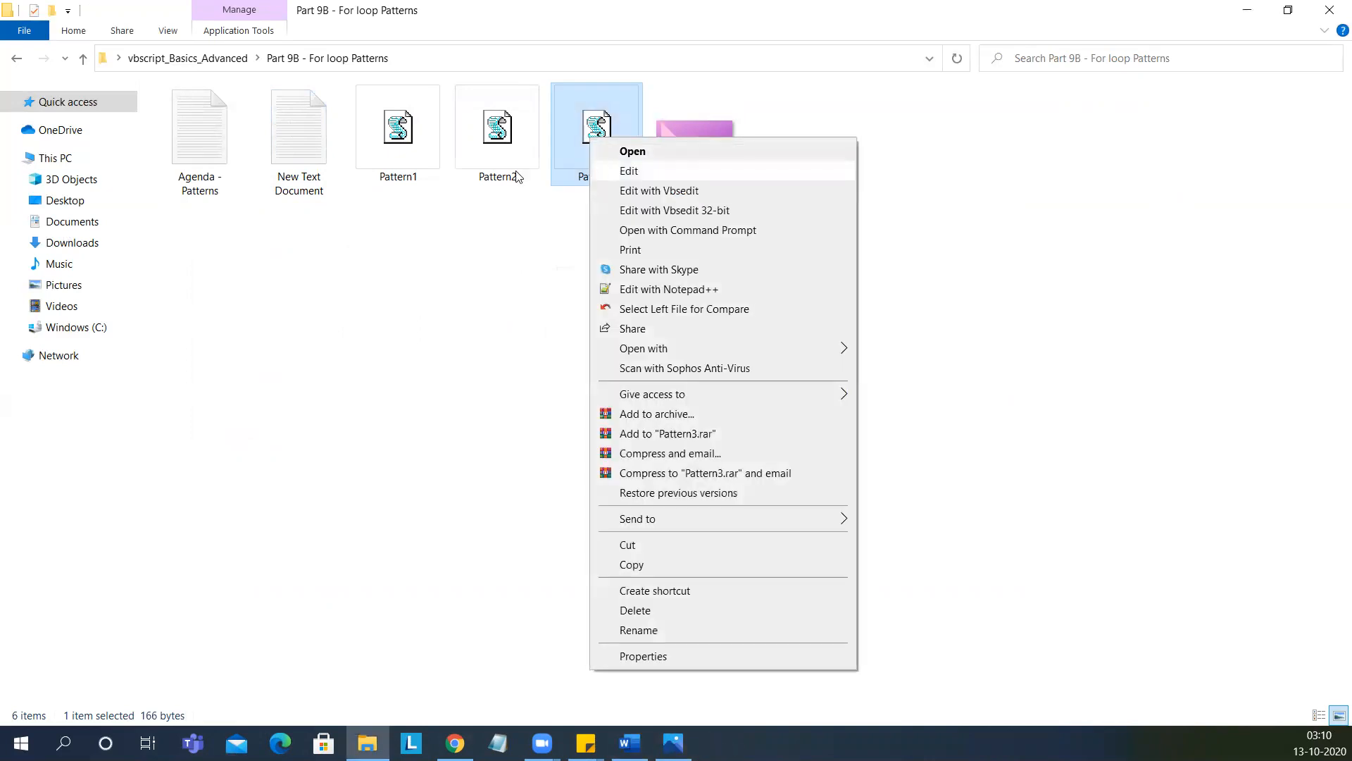
click(628, 170)
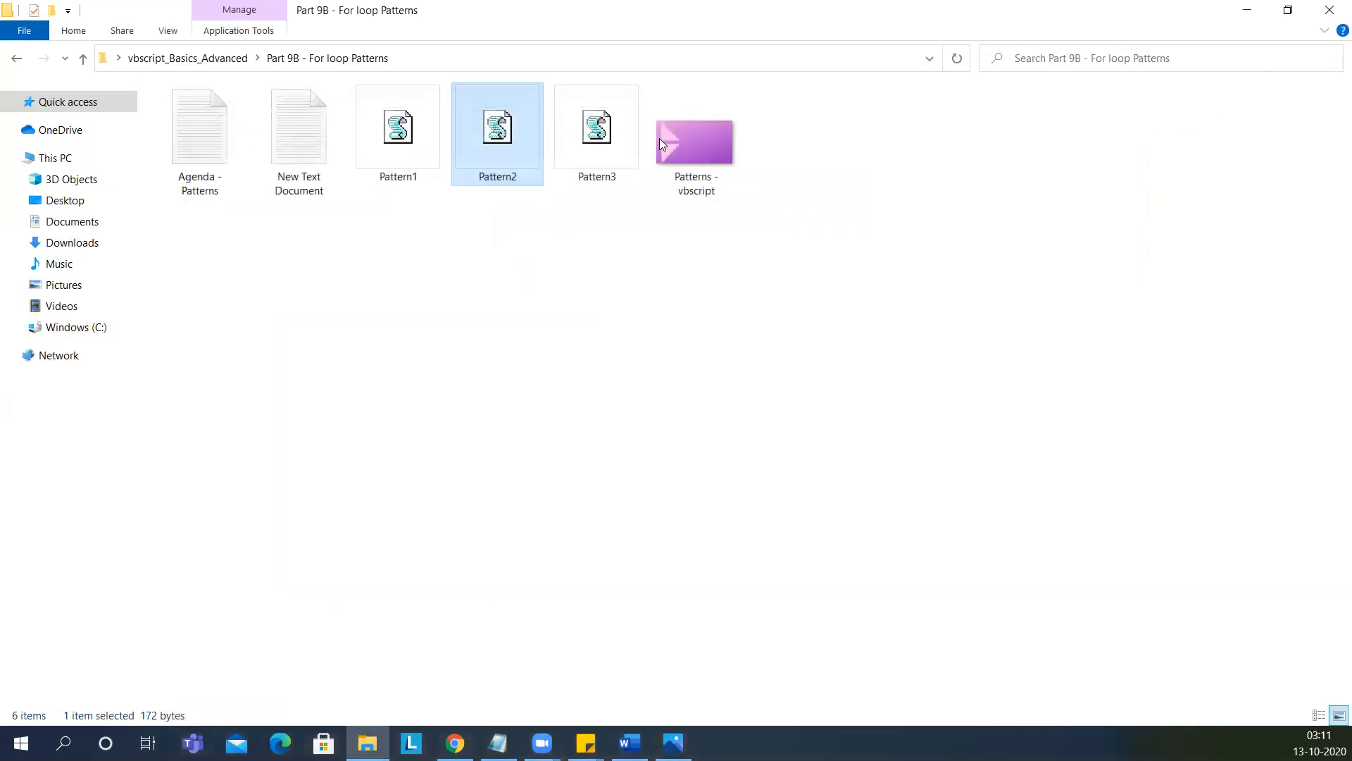
Step: In New Text Document, put "1" between the quotes of the countdown script's temp line
double_click(299, 129)
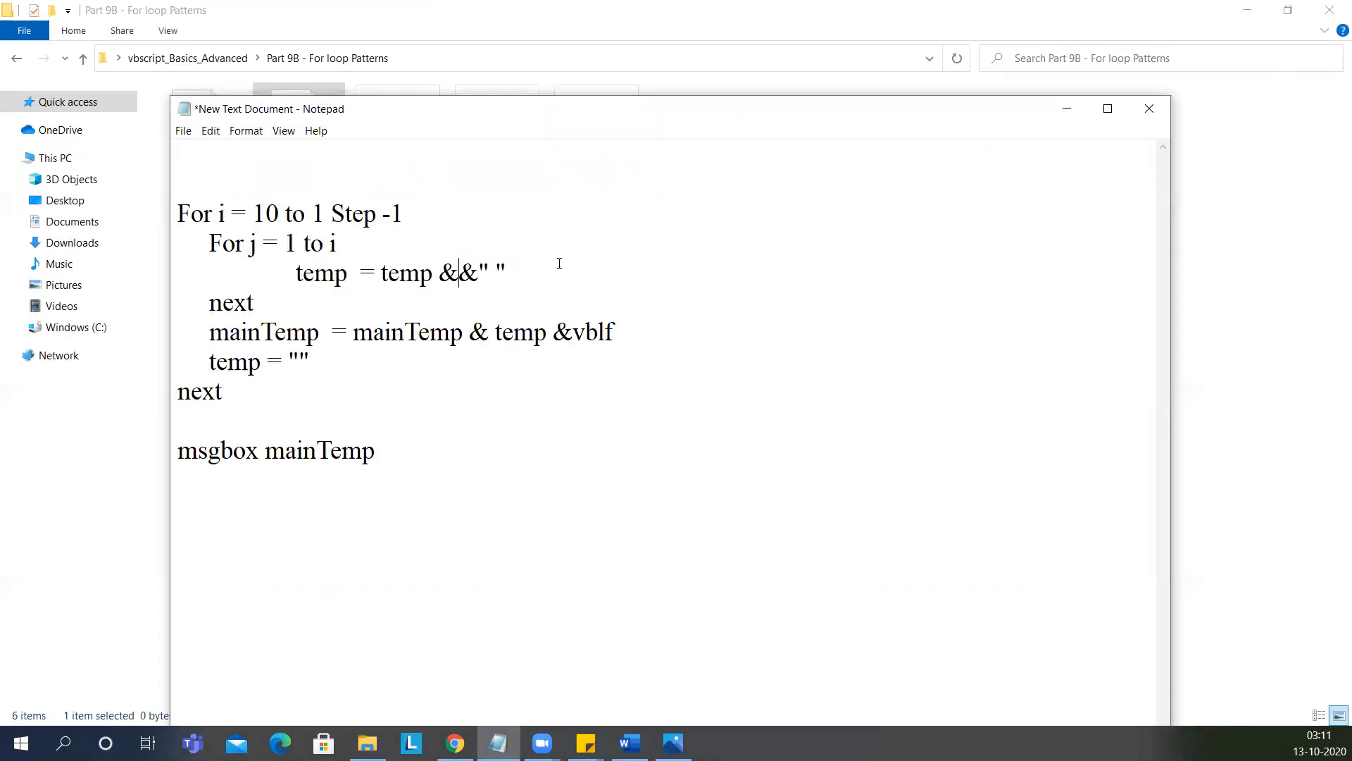
text(")
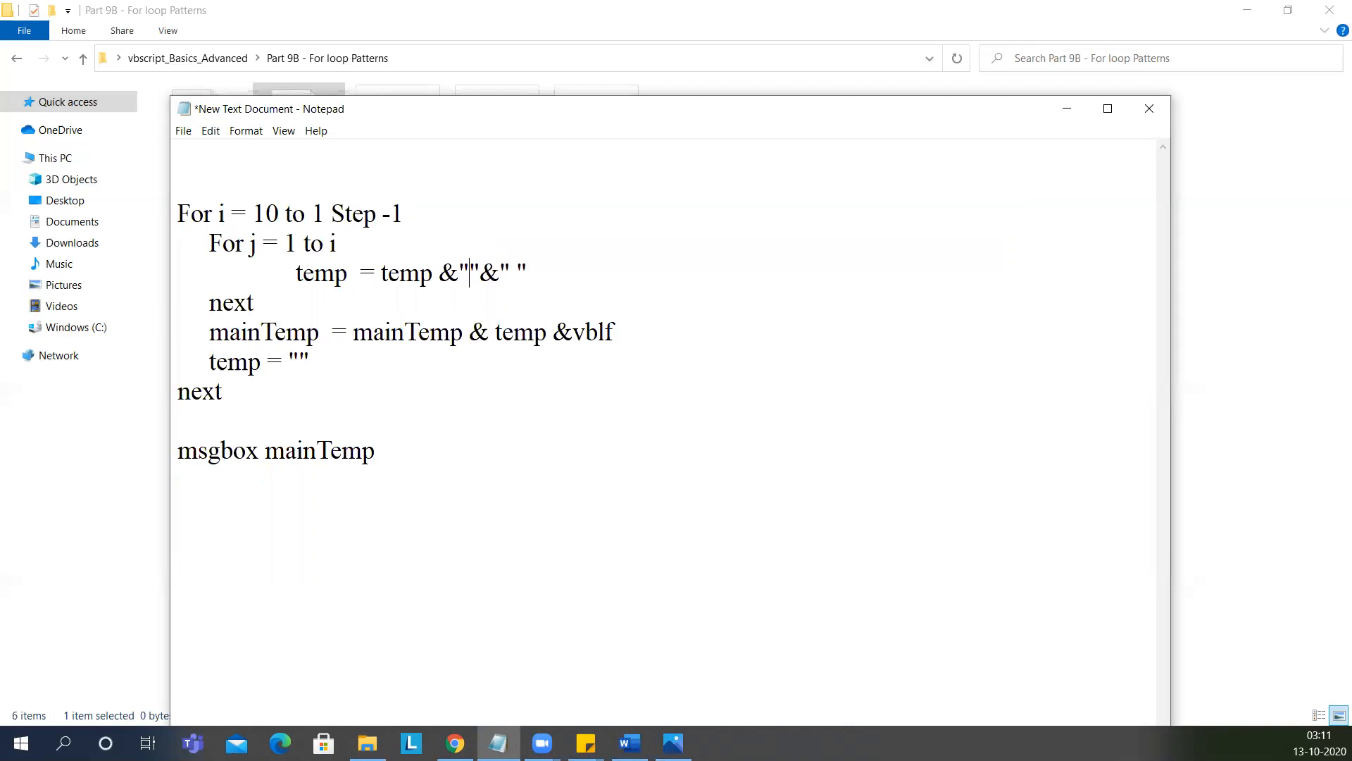
text(1)
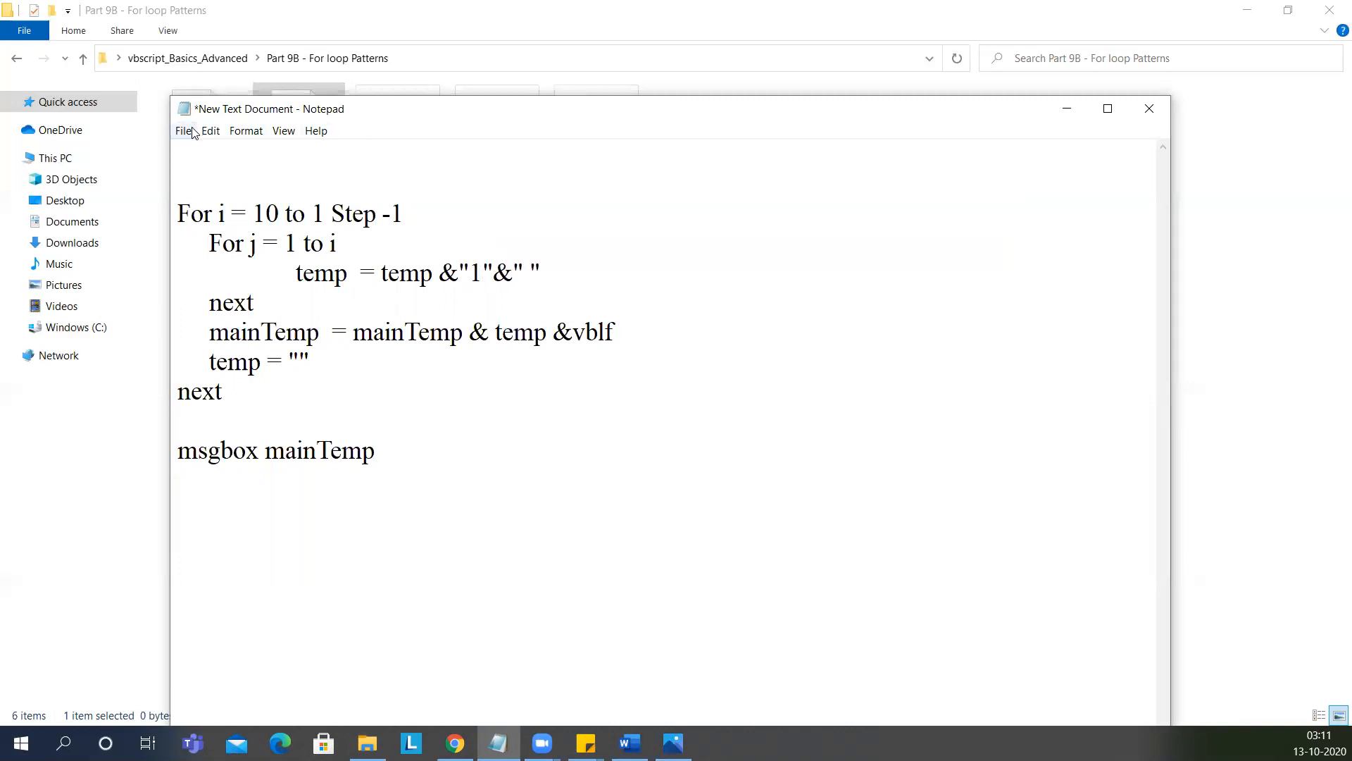
click(184, 130)
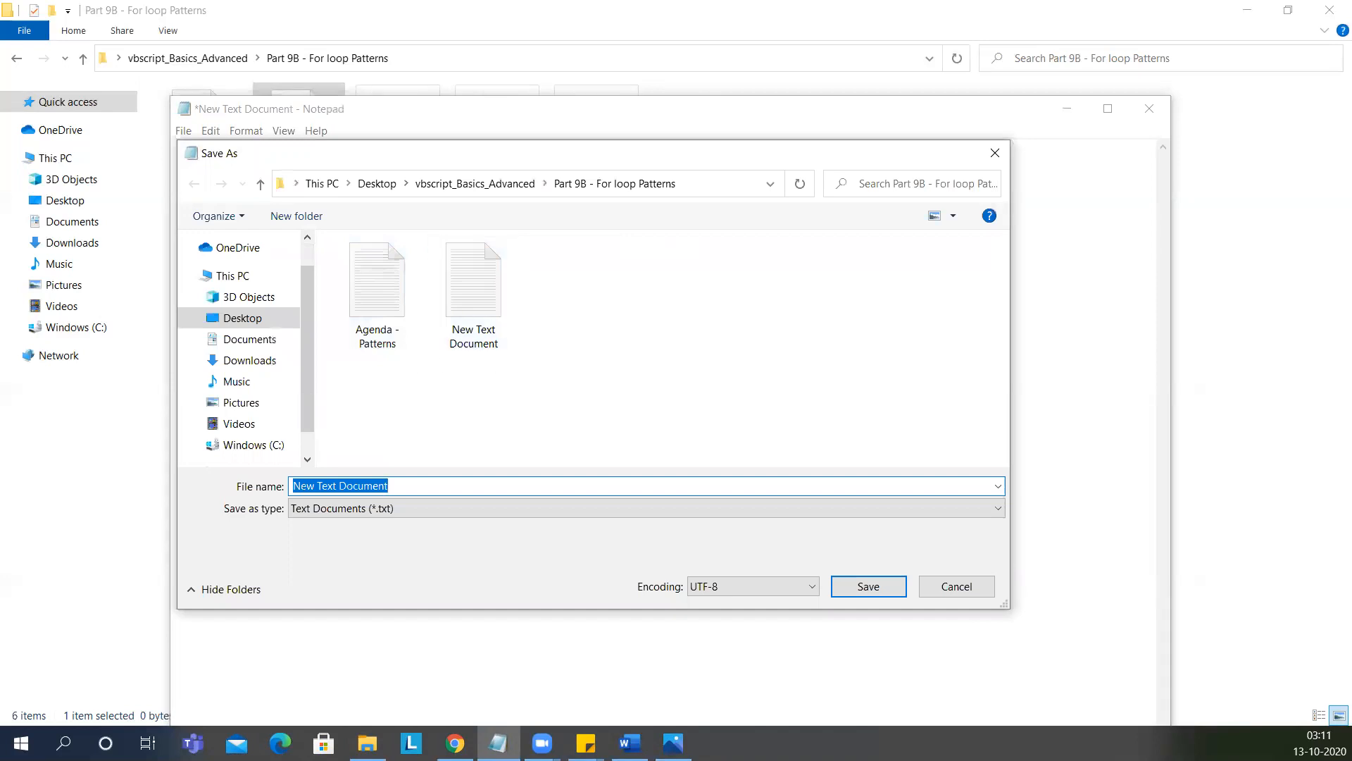
mouse_move(752, 461)
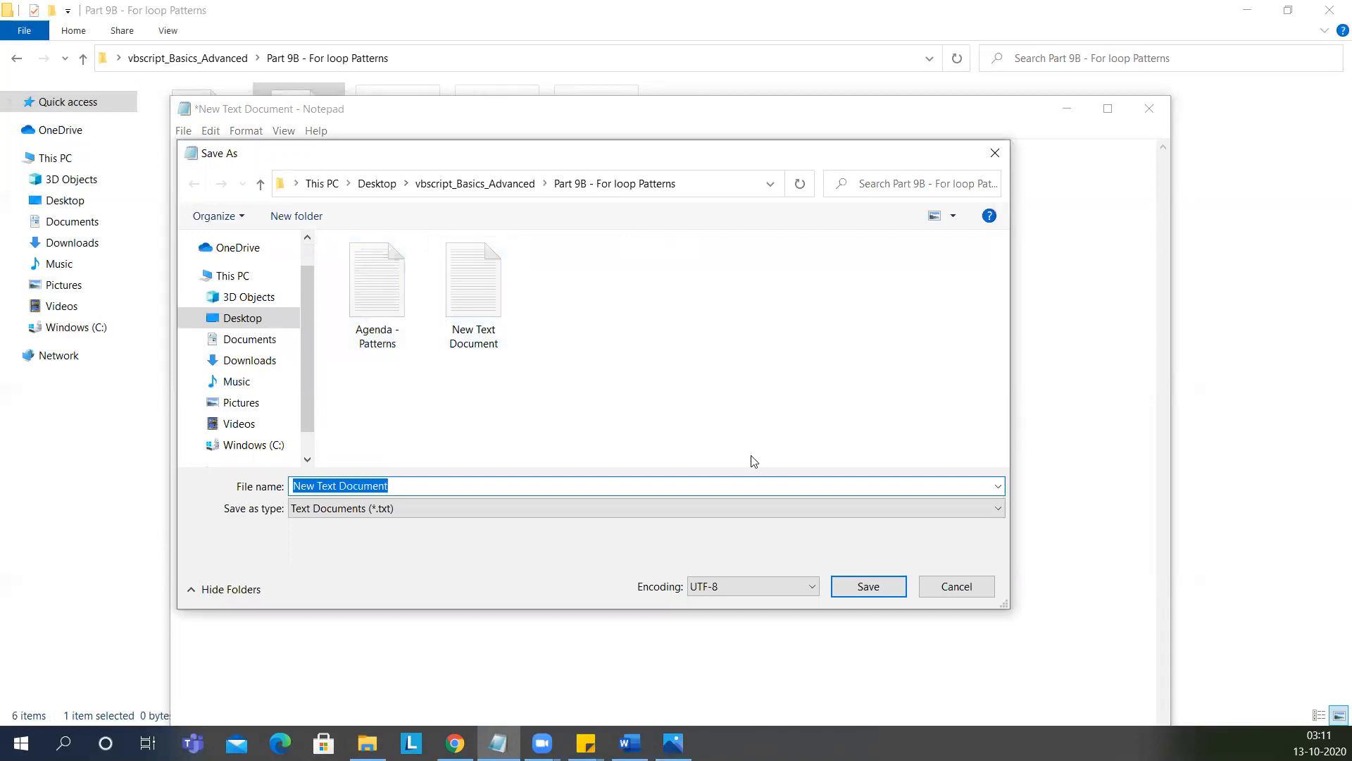
Step: Save the inverted 1s triangle script as Pattern4.vbs with All Files type
text(P)
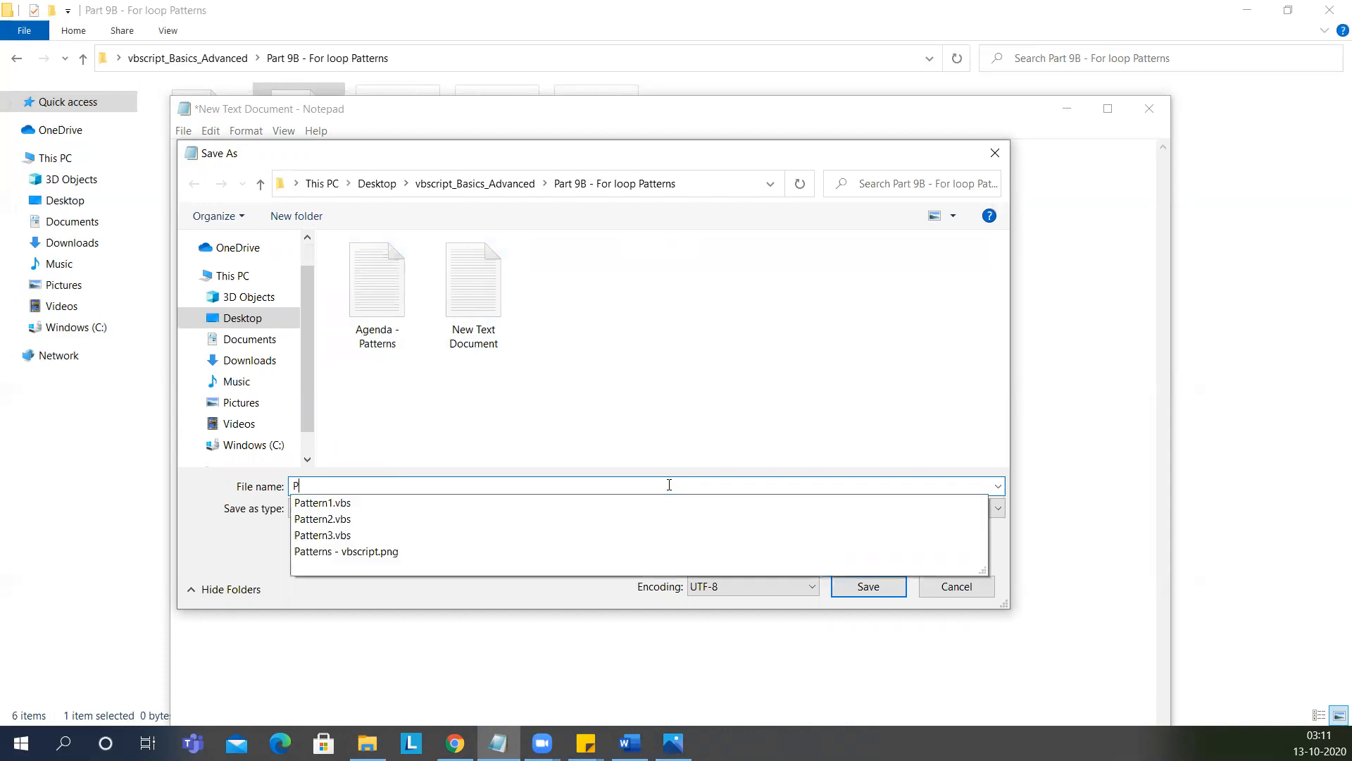
text(attern4.)
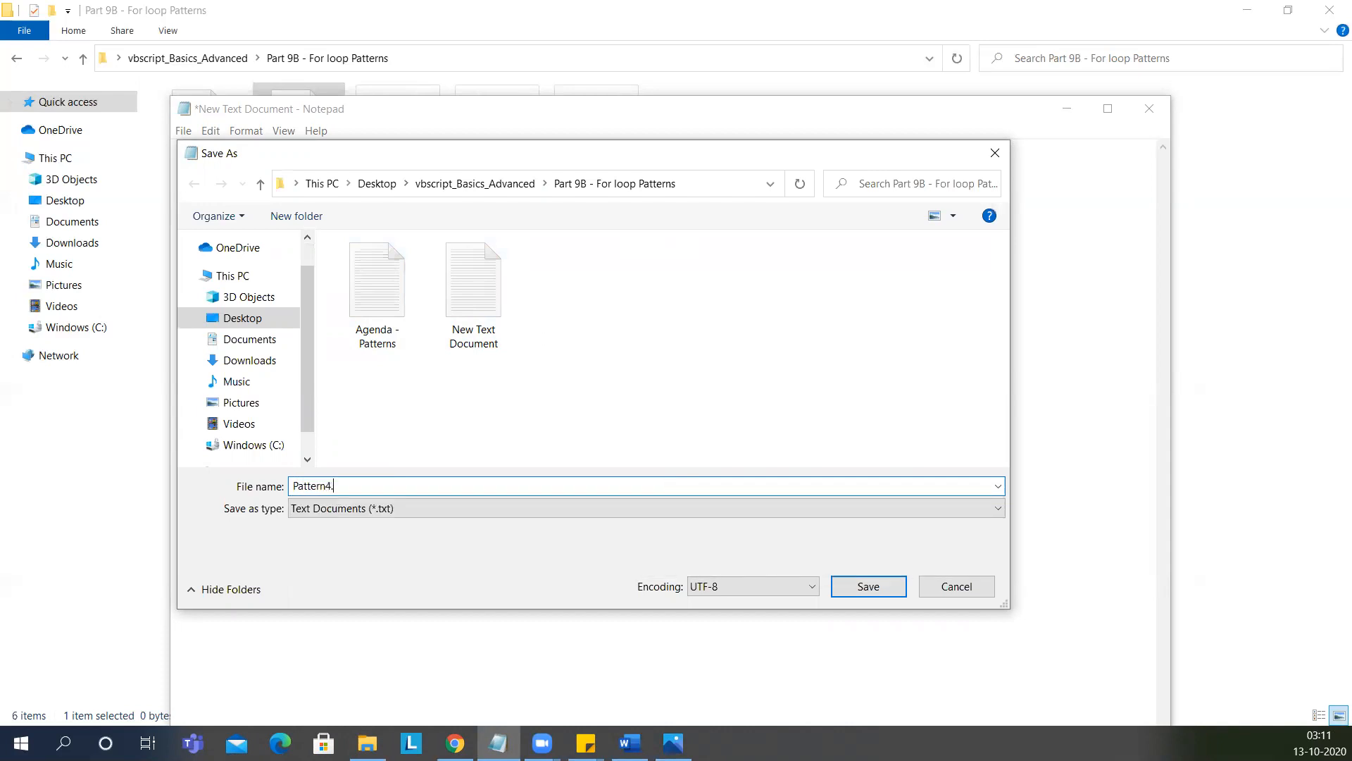
text(vbs)
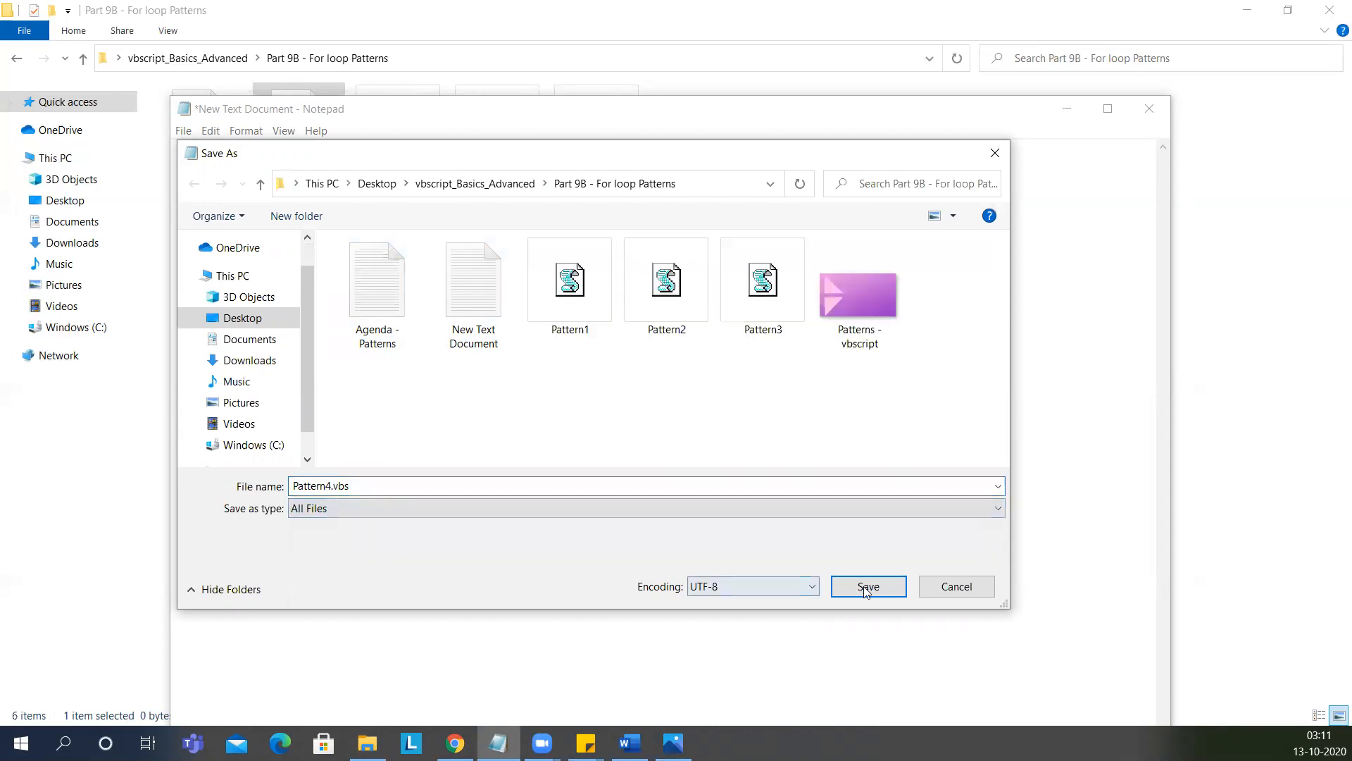
click(868, 586)
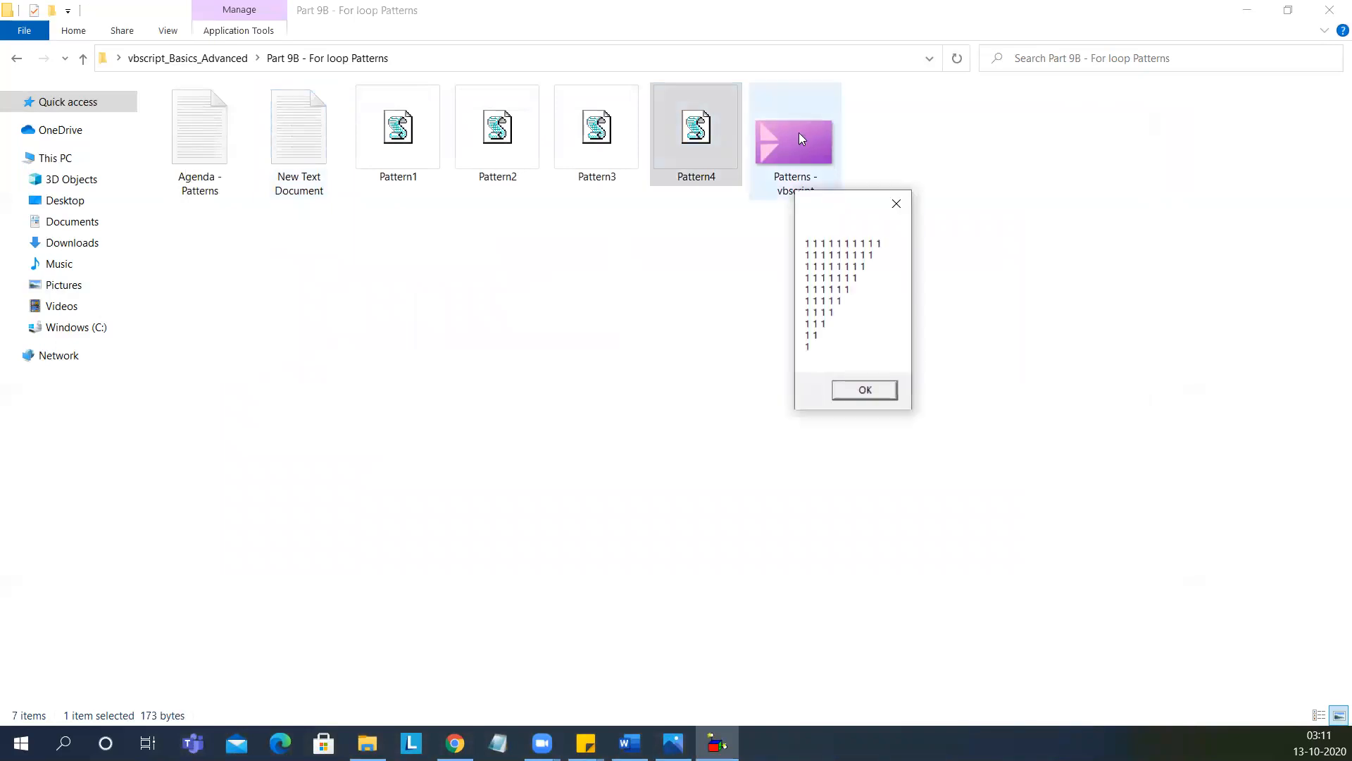
mouse_move(784, 438)
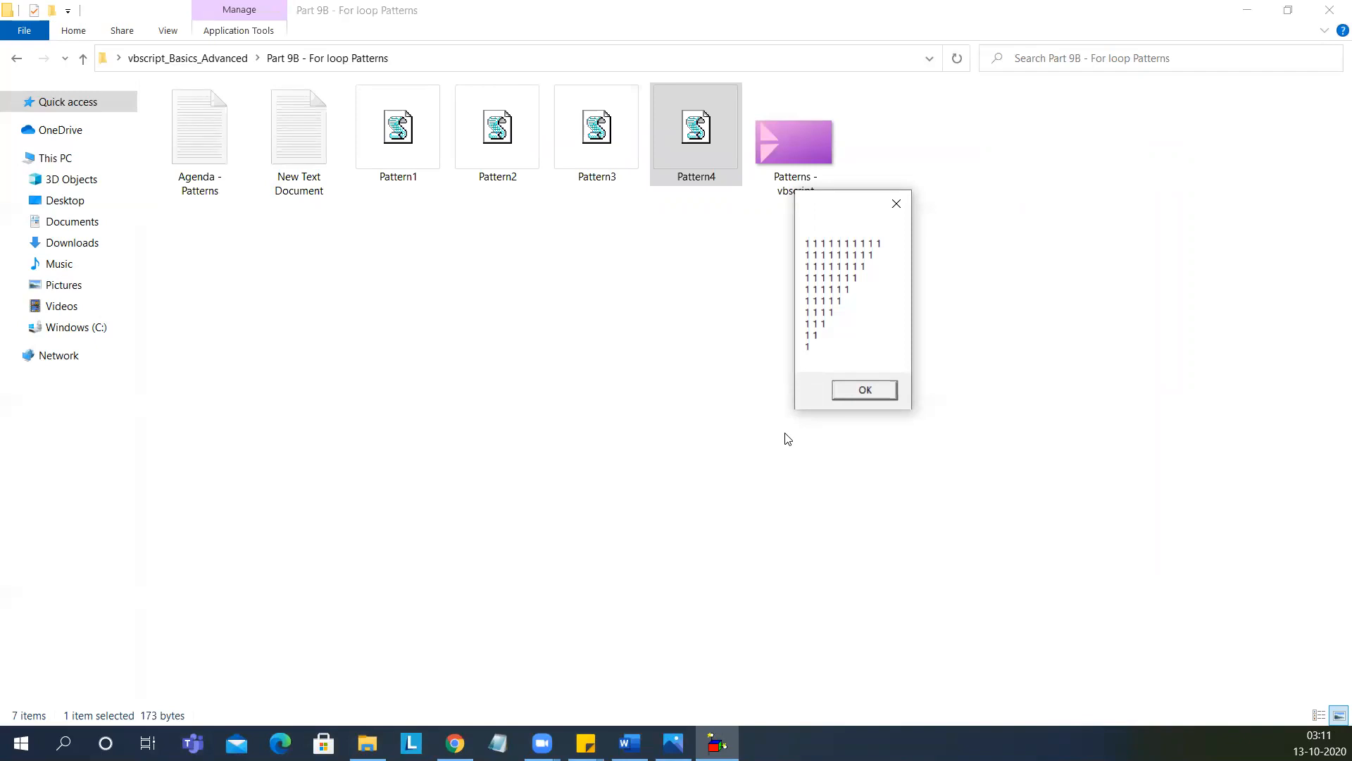
Step: Dismiss the Pattern4 message box of shrinking 1s
click(864, 390)
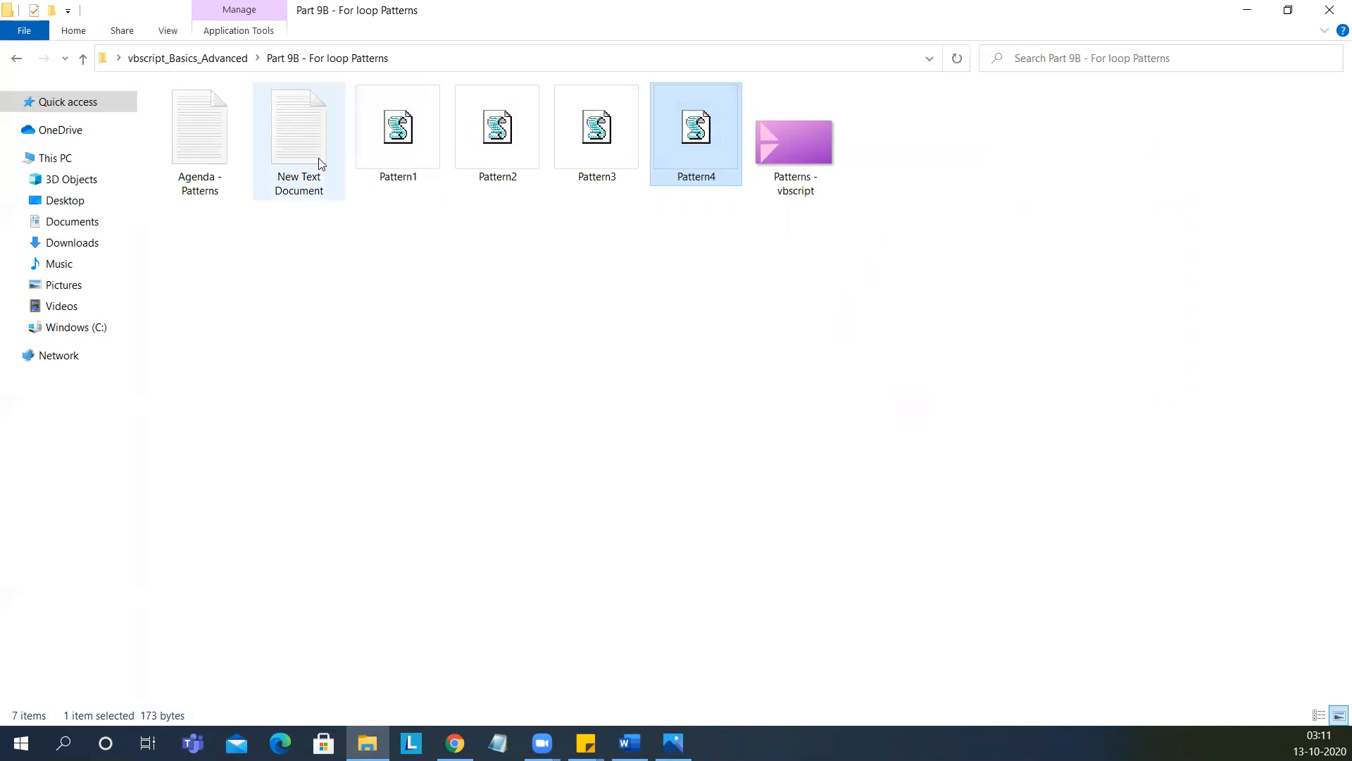
Step: Edit New Text Document and replace the 1 between the quotes with a star
right_click(696, 128)
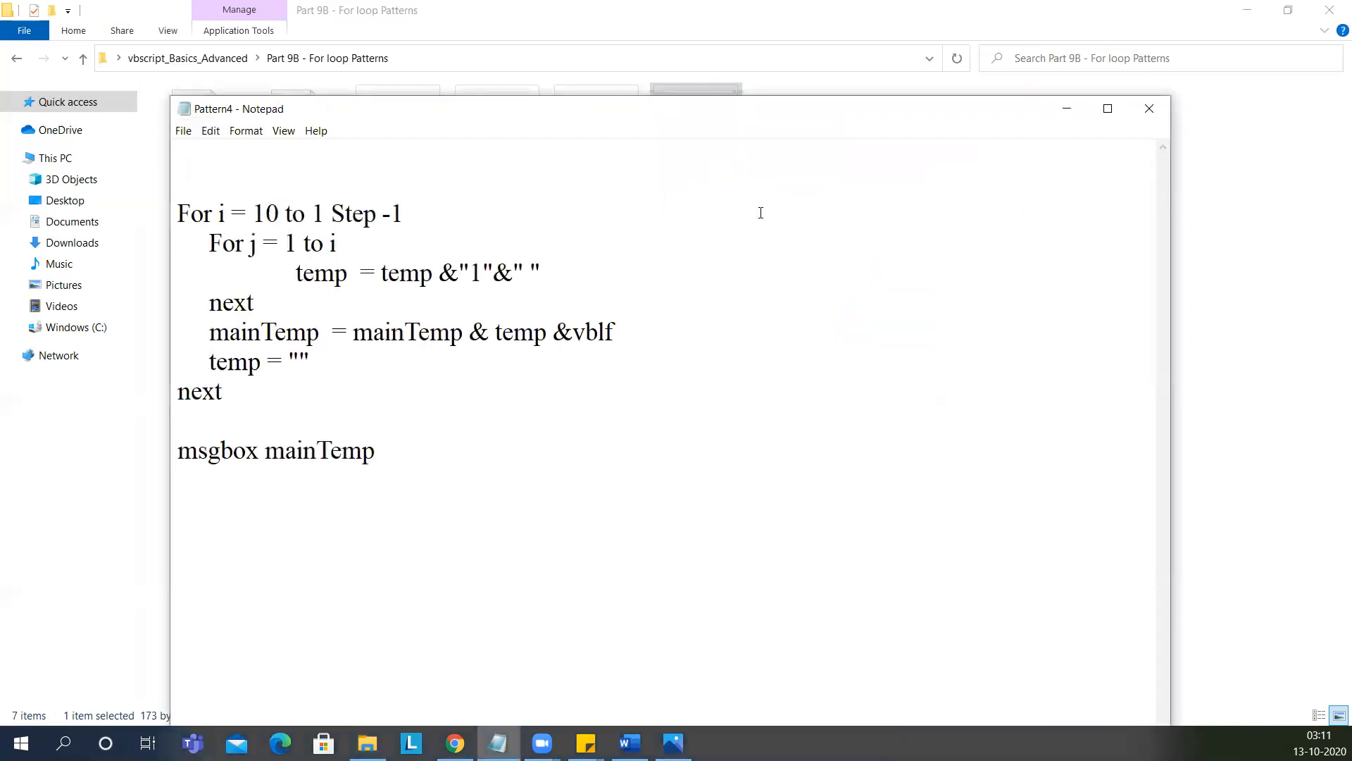
key(ctrl+a)
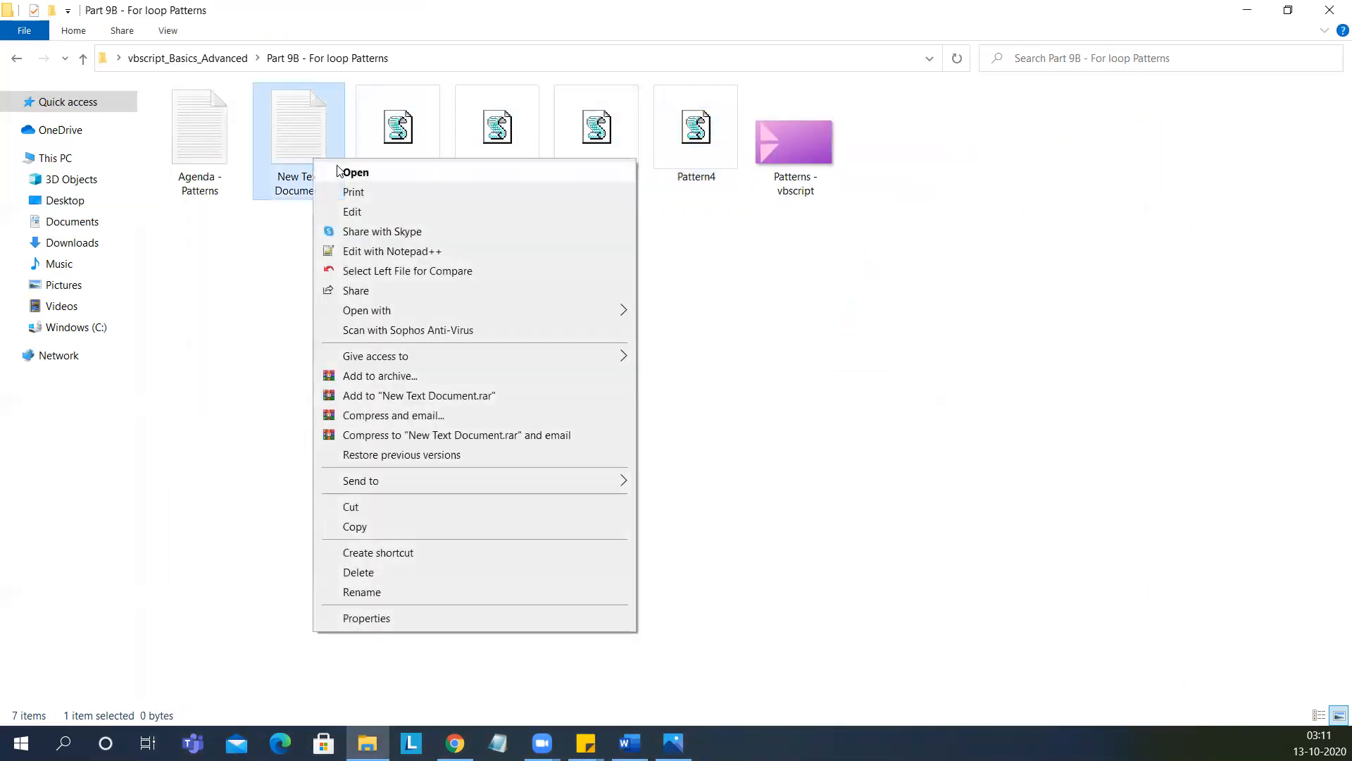
click(355, 172)
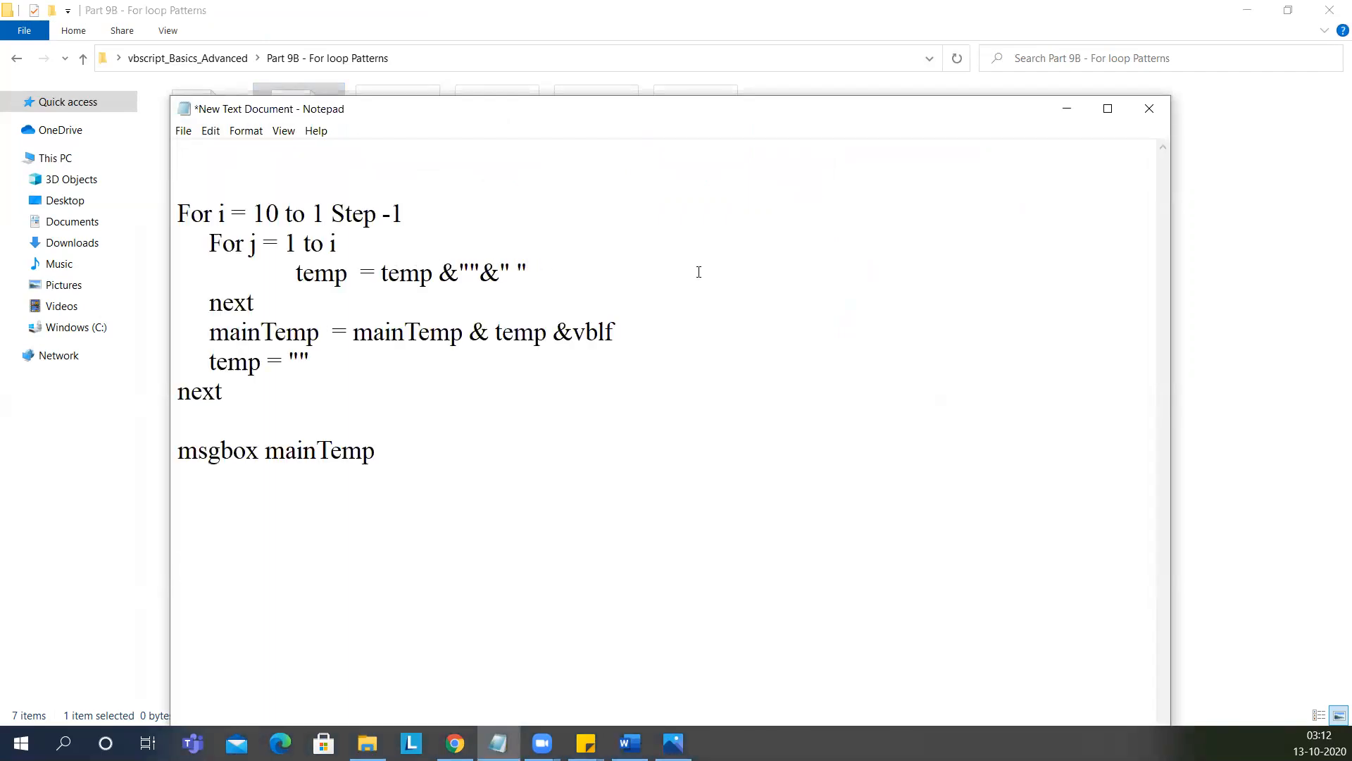
text(*)
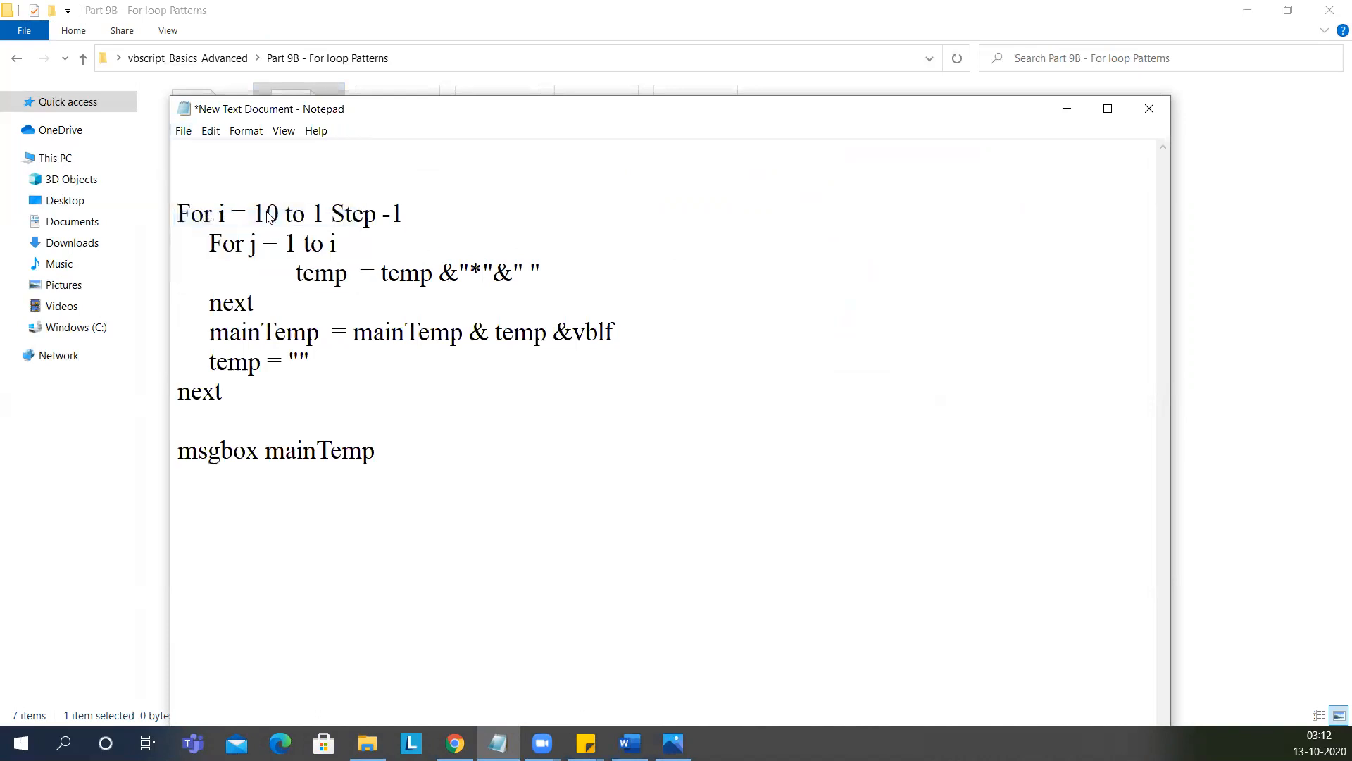
Step: Save the star countdown script as Pattern5.vbs and close Notepad
click(183, 129)
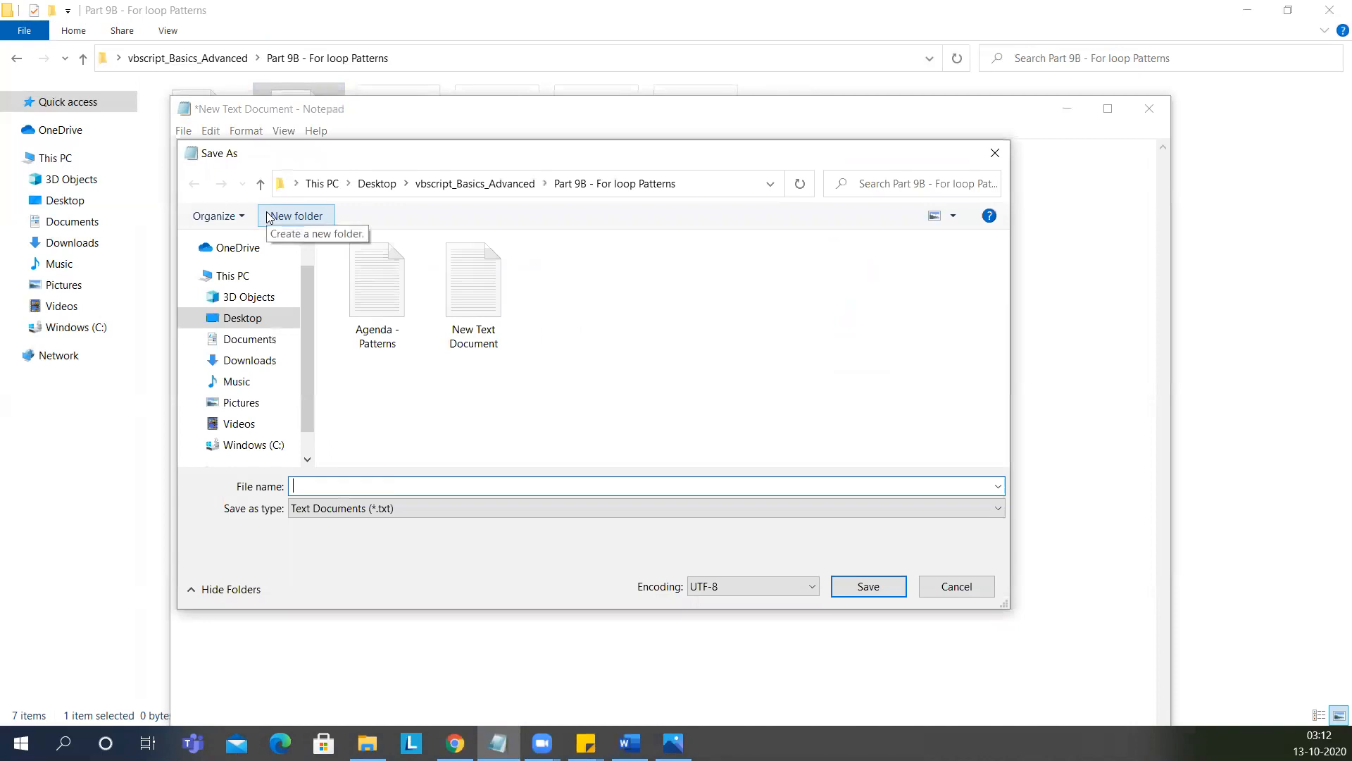
text(Pattern5)
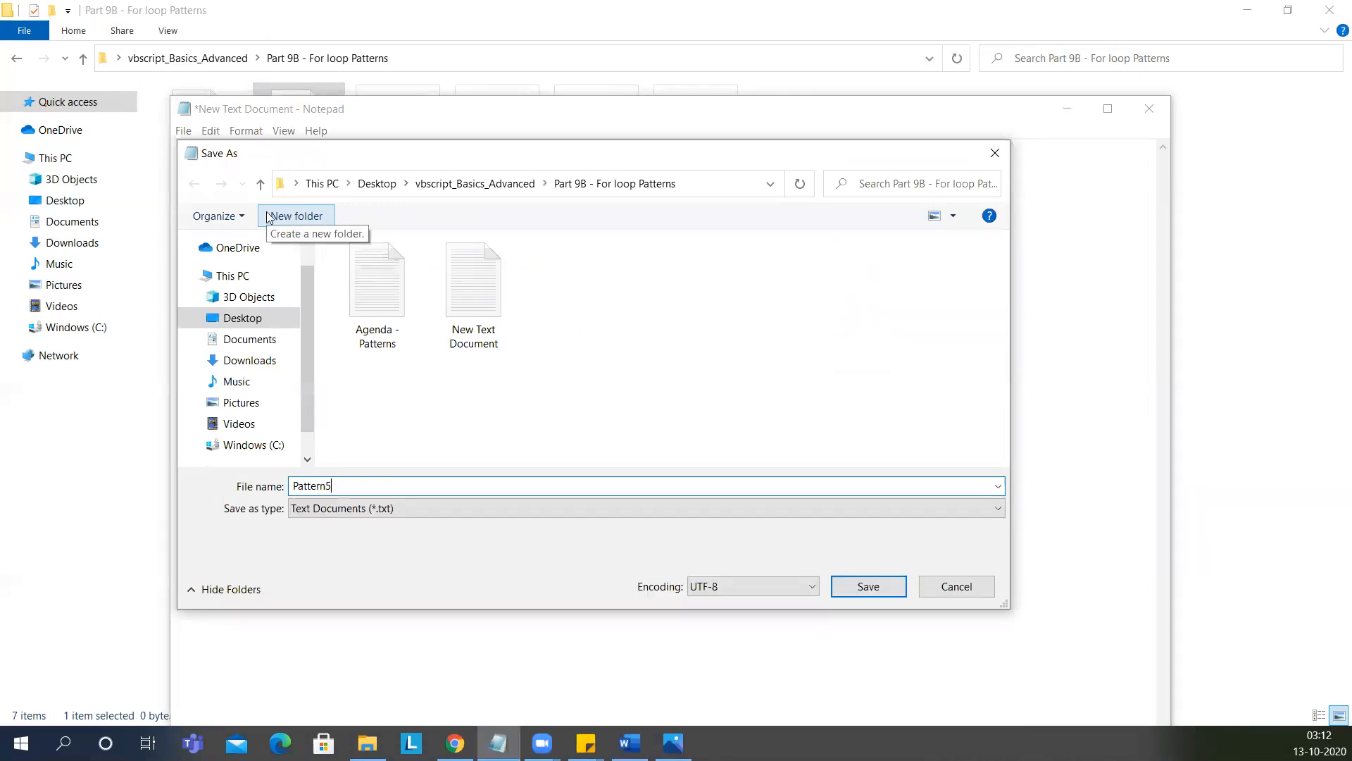
click(867, 586)
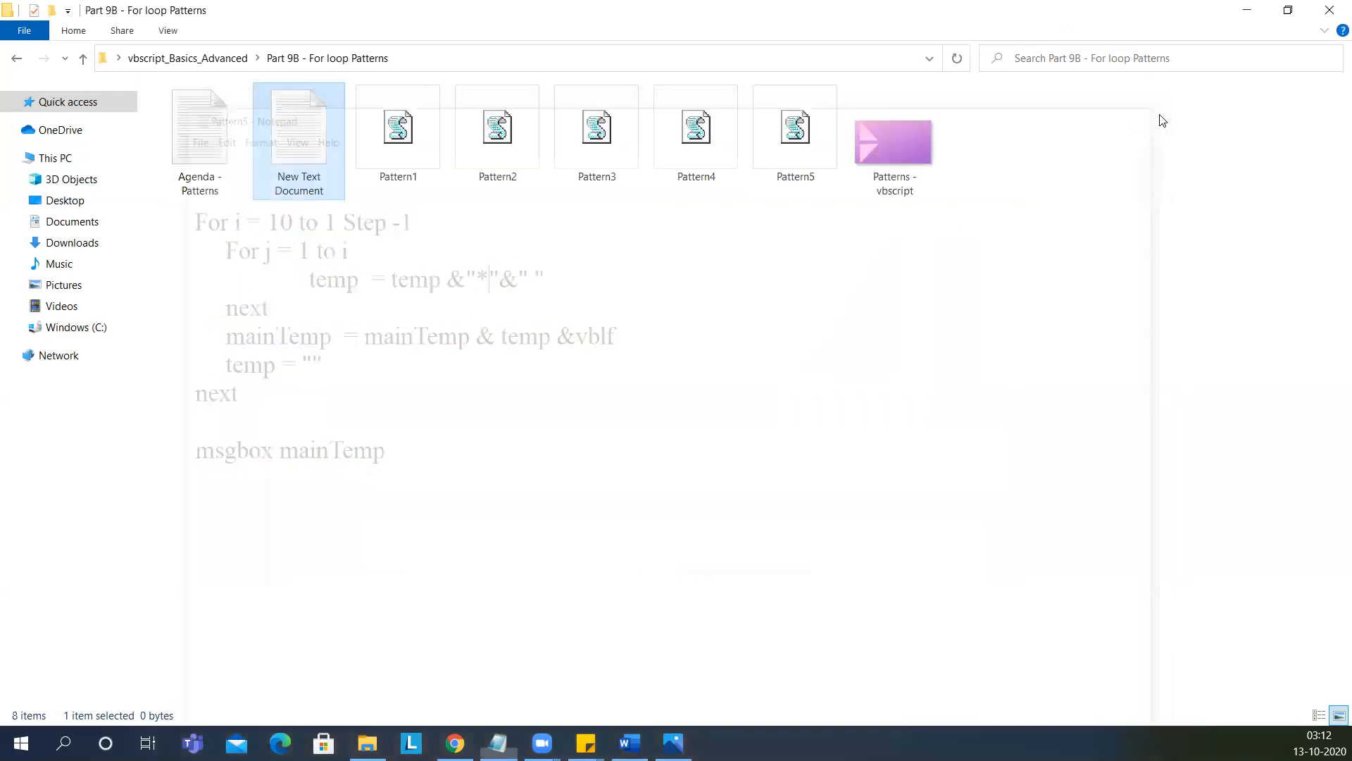
click(793, 130)
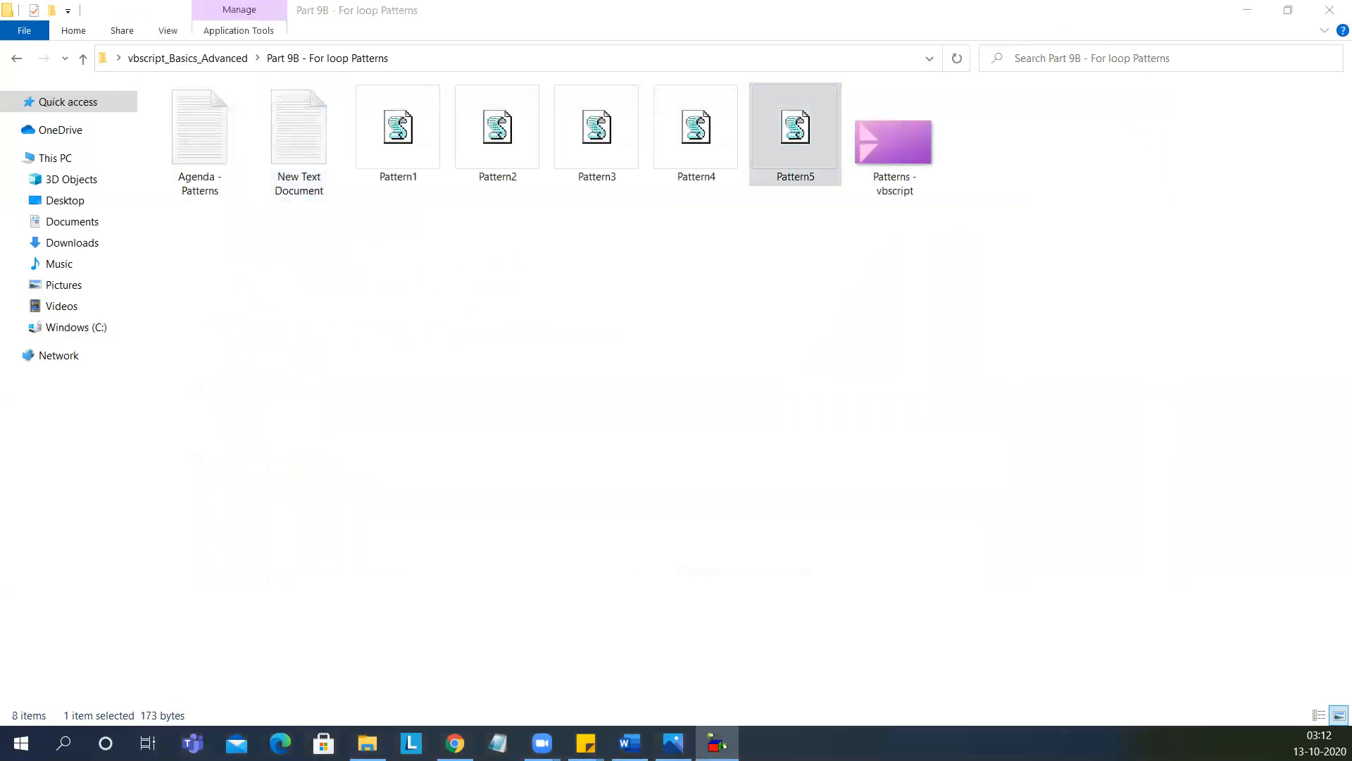
Step: Run Pattern5.vbs from File Explorer, view the inverted star triangle and dismiss the message box
double_click(595, 130)
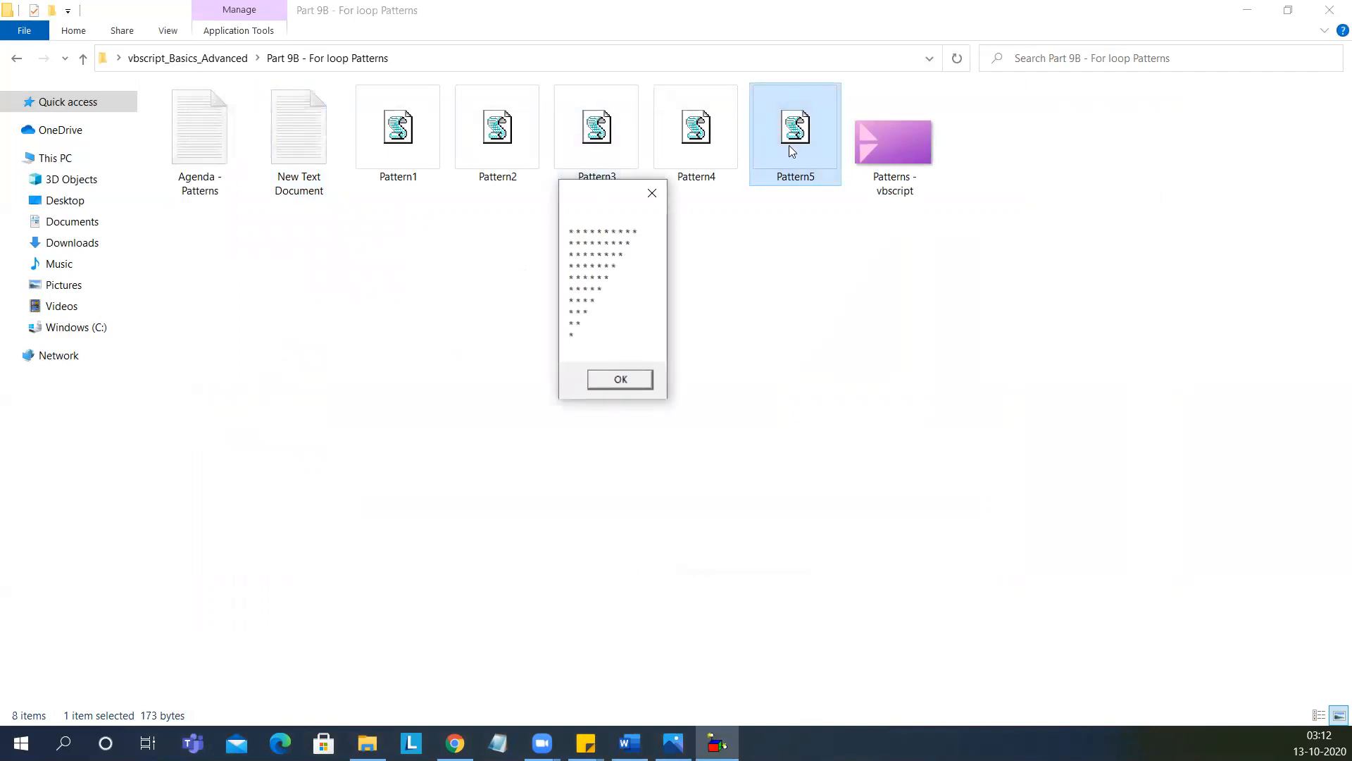
mouse_move(682, 324)
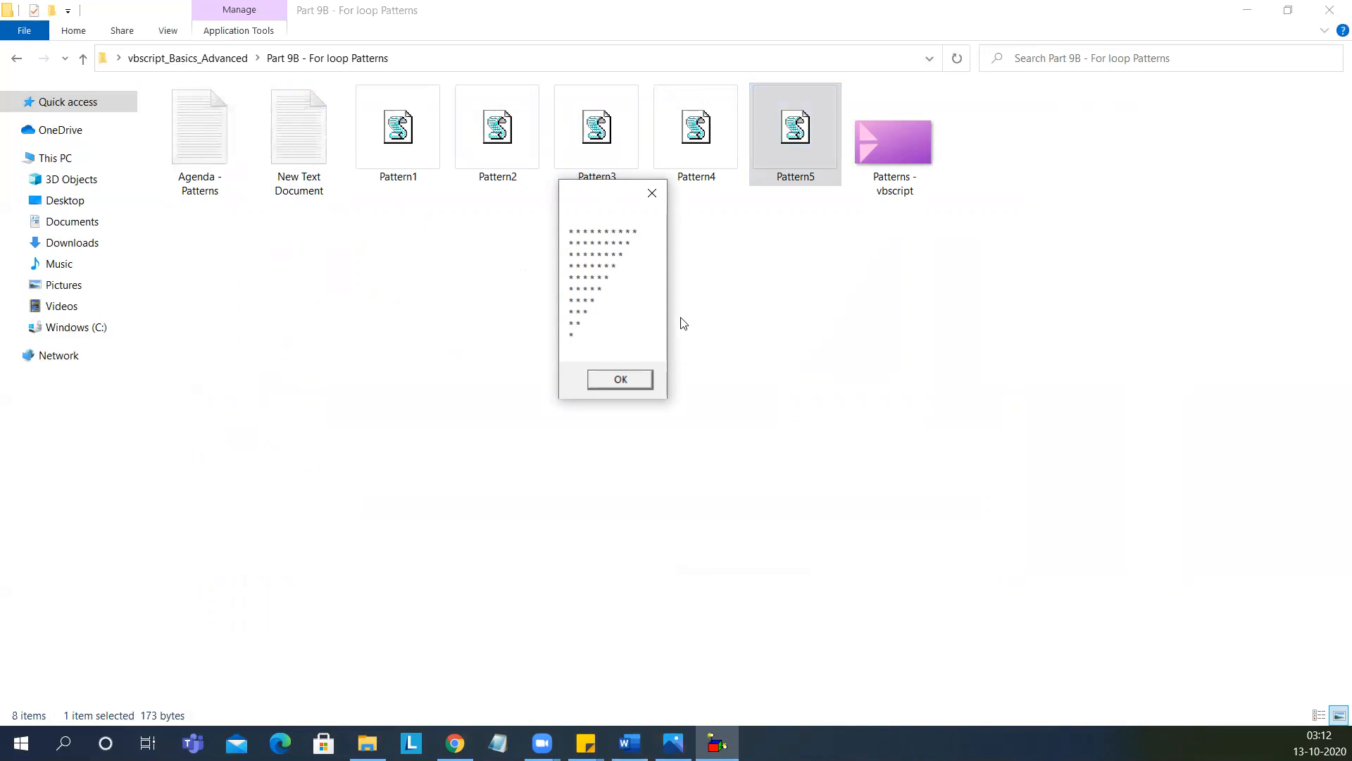
mouse_move(655, 375)
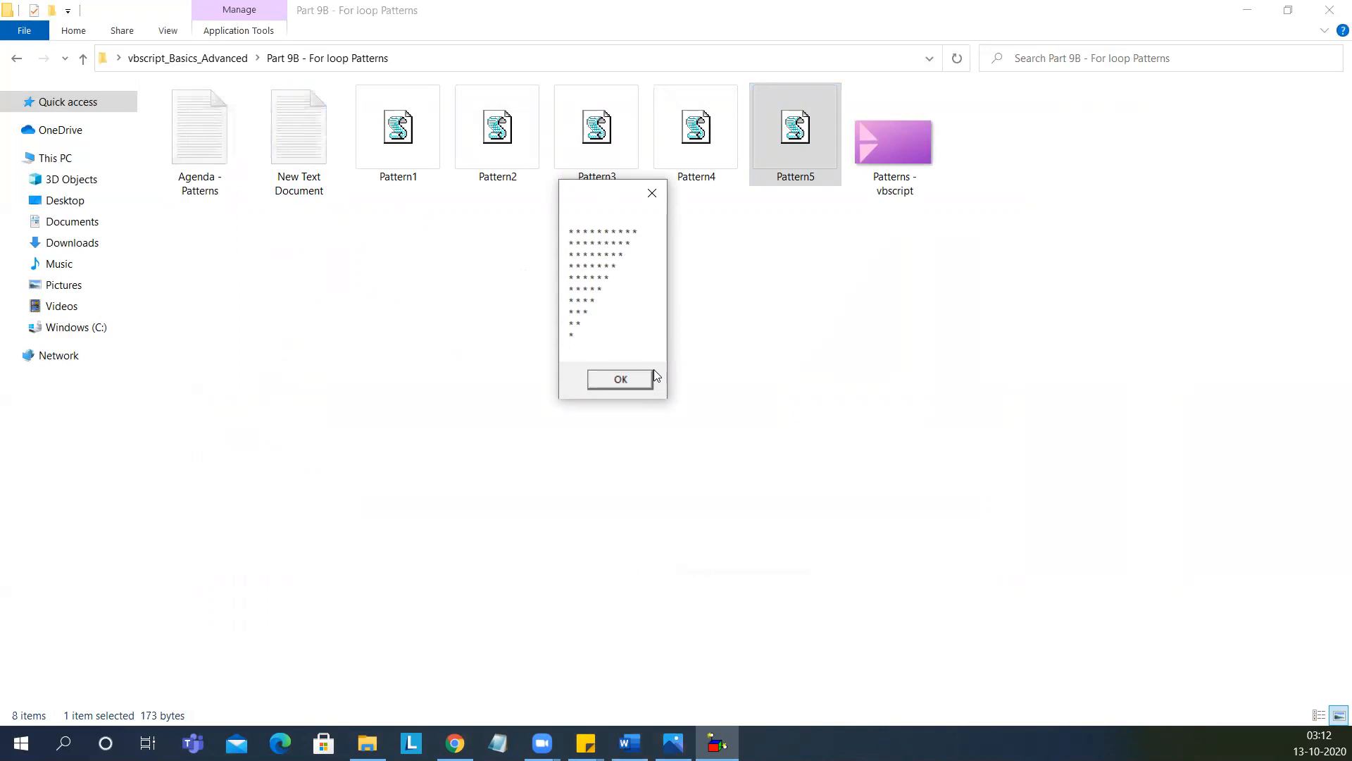
click(620, 379)
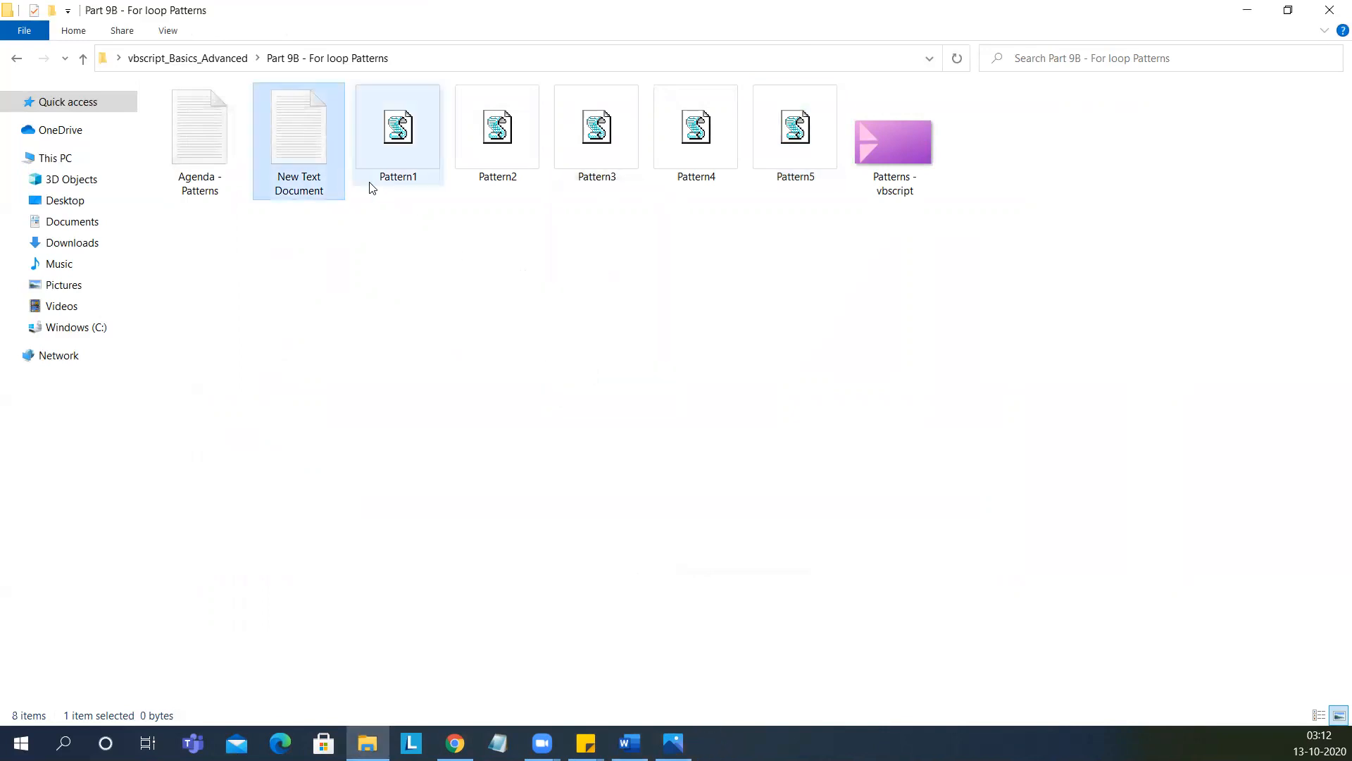
Step: Edit the script so the inner loop appends "*" to the temp string for each row
double_click(397, 126)
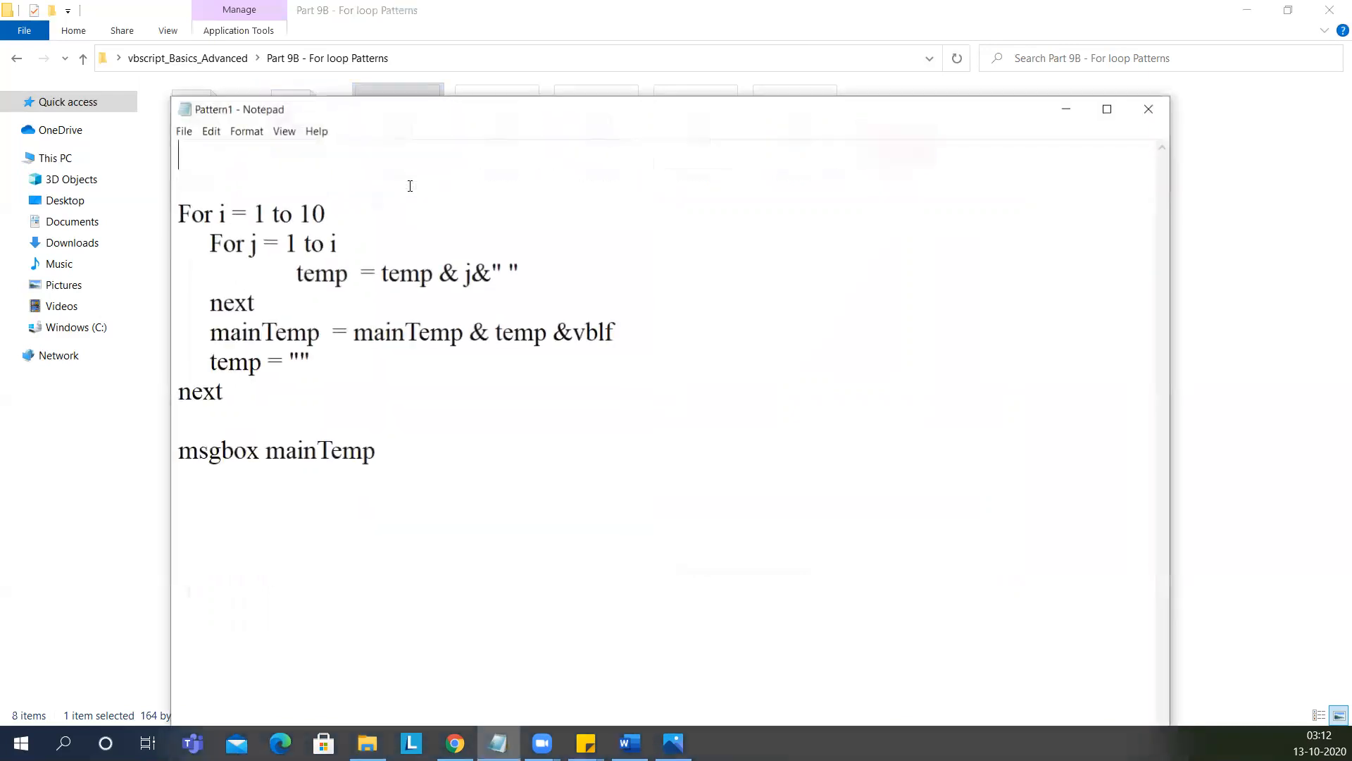
key(ctrl+a)
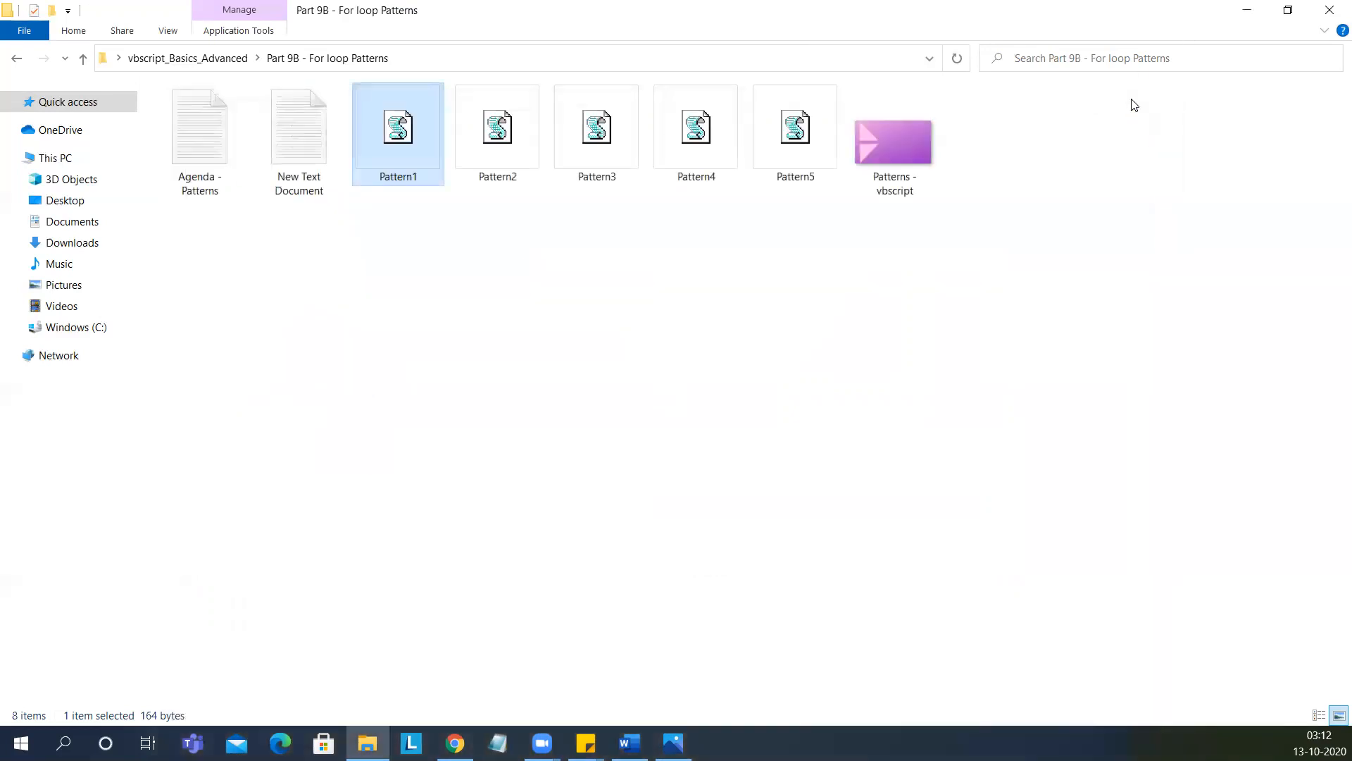
click(299, 129)
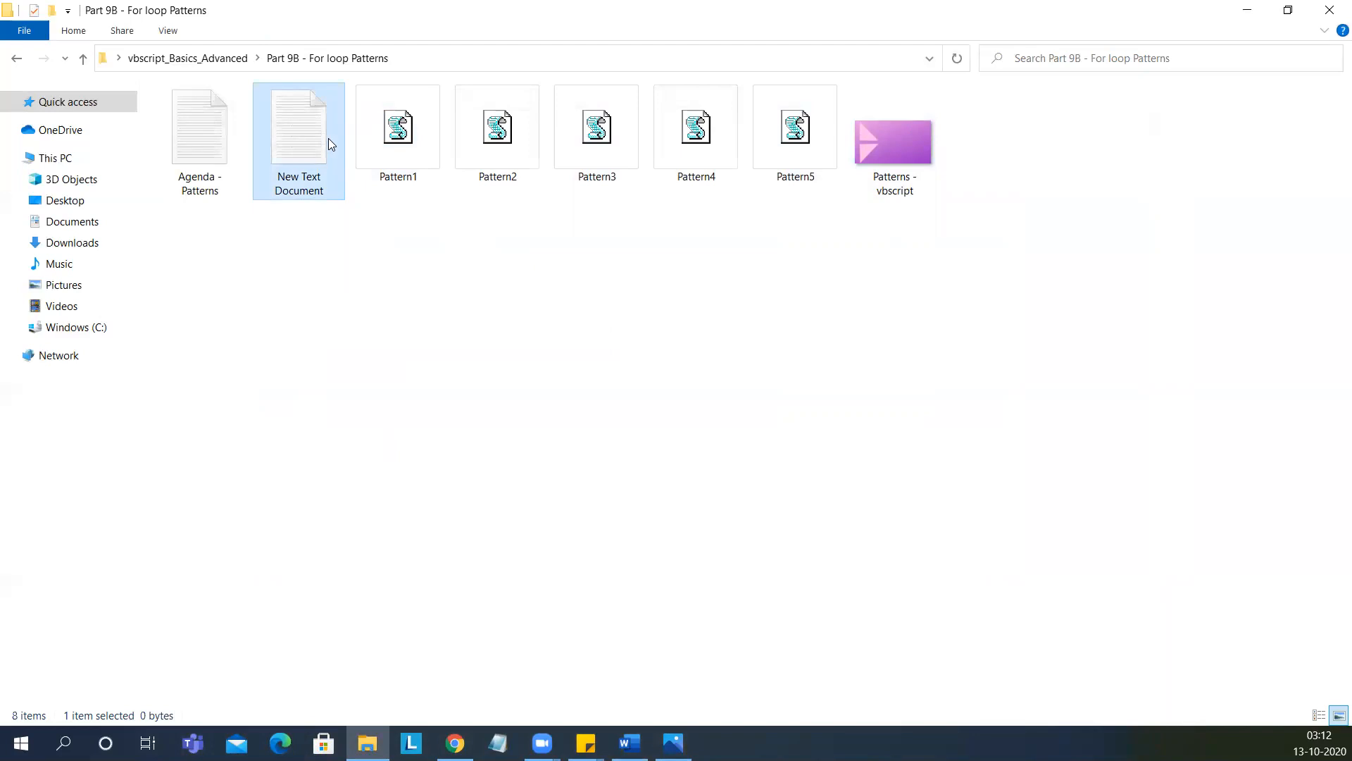
double_click(299, 125)
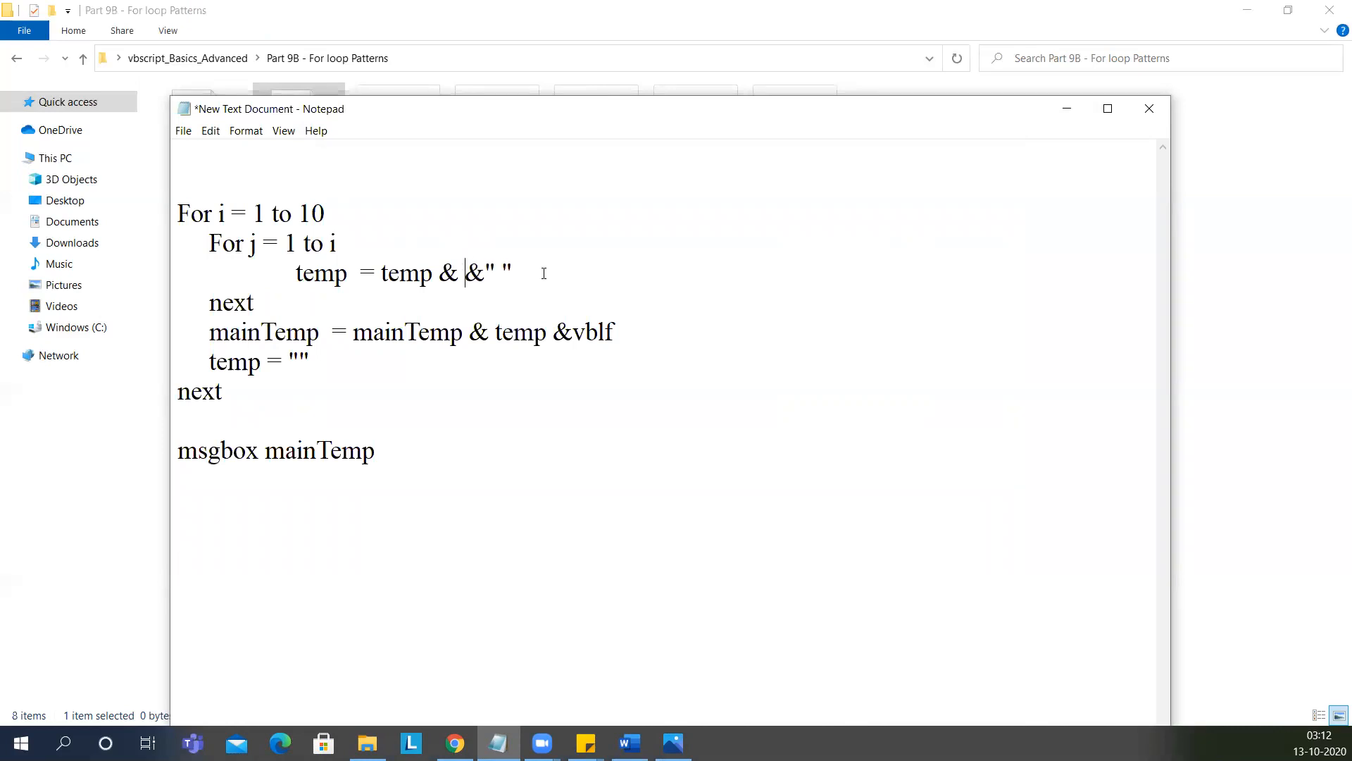
text("")
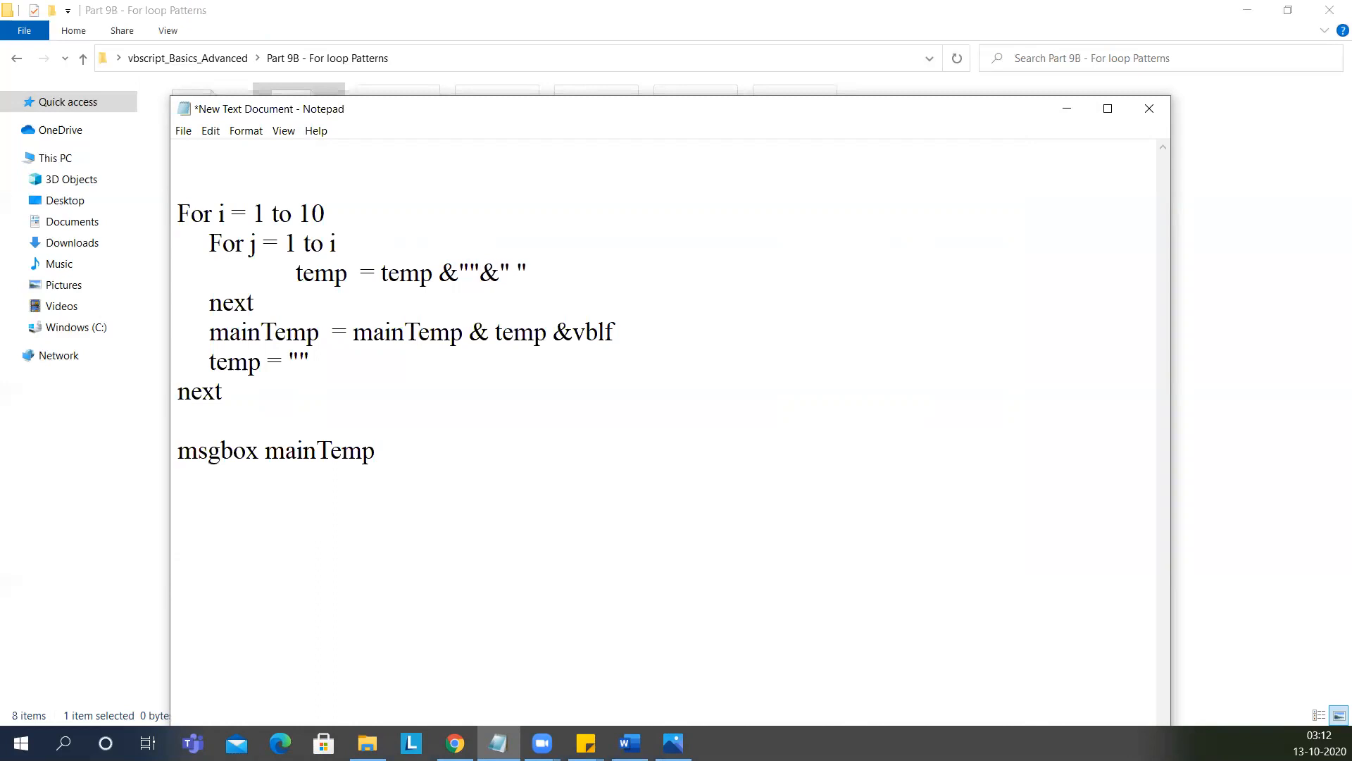
text(*)
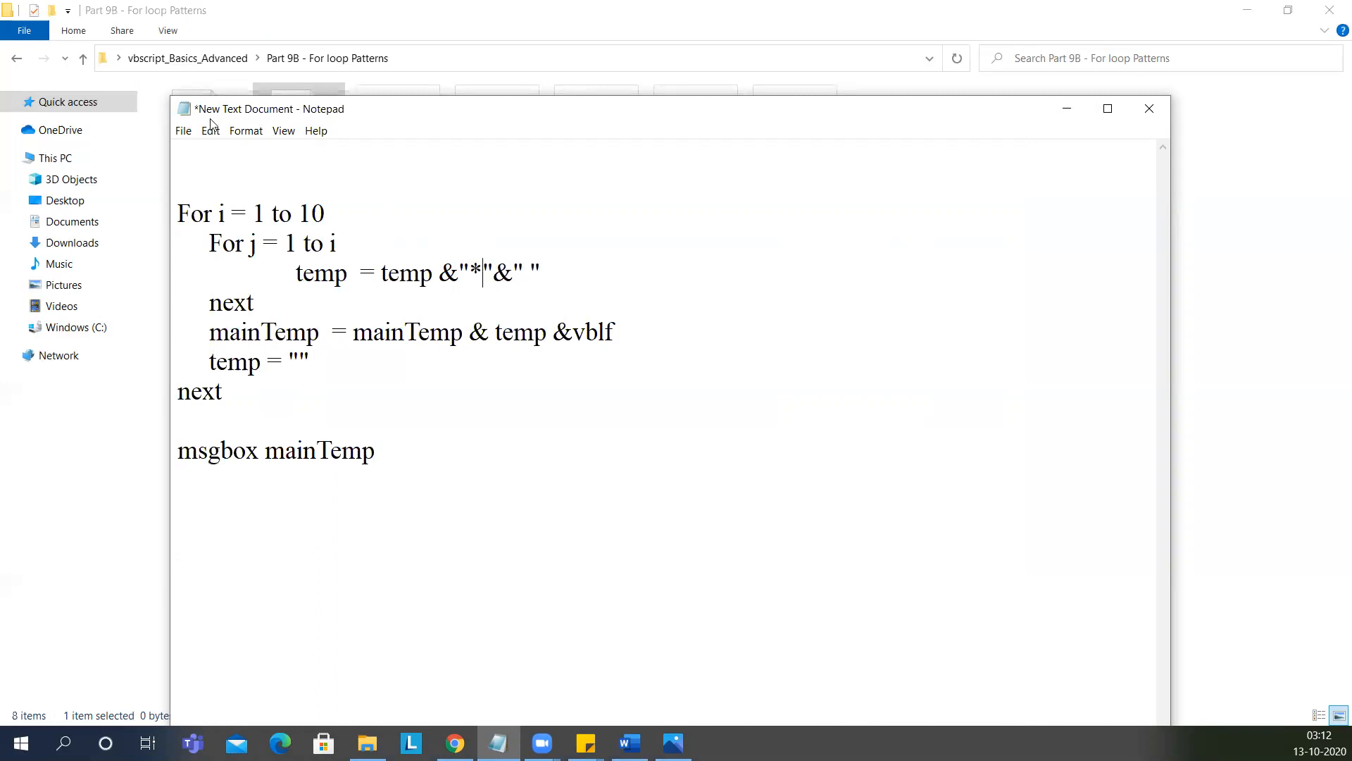
Step: Save the star-pattern script as Pattern6.vbs in the For loop Patterns folder
click(183, 130)
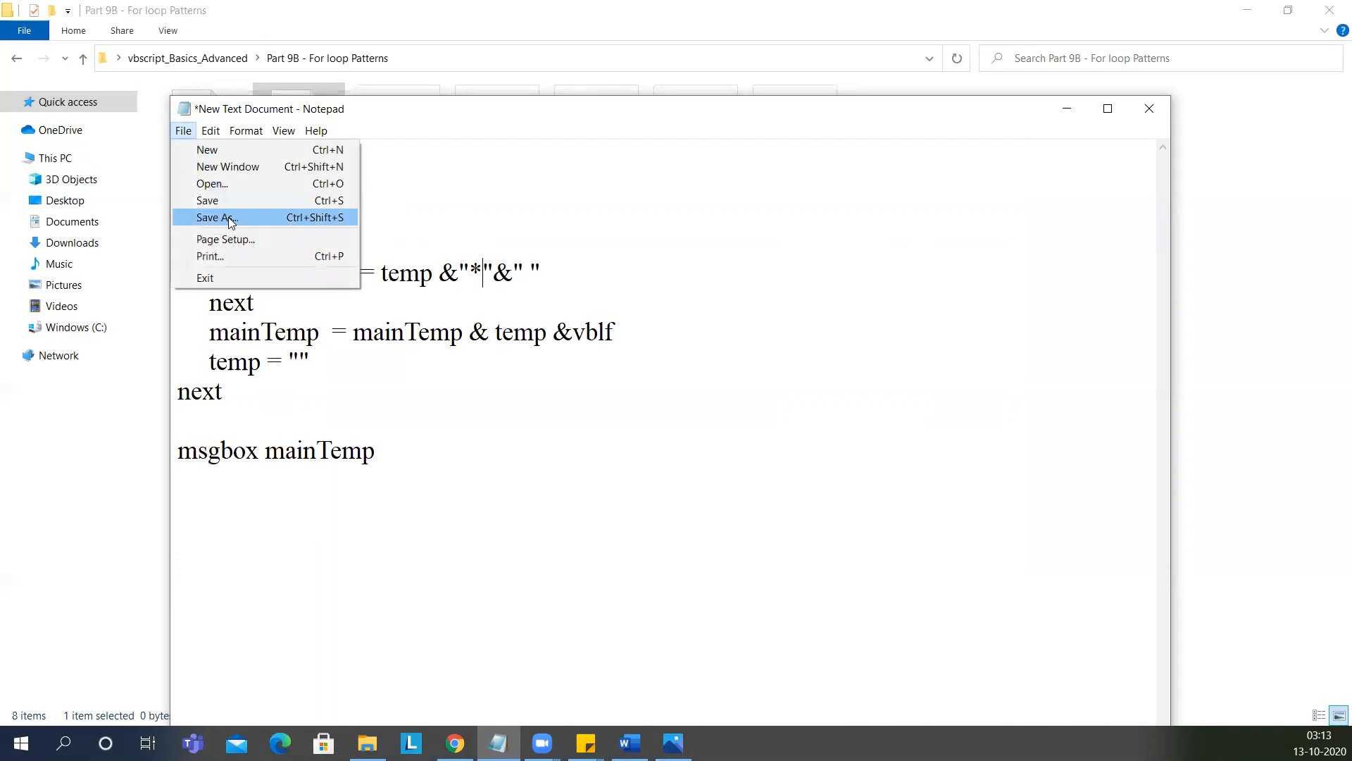
click(219, 217)
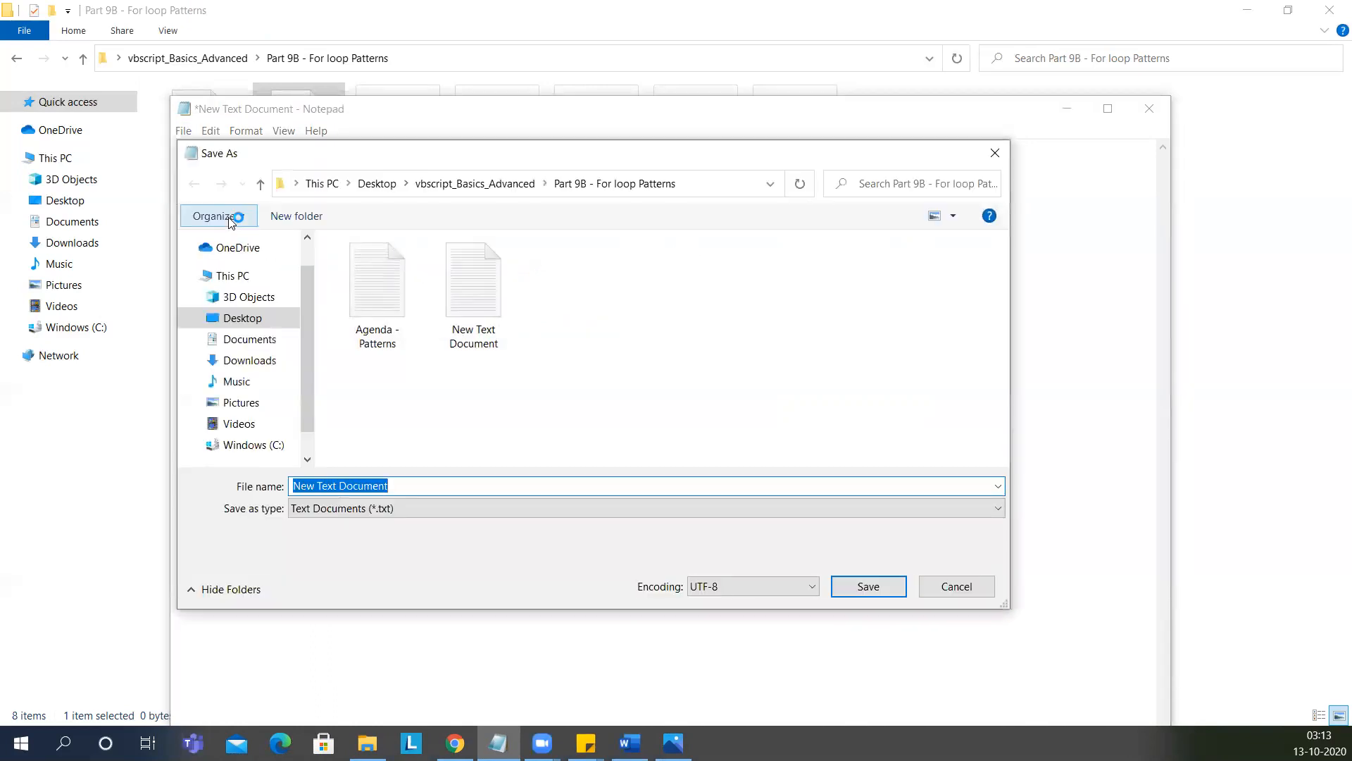
mouse_move(993, 152)
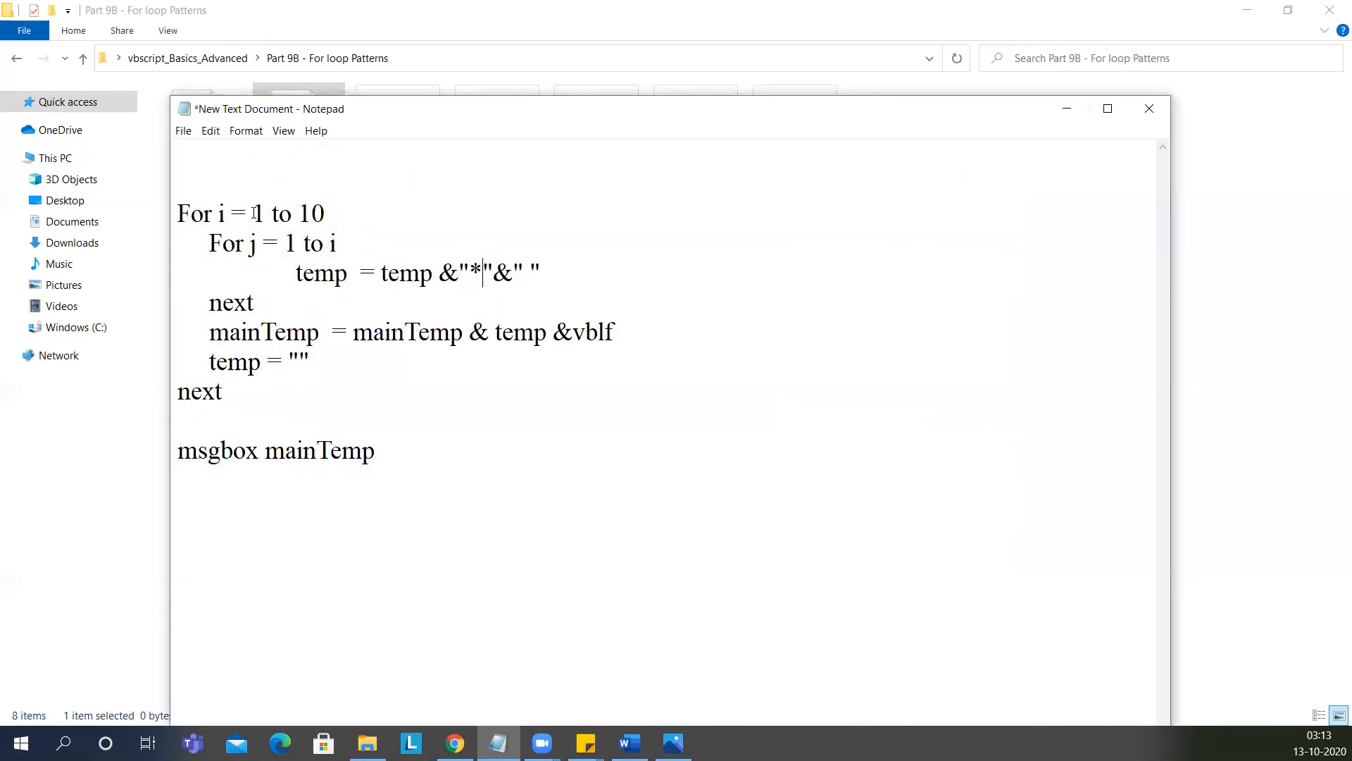
drag(459, 272, 513, 272)
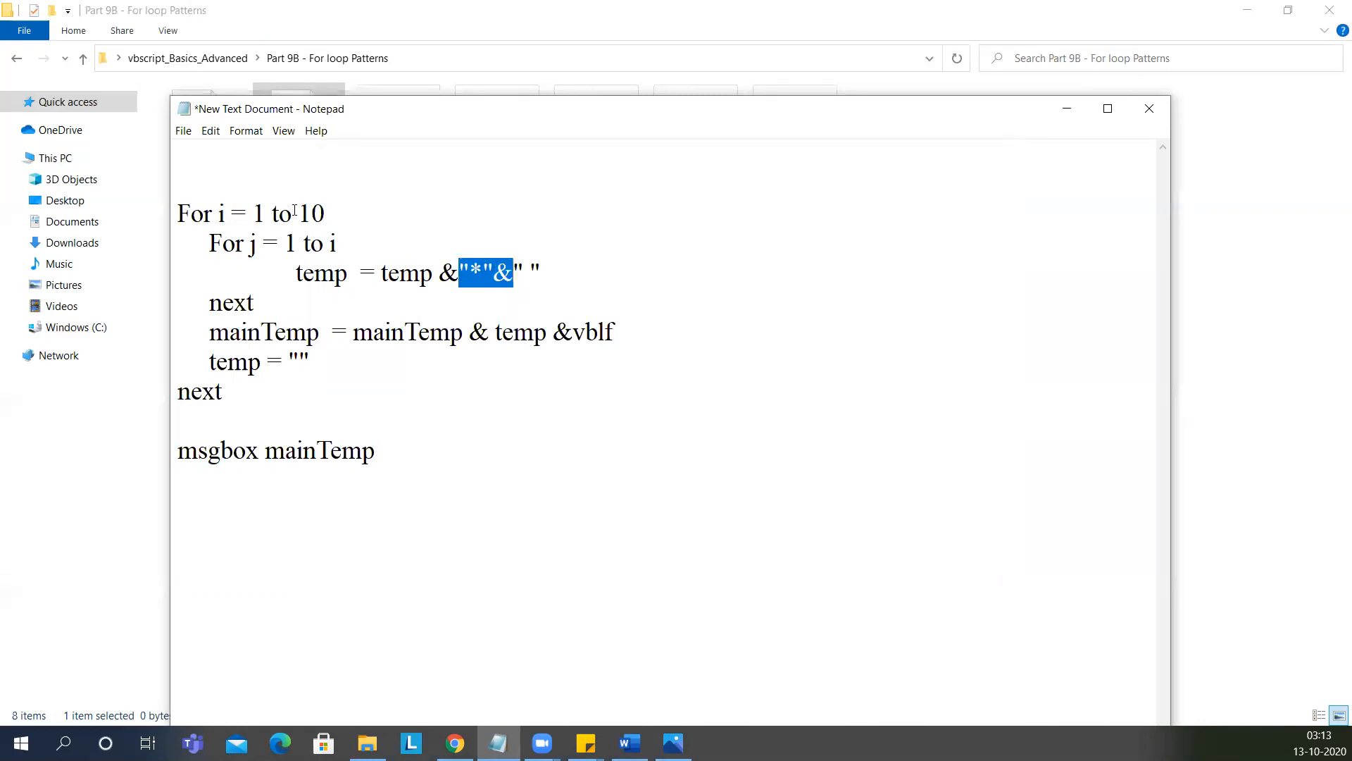
click(183, 129)
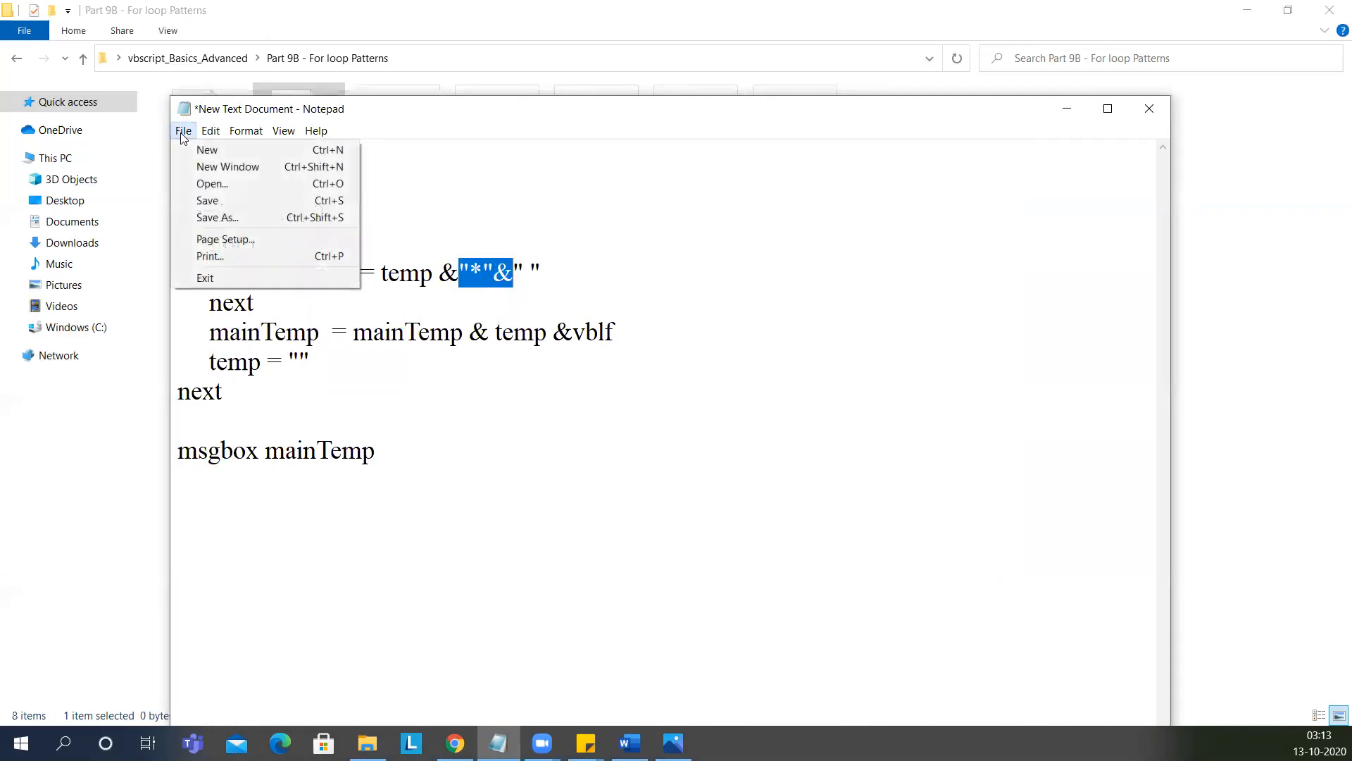
click(216, 217)
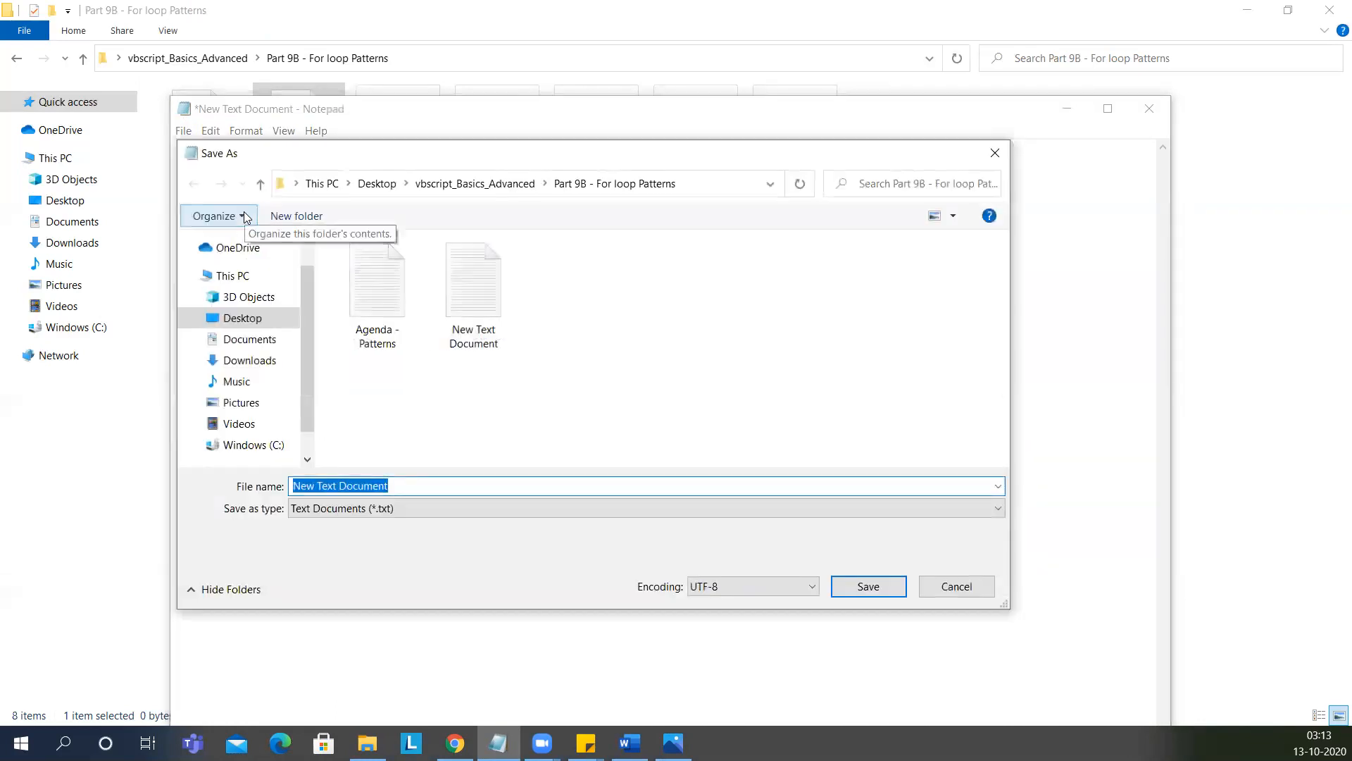
text(Pa)
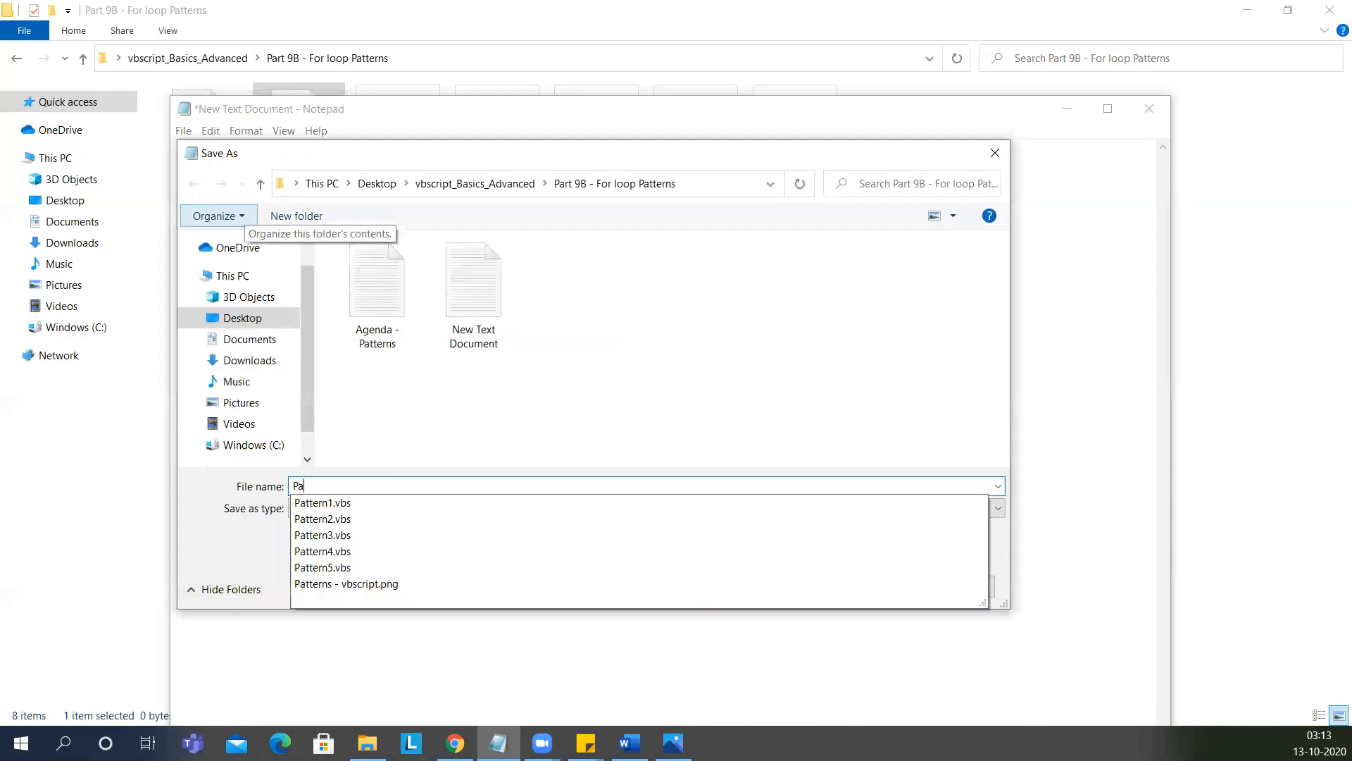
text(ttern)
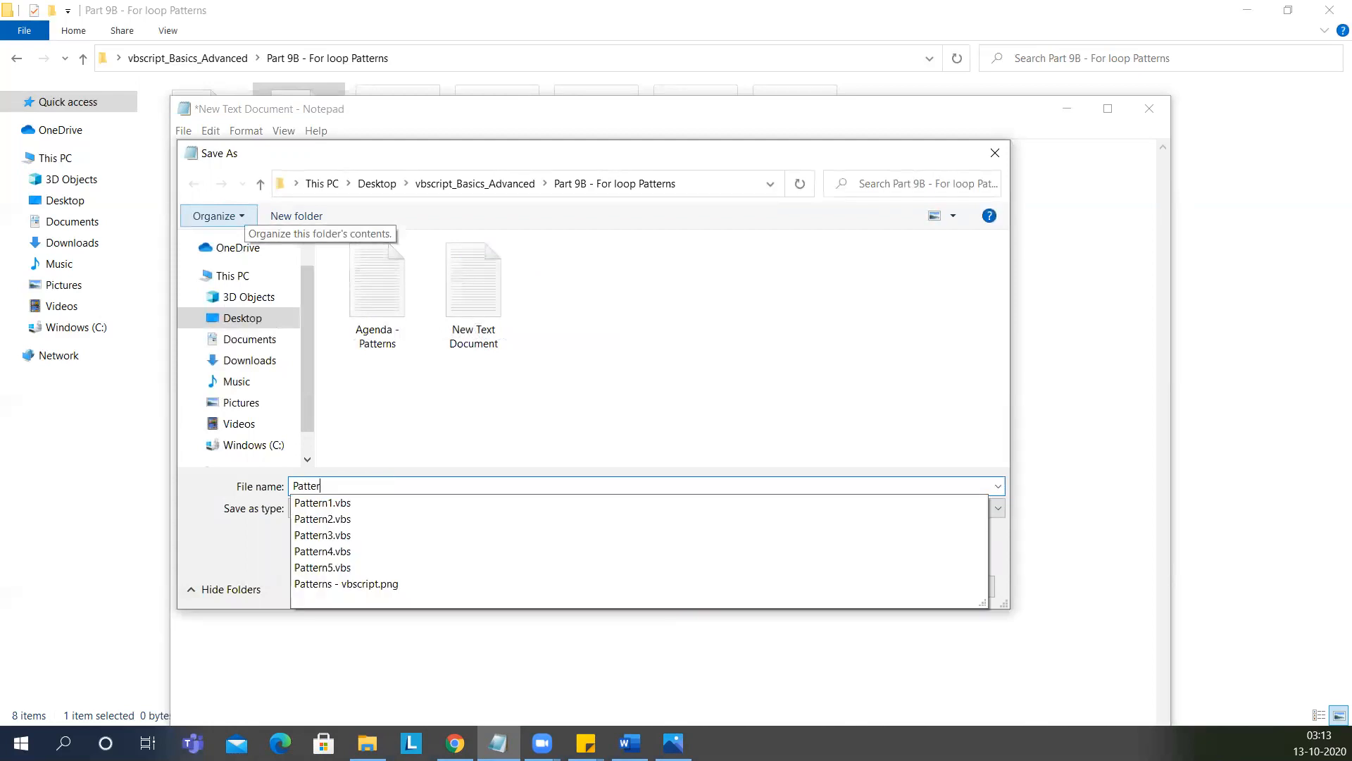
text(n6)
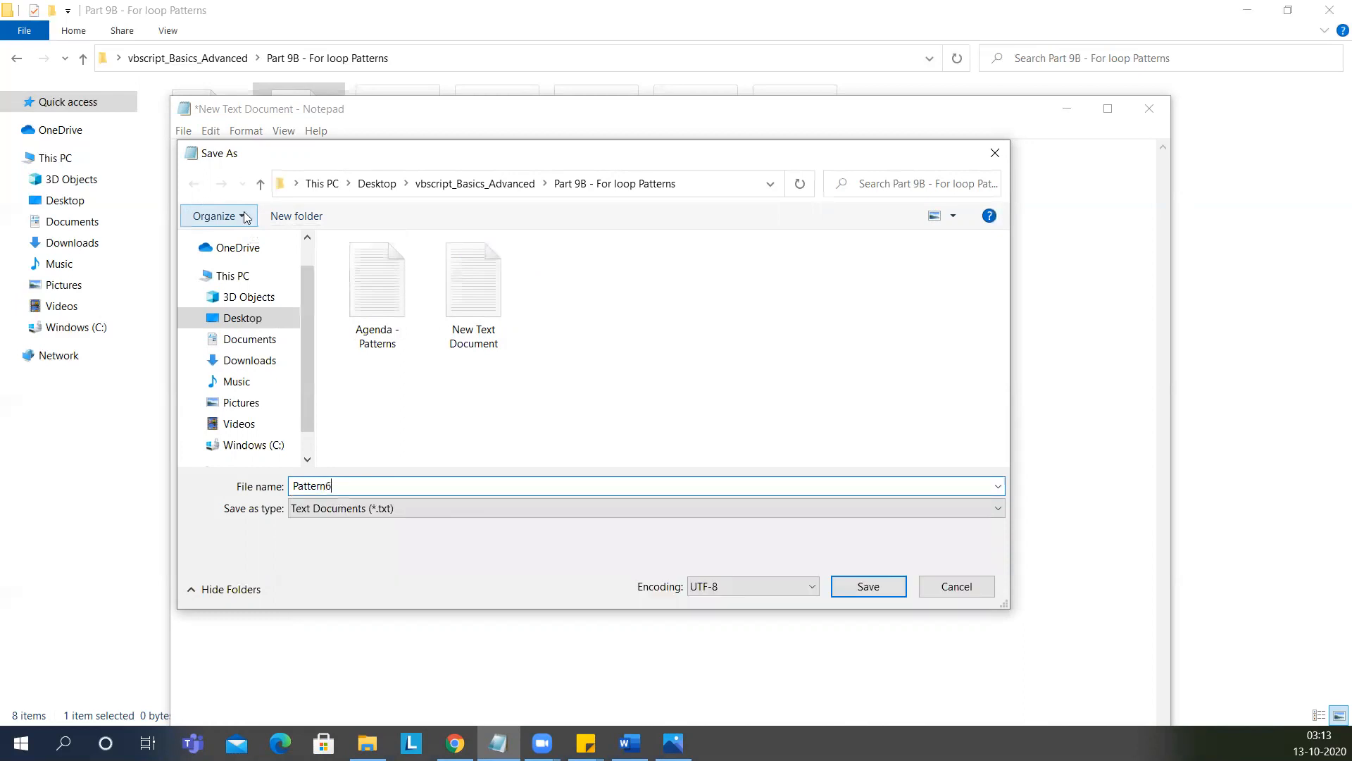
text(.vbs)
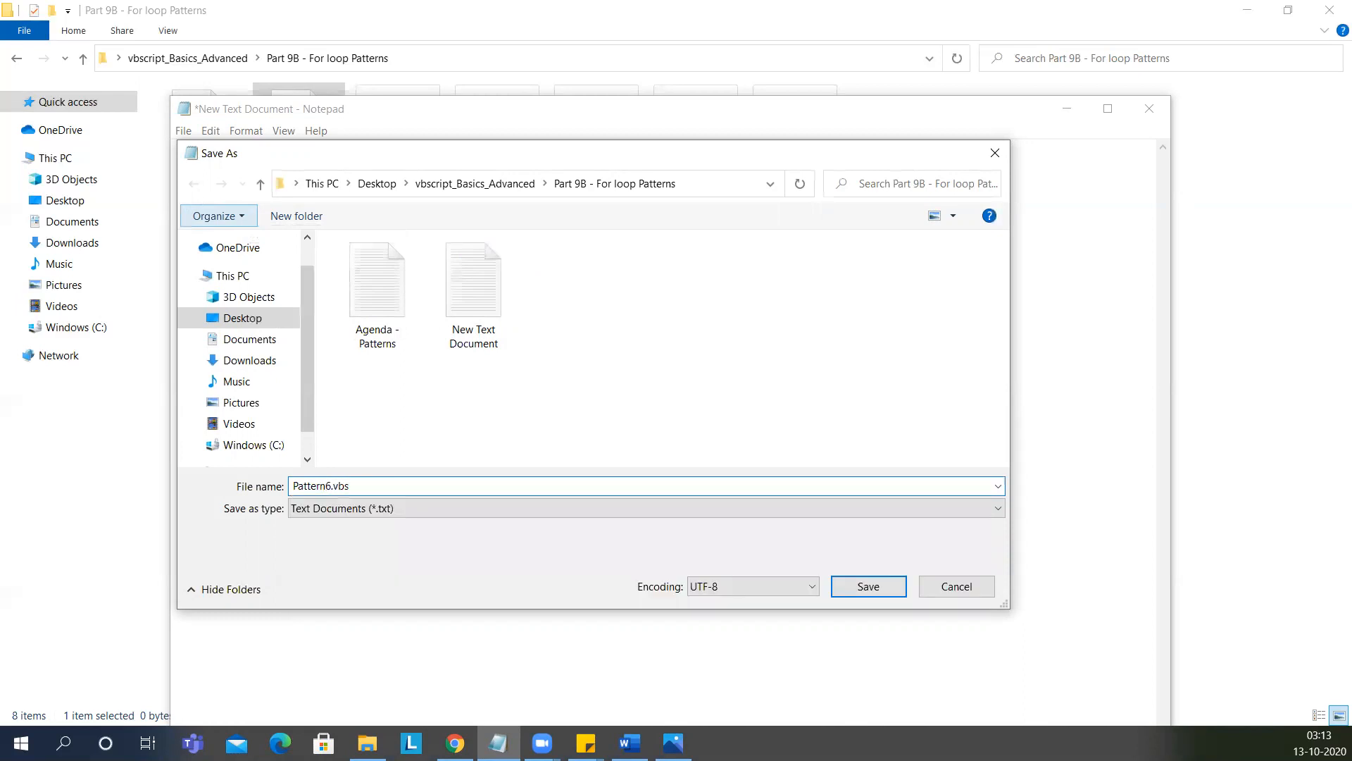
mouse_move(867, 586)
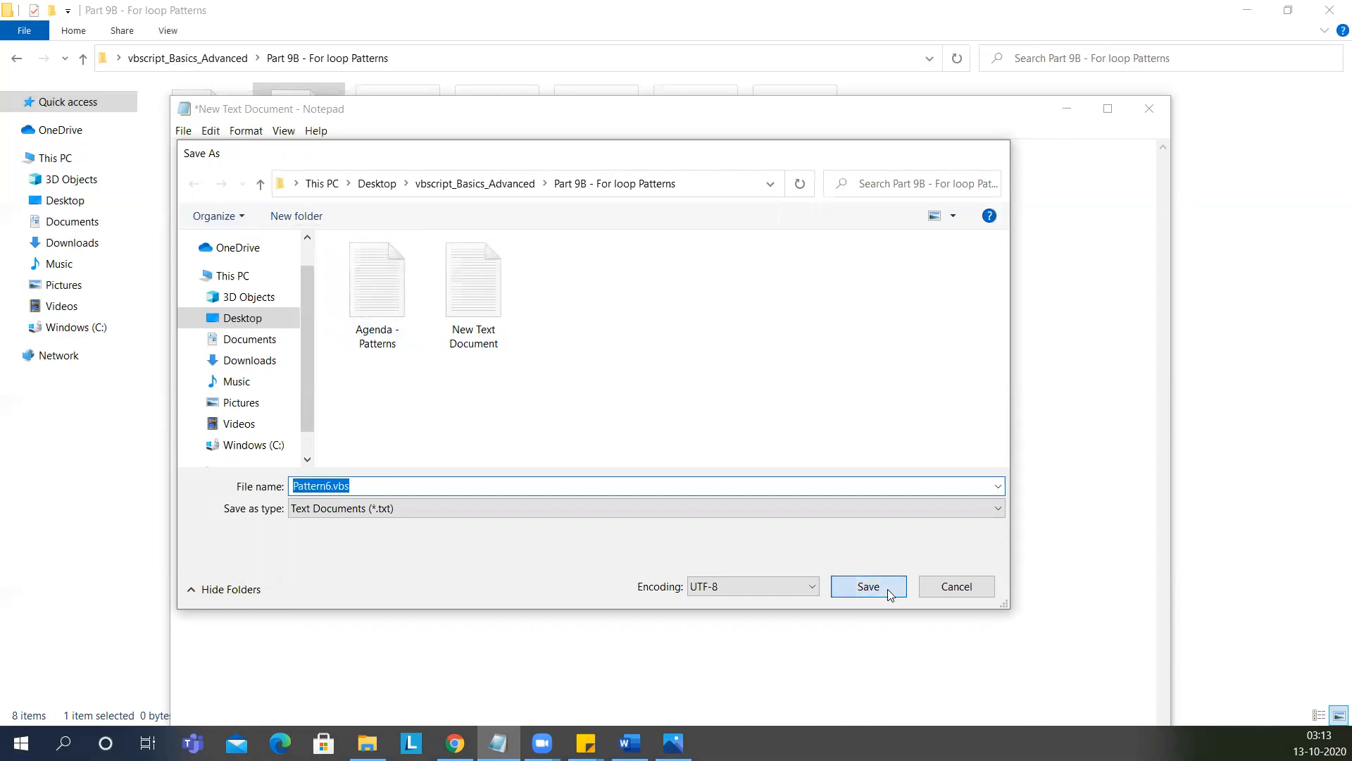
click(867, 586)
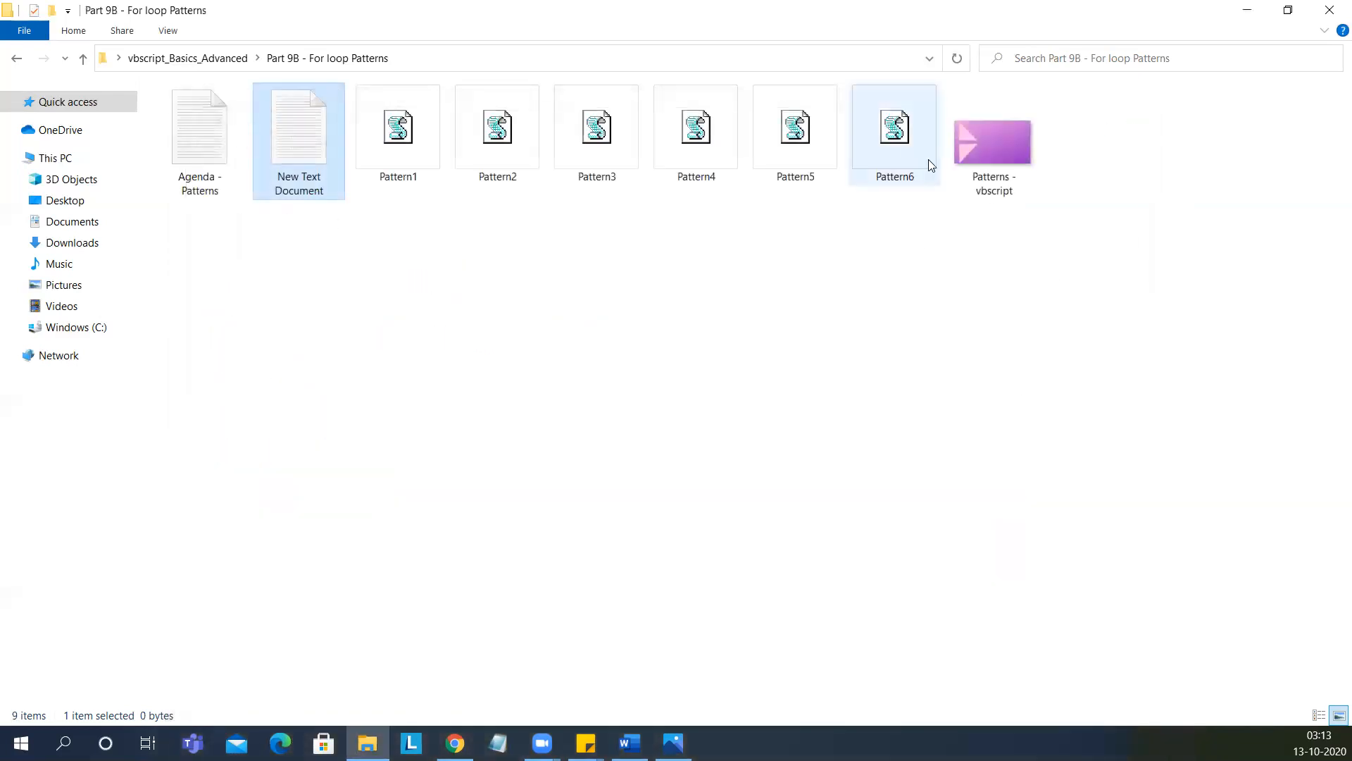
click(894, 128)
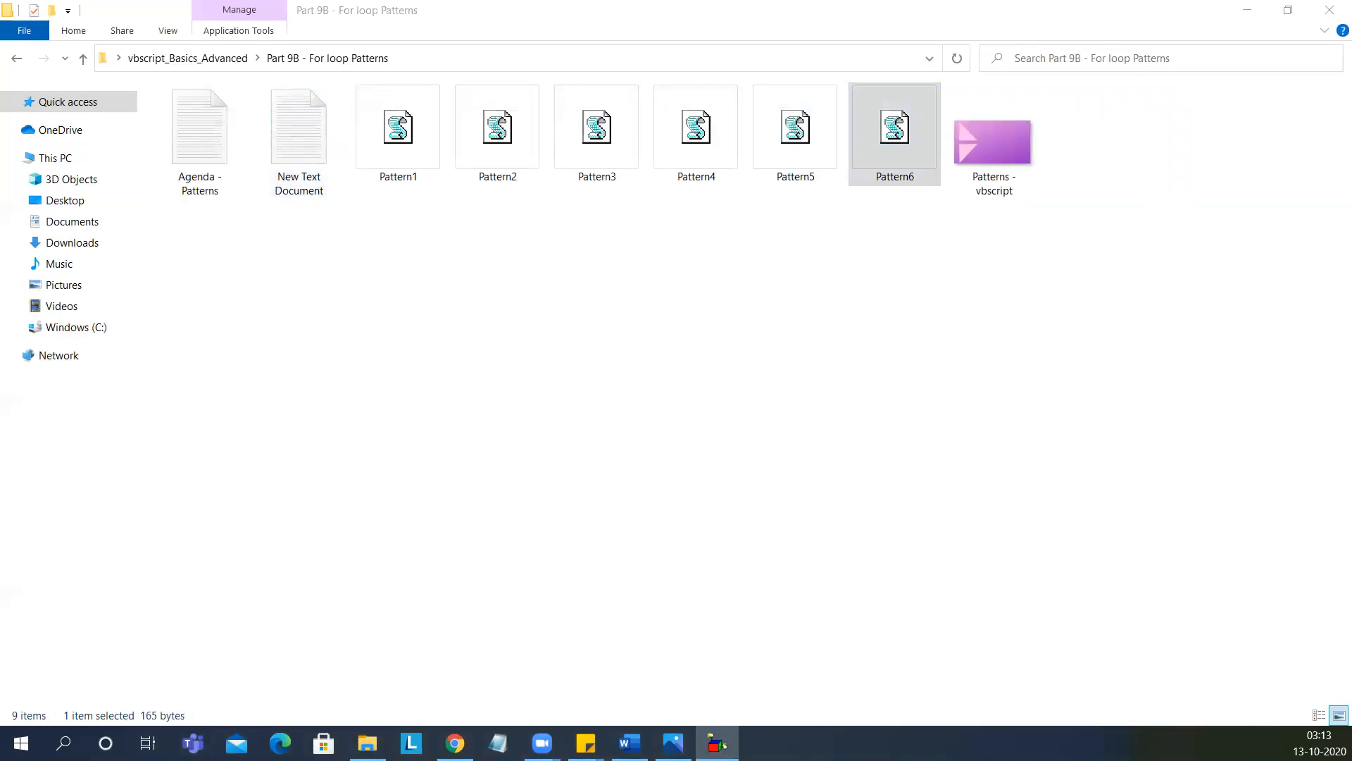
double_click(694, 126)
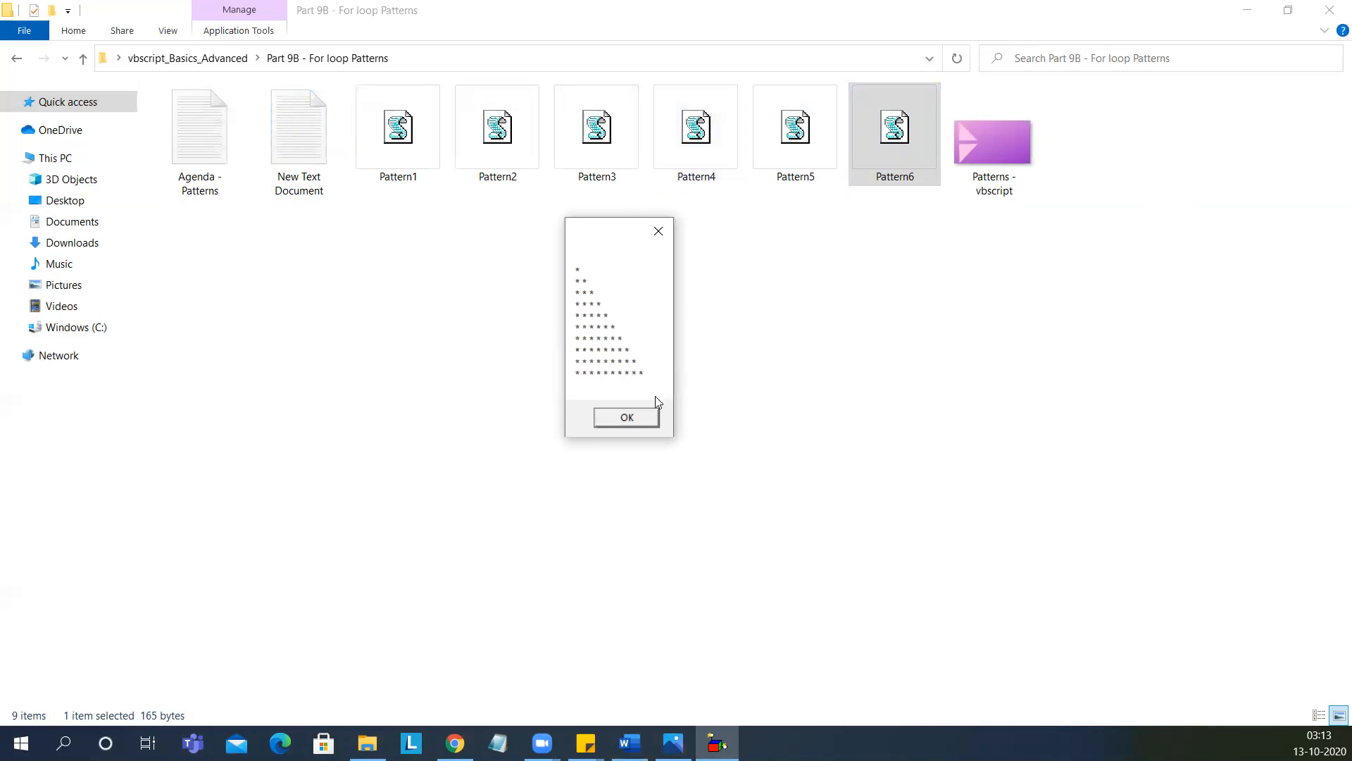
click(626, 417)
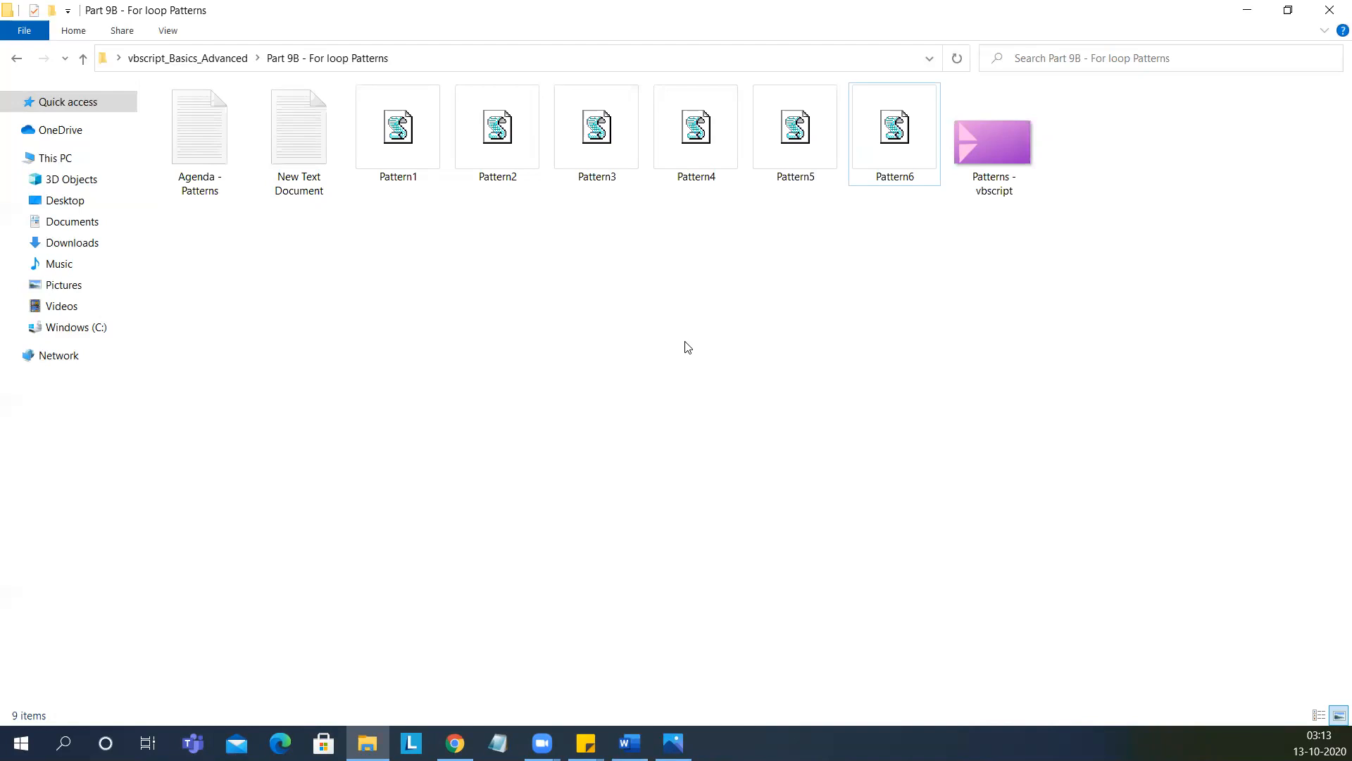
click(993, 141)
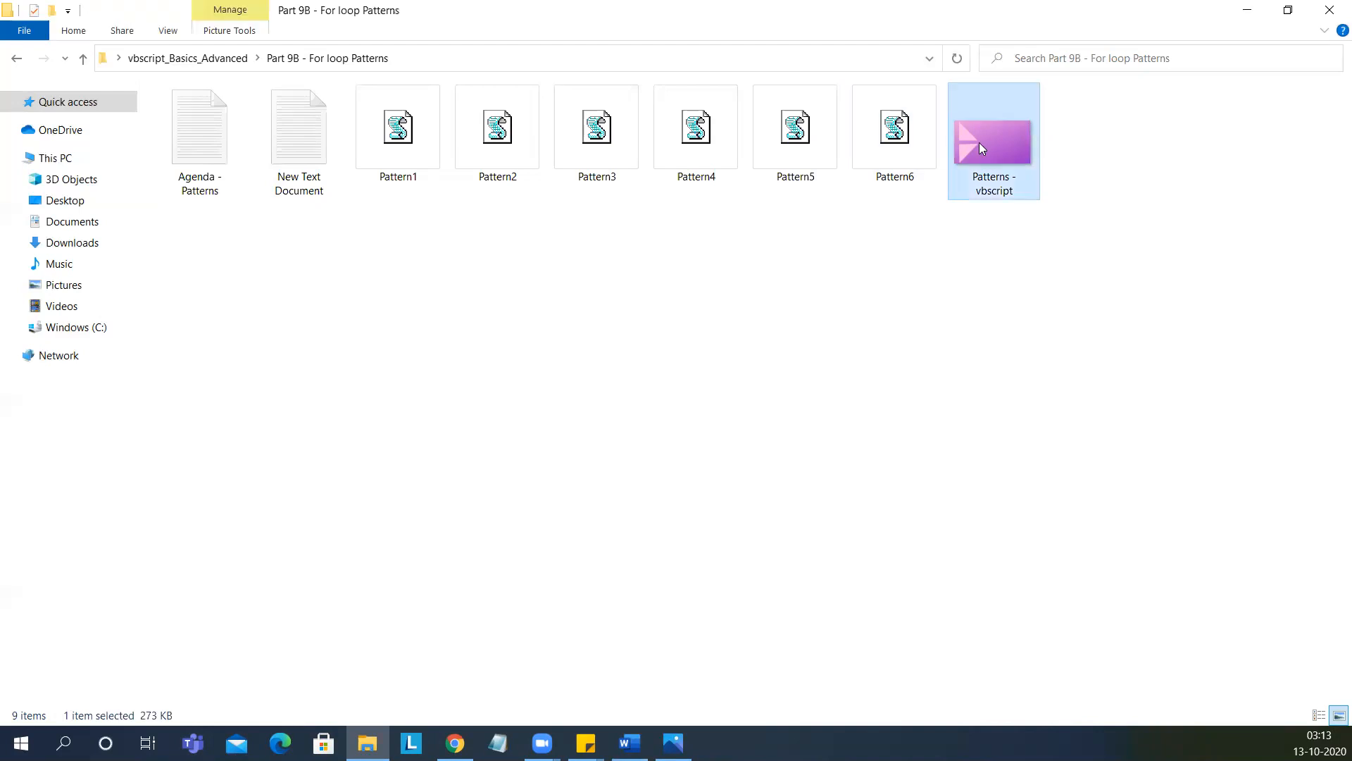
double_click(993, 141)
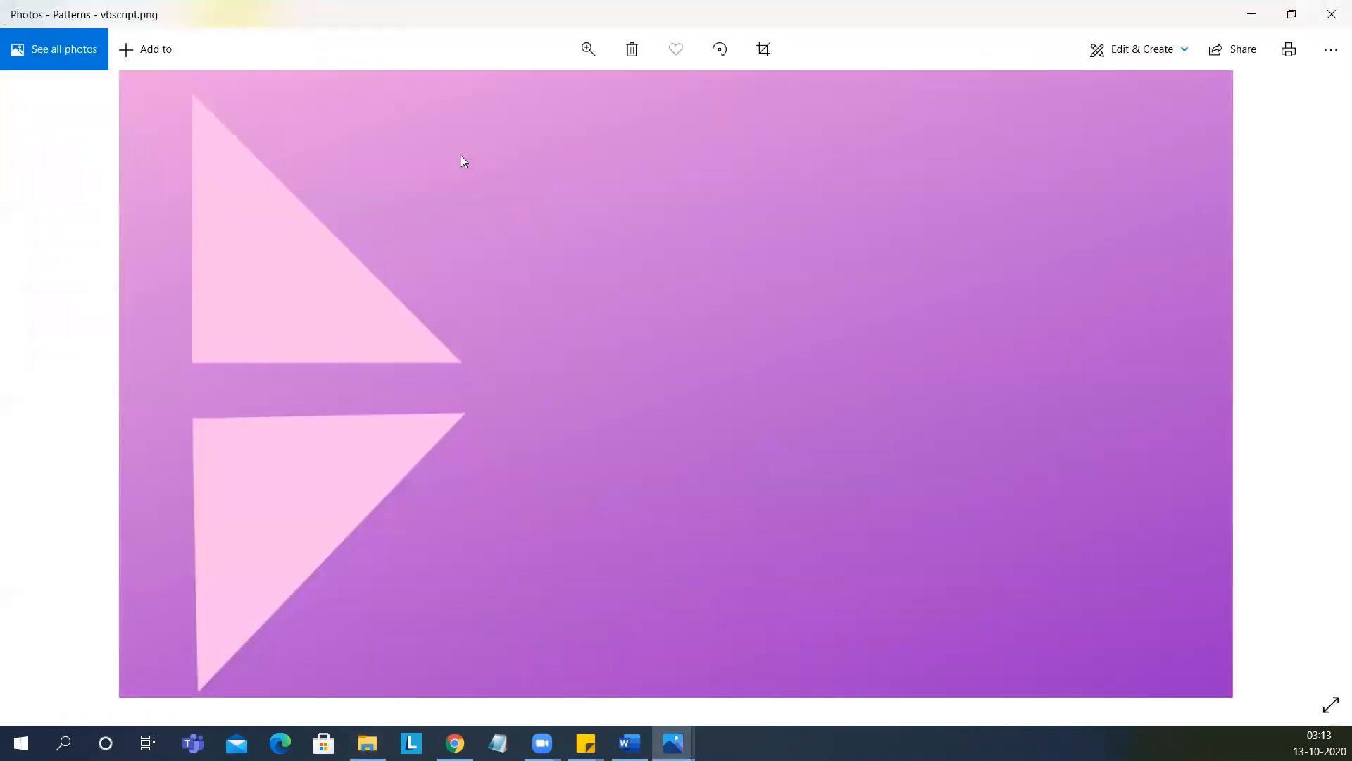
mouse_move(294, 333)
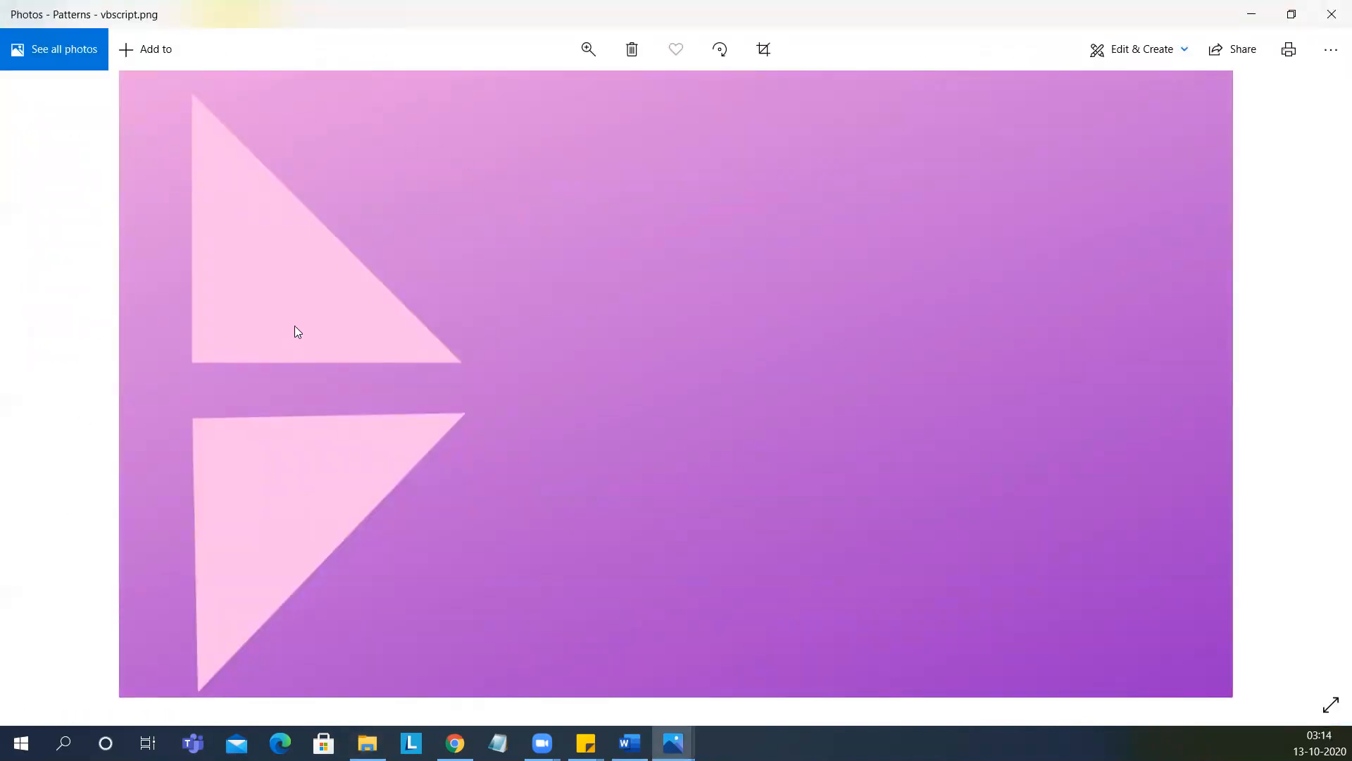
mouse_move(426, 383)
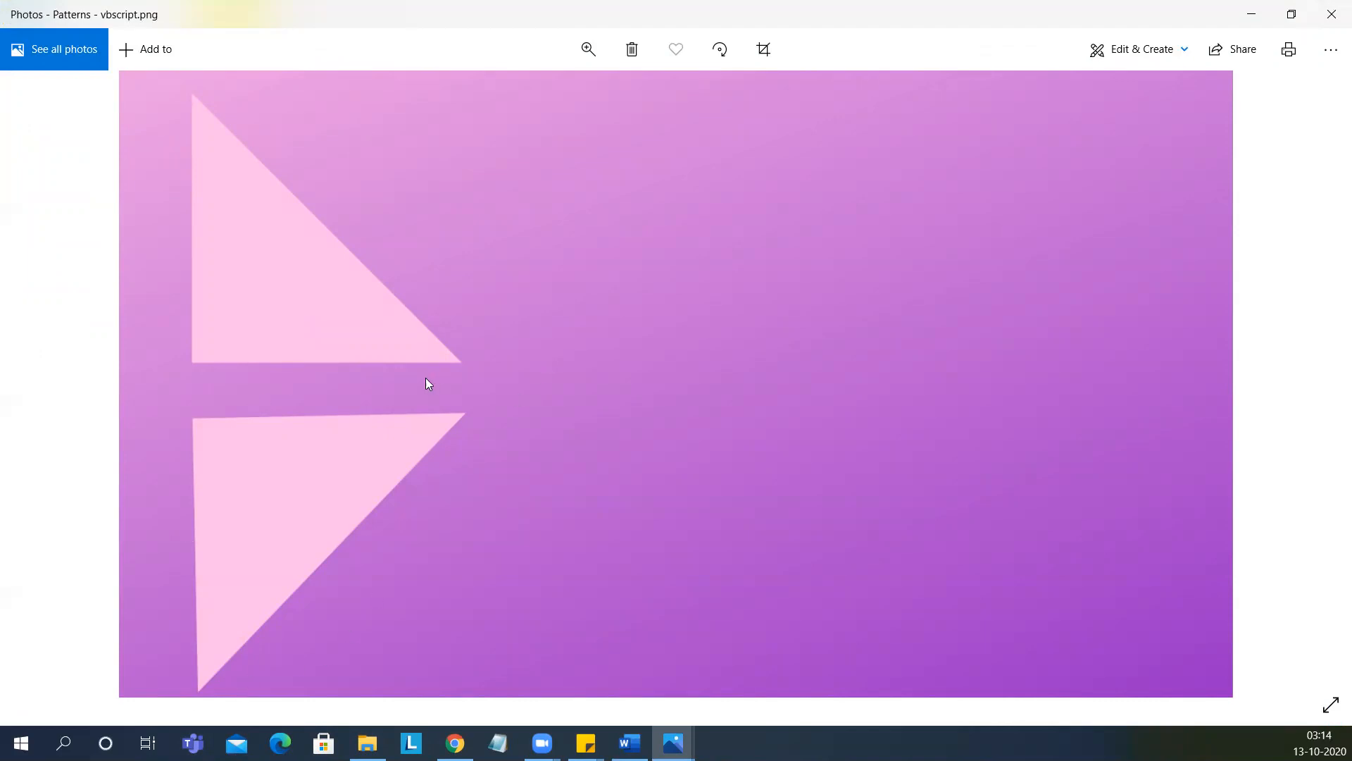
mouse_move(1331, 14)
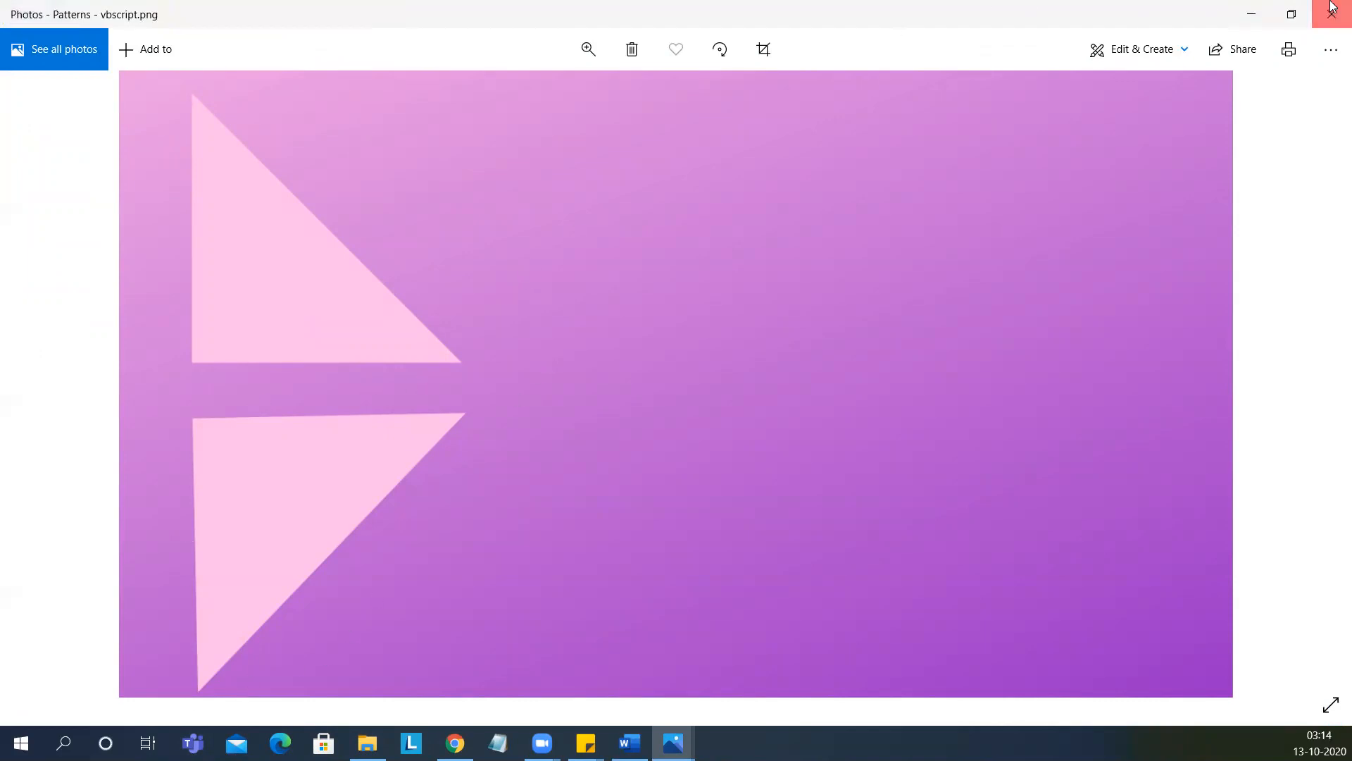
click(1331, 14)
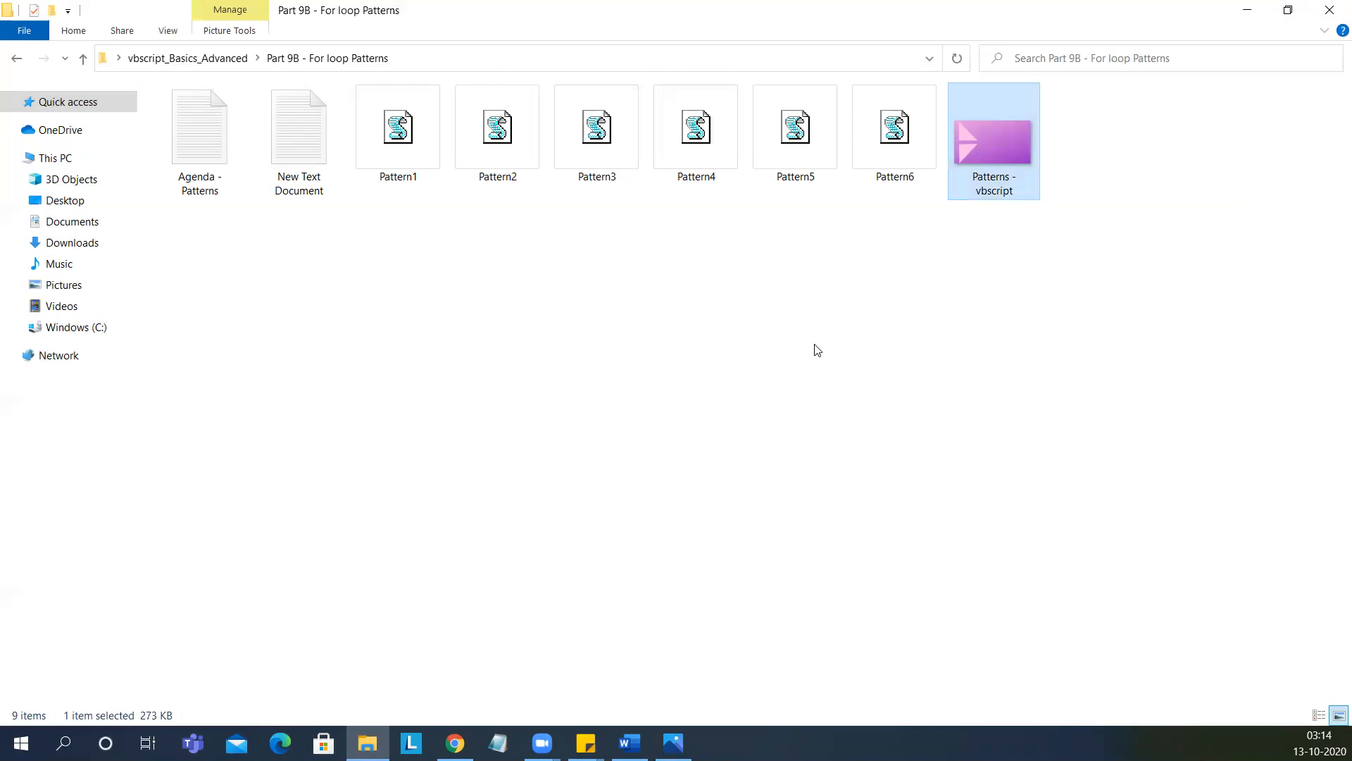